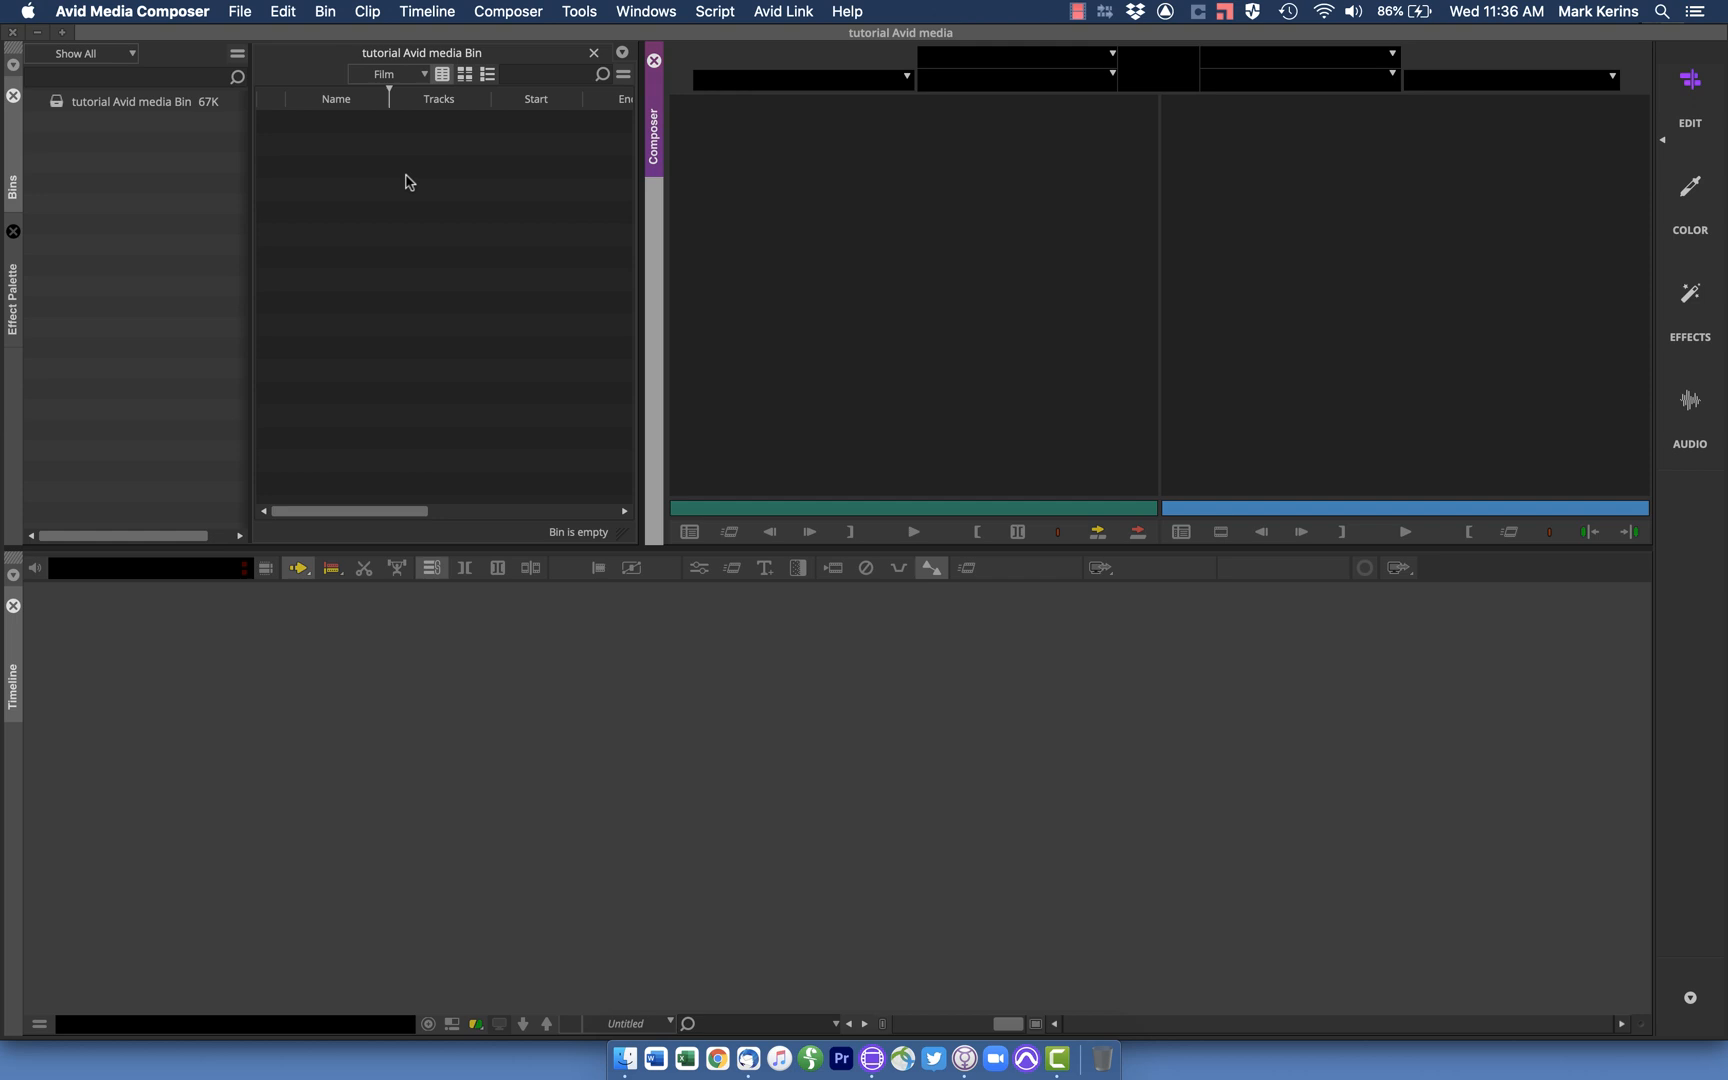
mouse_move(318, 210)
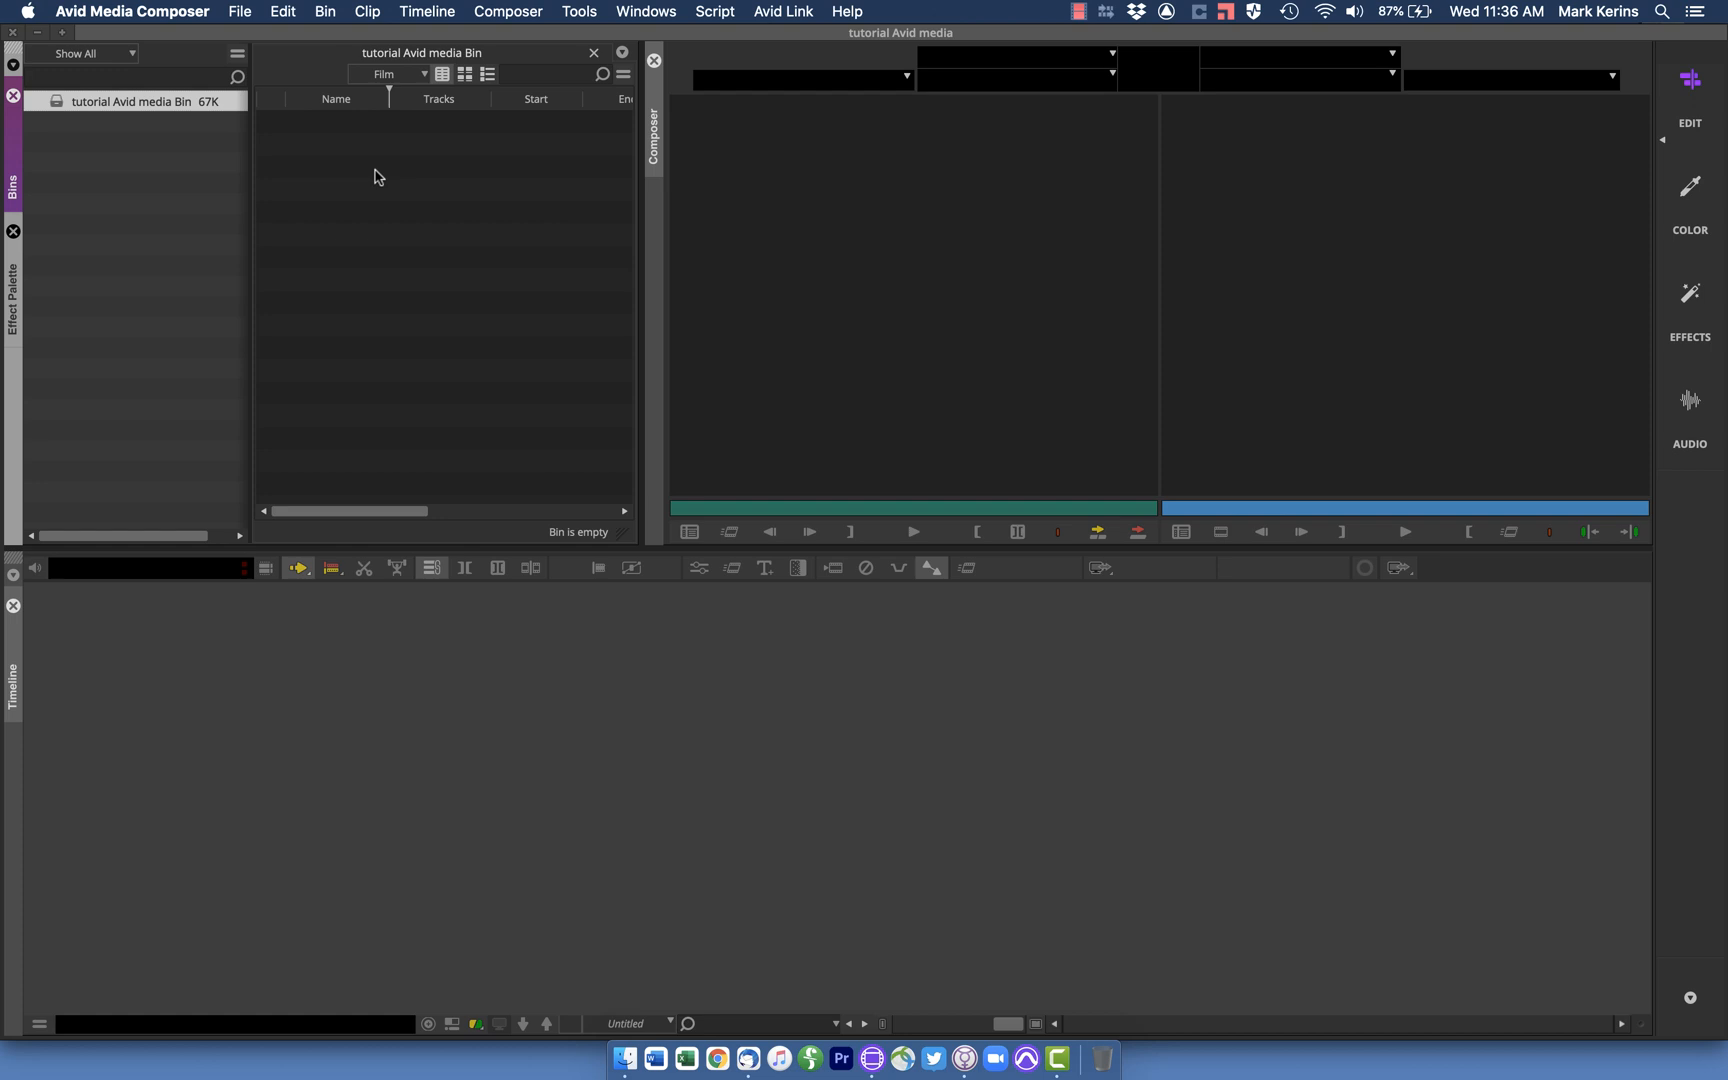
From the bin's Input menu, browse into the Kerins 2022 A folder and select its four MXF clips
right_click(376, 176)
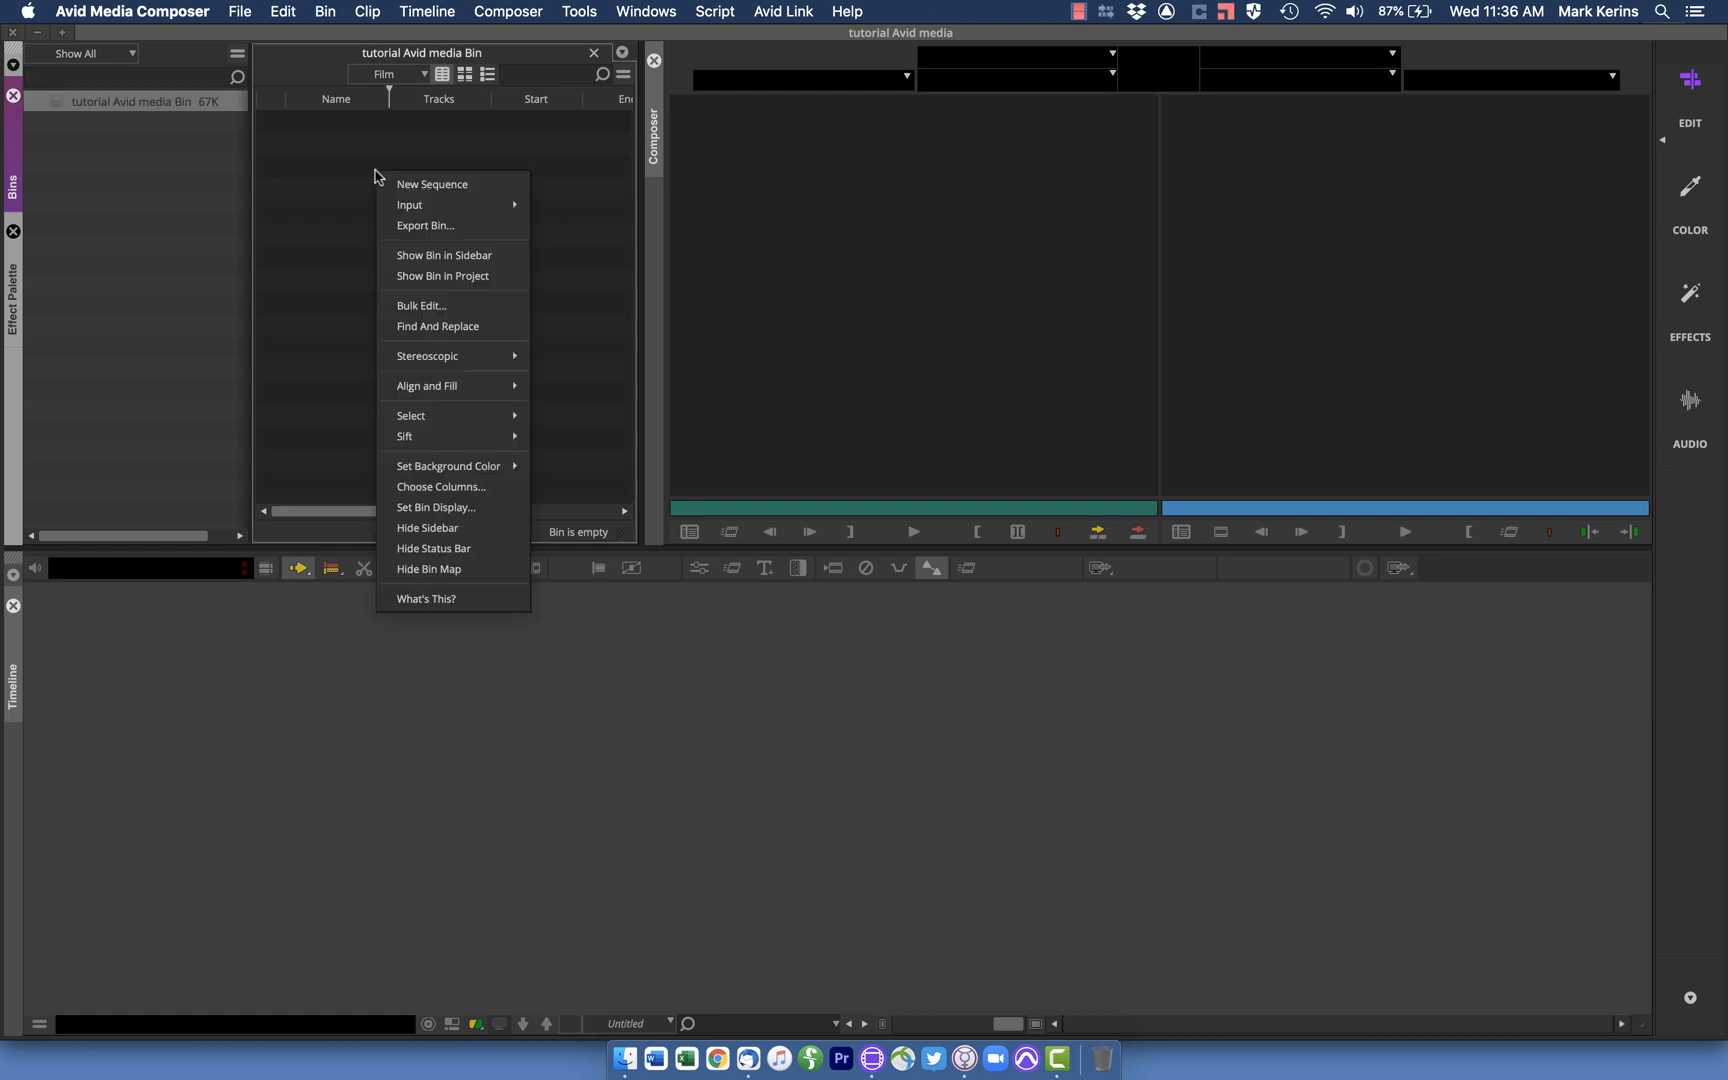
mouse_move(410, 204)
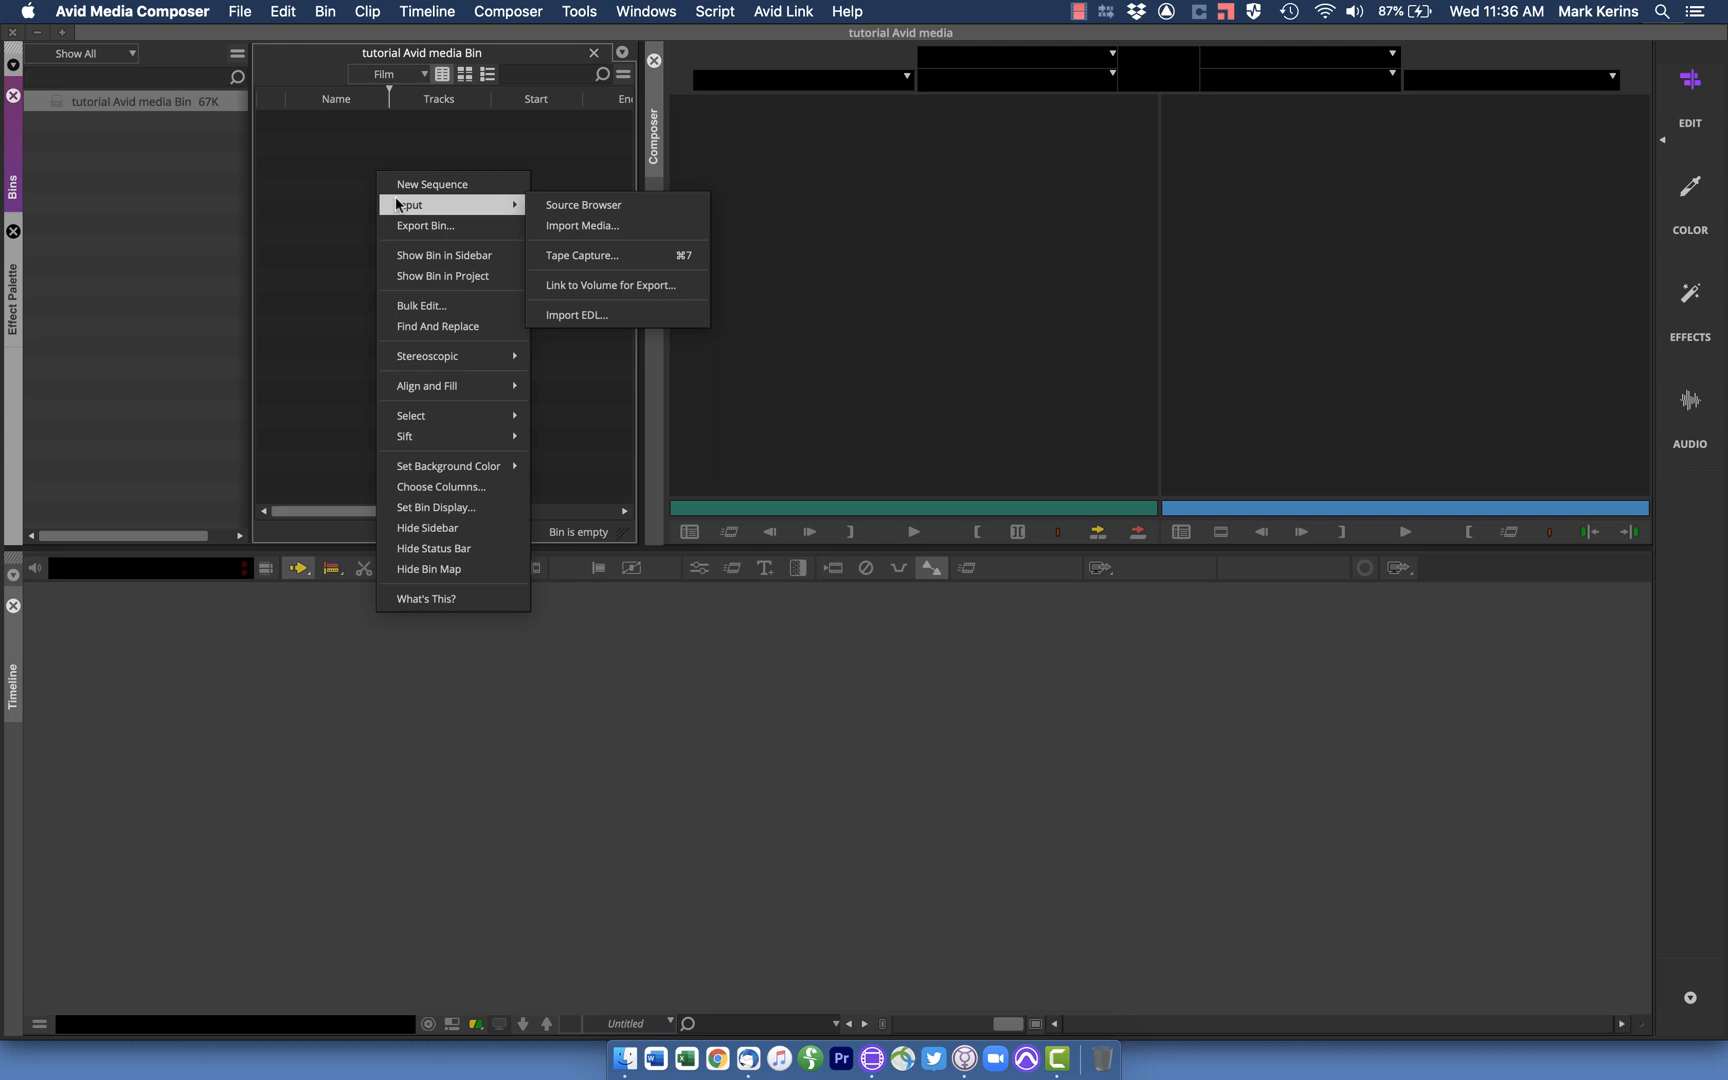
mouse_move(596, 224)
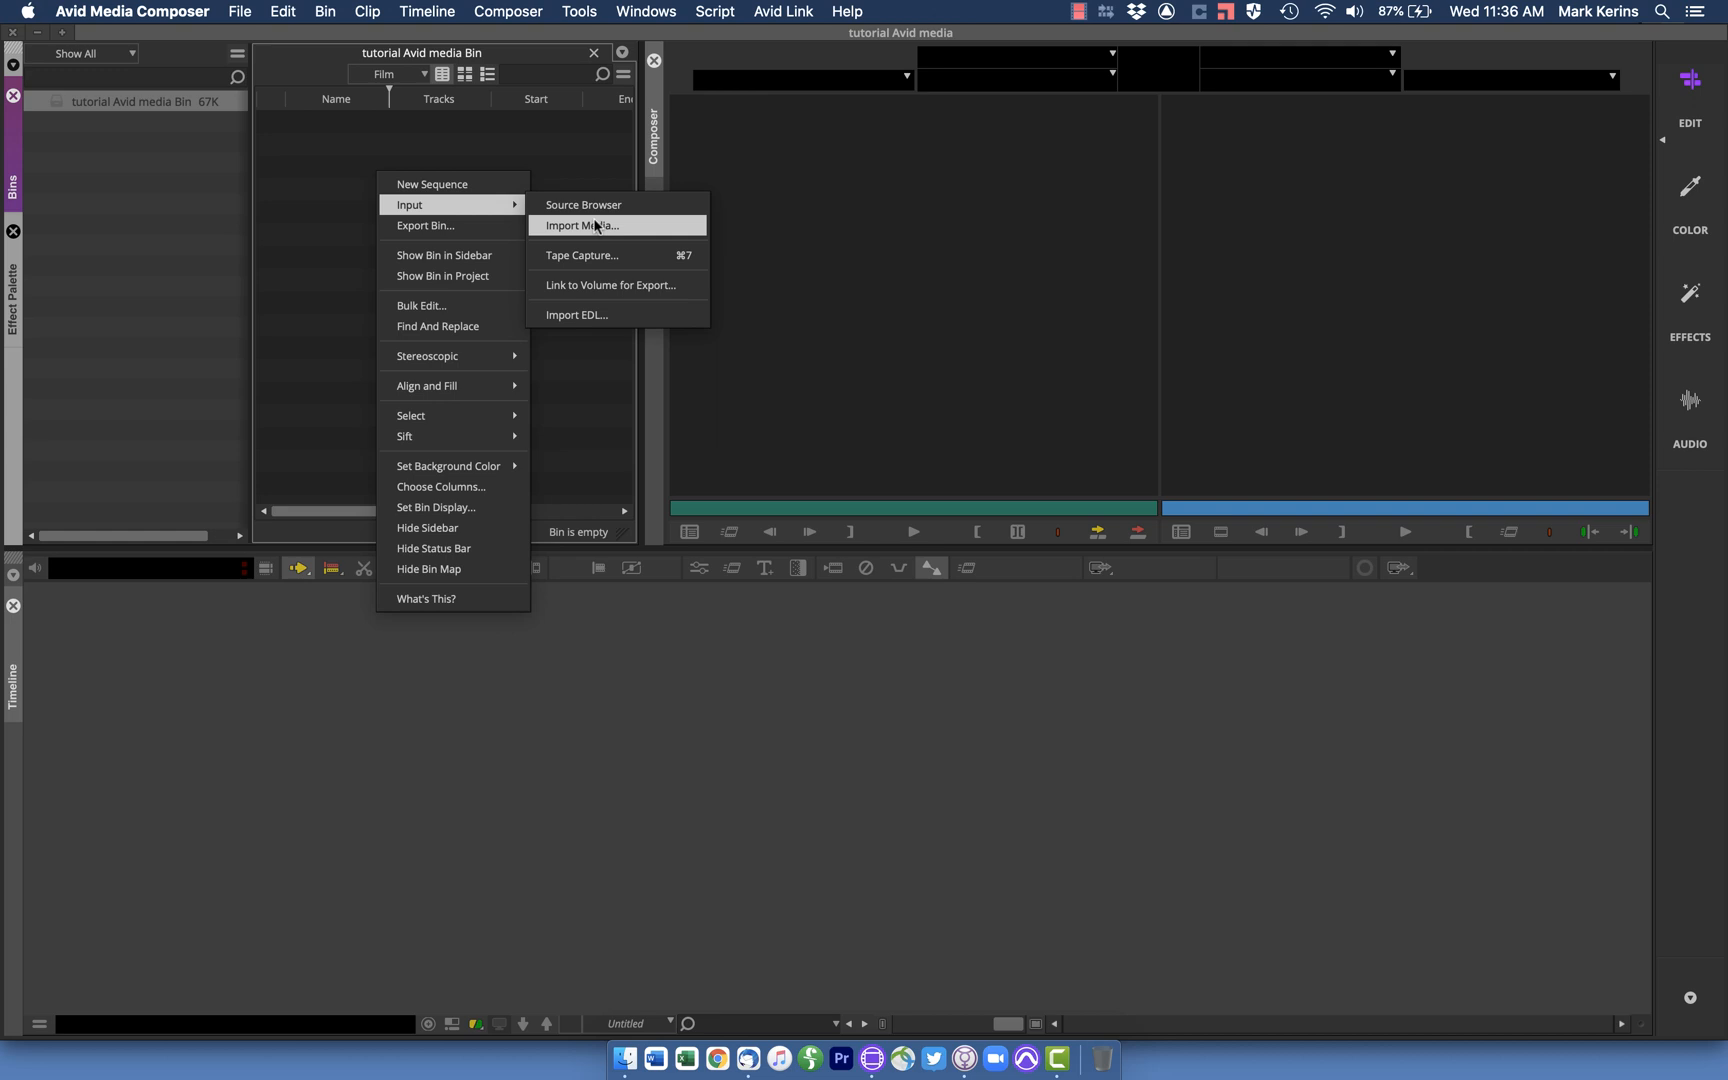
mouse_move(584, 204)
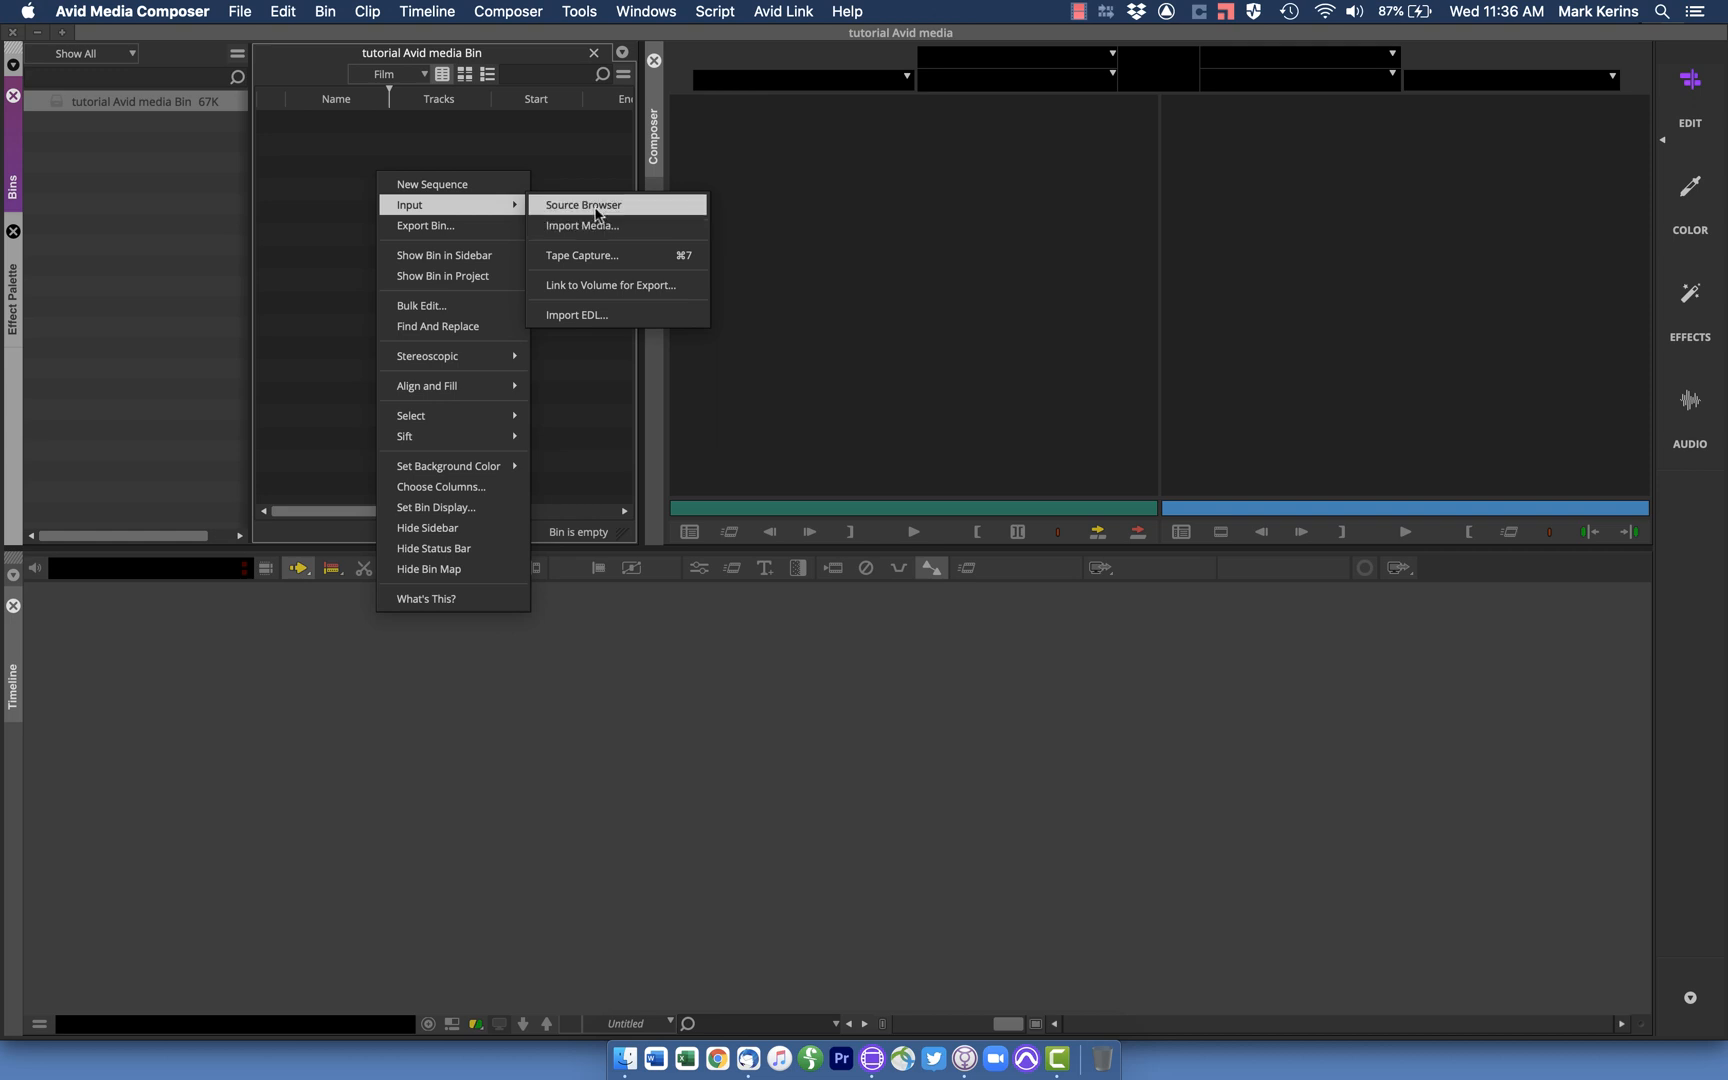
click(582, 204)
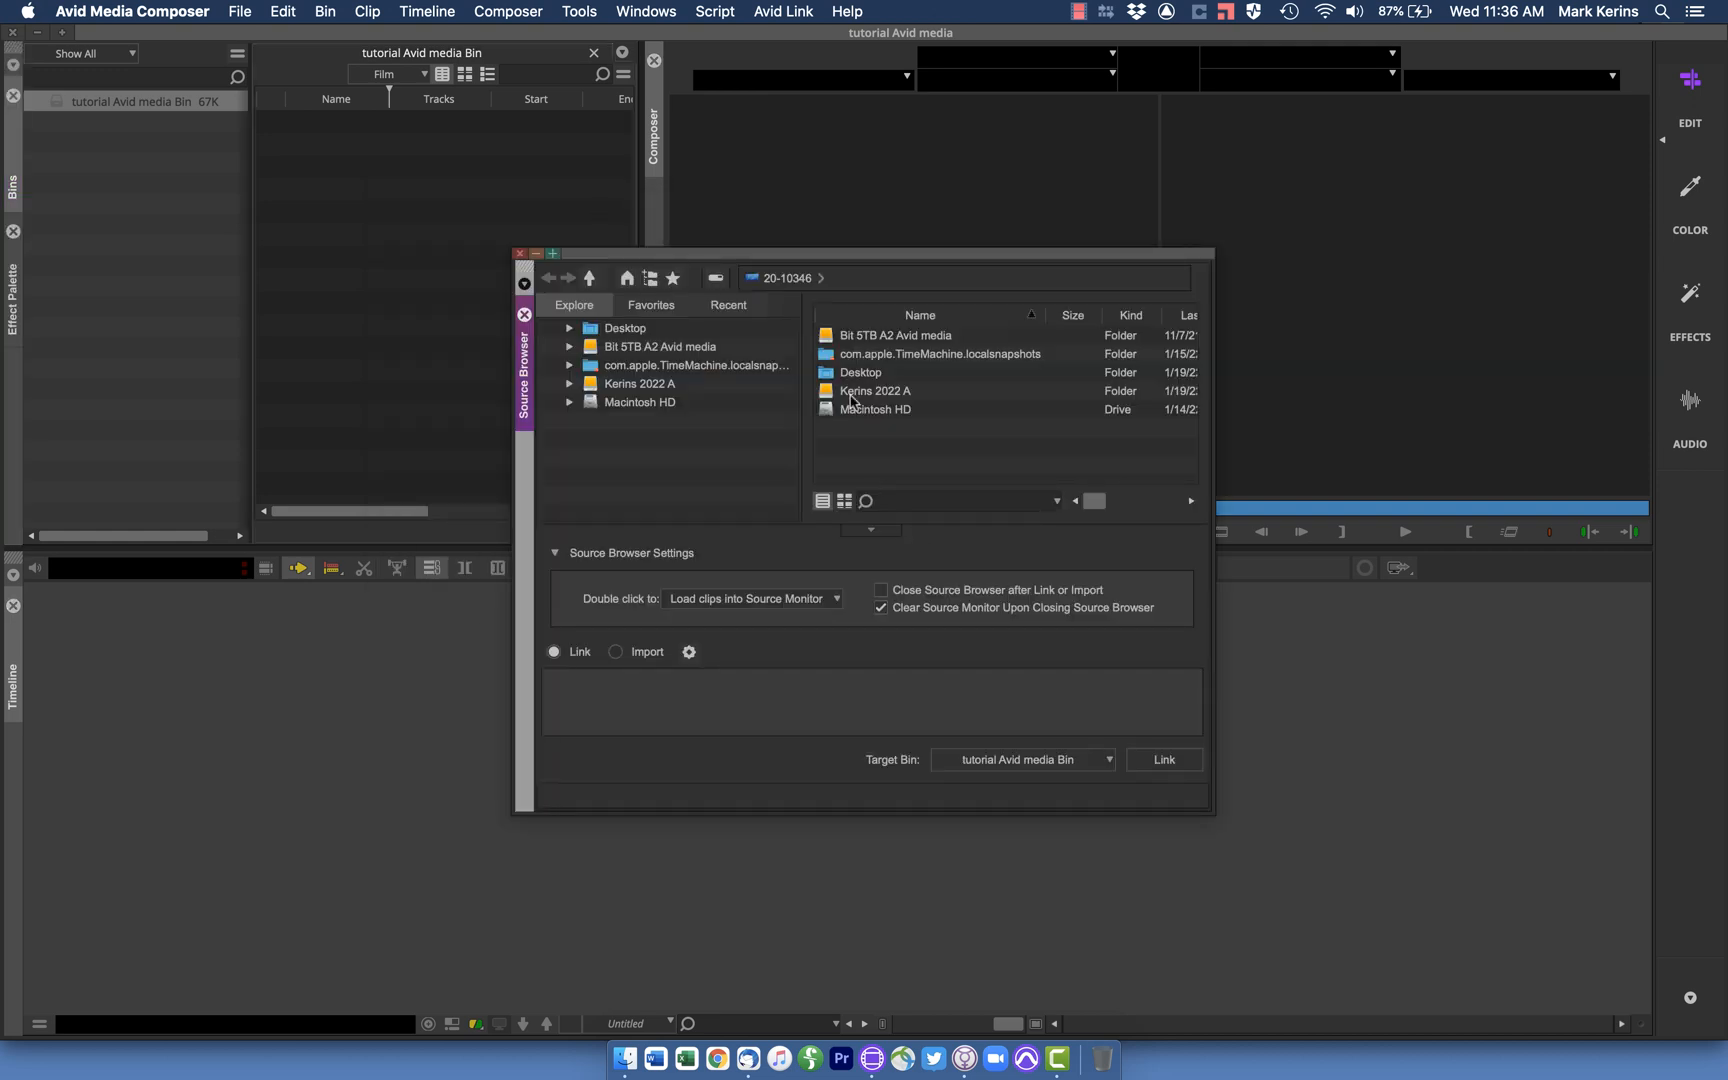
click(894, 336)
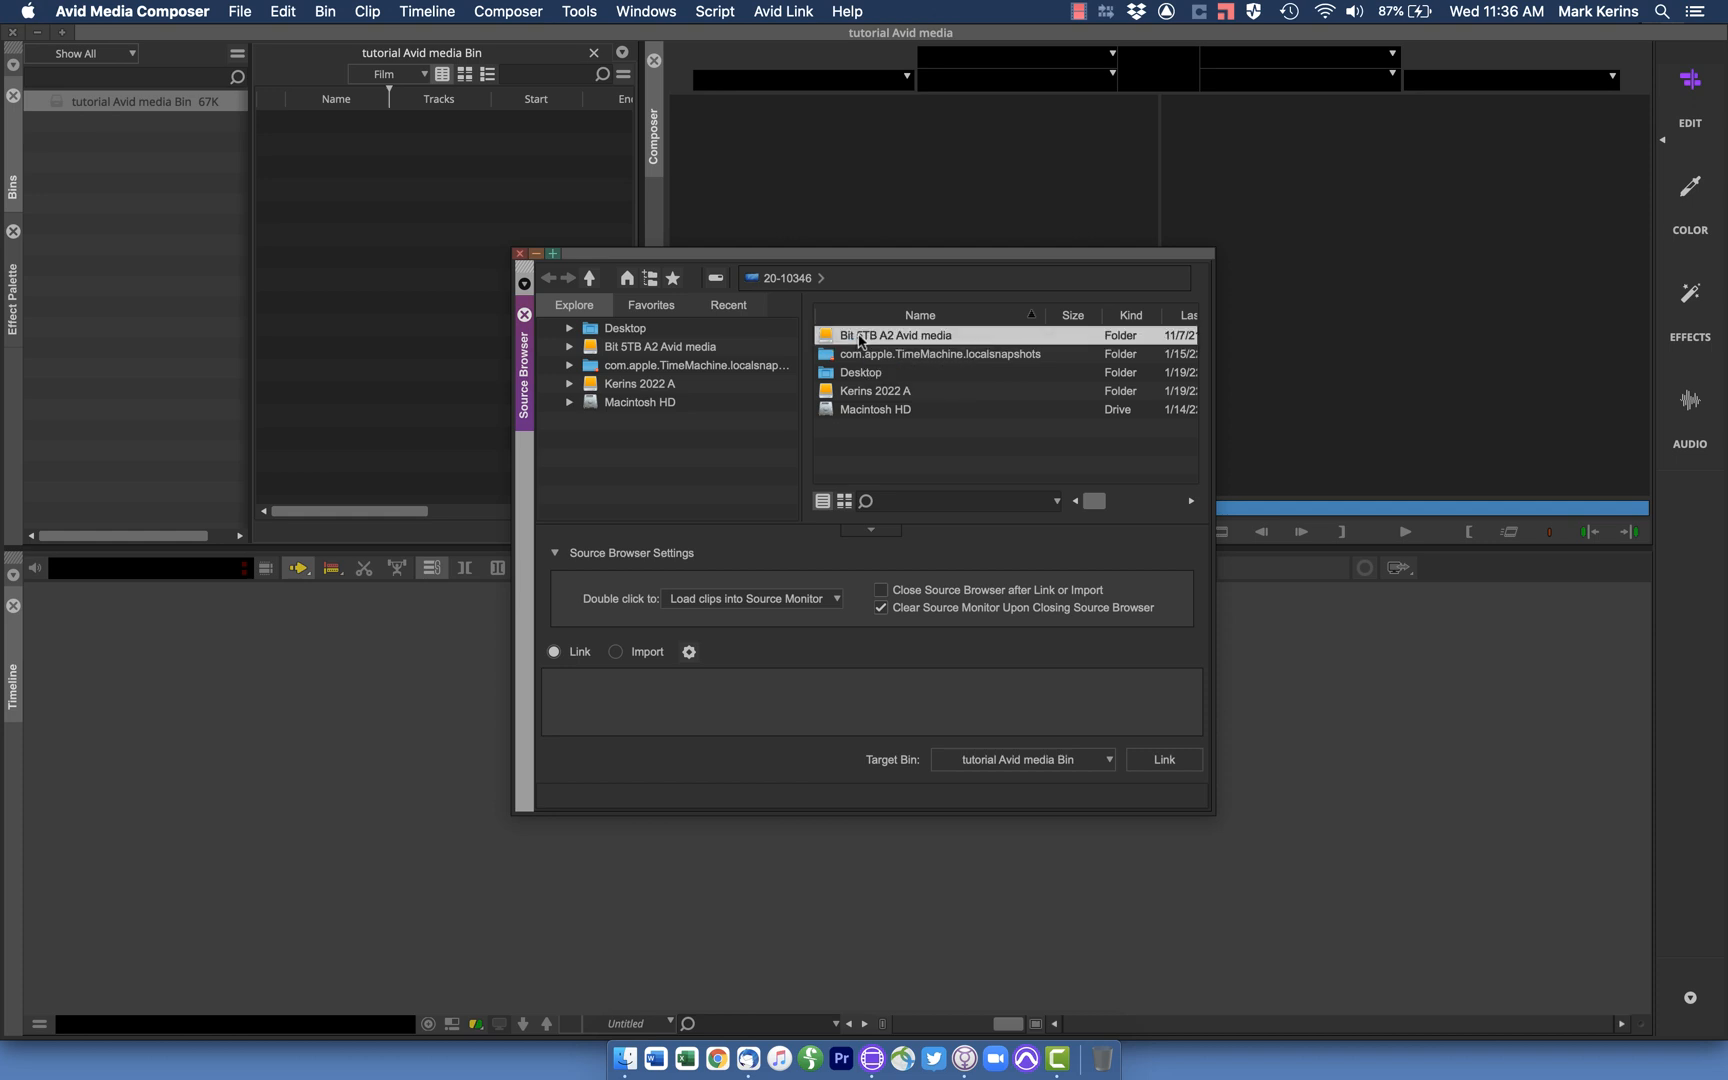
double_click(640, 384)
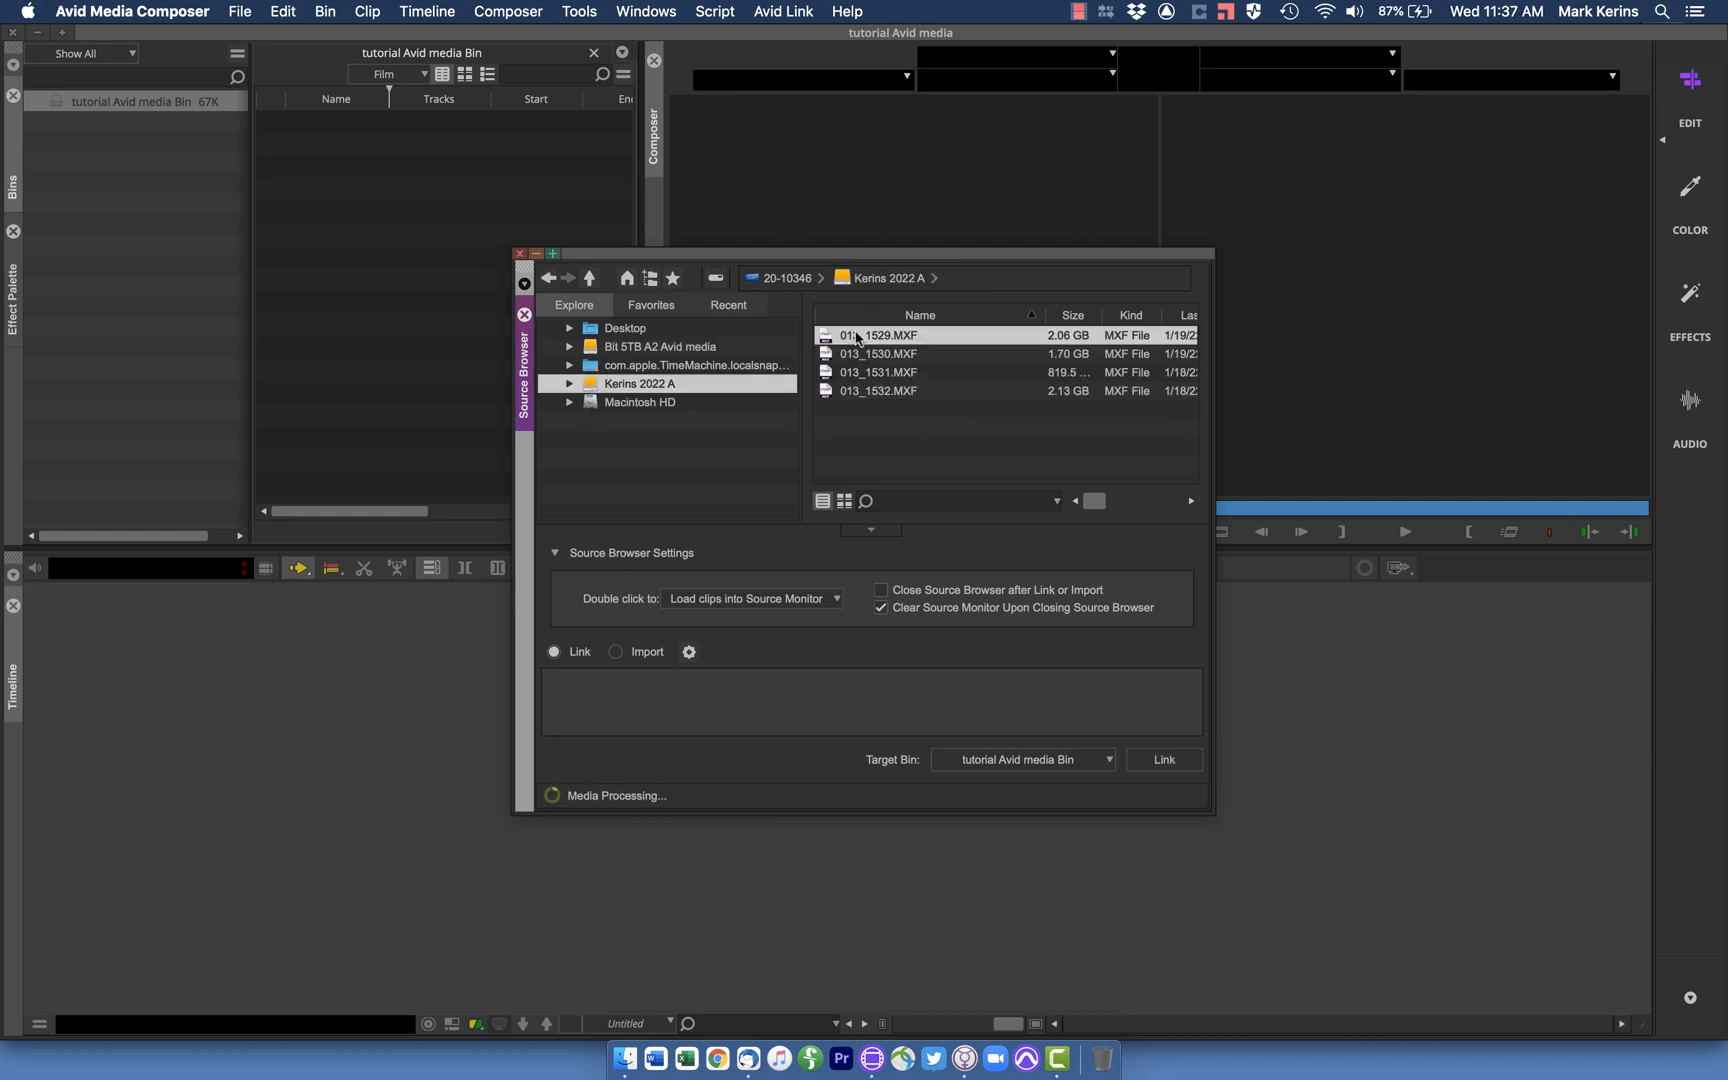
click(1164, 760)
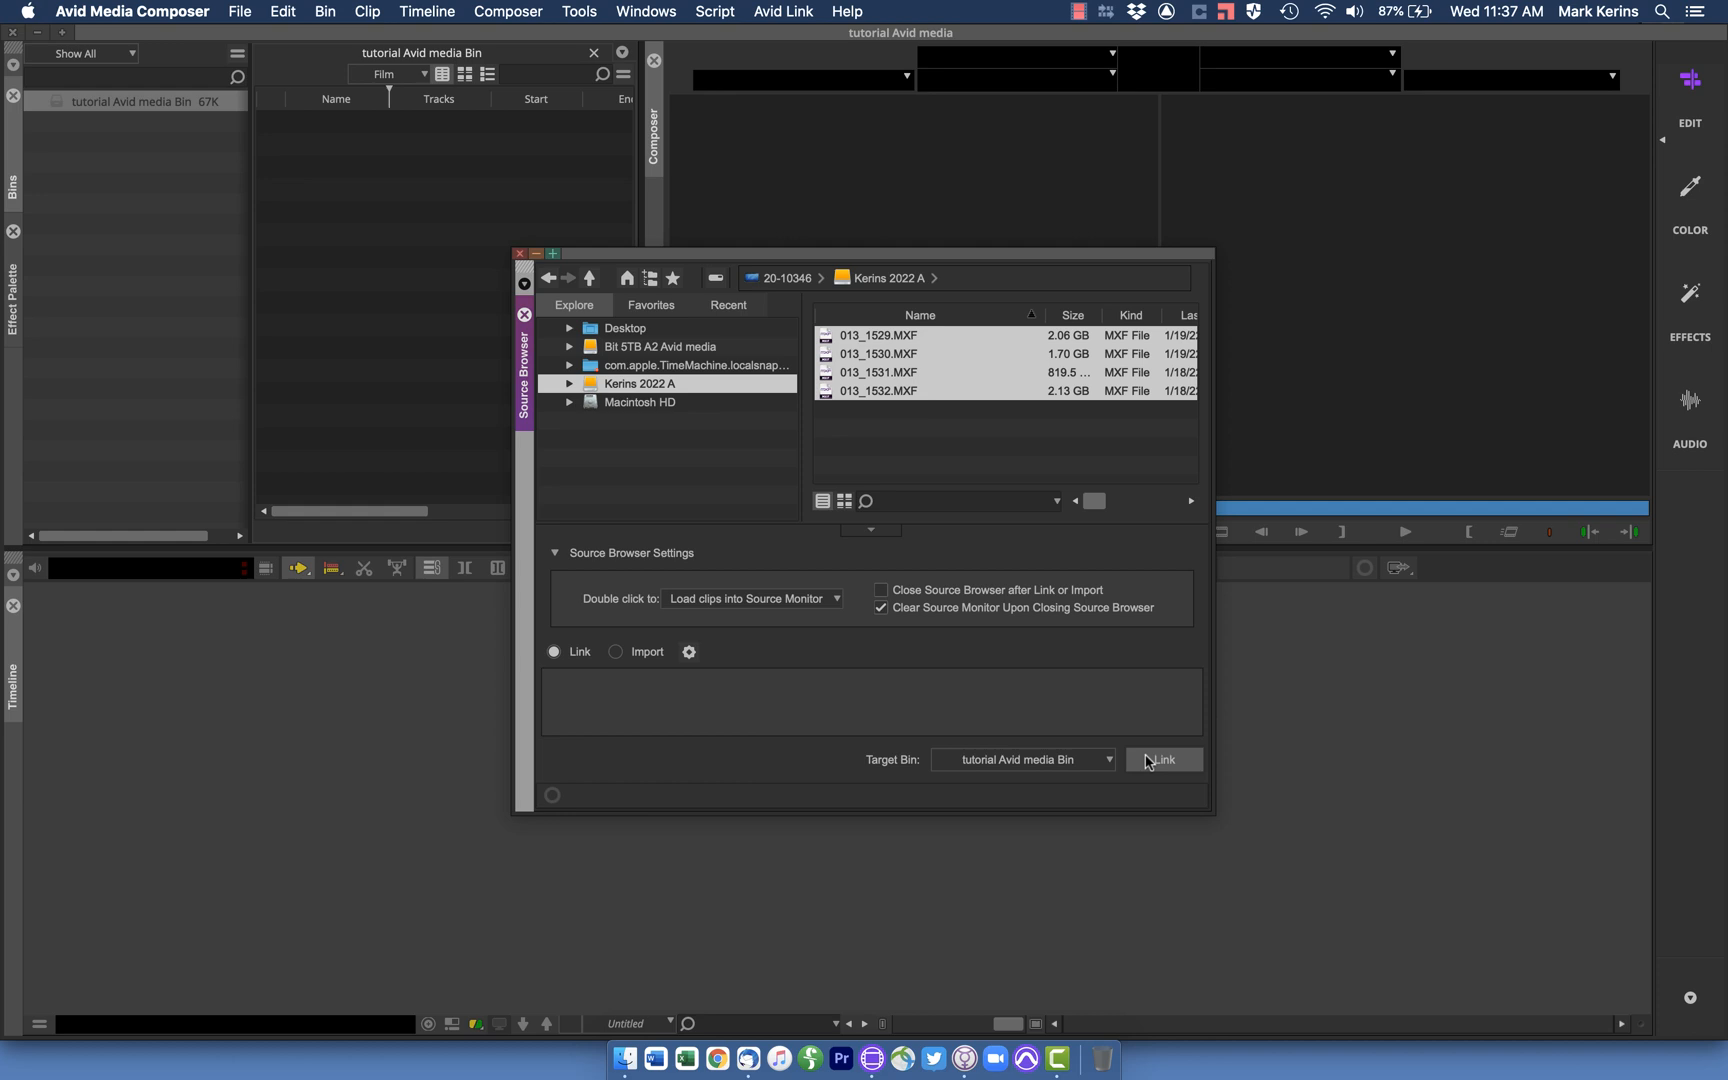
Link the four MXF clips into the bin and load 013_1531 into the Source monitor
click(1164, 760)
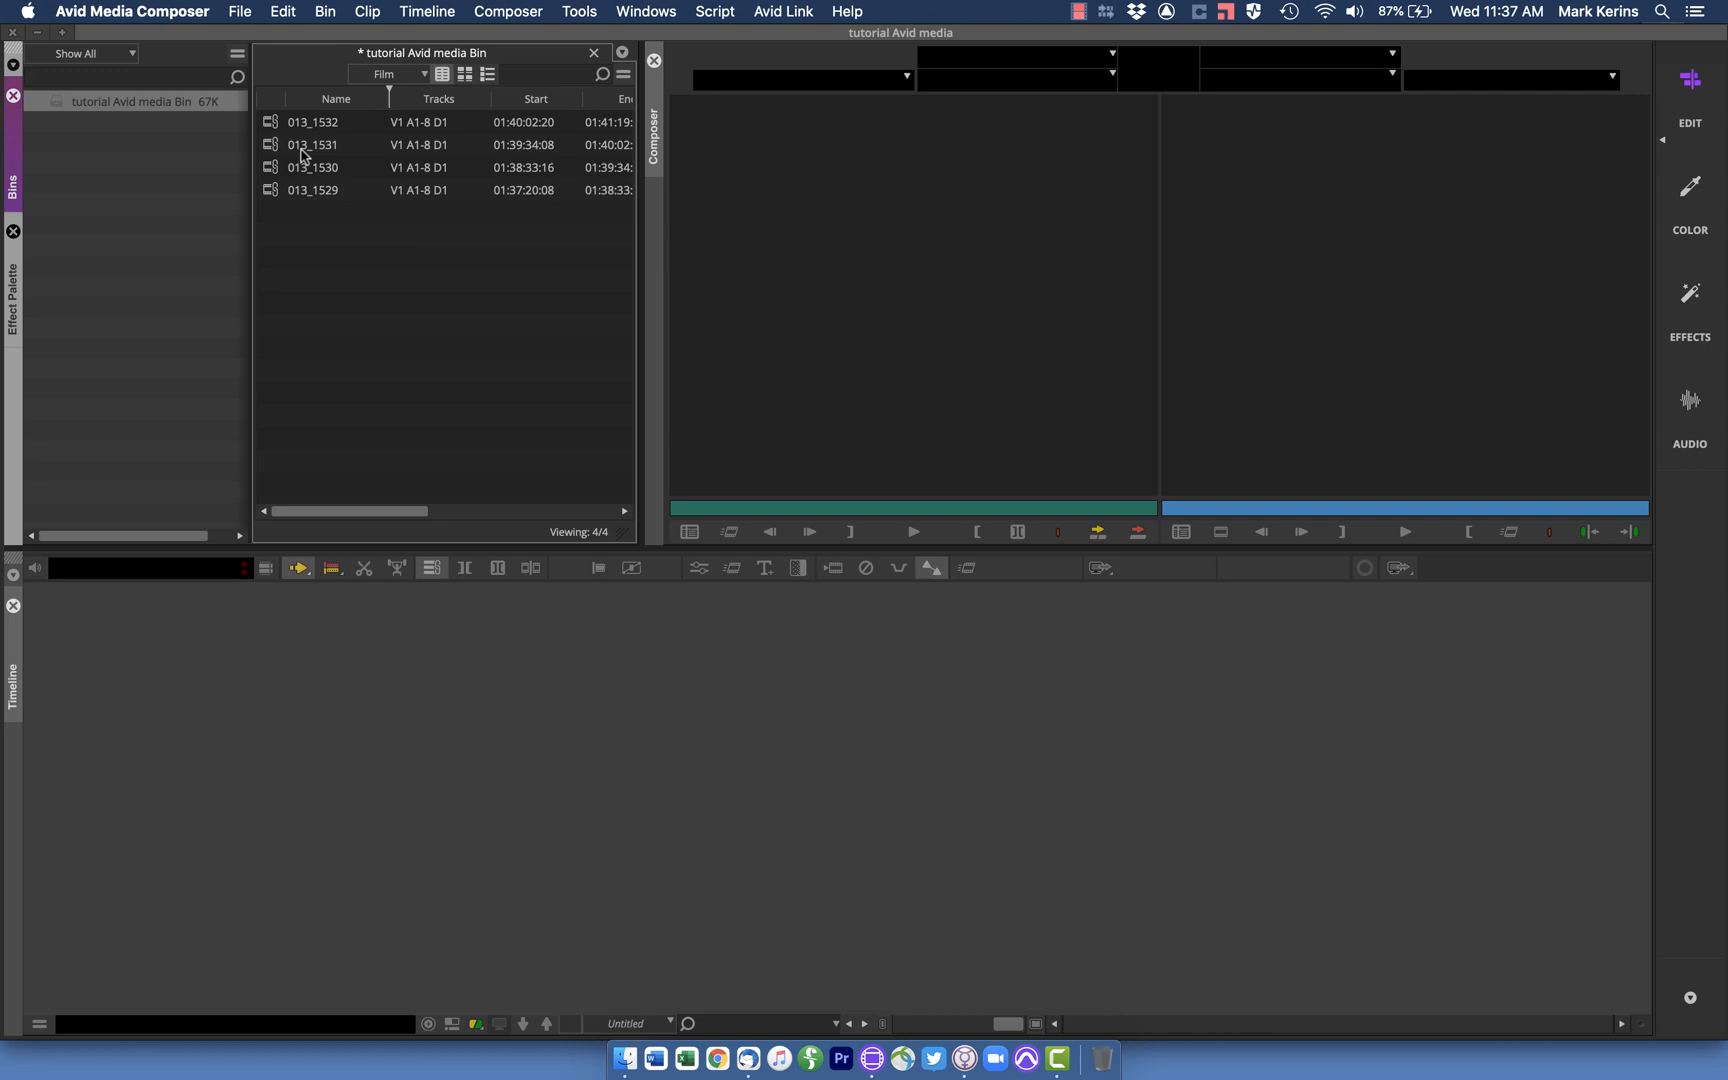
mouse_move(306, 158)
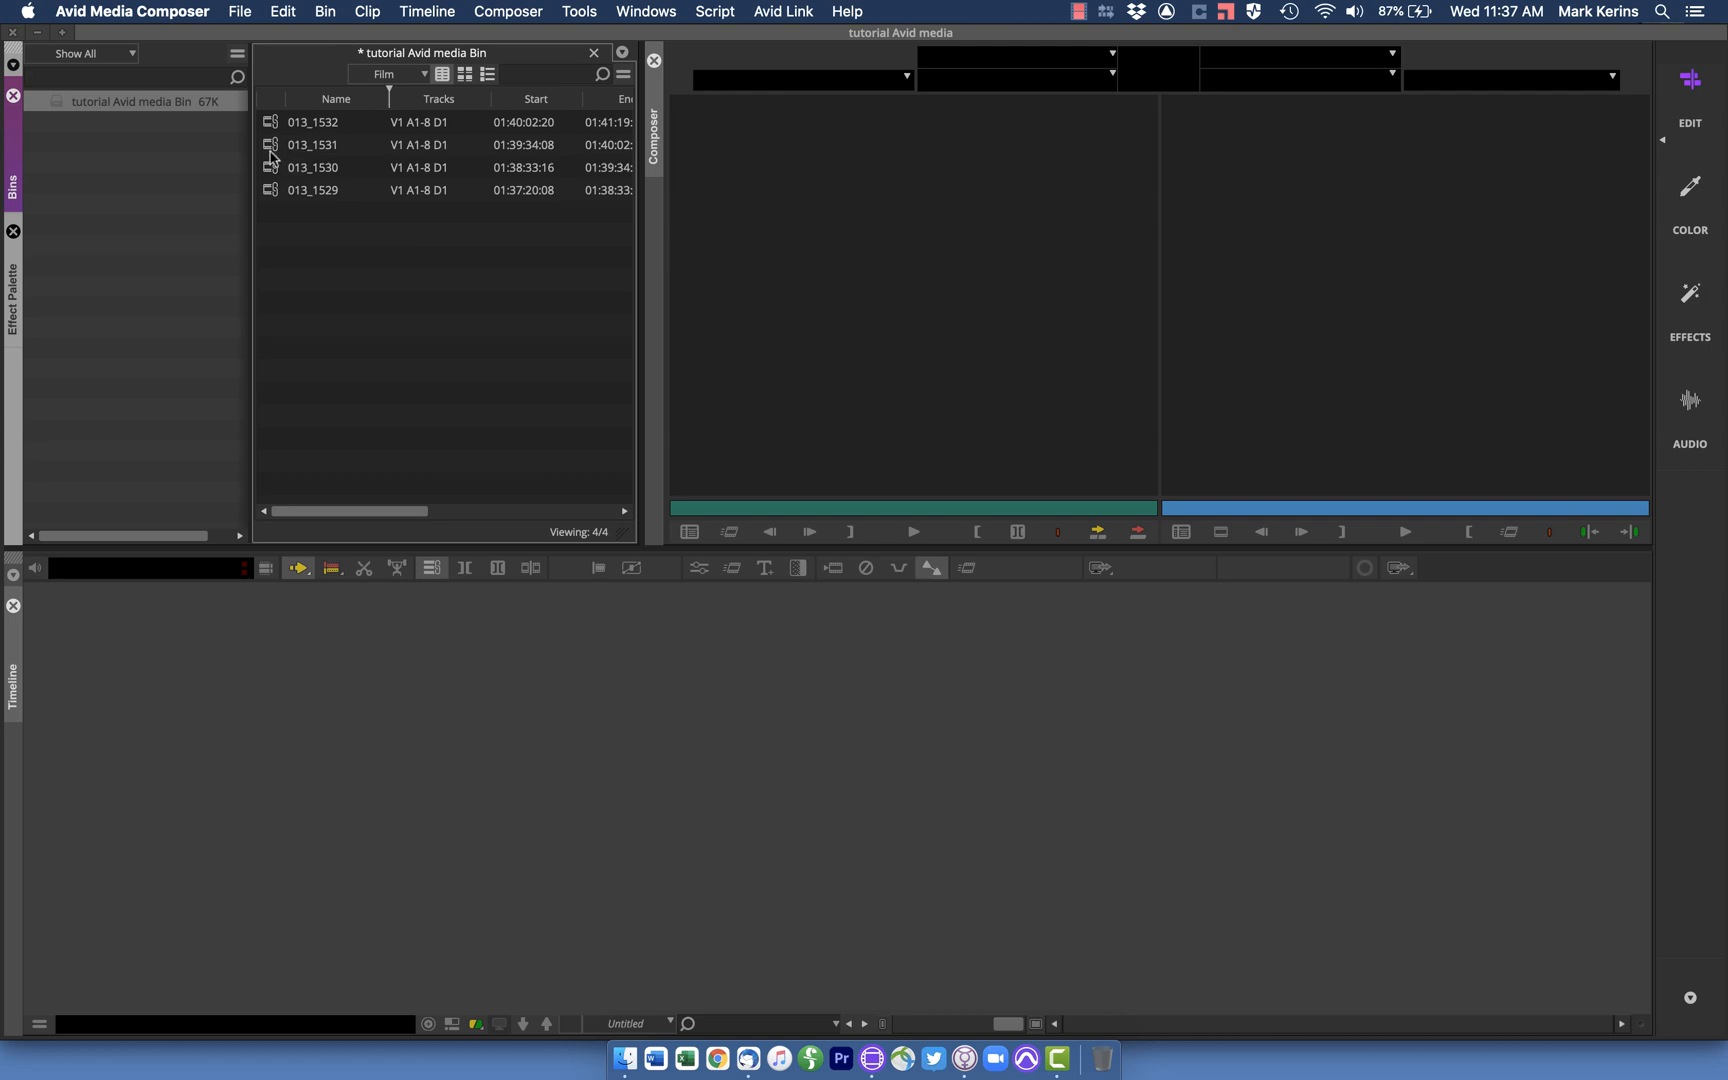
mouse_move(272, 144)
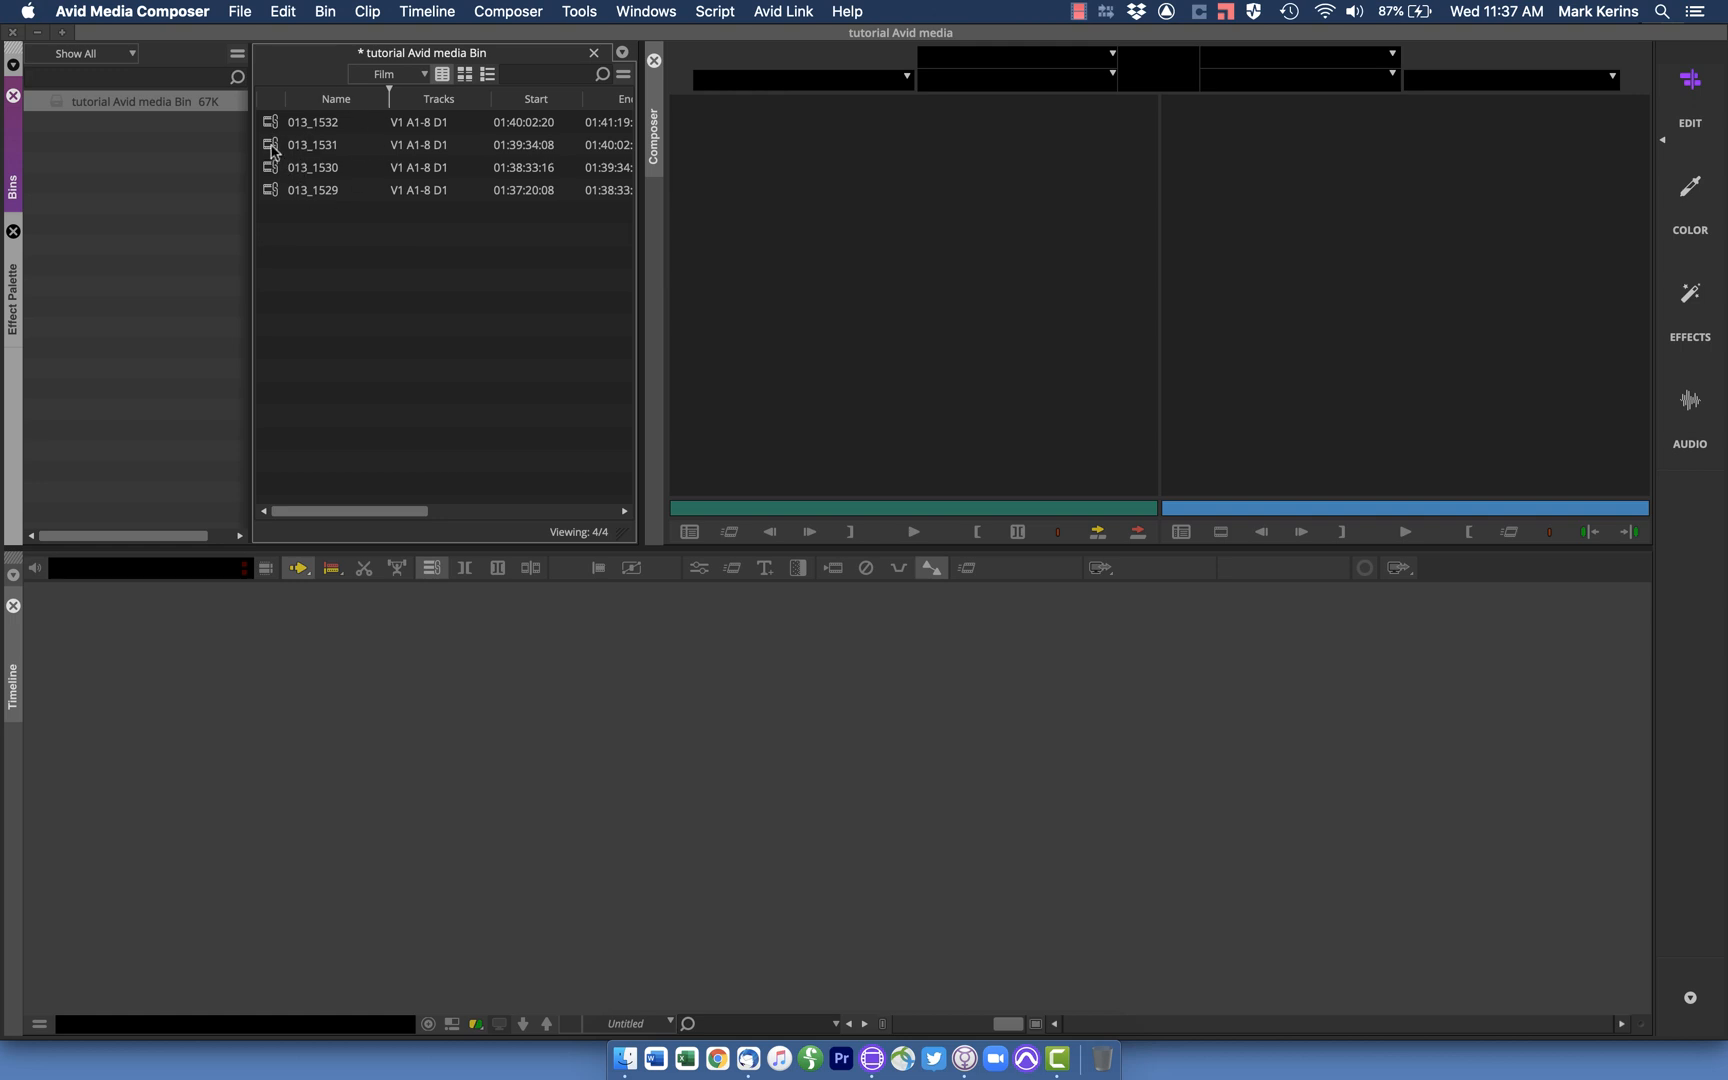
double_click(312, 144)
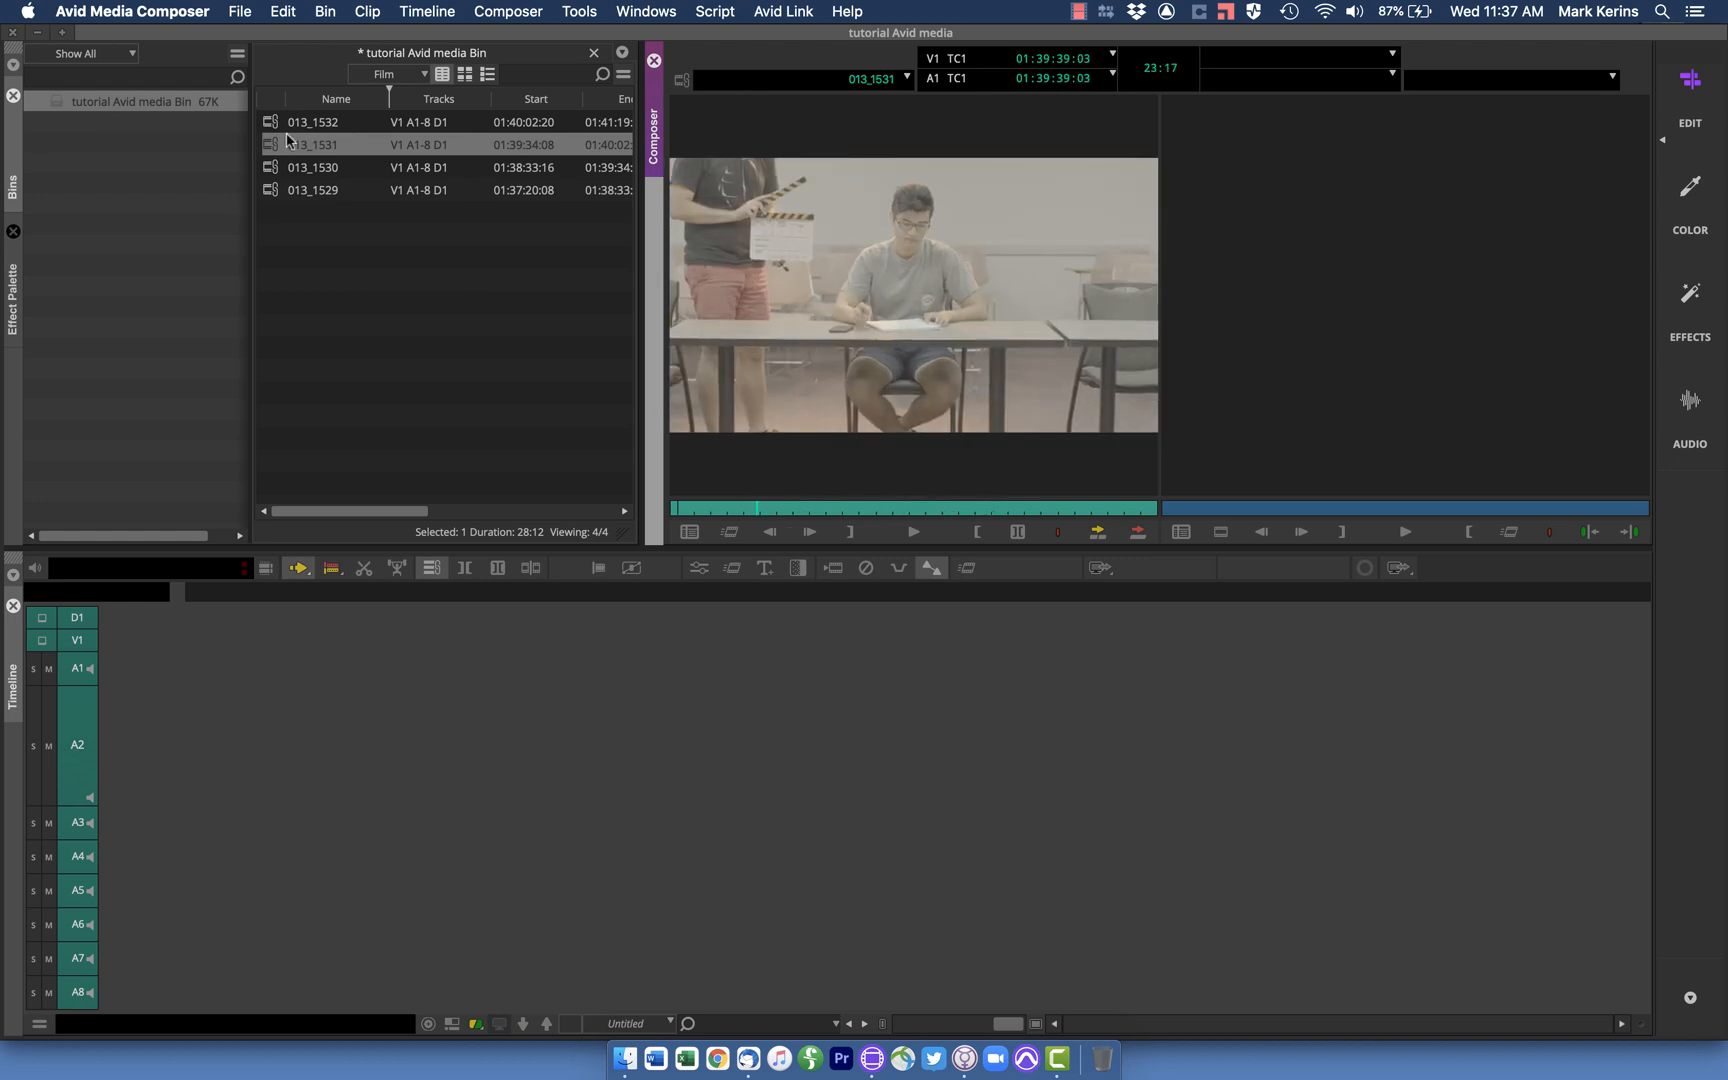
click(326, 240)
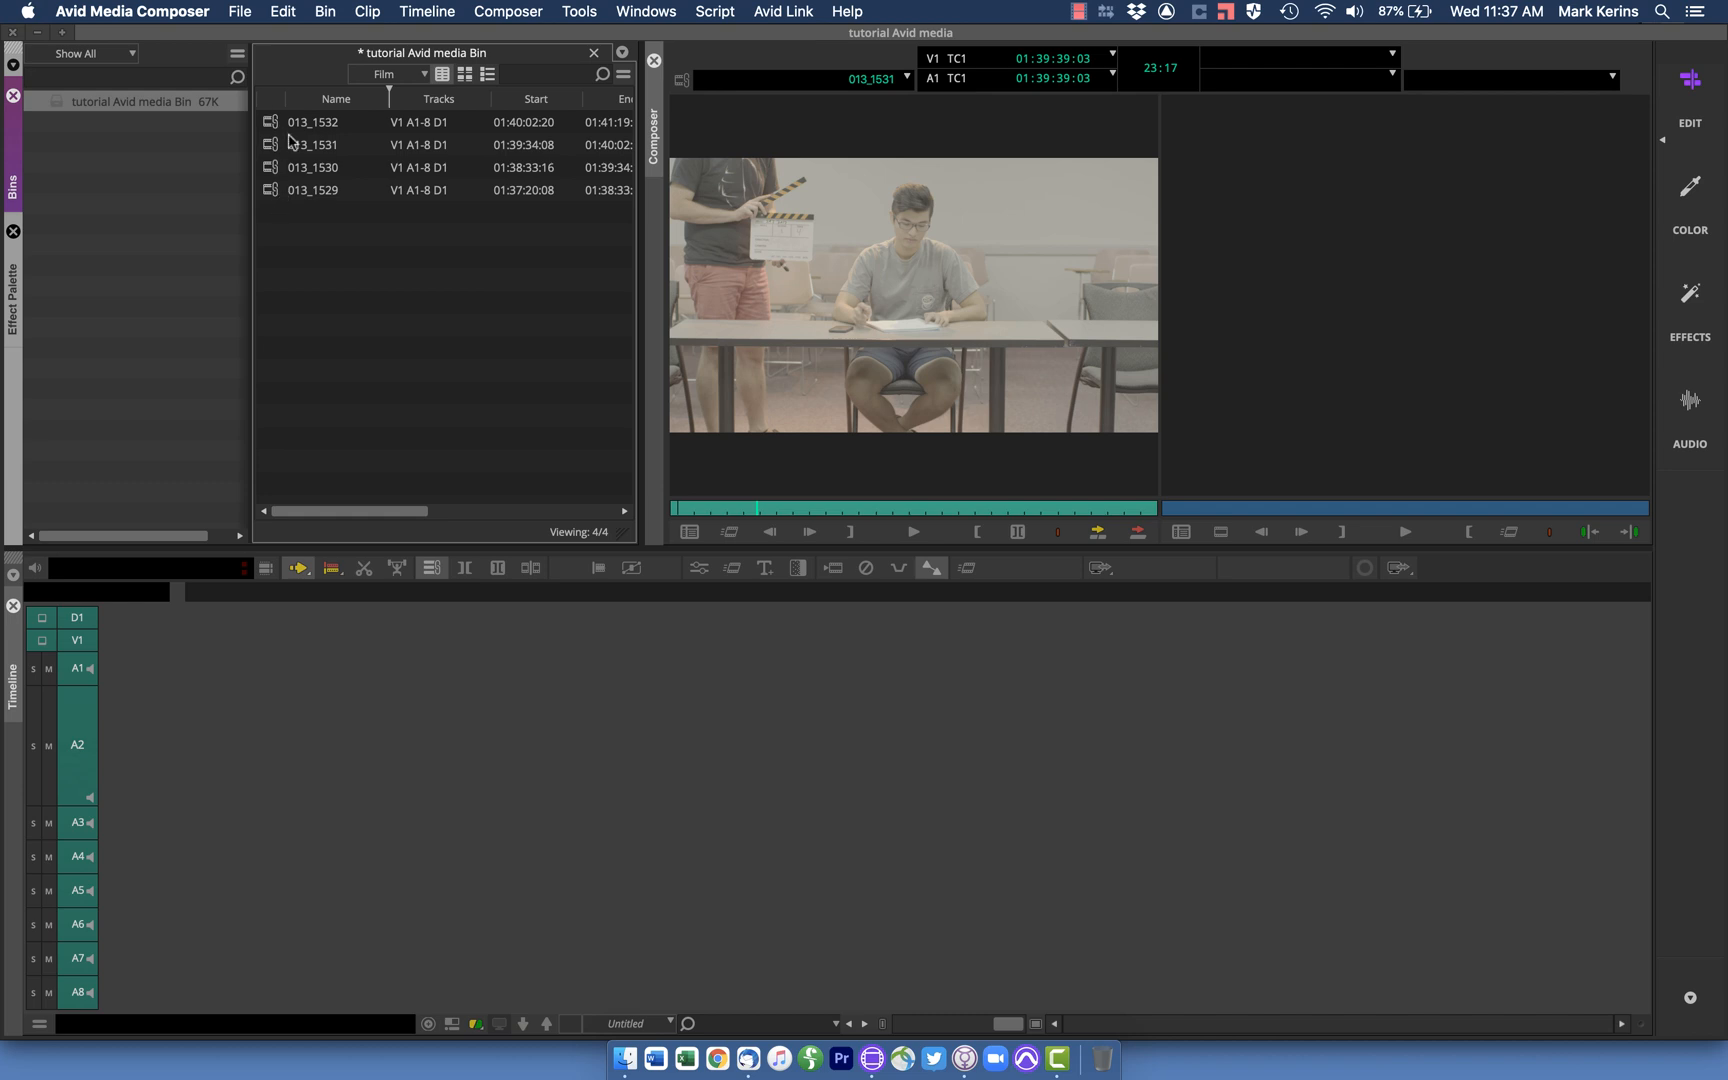
mouse_move(274, 164)
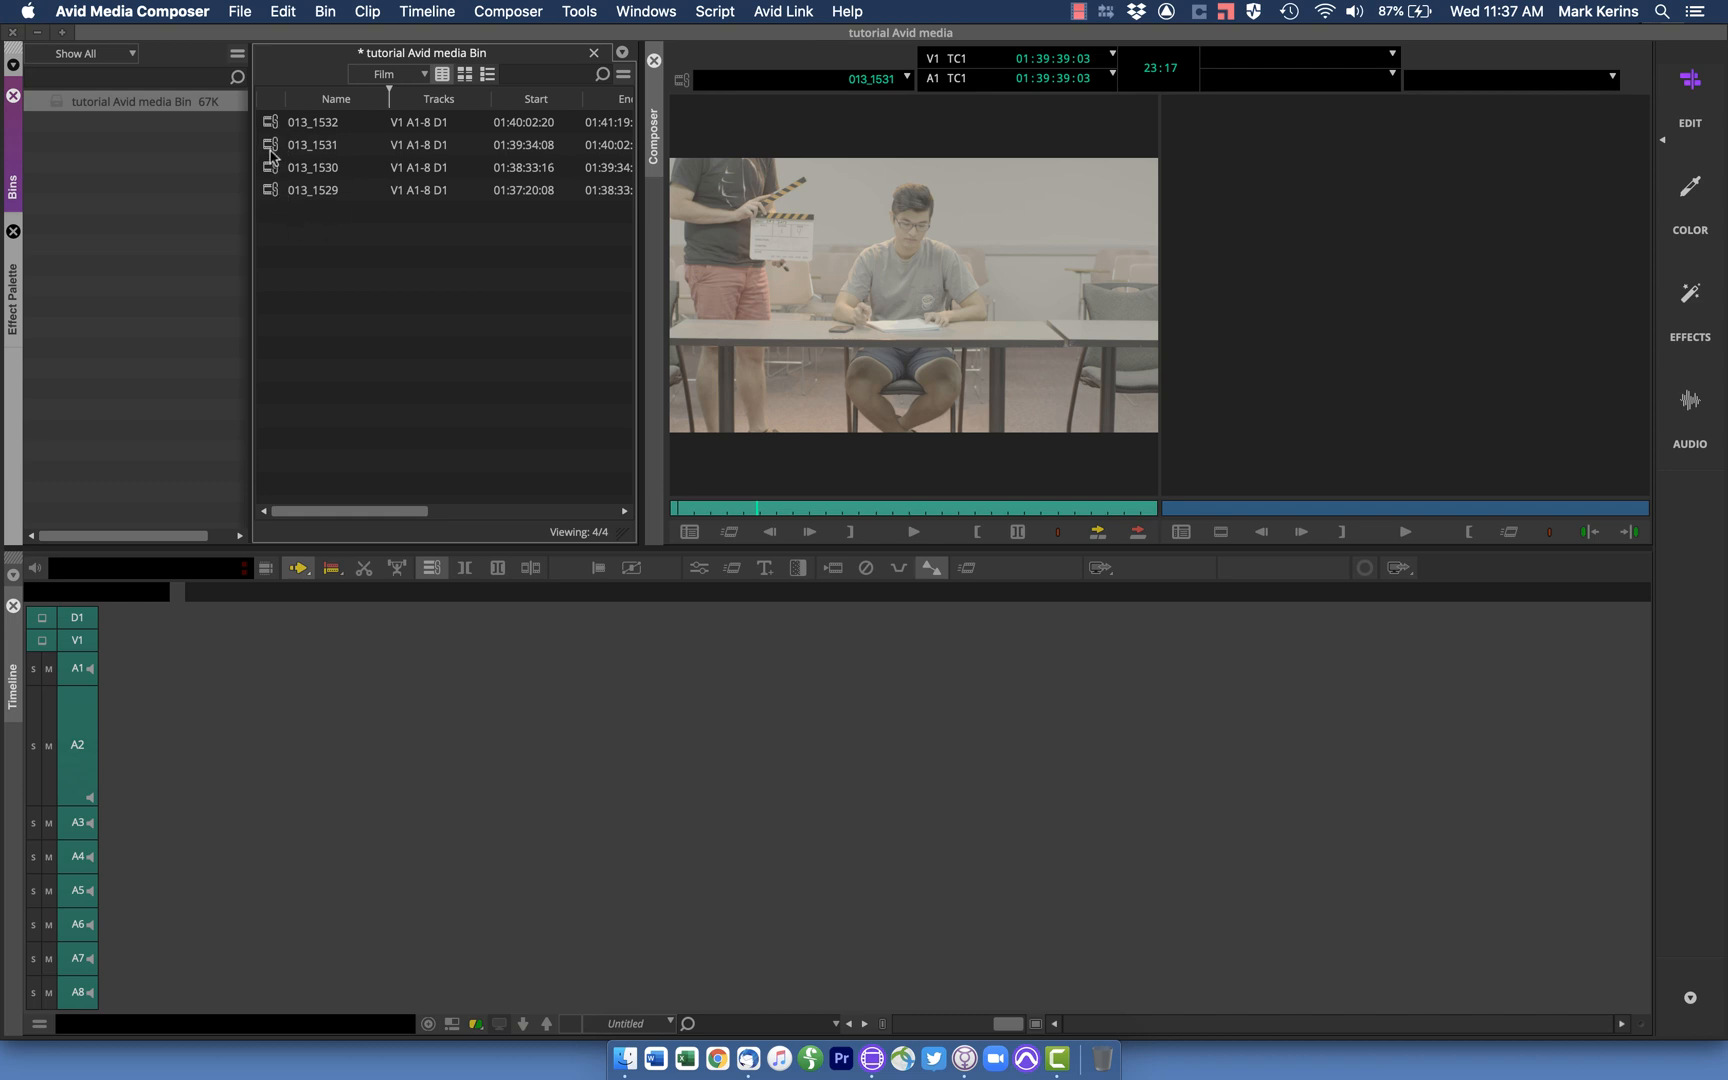
Splice clip 013_1531 into a new Untitled Sequence.01 on the timeline
click(312, 144)
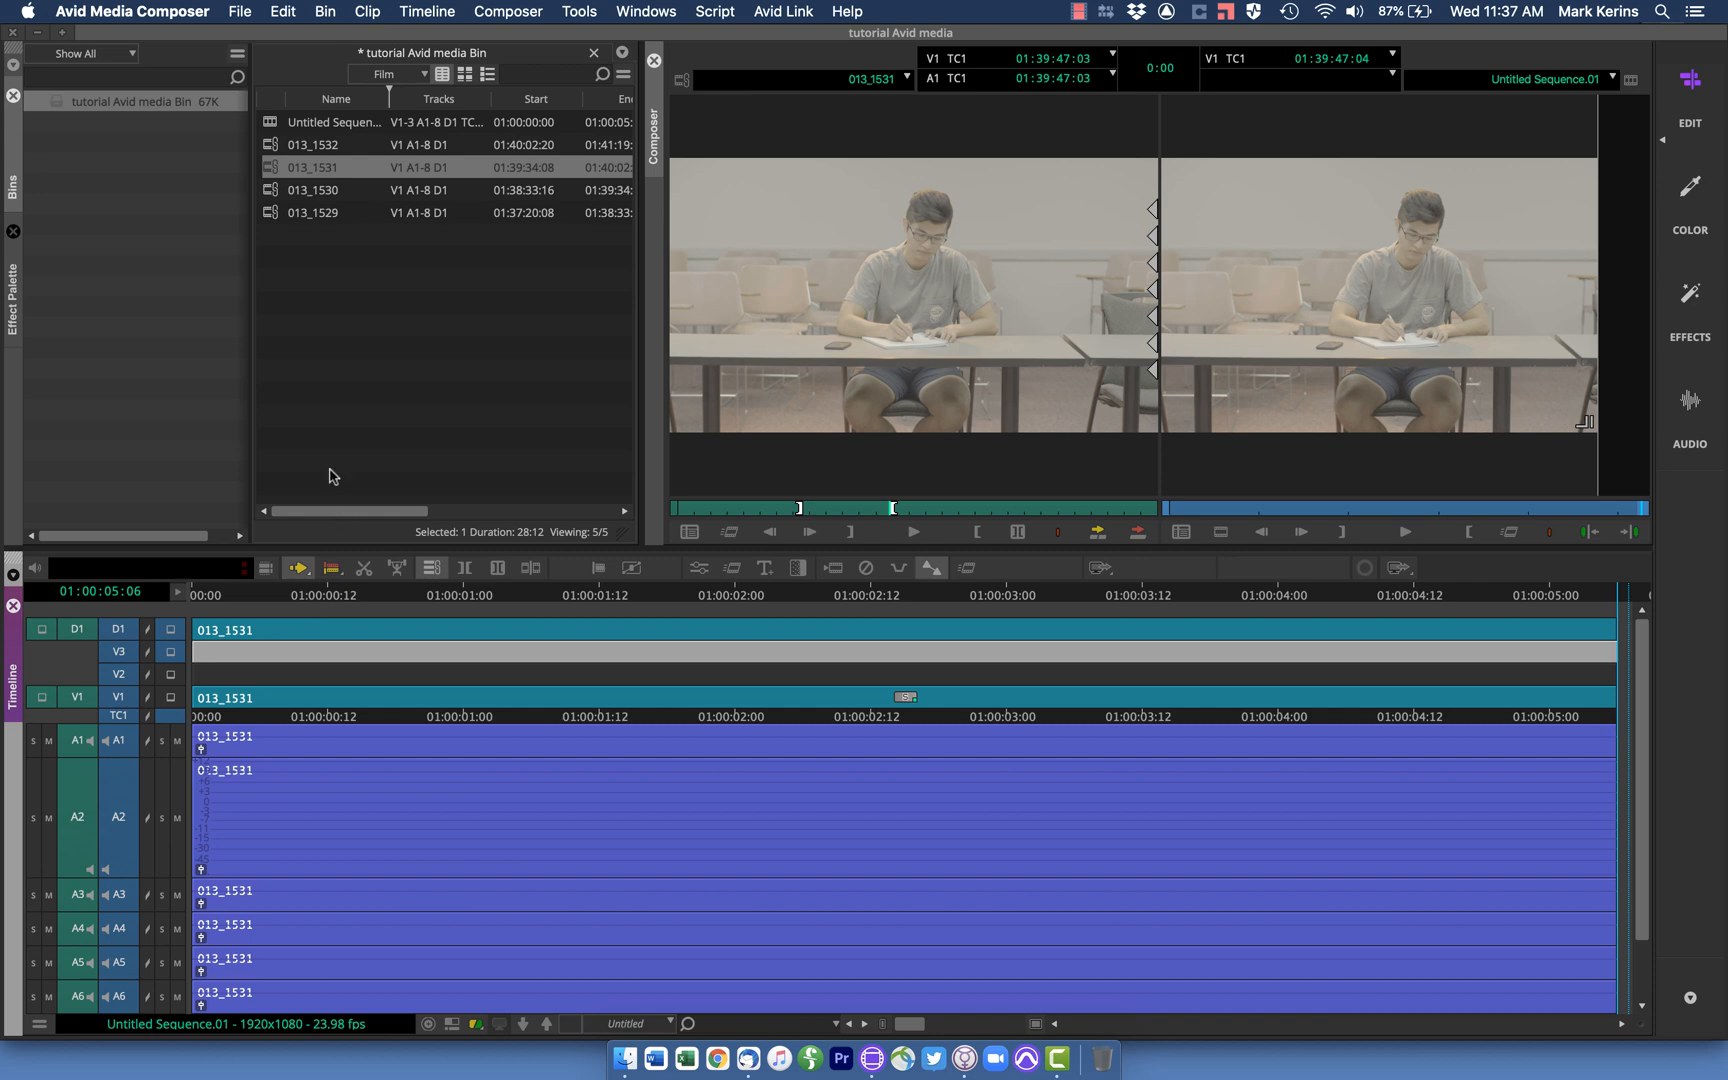
mouse_move(334, 350)
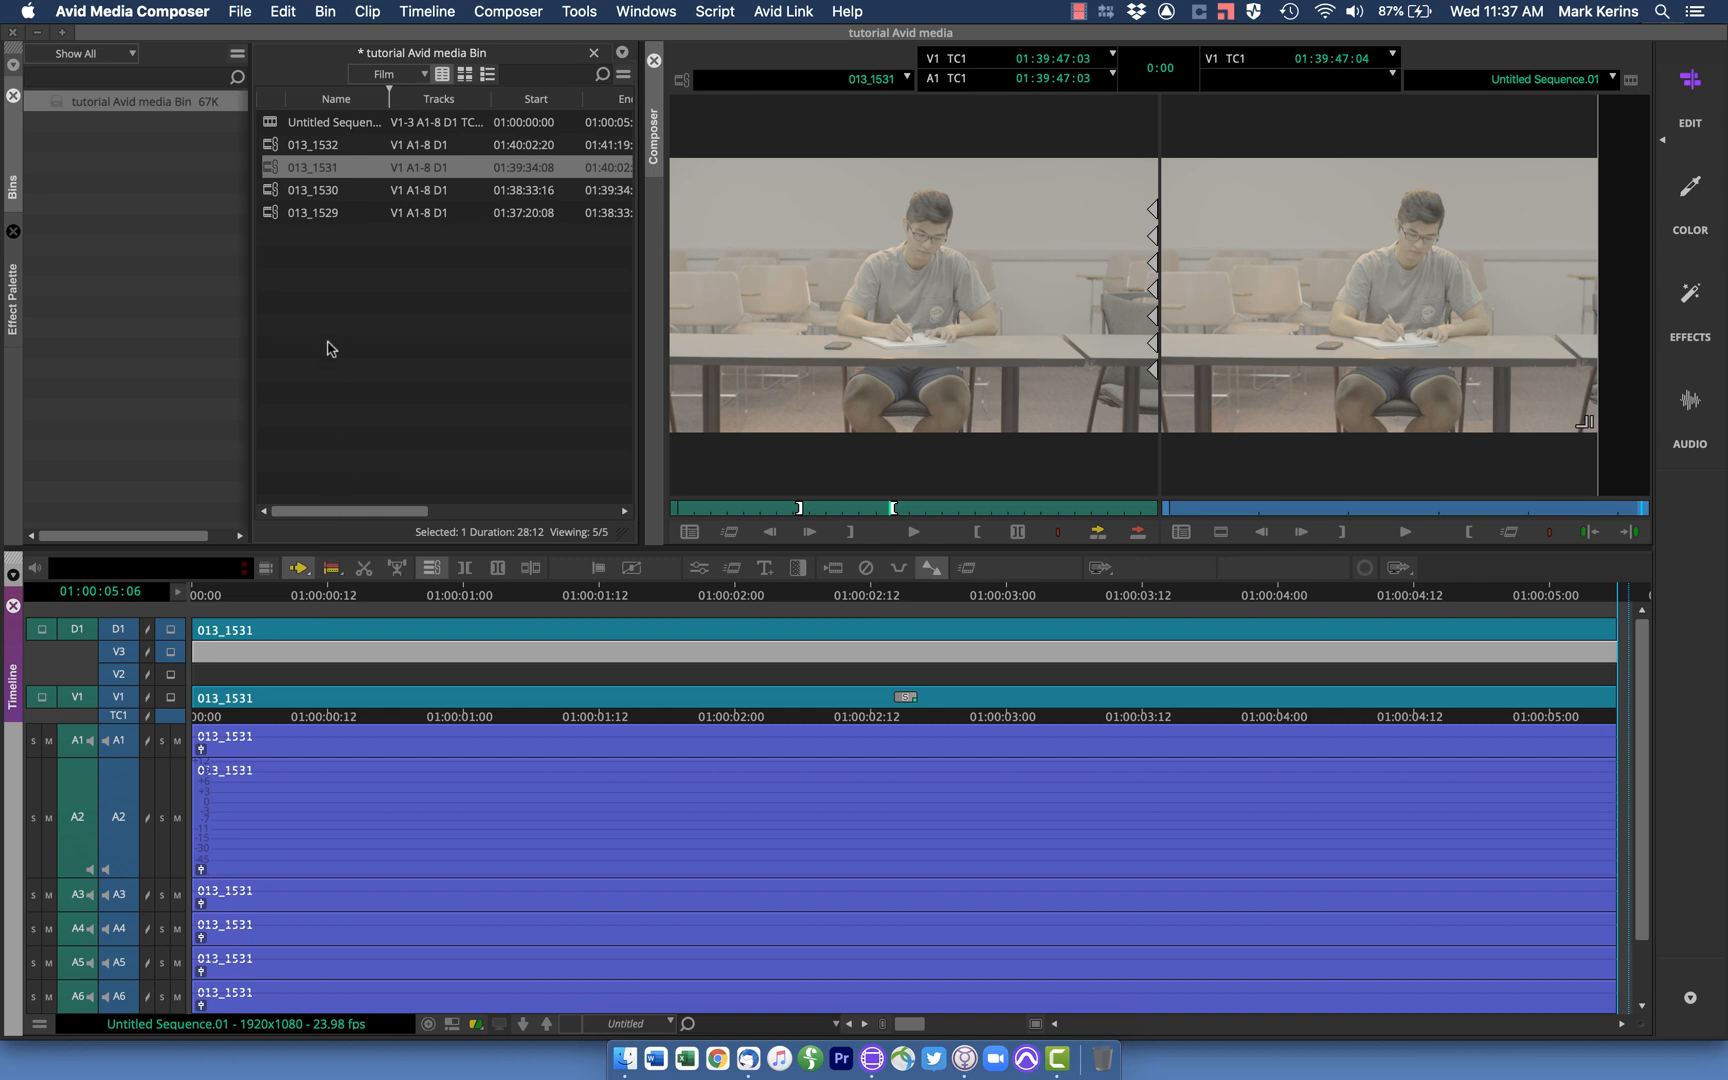
mouse_move(332, 296)
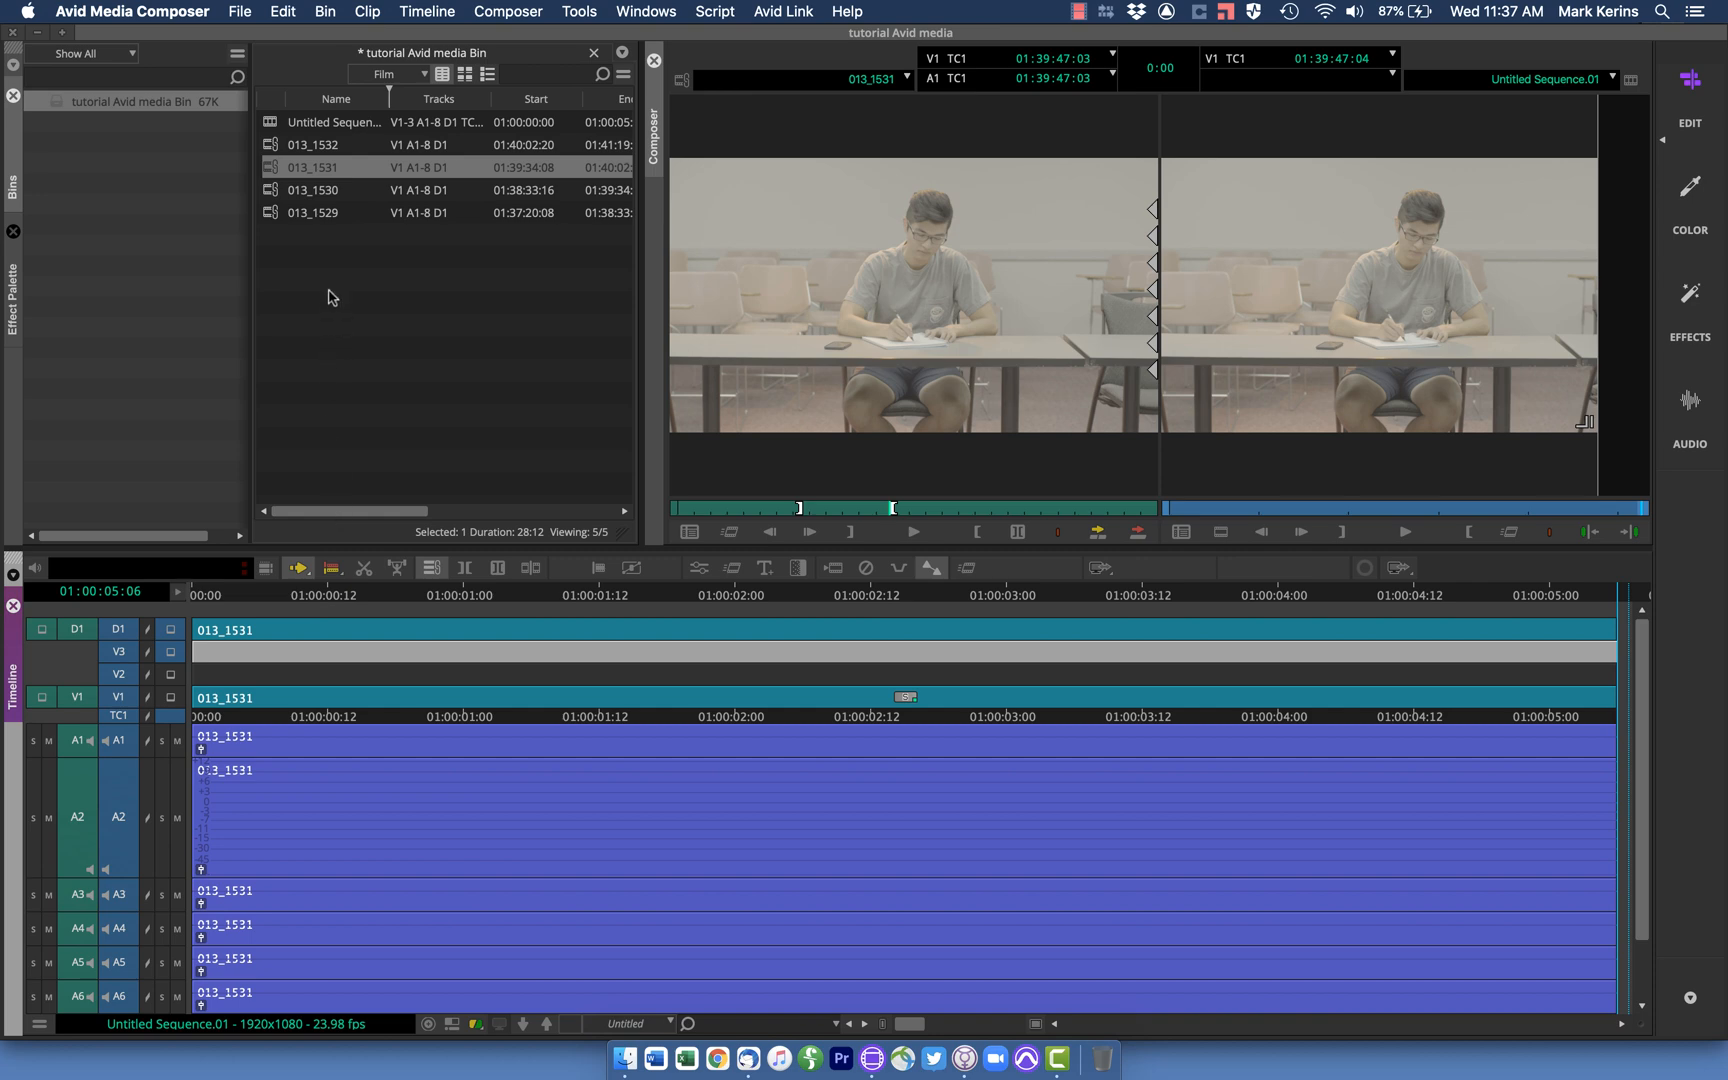
mouse_move(312, 232)
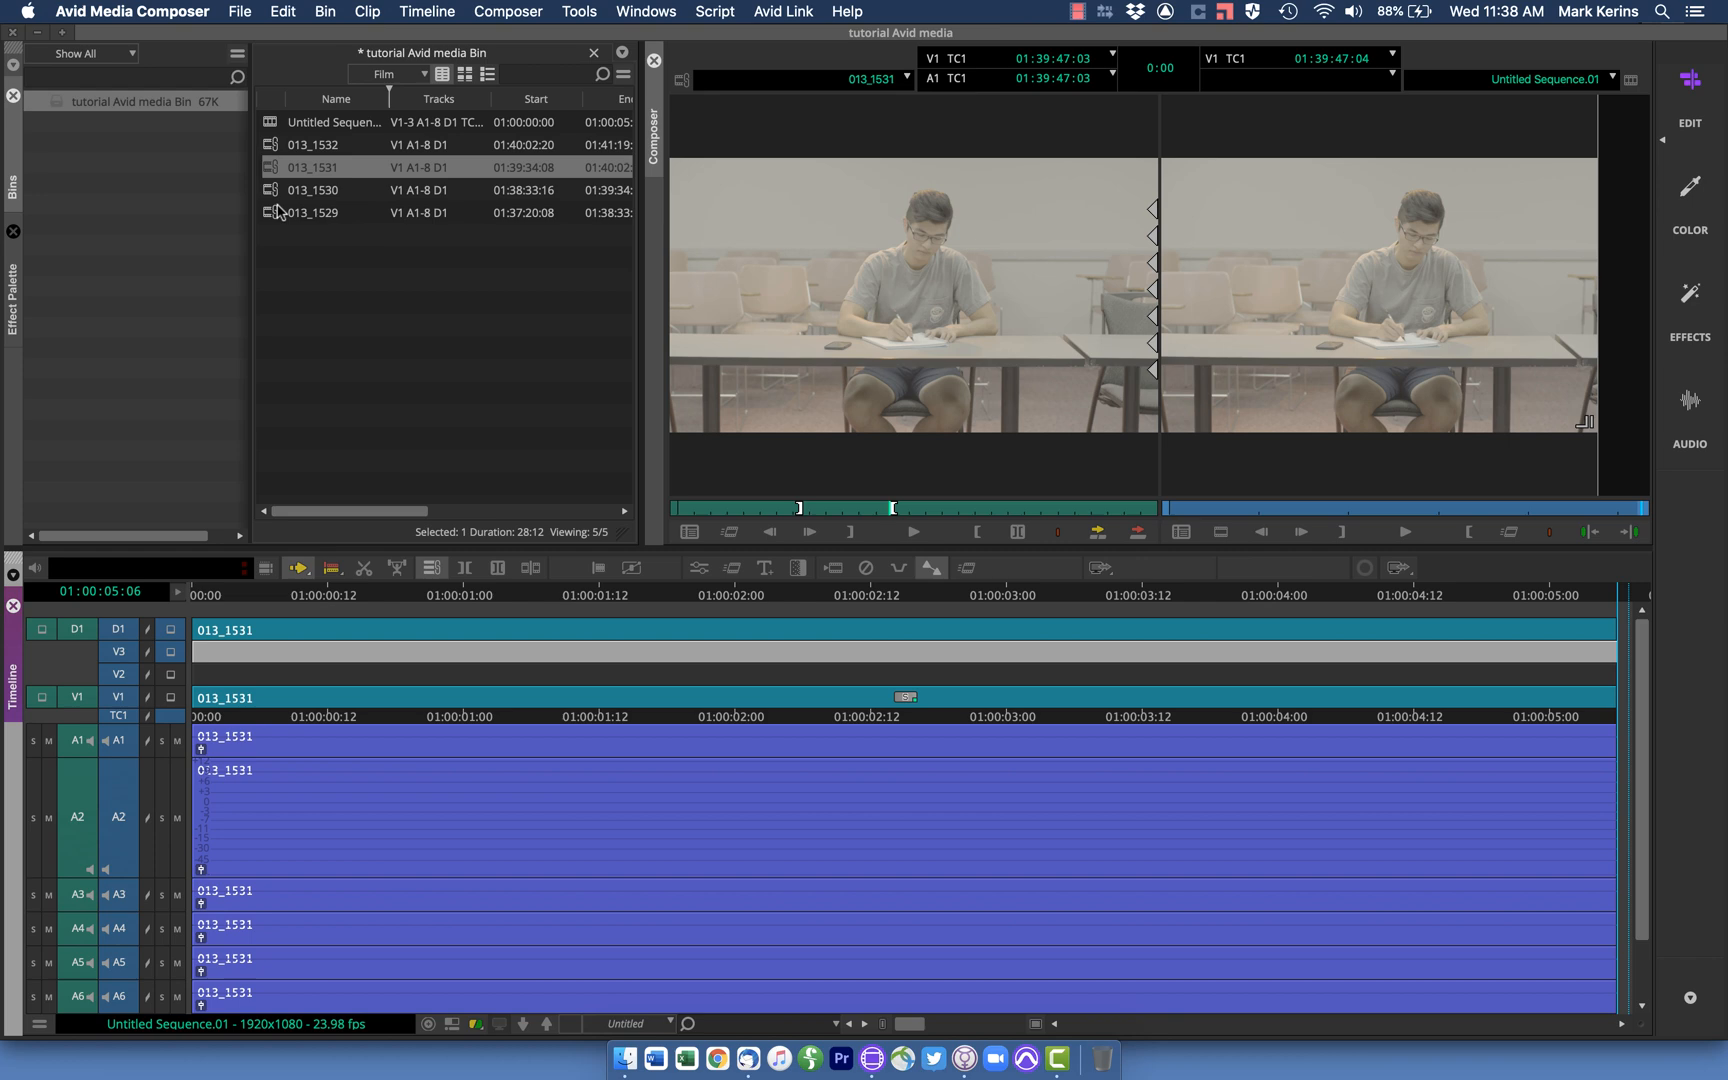
mouse_move(278, 214)
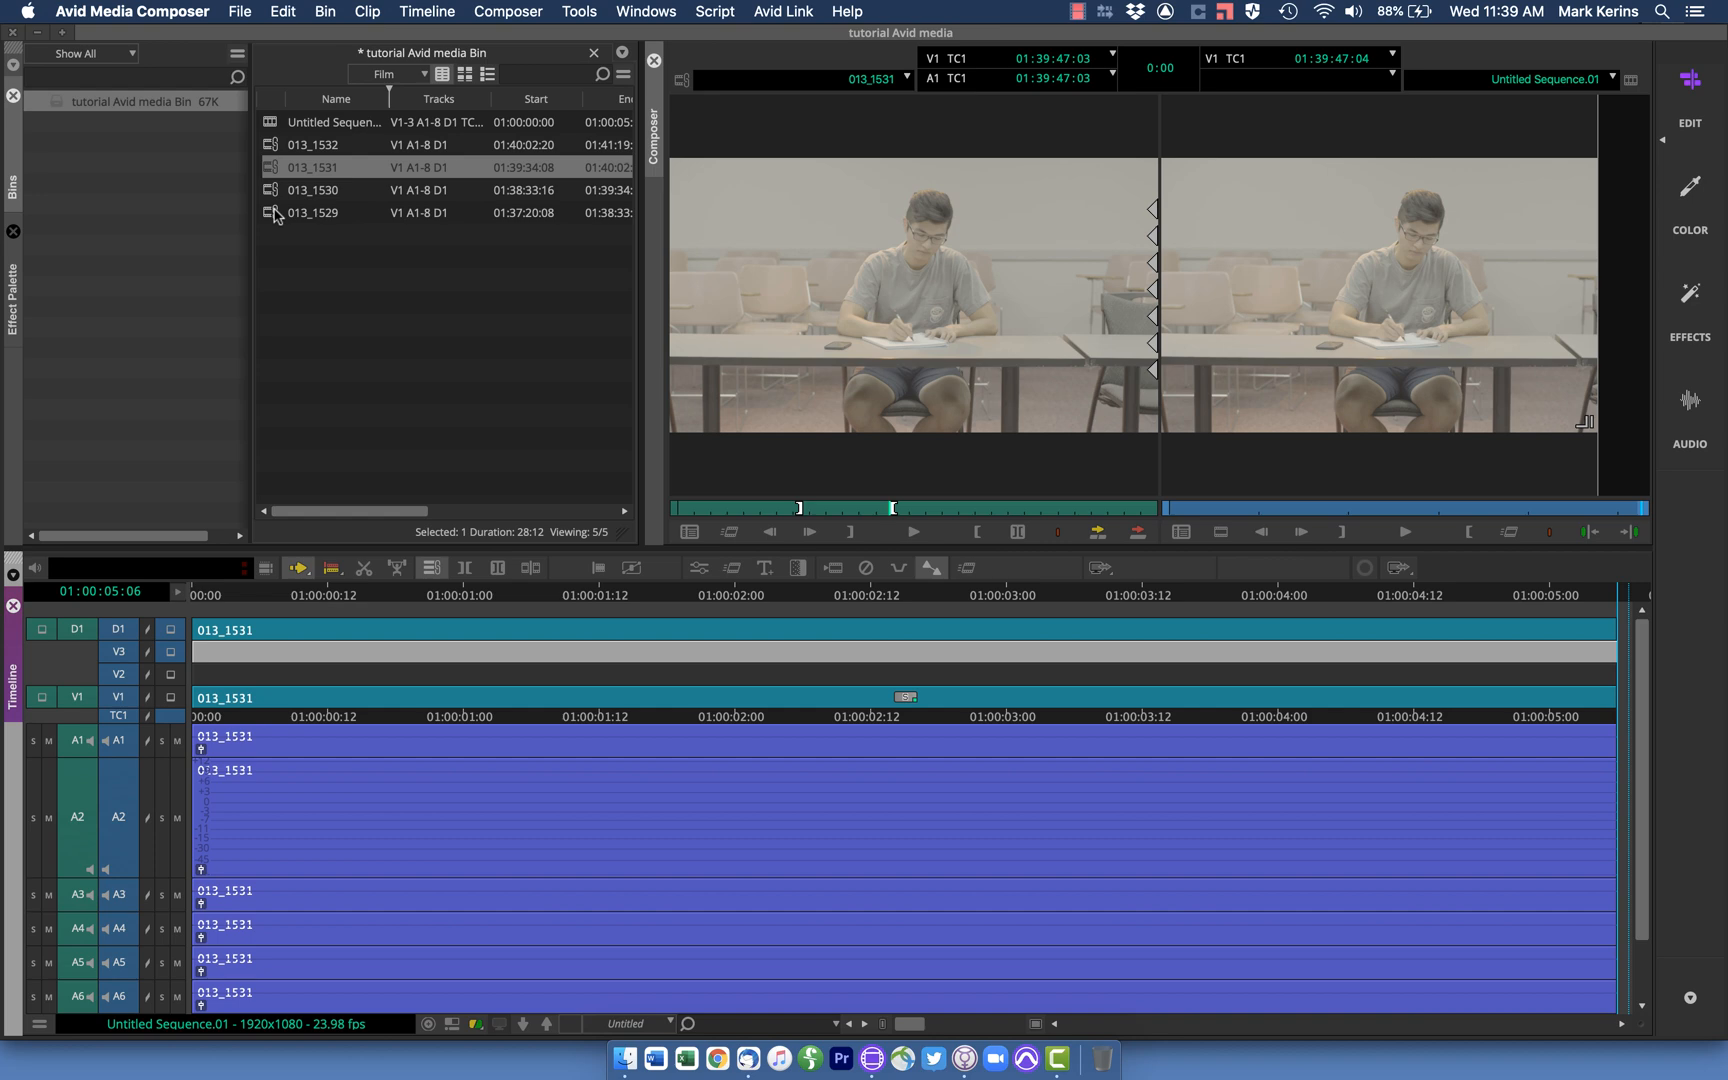
mouse_move(284, 204)
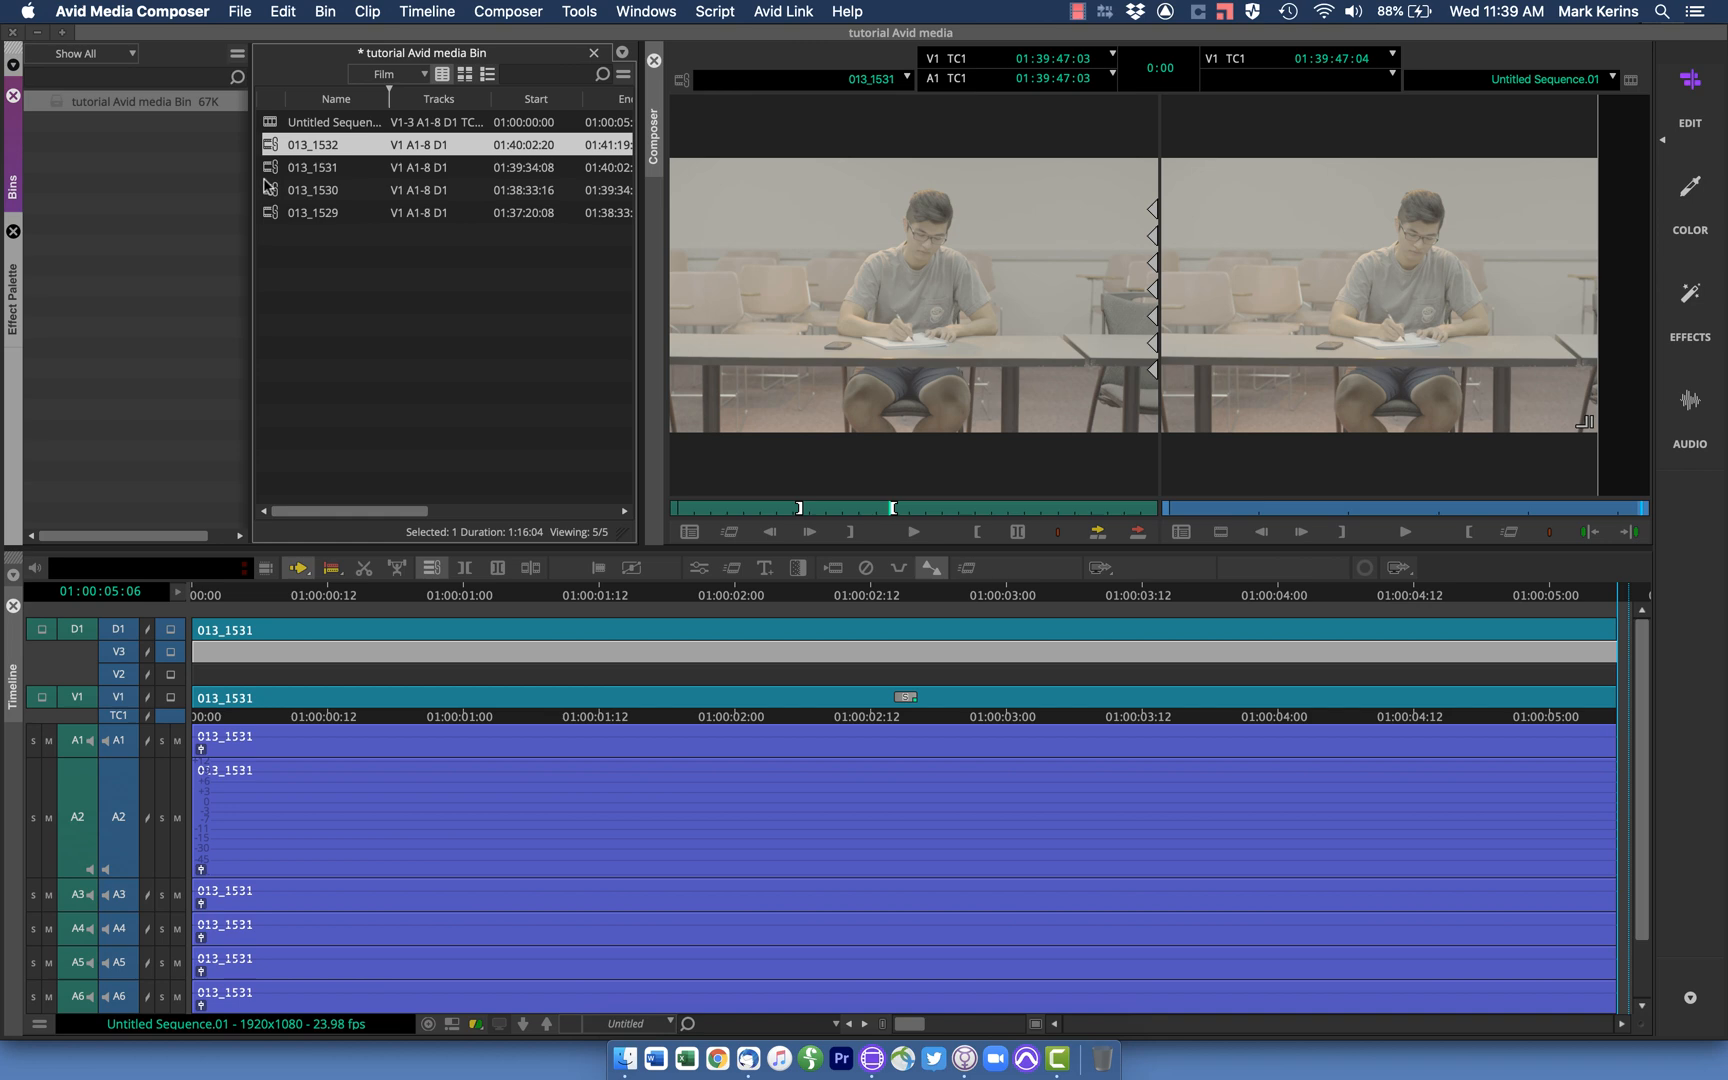
Remove Untitled Sequence.01 from the bin and select all four 013_15xx clips
click(314, 212)
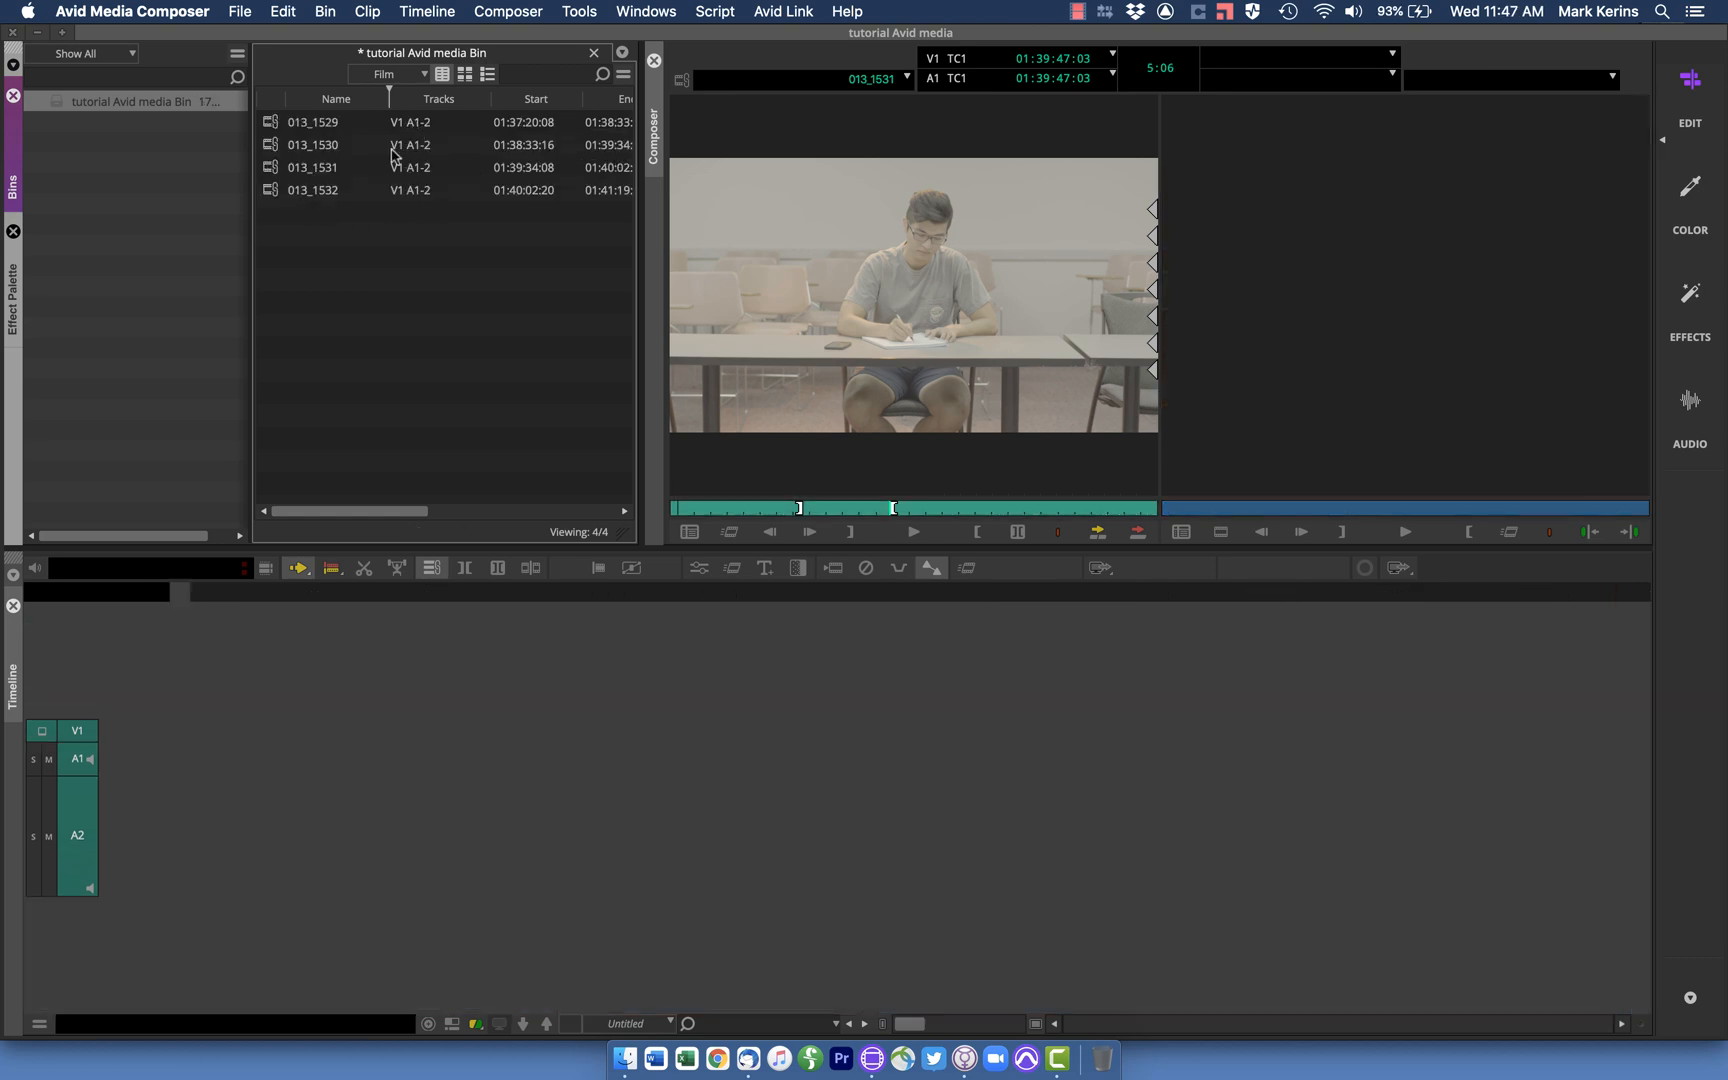
mouse_move(422, 182)
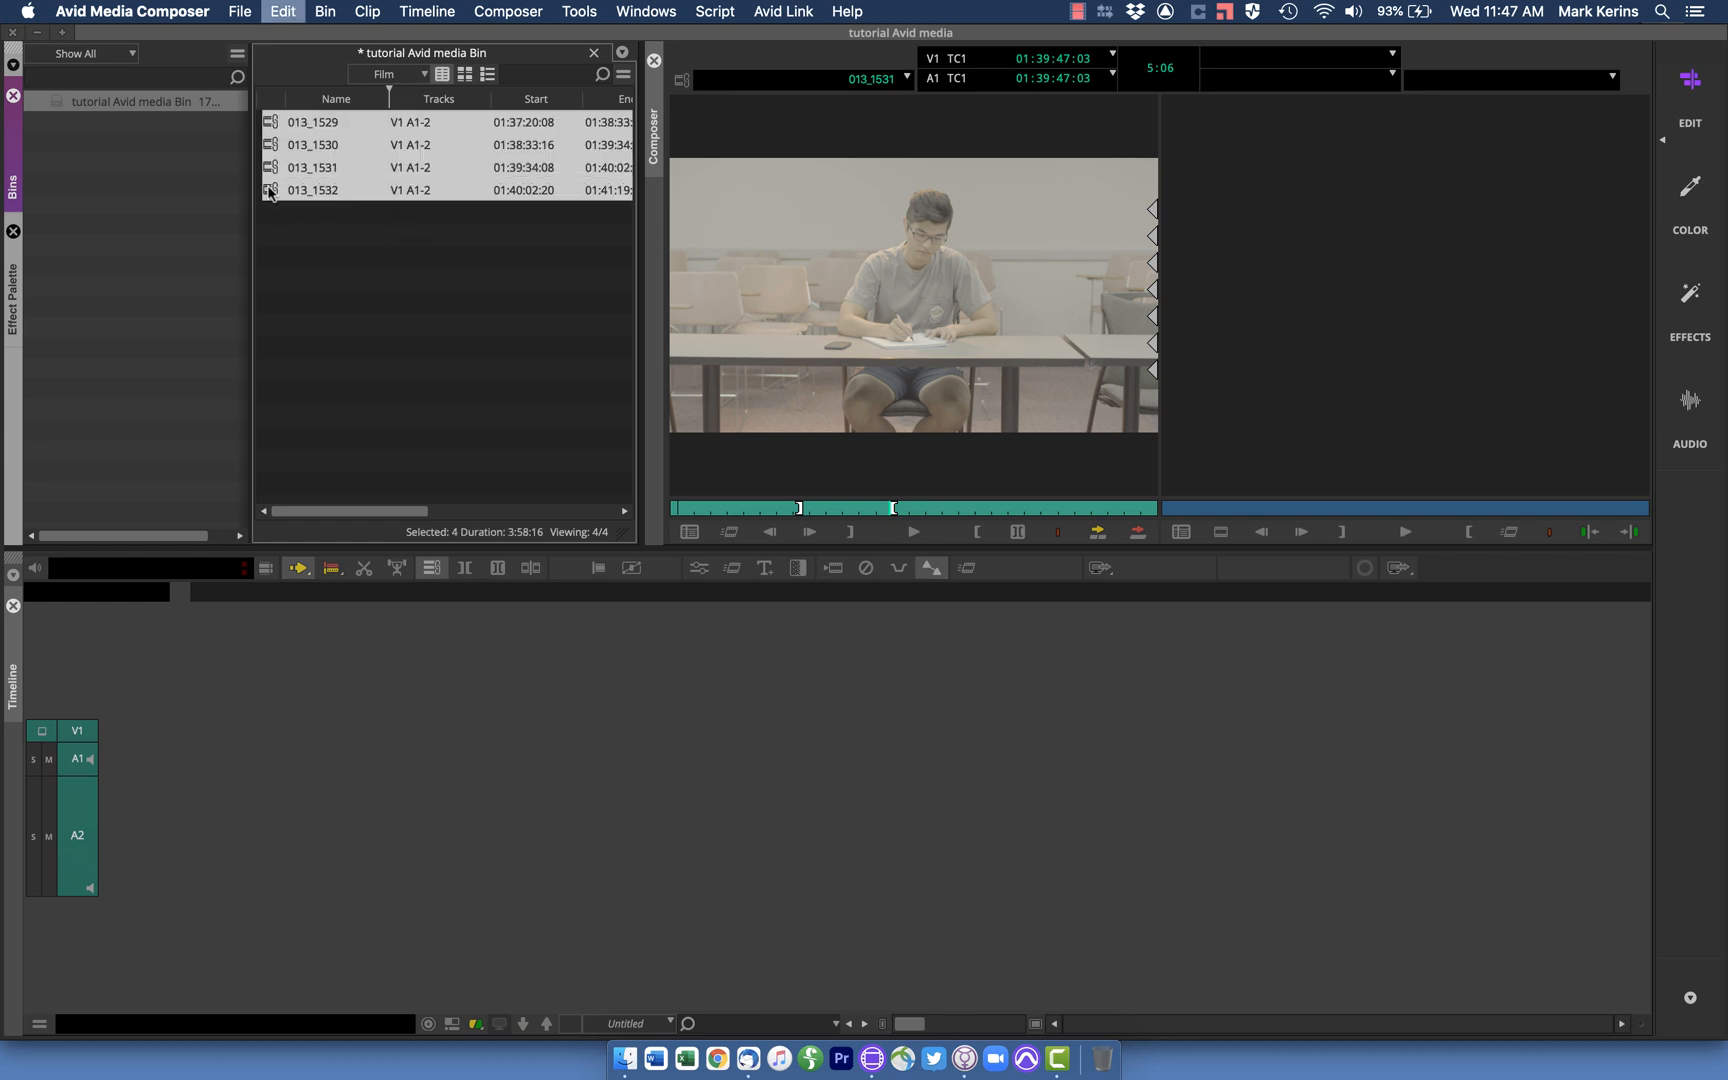
In Consolidate/Transcode, choose Transcode and scroll through the Target Video Resolution list
click(324, 12)
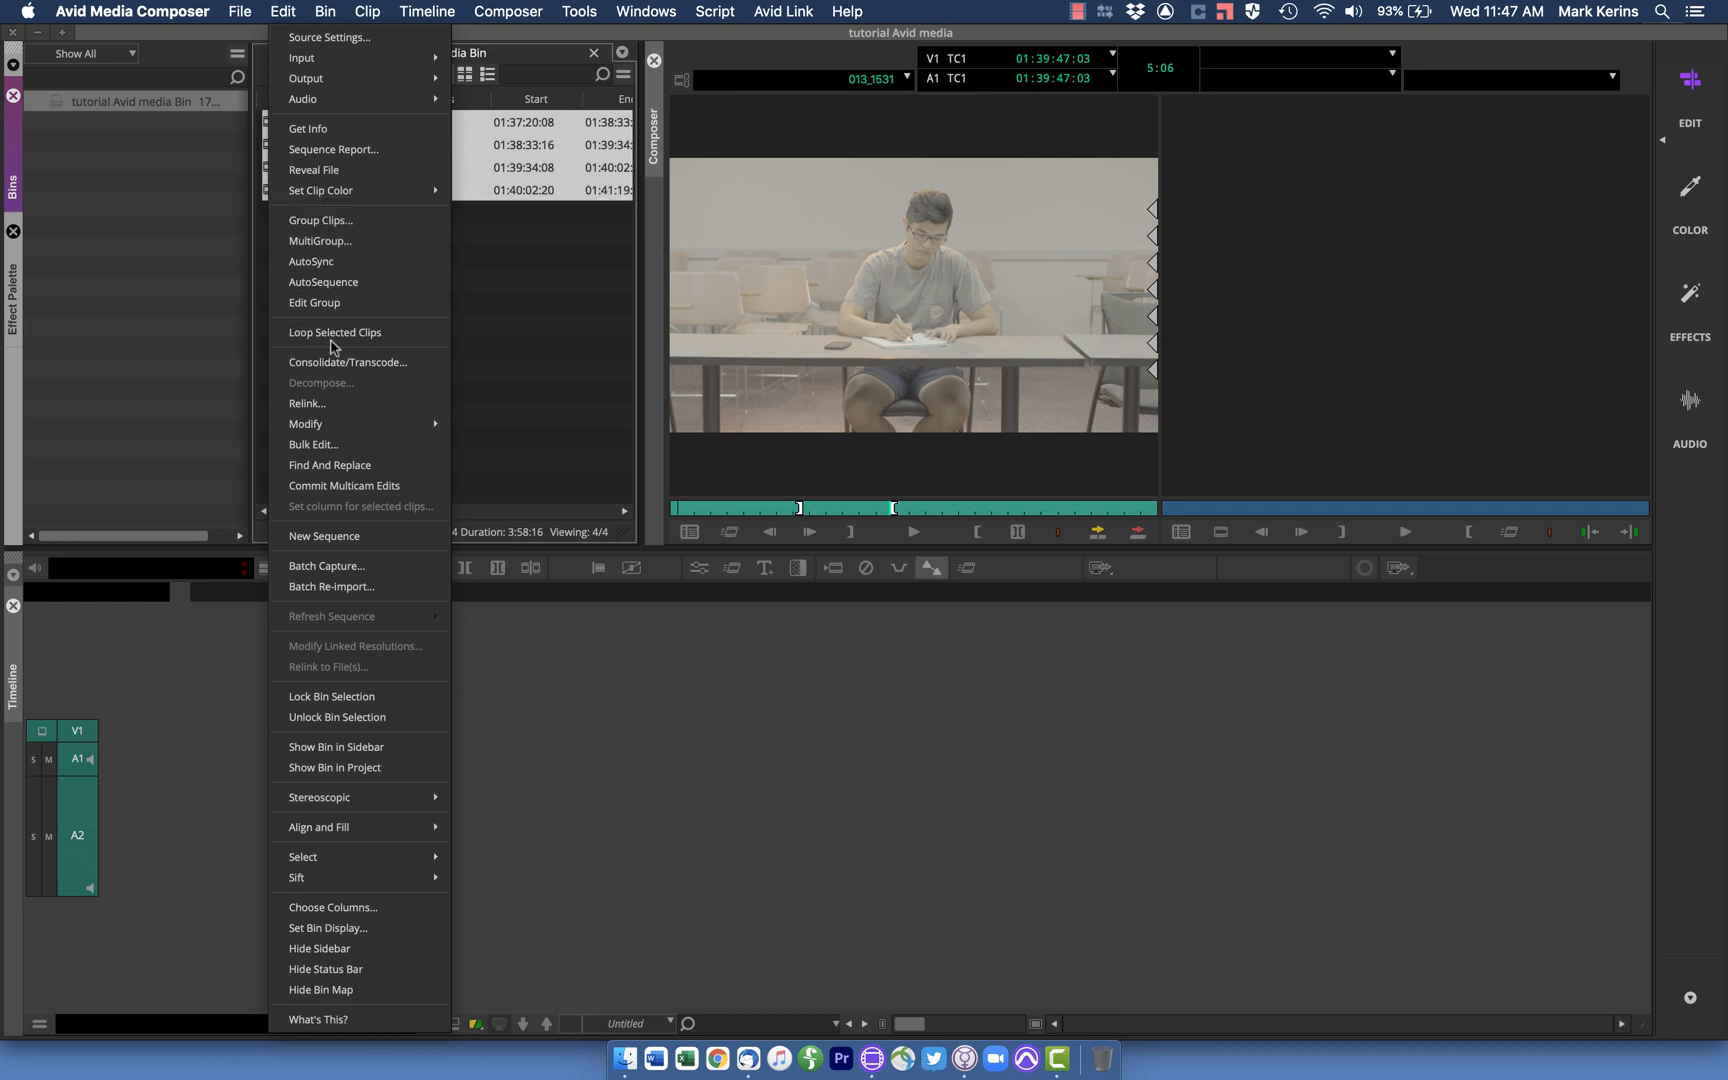
click(350, 362)
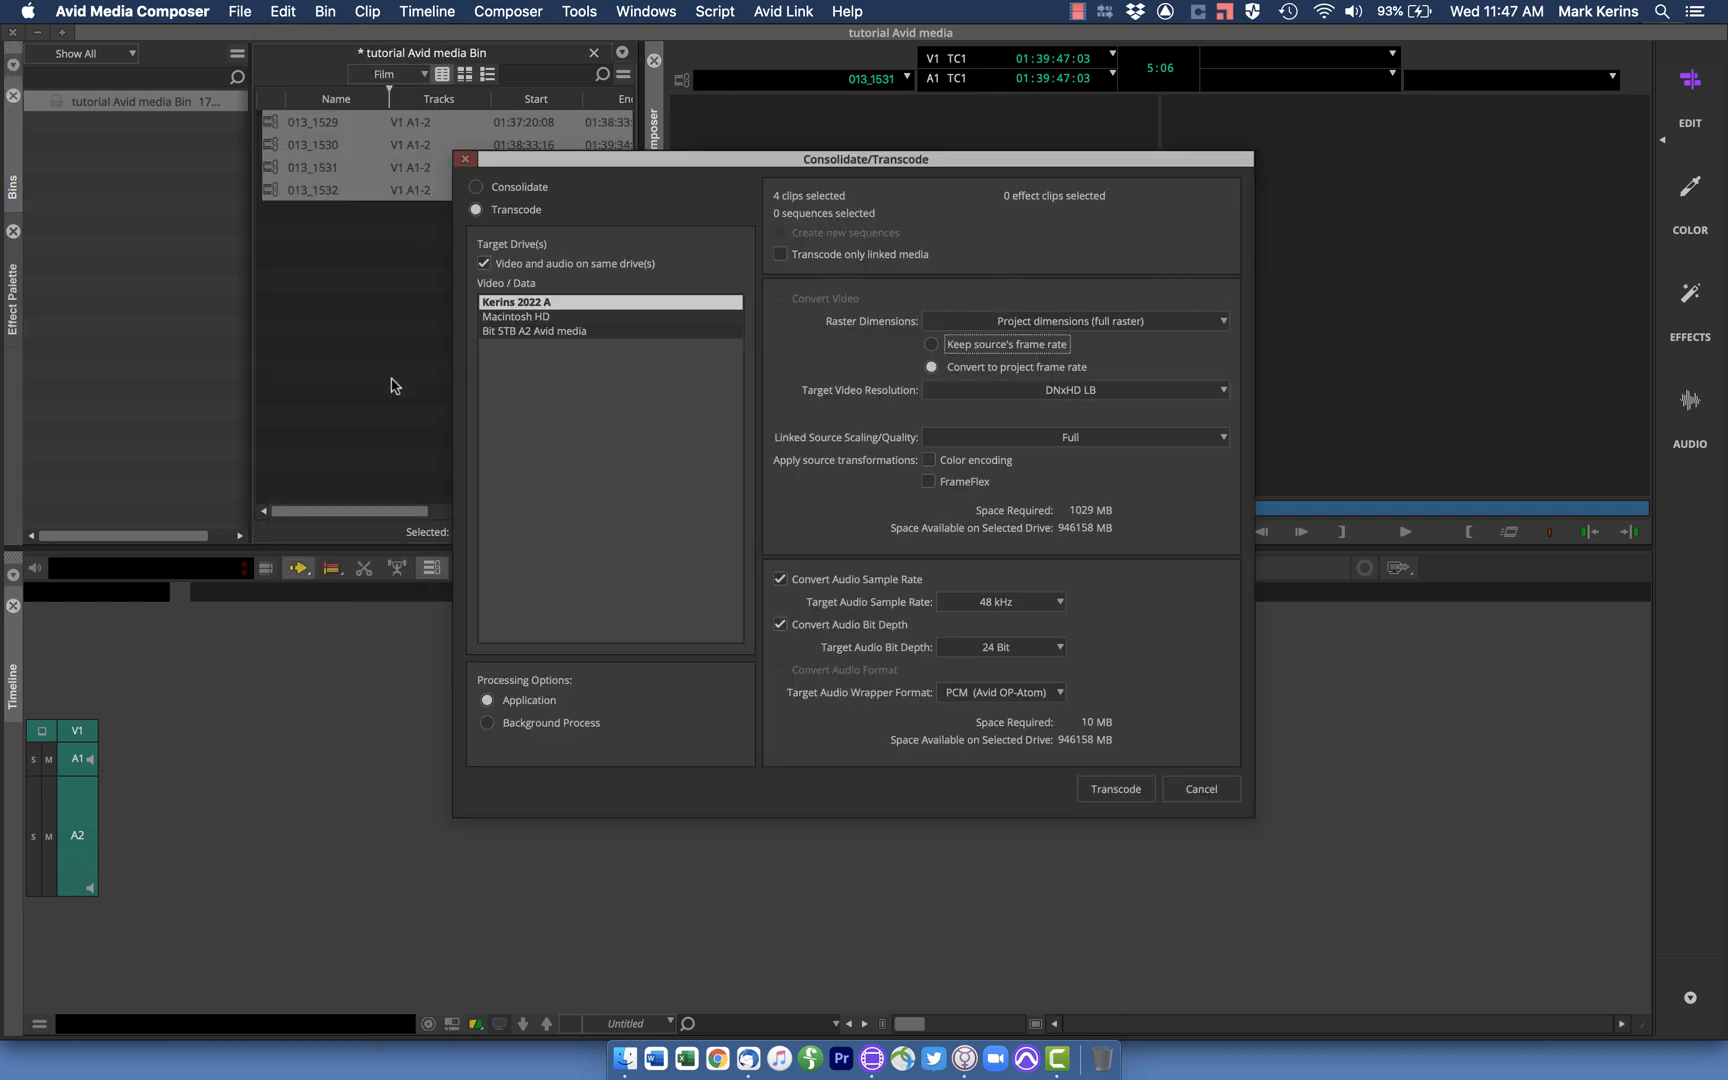
click(476, 210)
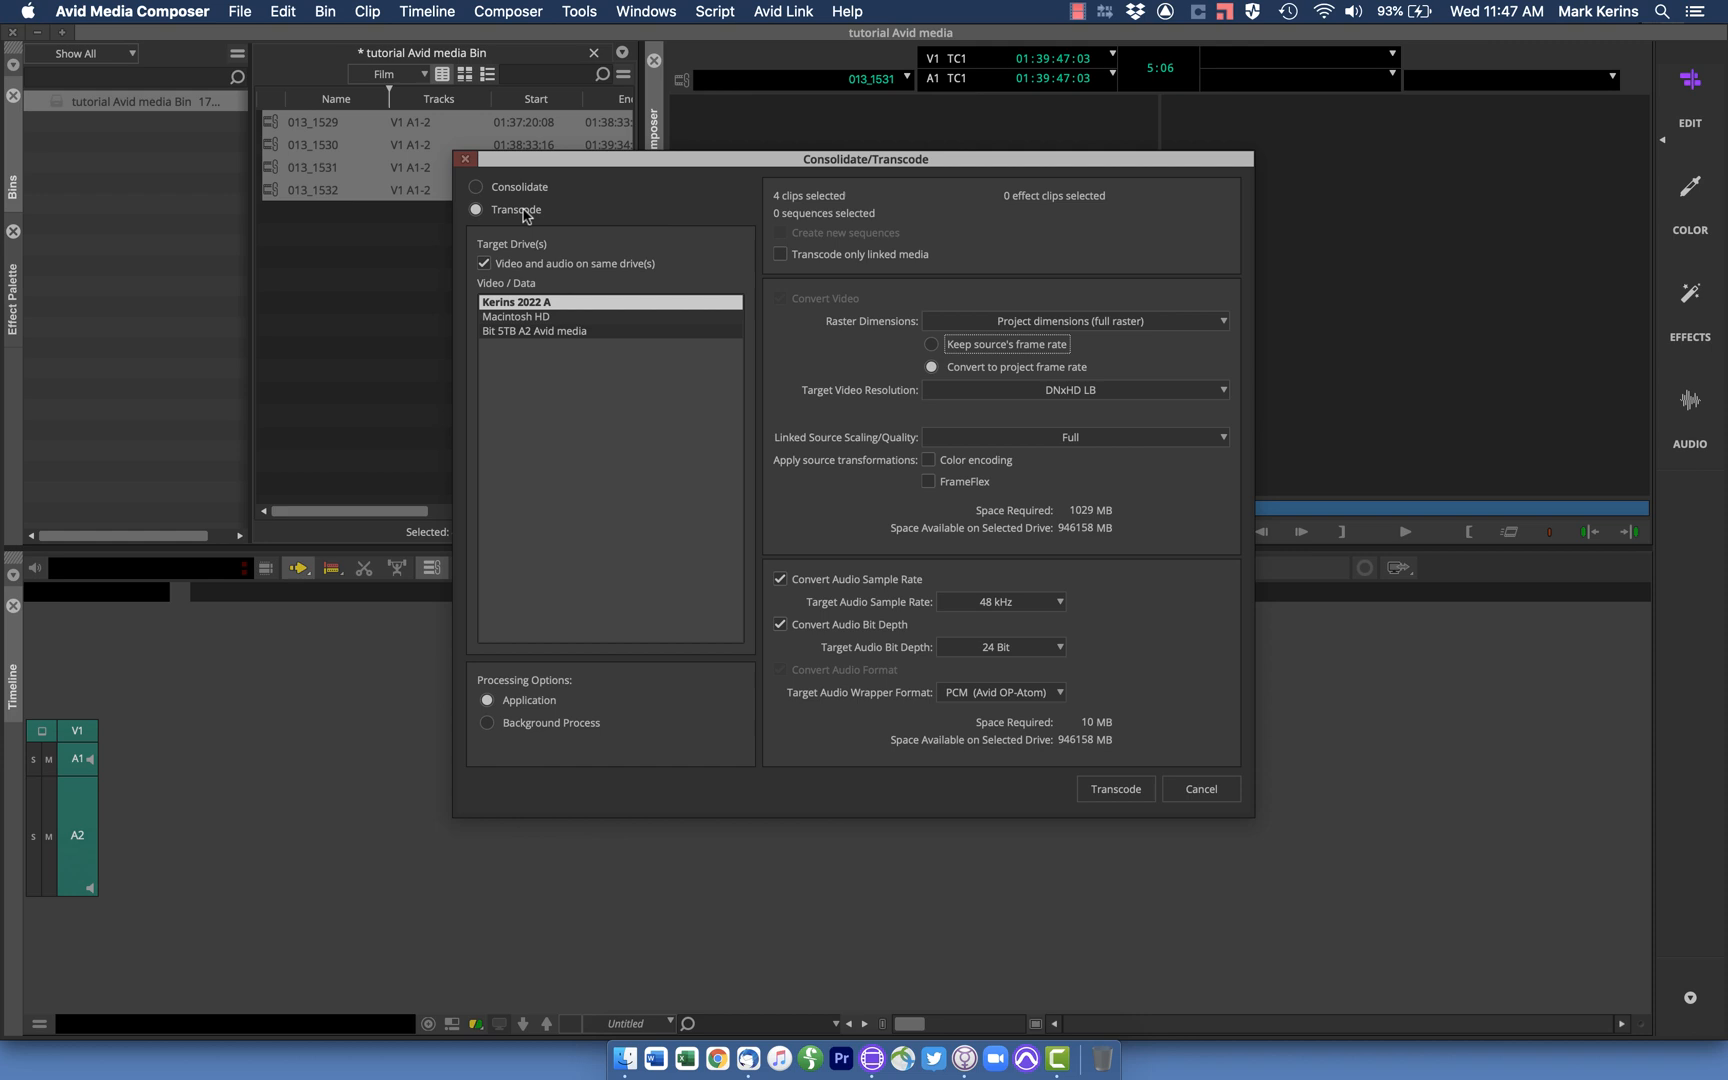
mouse_move(572, 234)
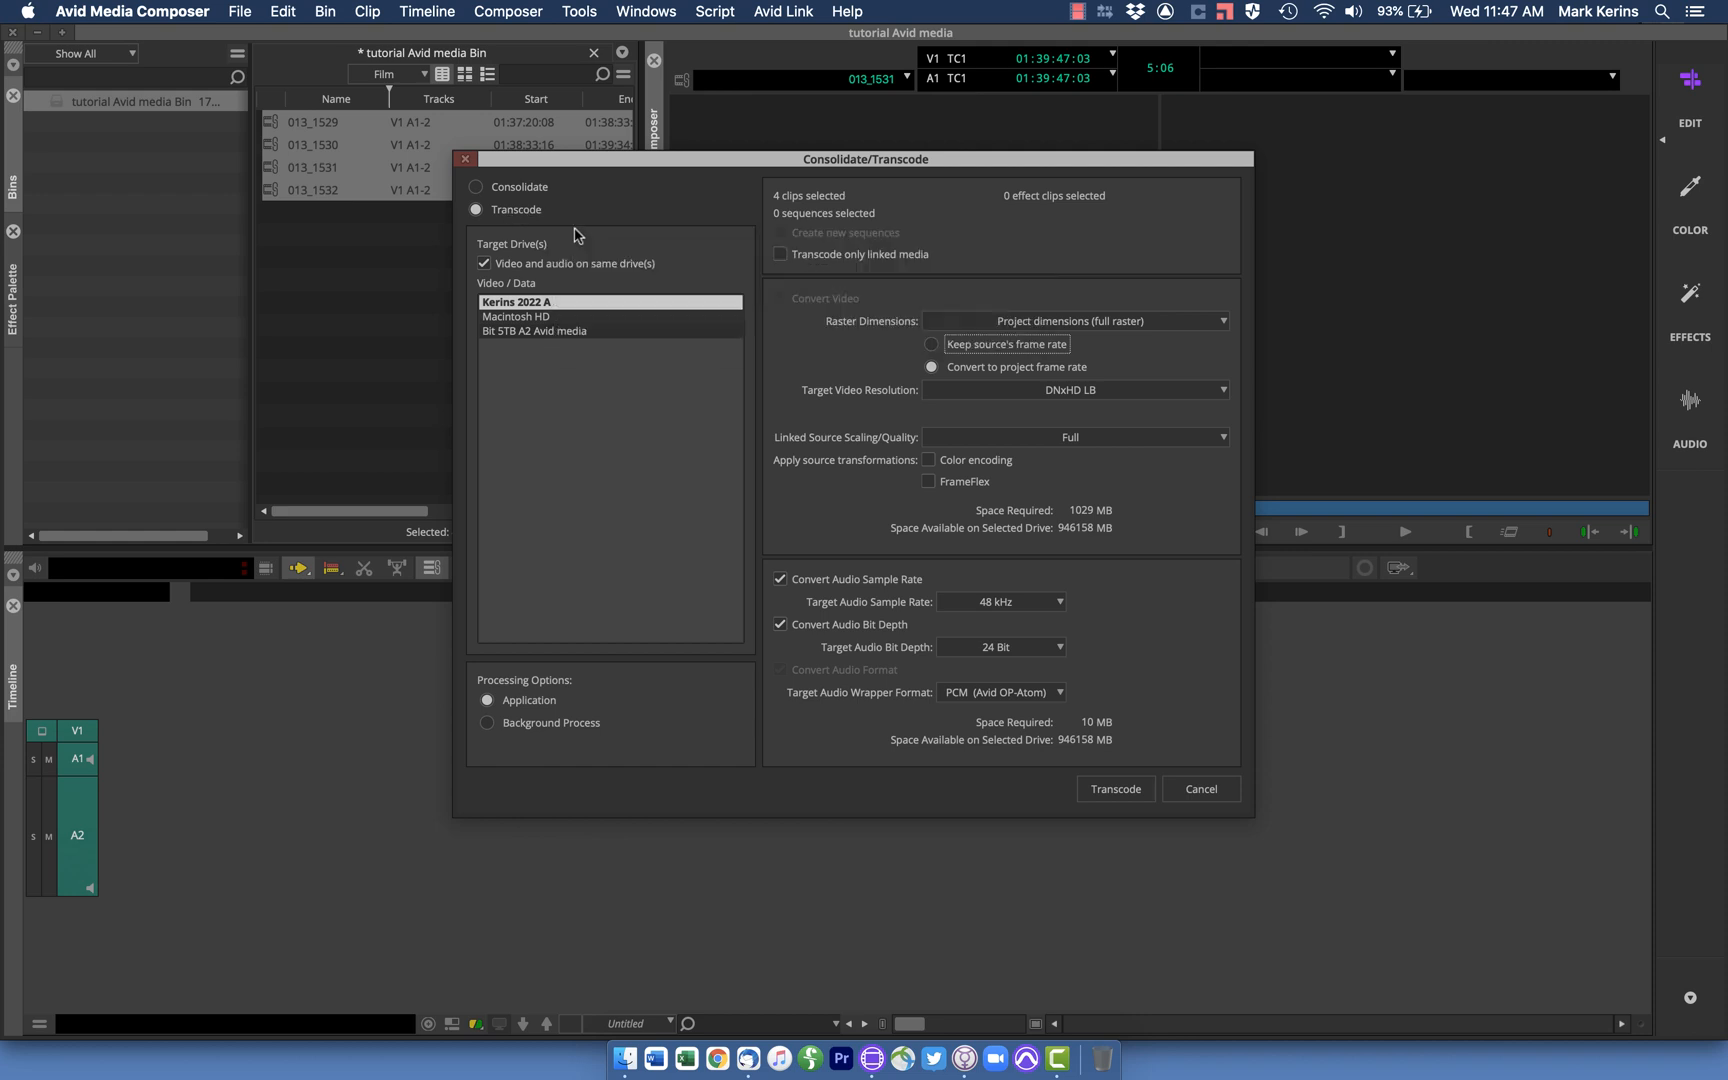
mouse_move(830, 462)
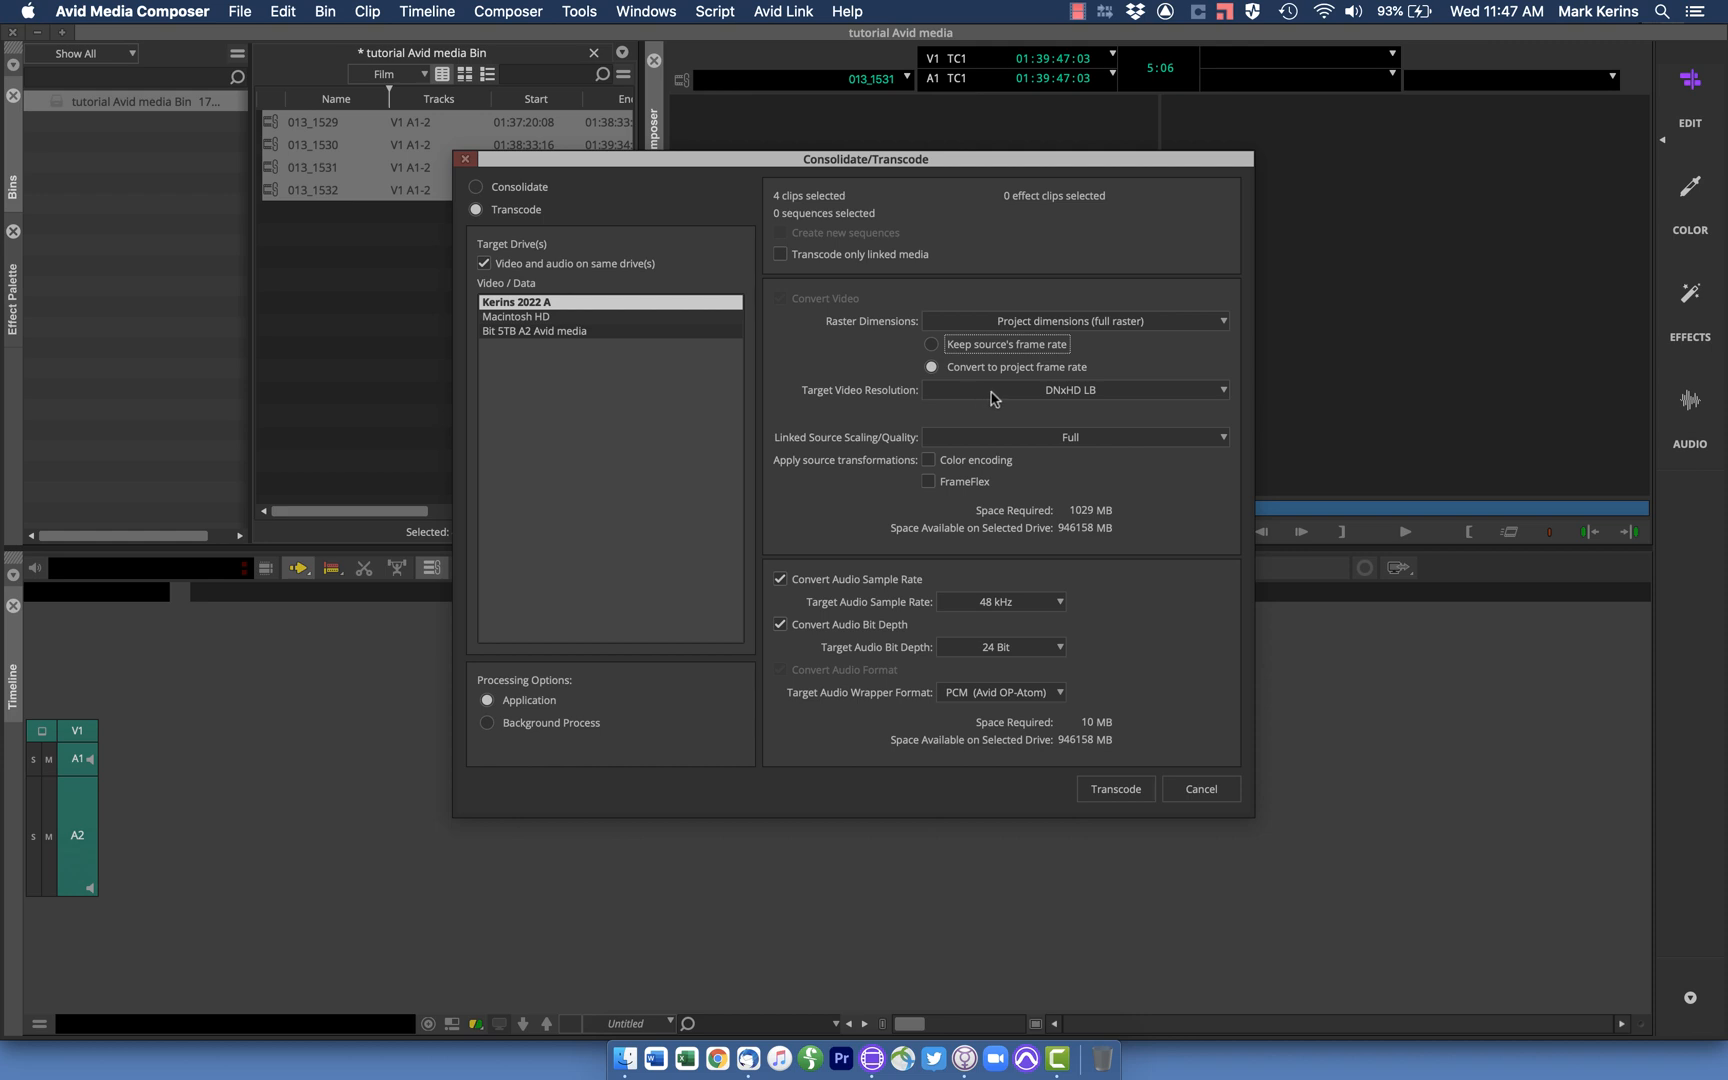
click(1074, 390)
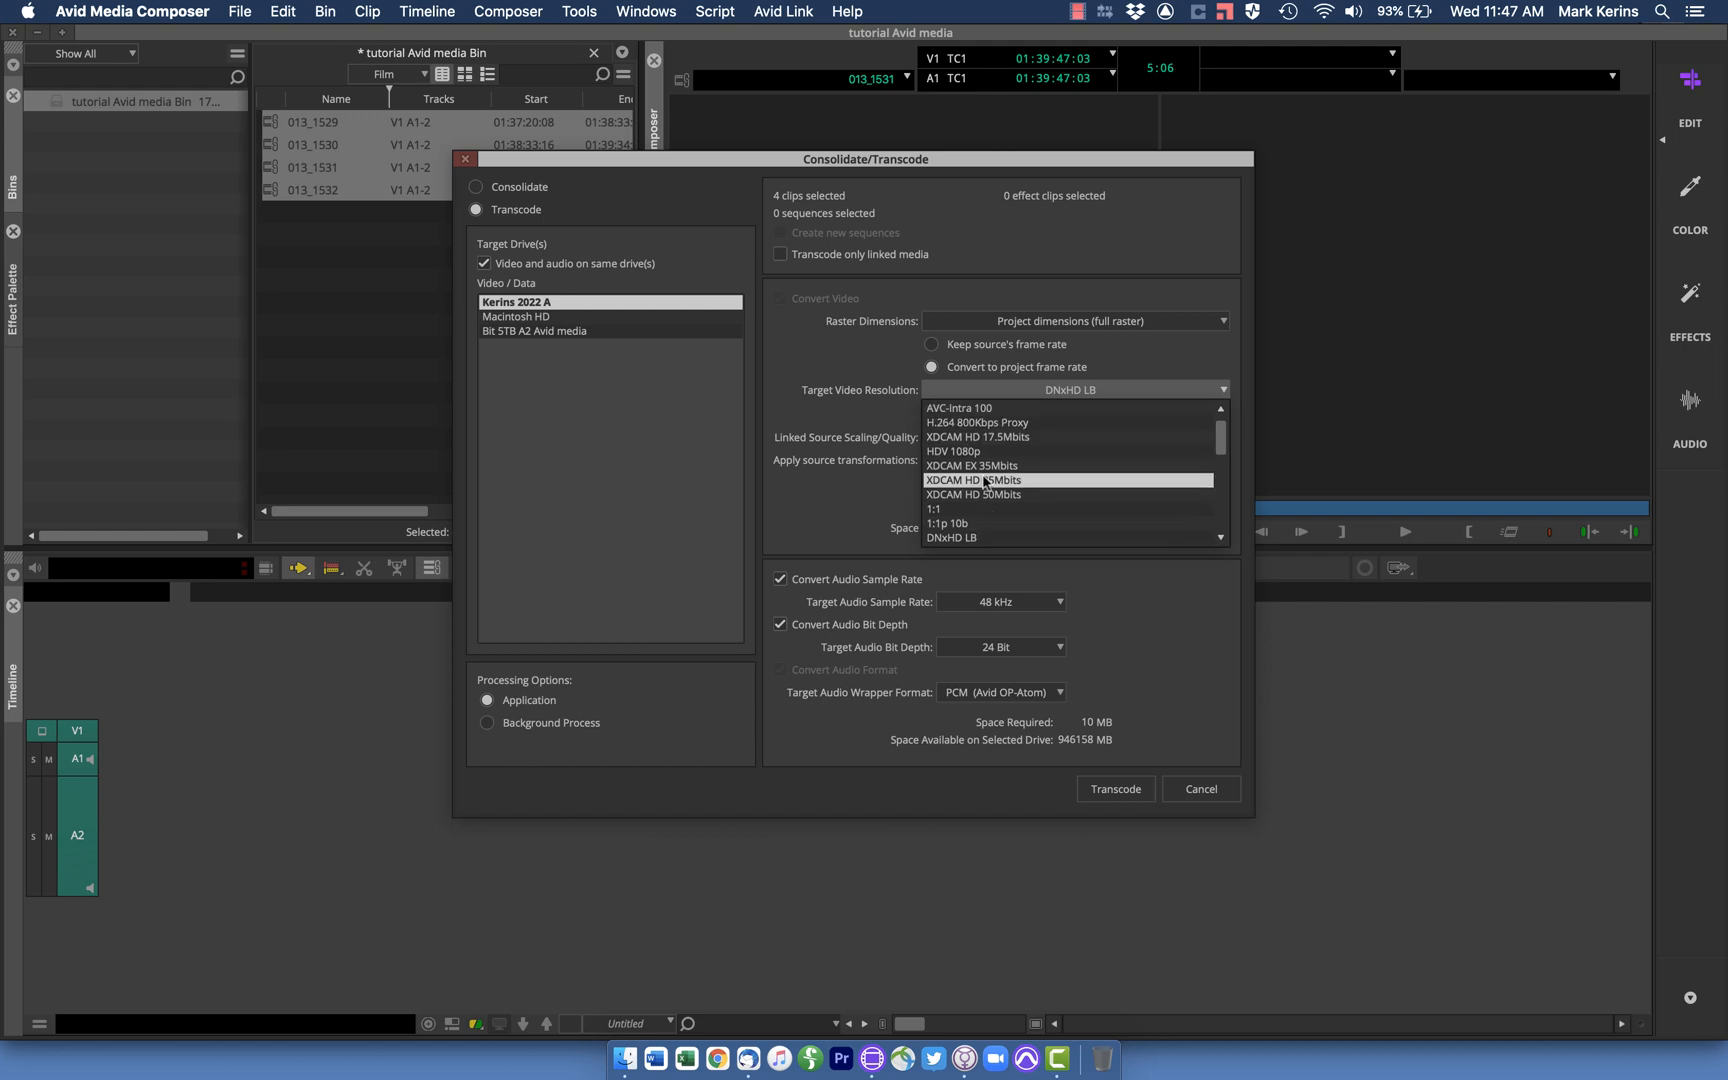
scroll(down, 3)
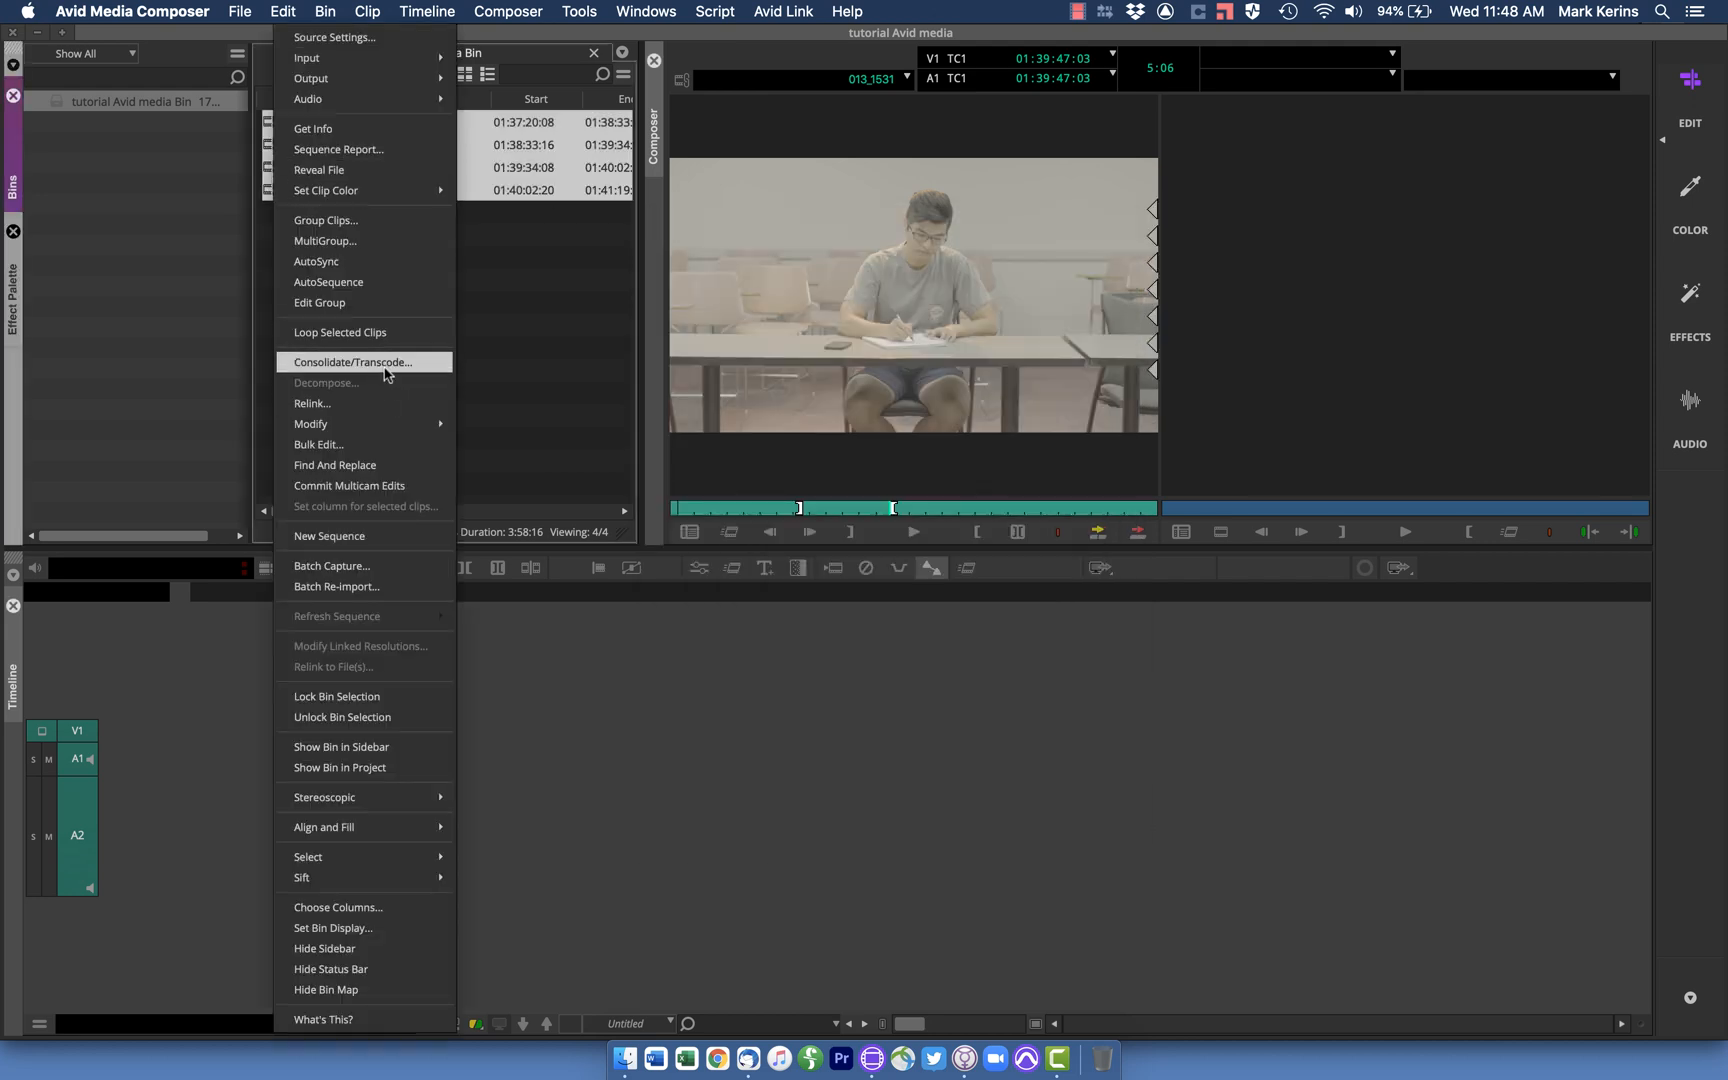
Reopen Consolidate/Transcode and set the target video resolution to DNxHR LB (4094 MB needed)
click(352, 362)
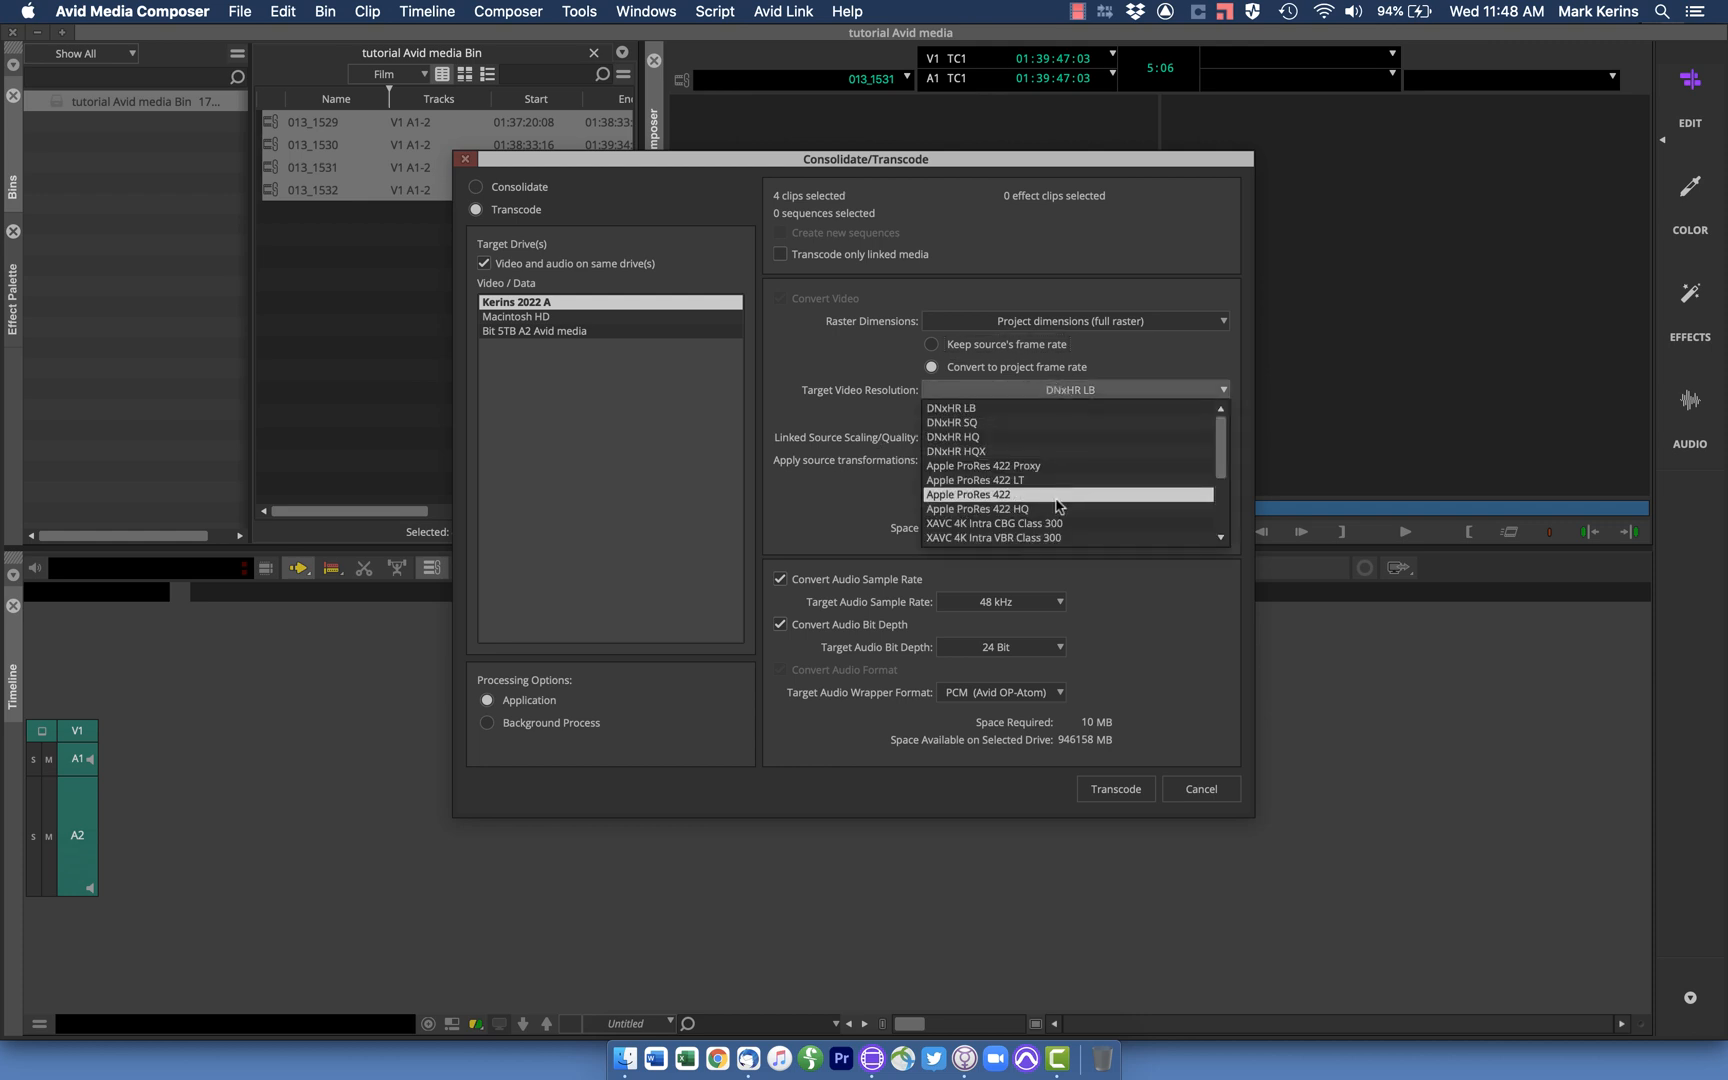
mouse_move(956, 408)
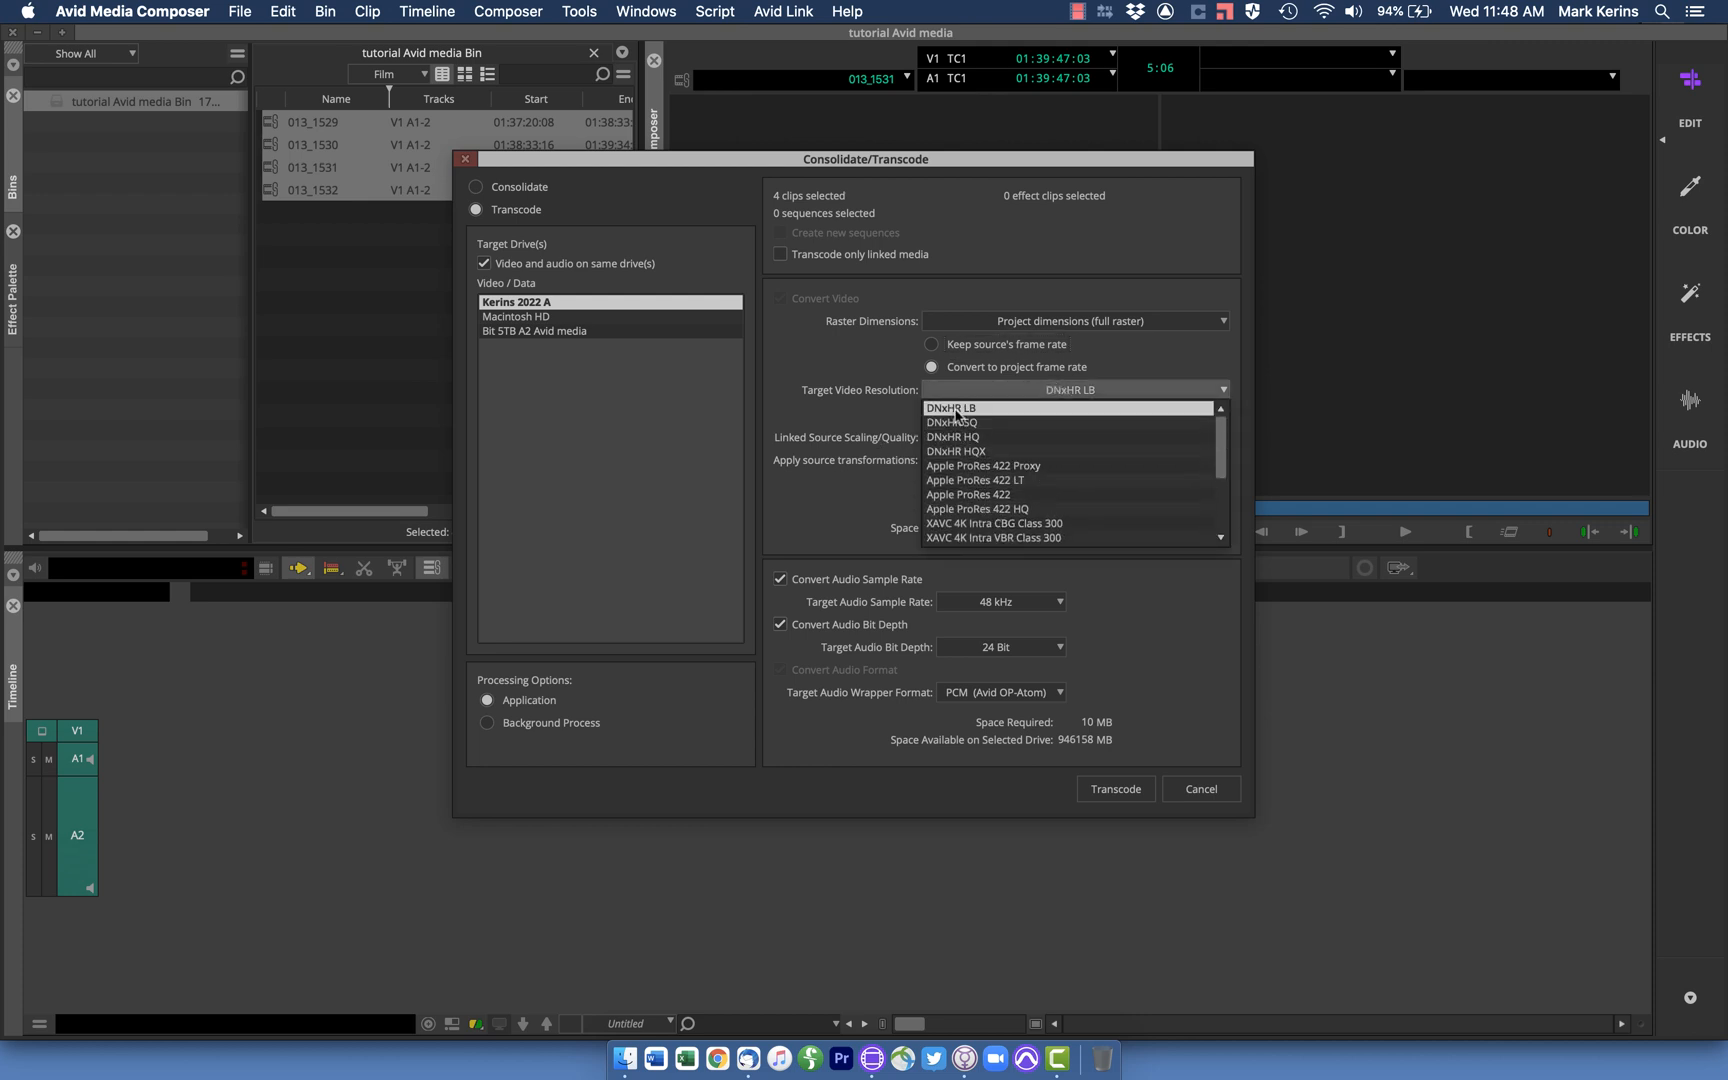
mouse_move(952, 422)
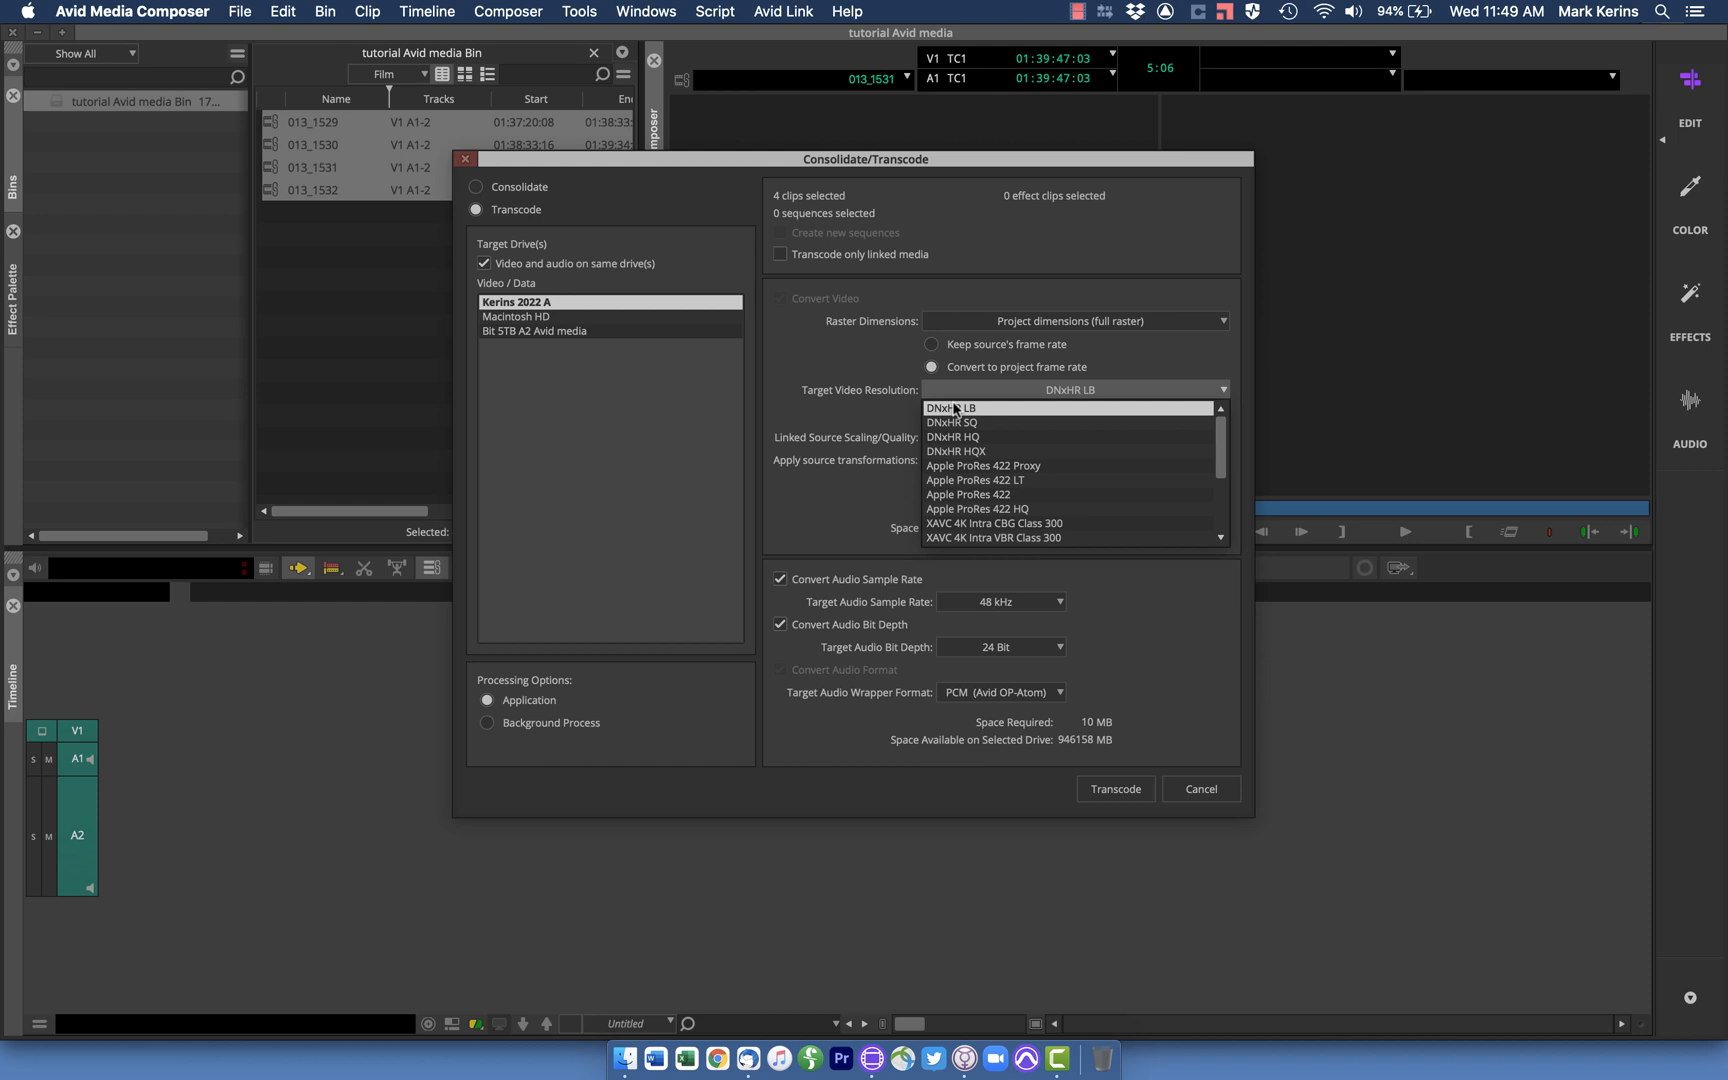
mouse_move(944, 396)
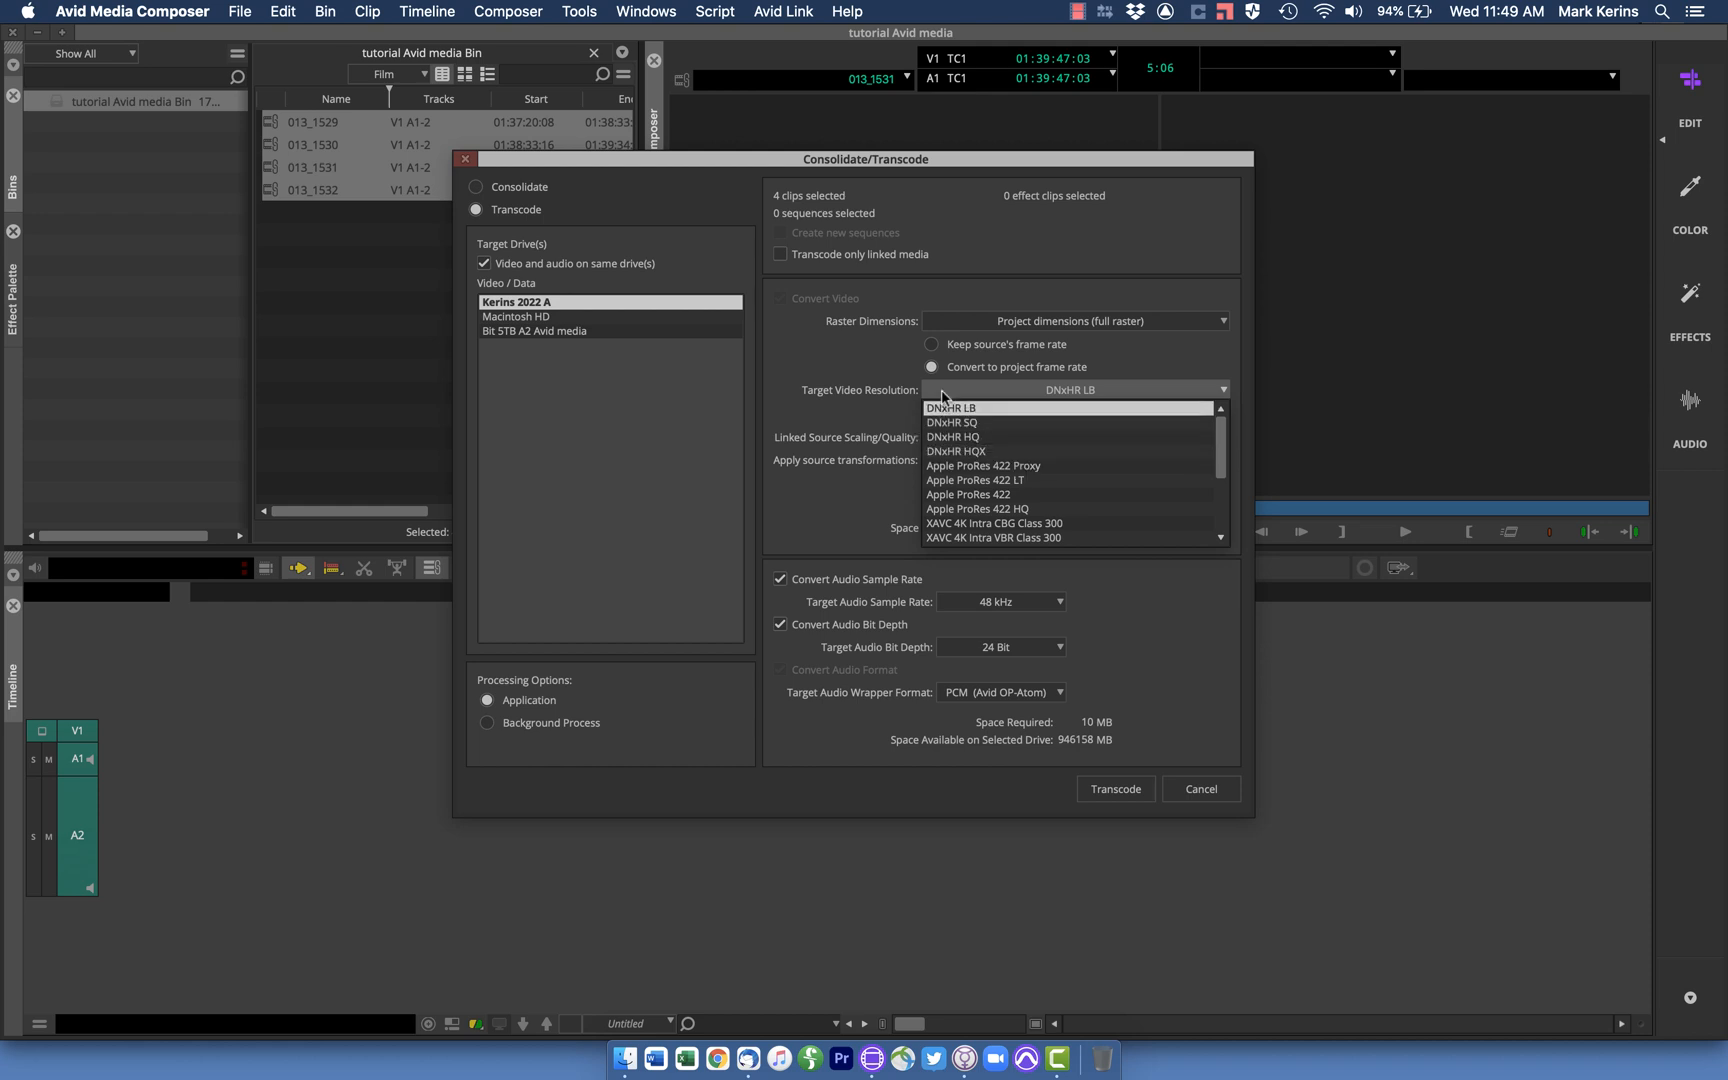
mouse_move(954, 450)
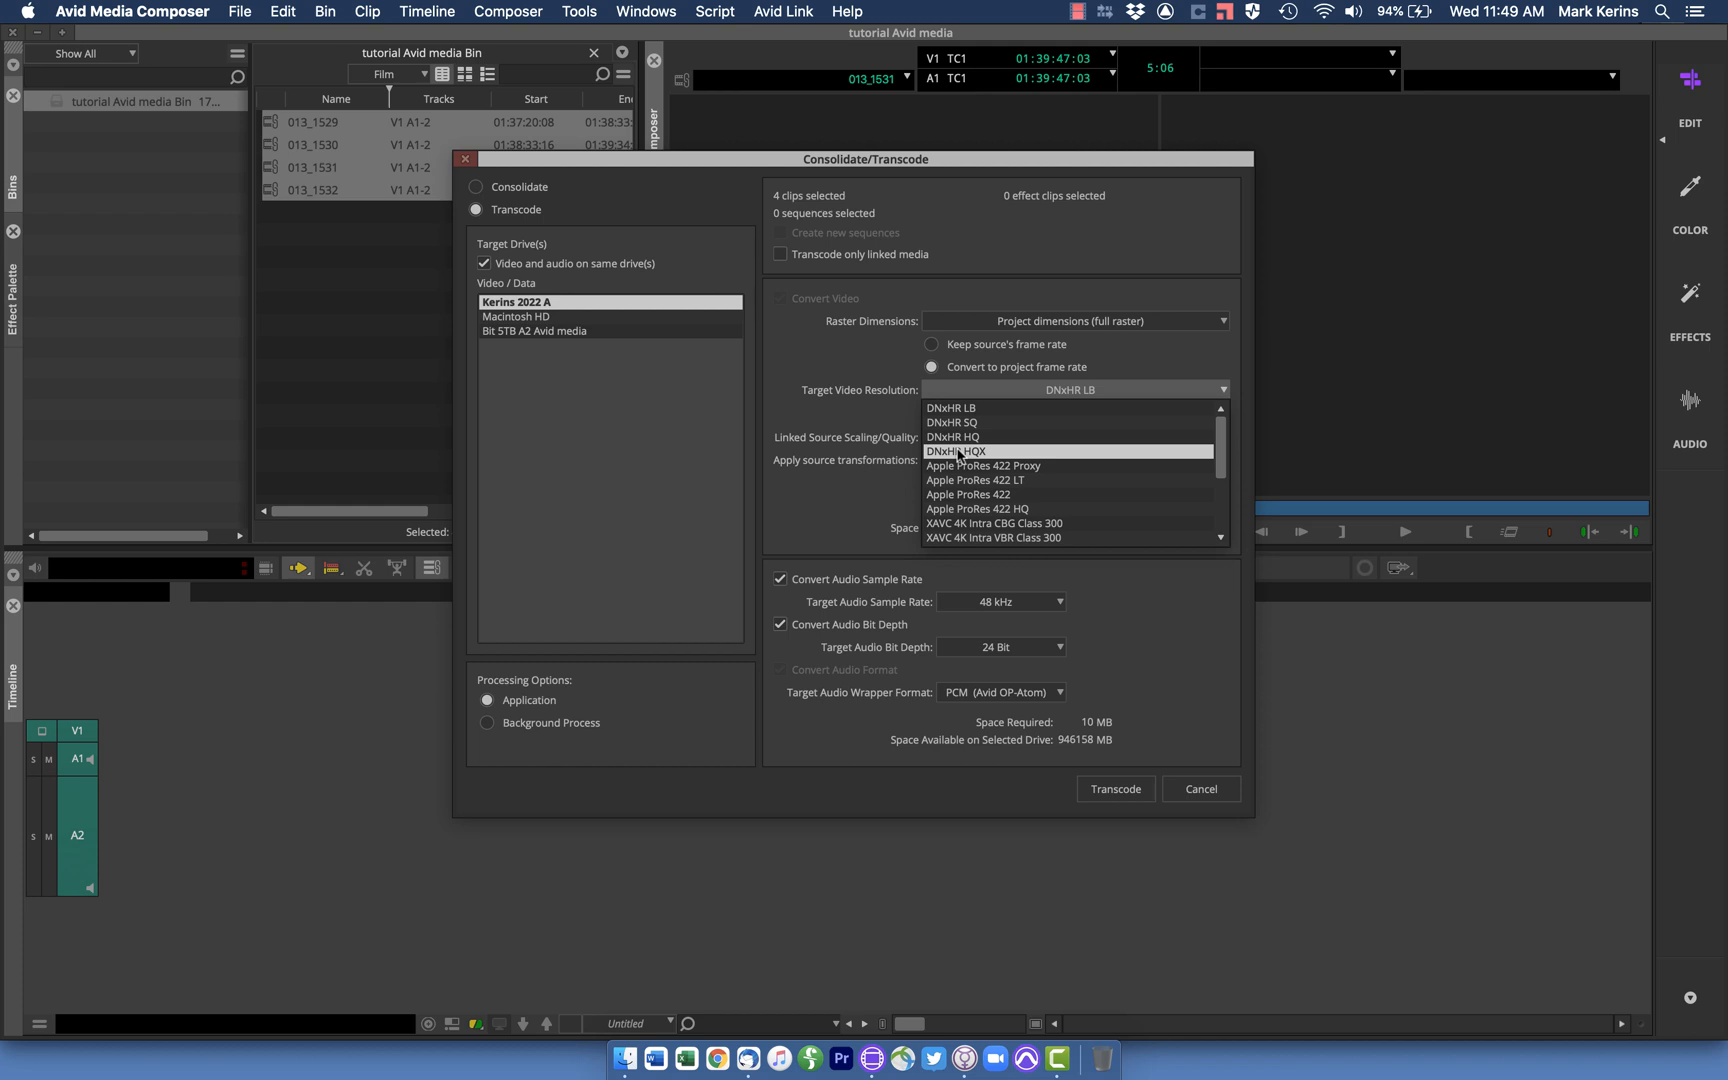
mouse_move(974, 438)
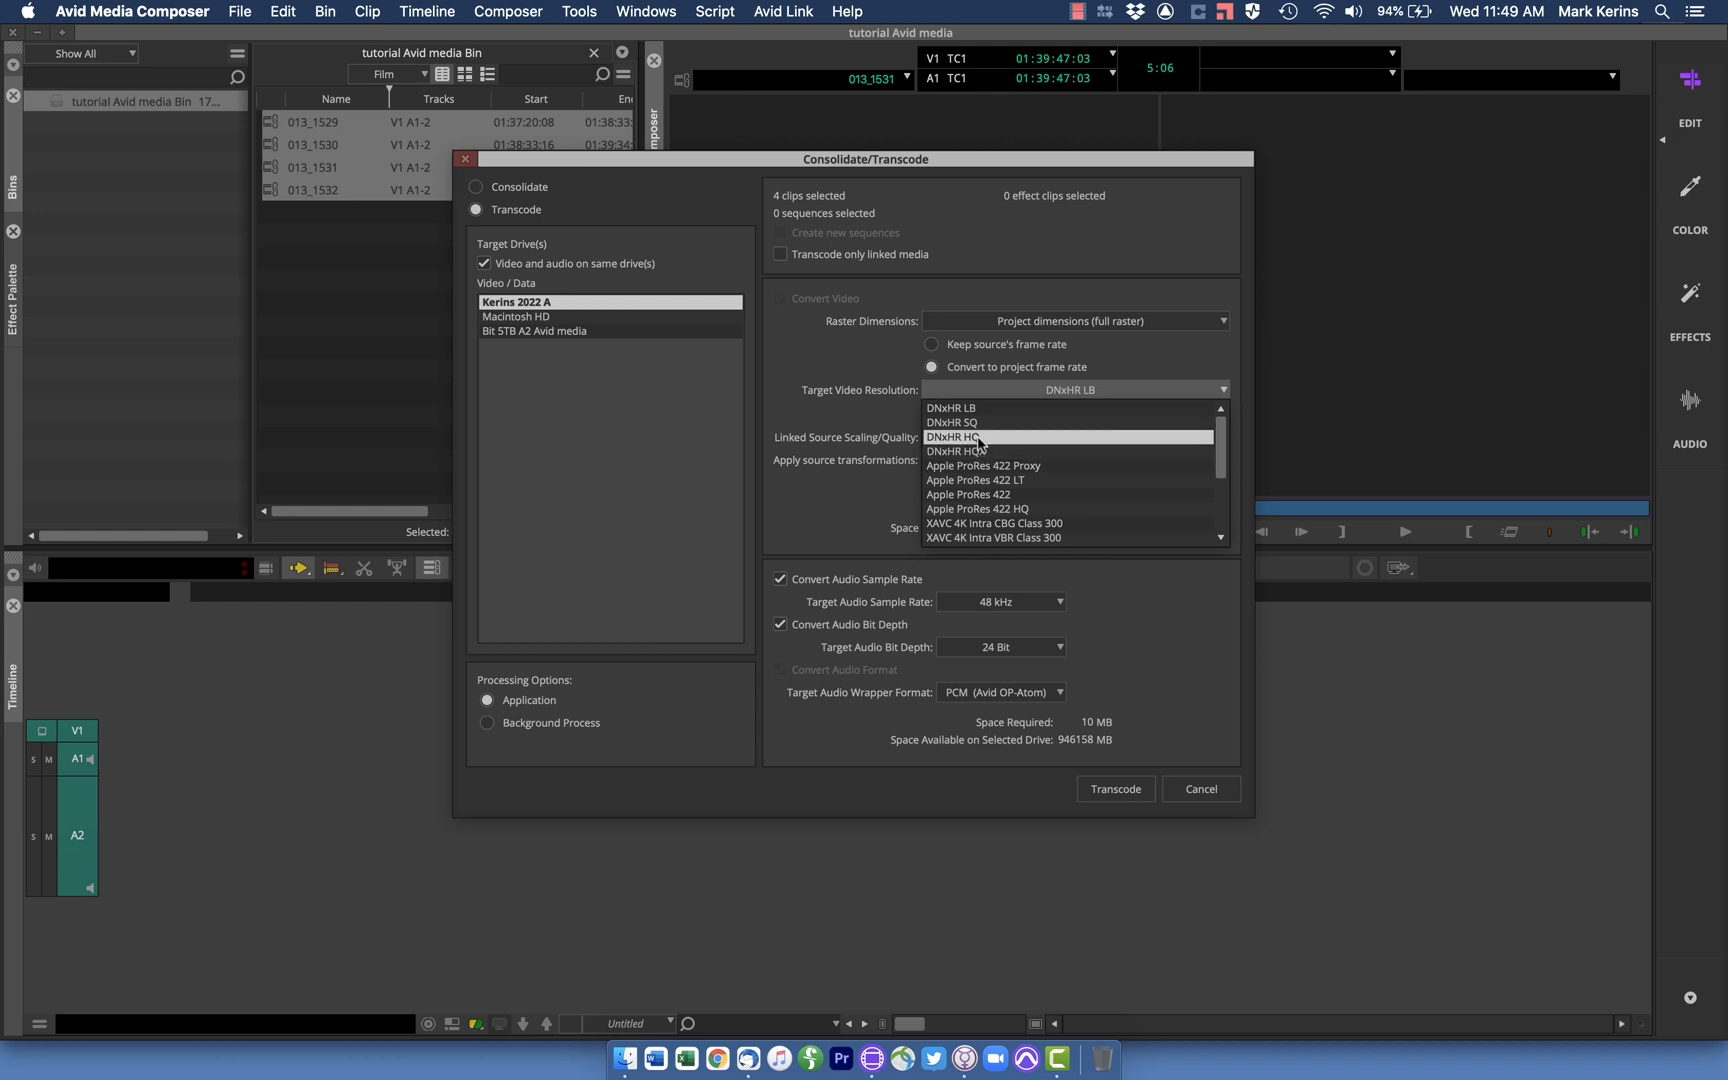
mouse_move(966, 450)
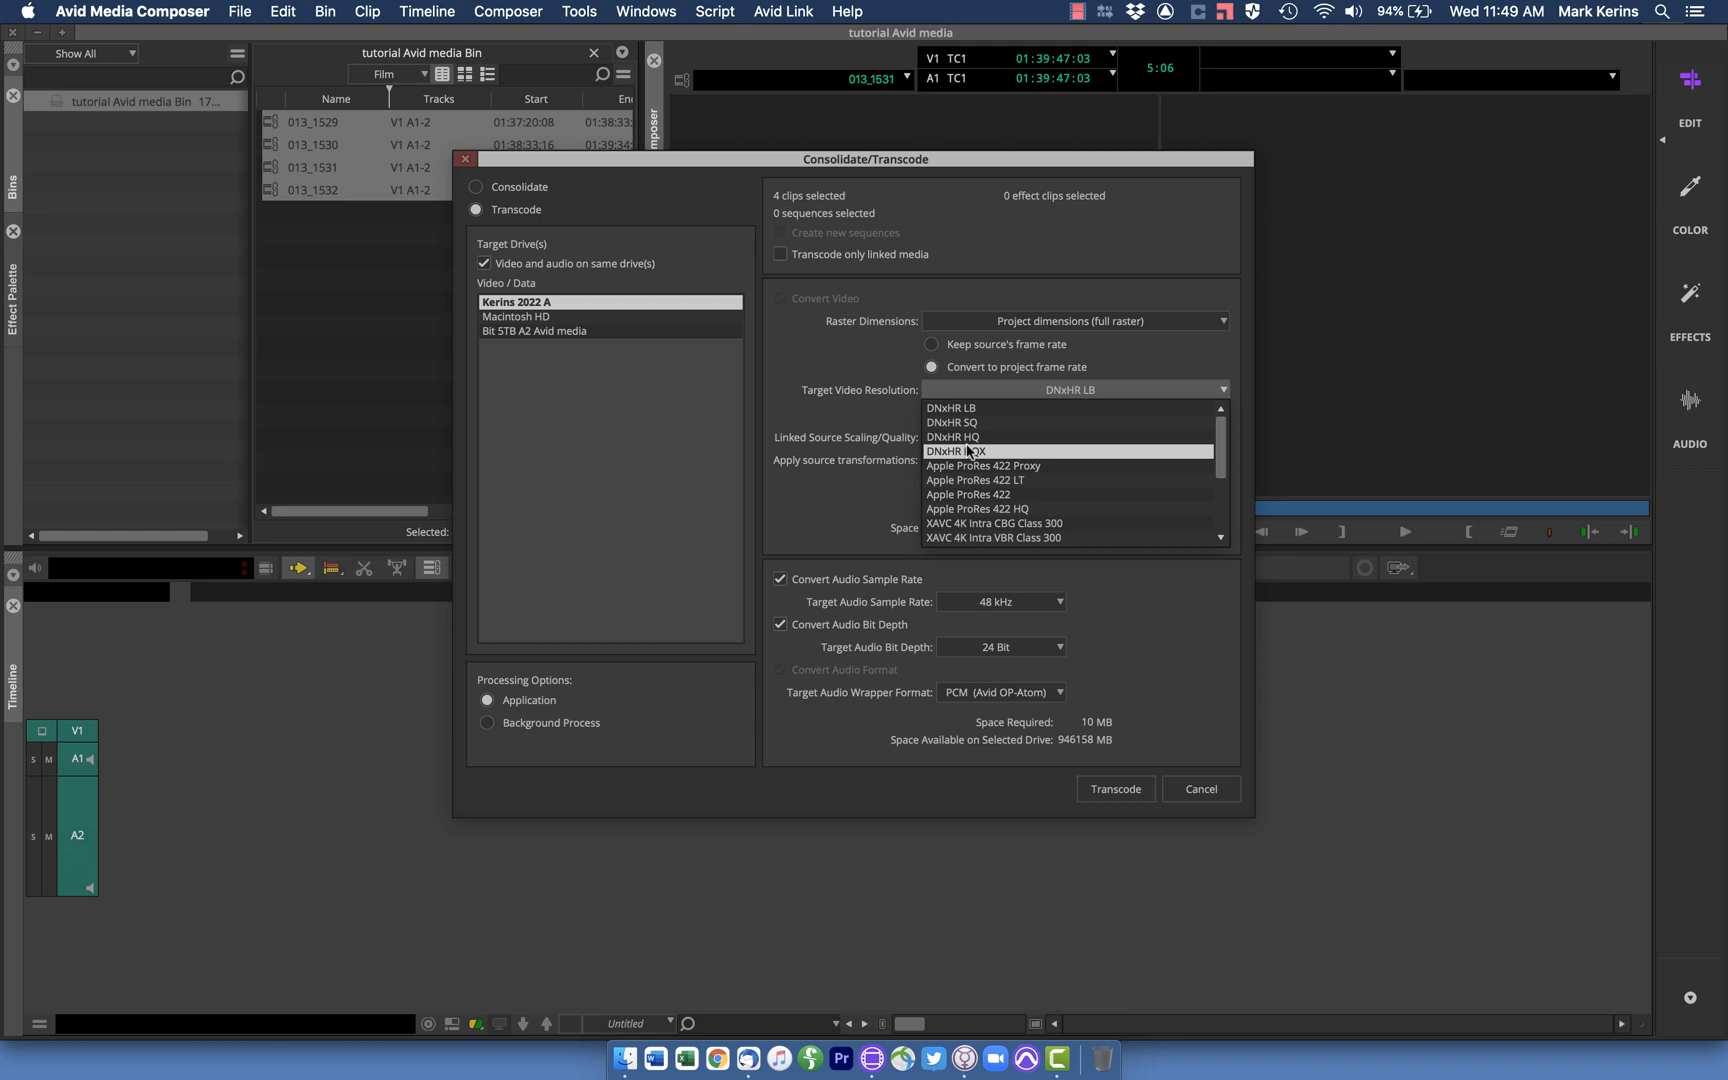
mouse_move(956, 408)
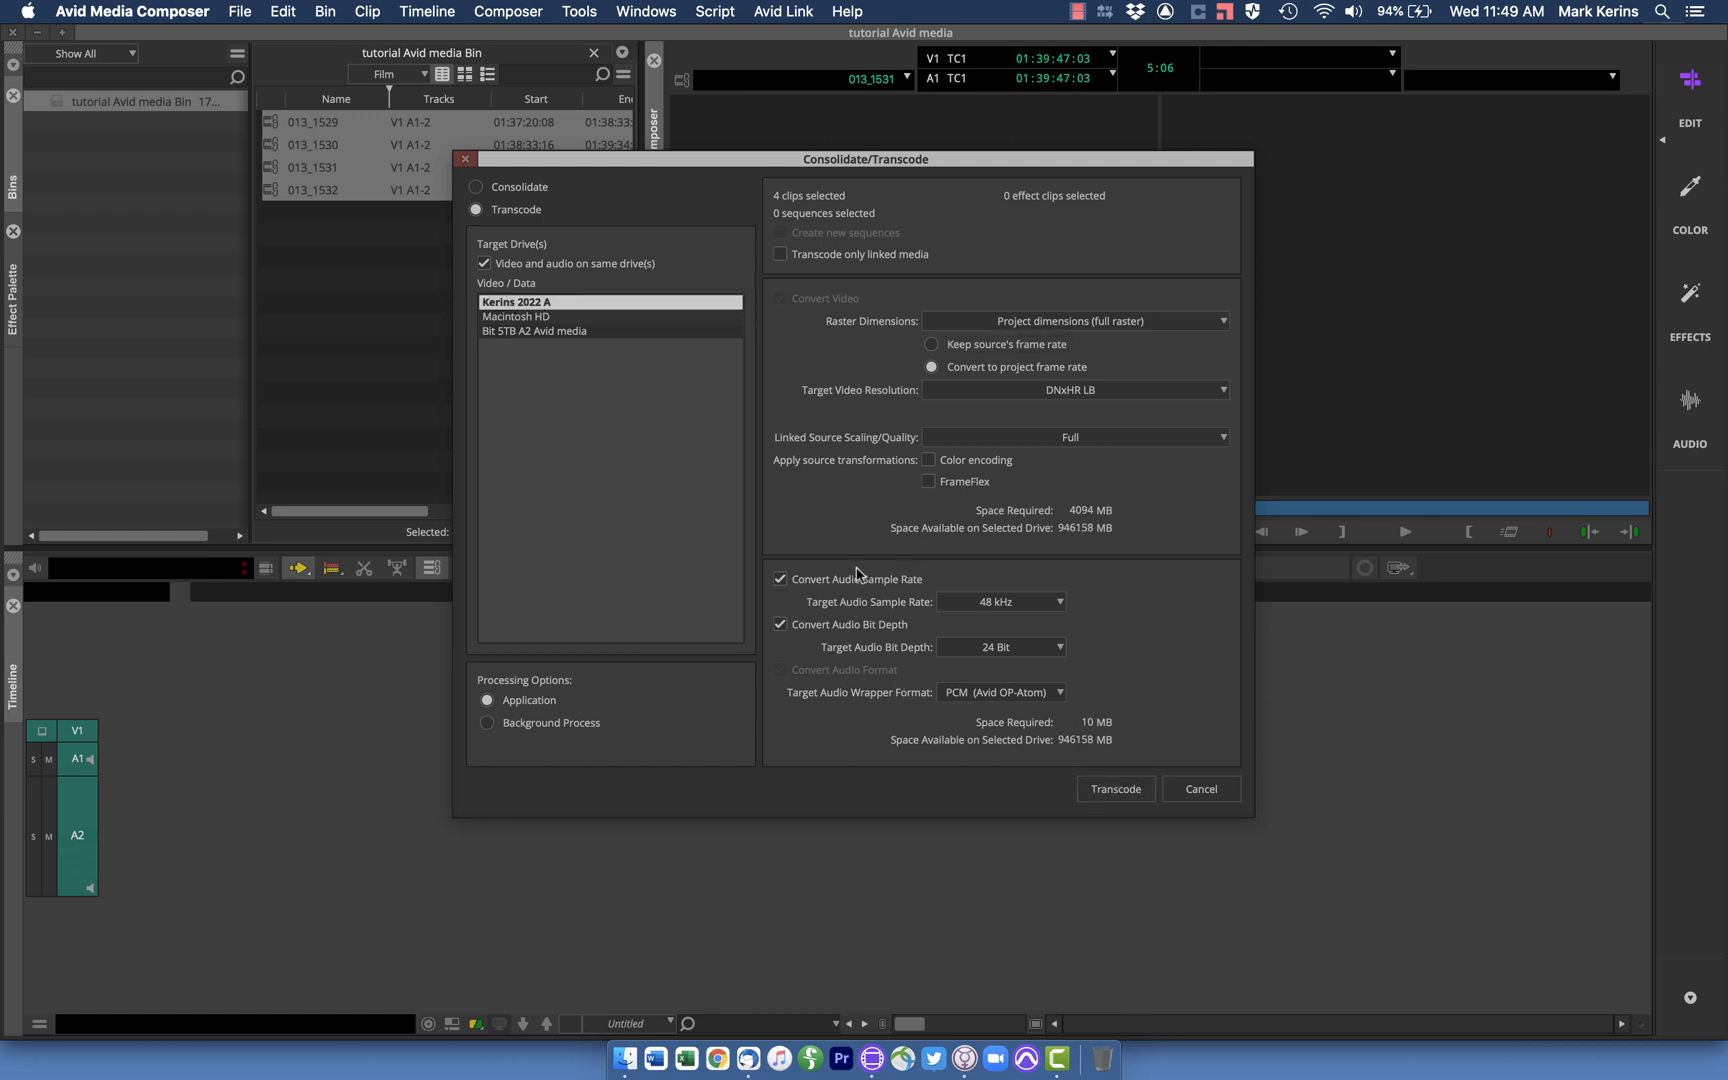
mouse_move(1044, 628)
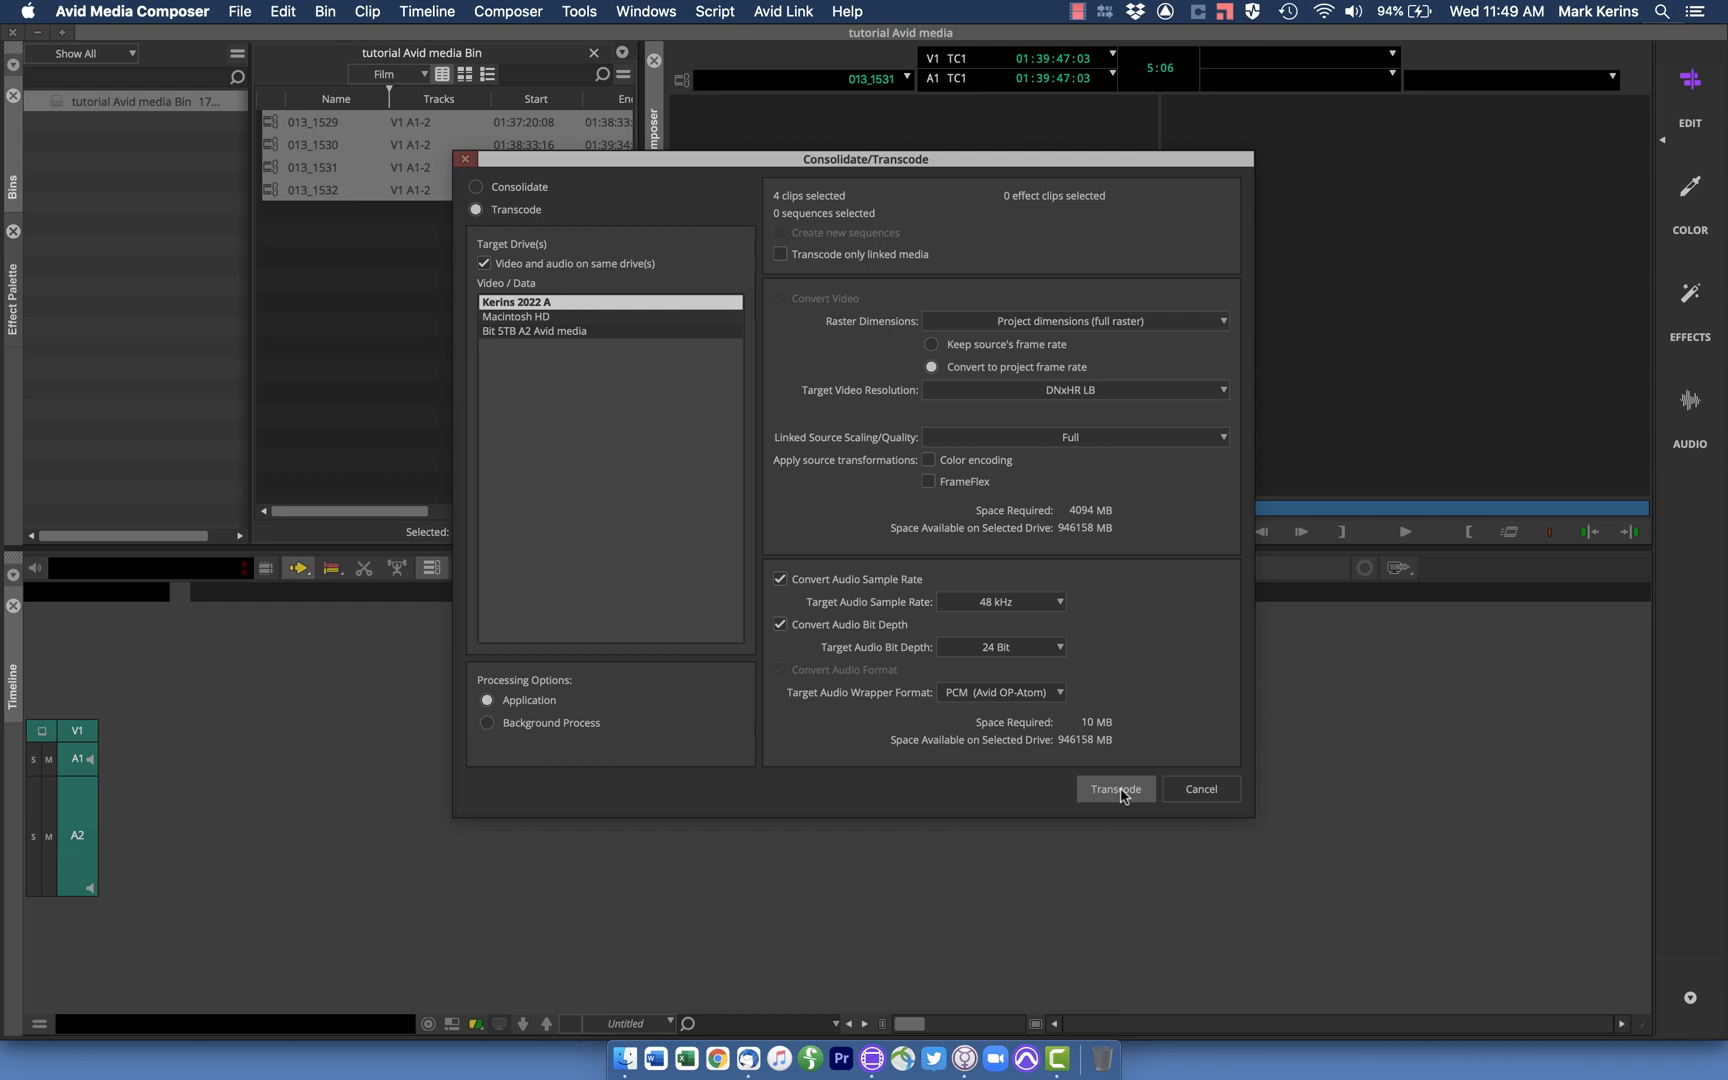
Run the transcode, producing 013_1529.new.01 through 013_1532.new.01 in the bin
click(1114, 788)
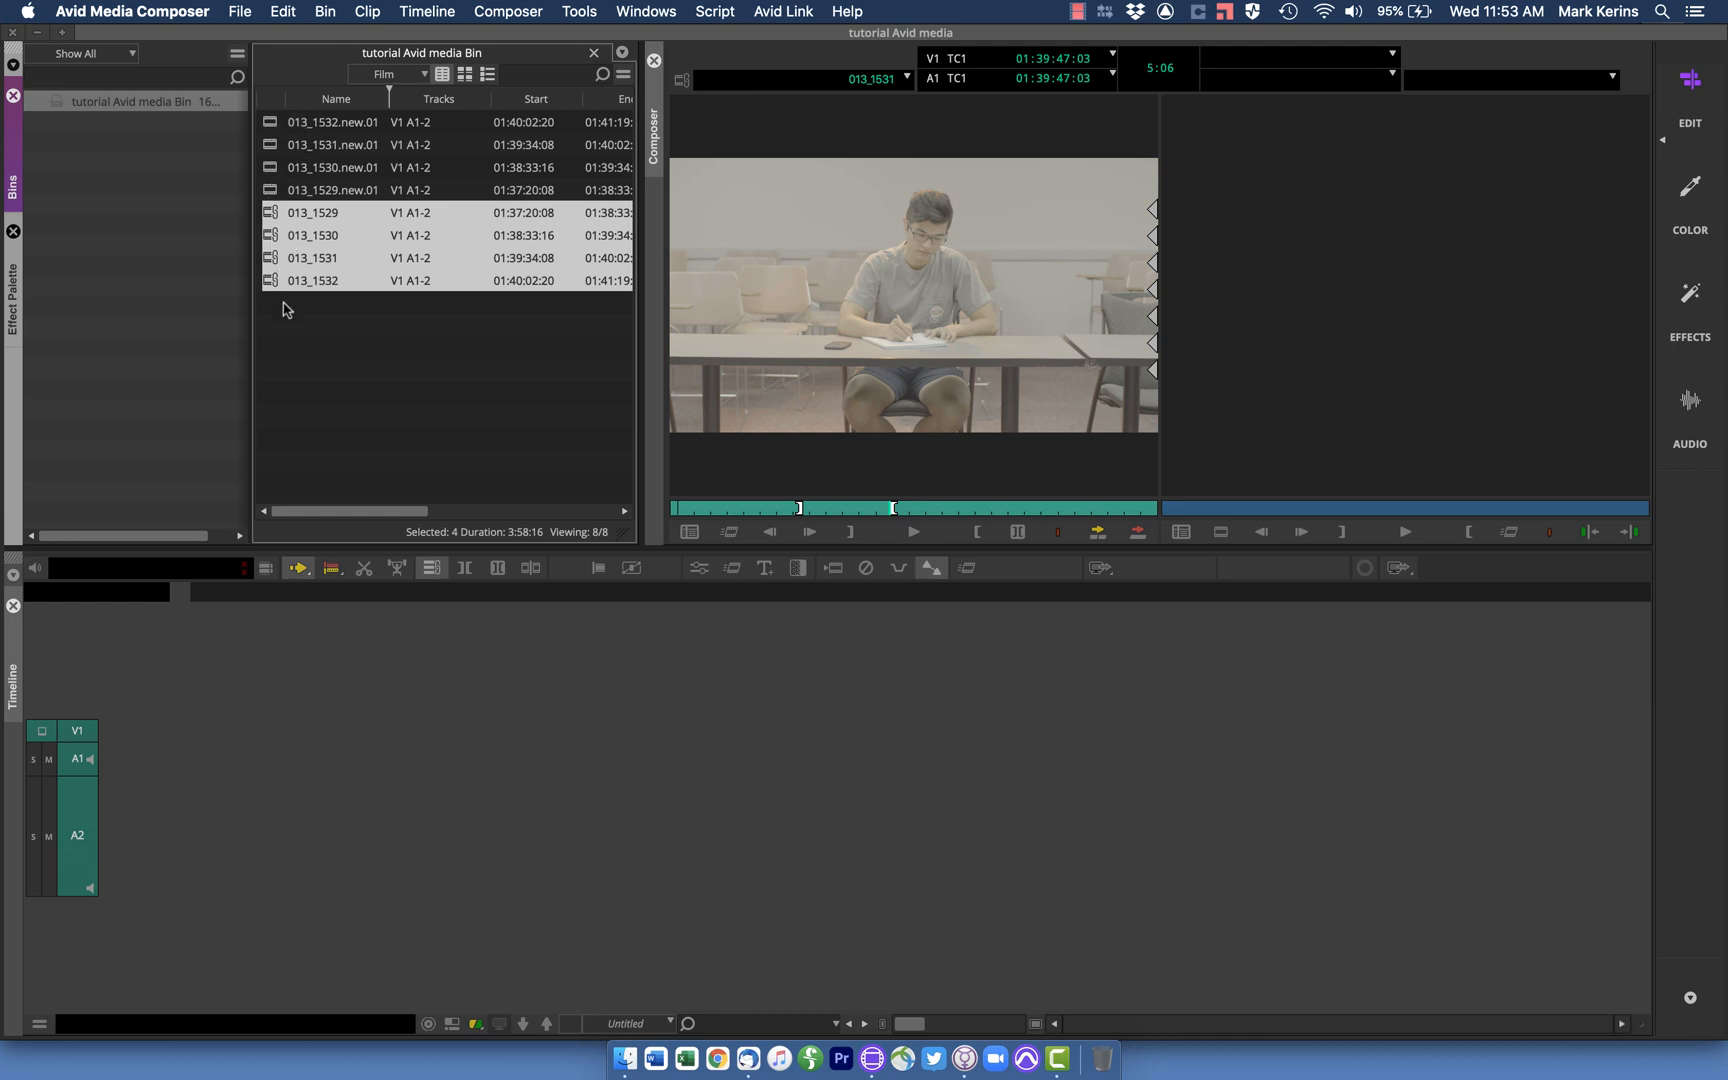
mouse_move(284, 288)
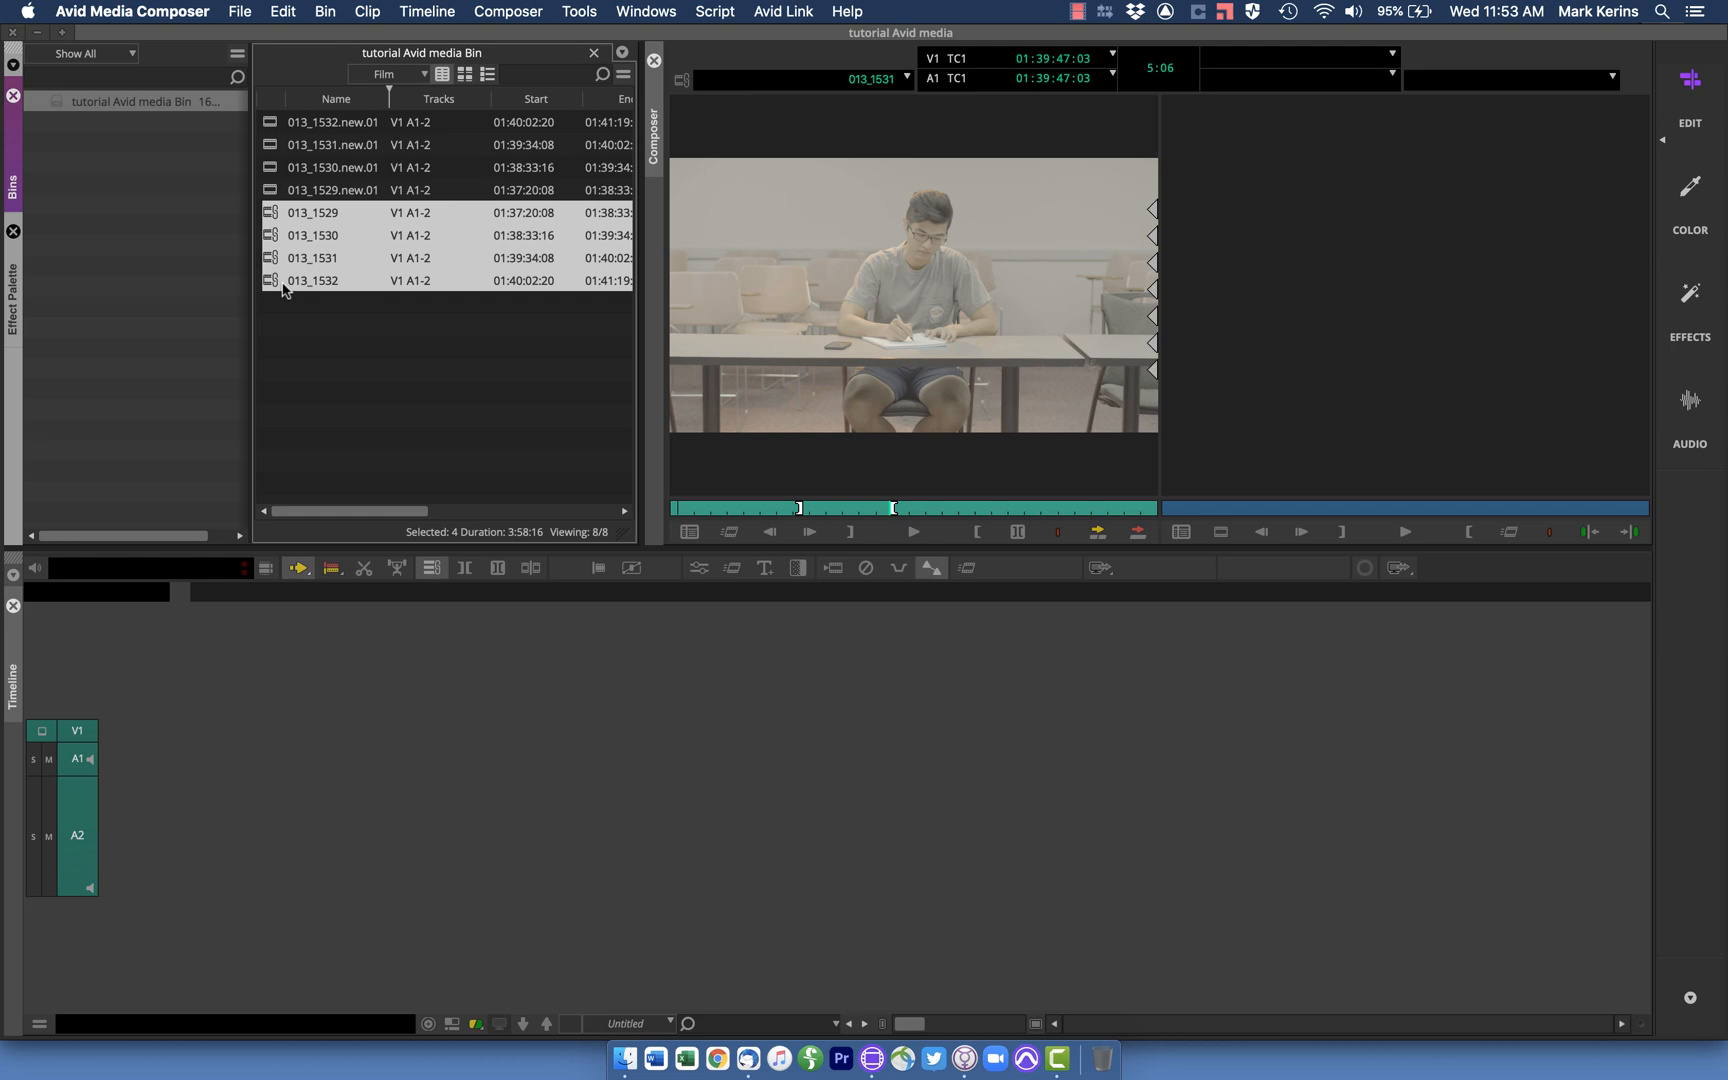
mouse_move(336, 220)
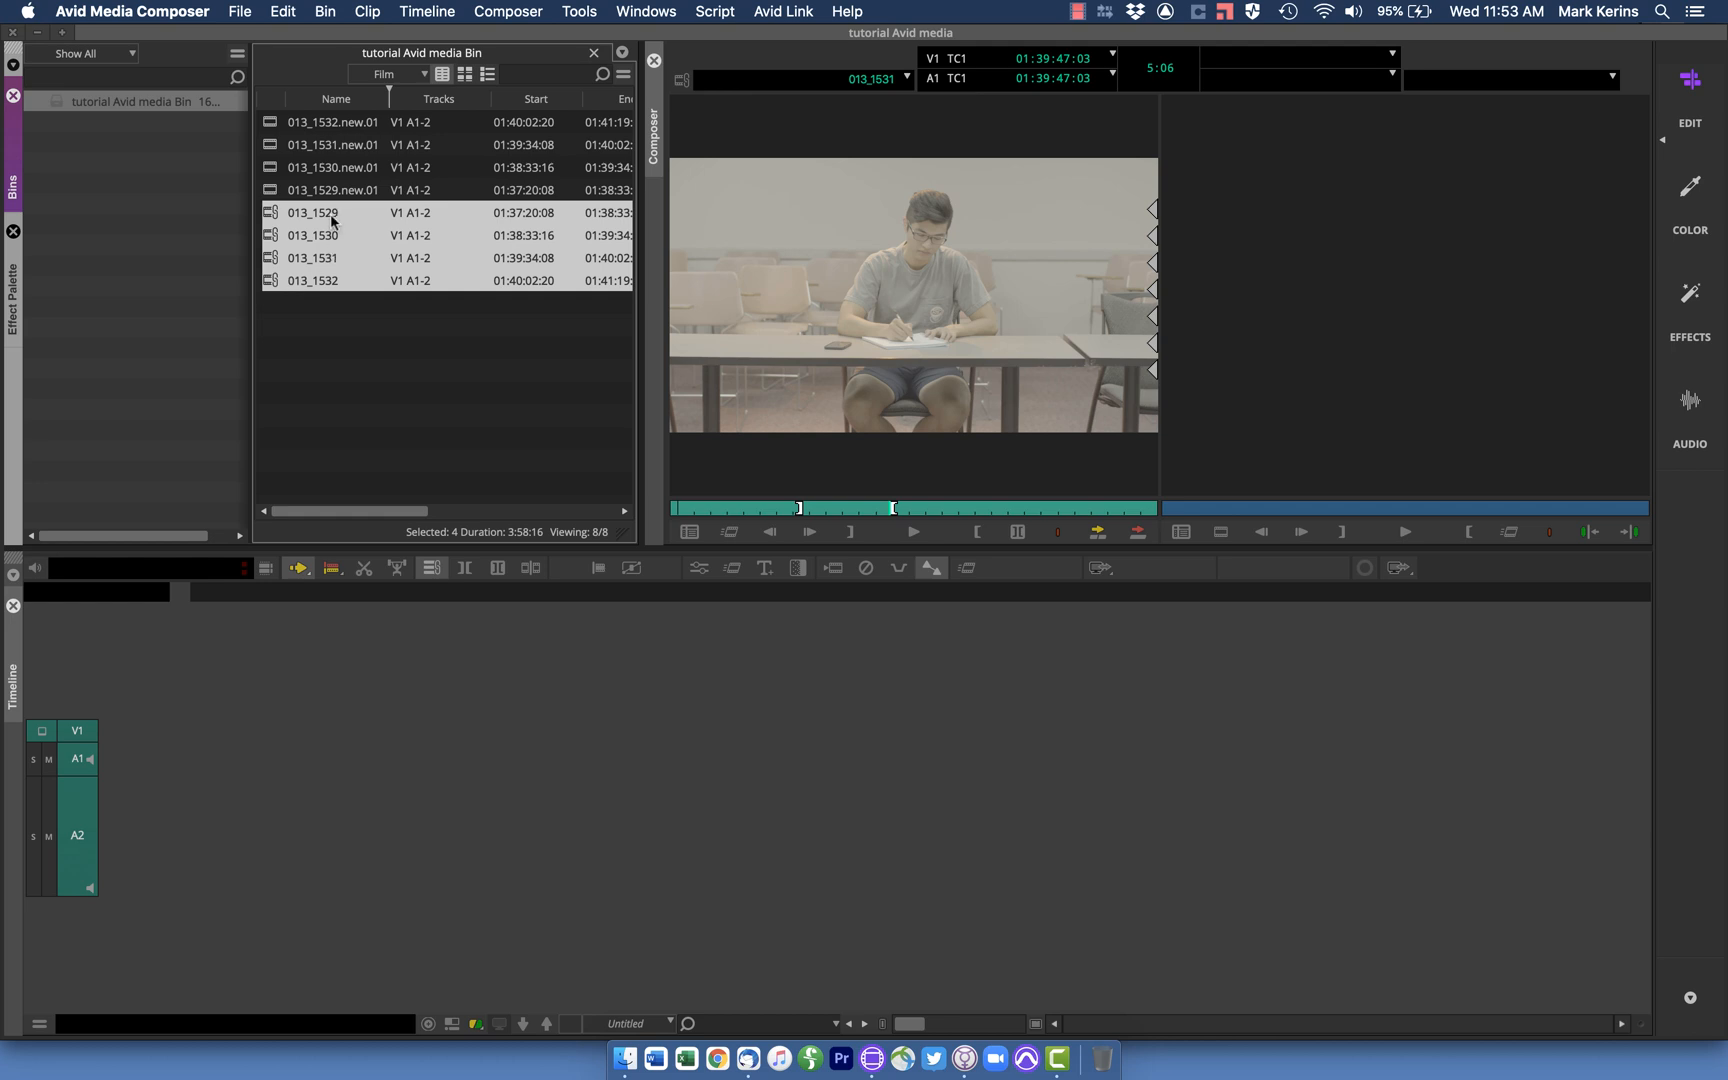
mouse_move(512, 350)
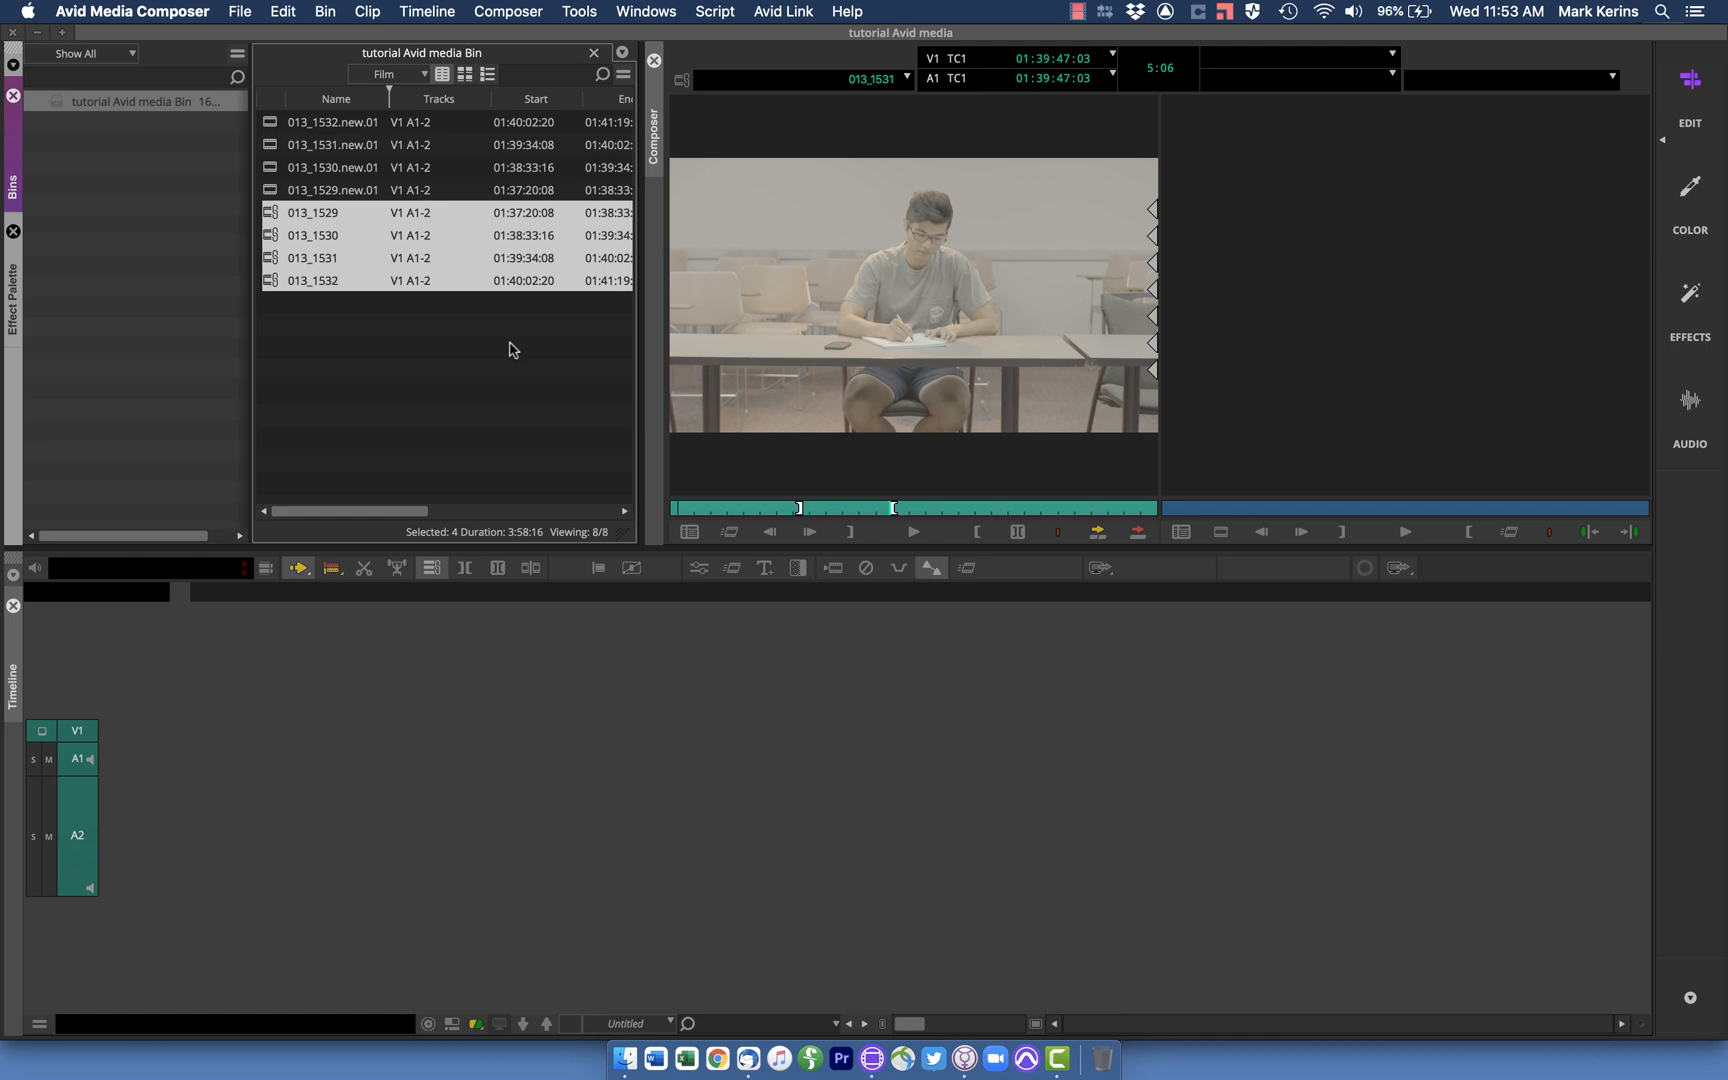
mouse_move(284, 328)
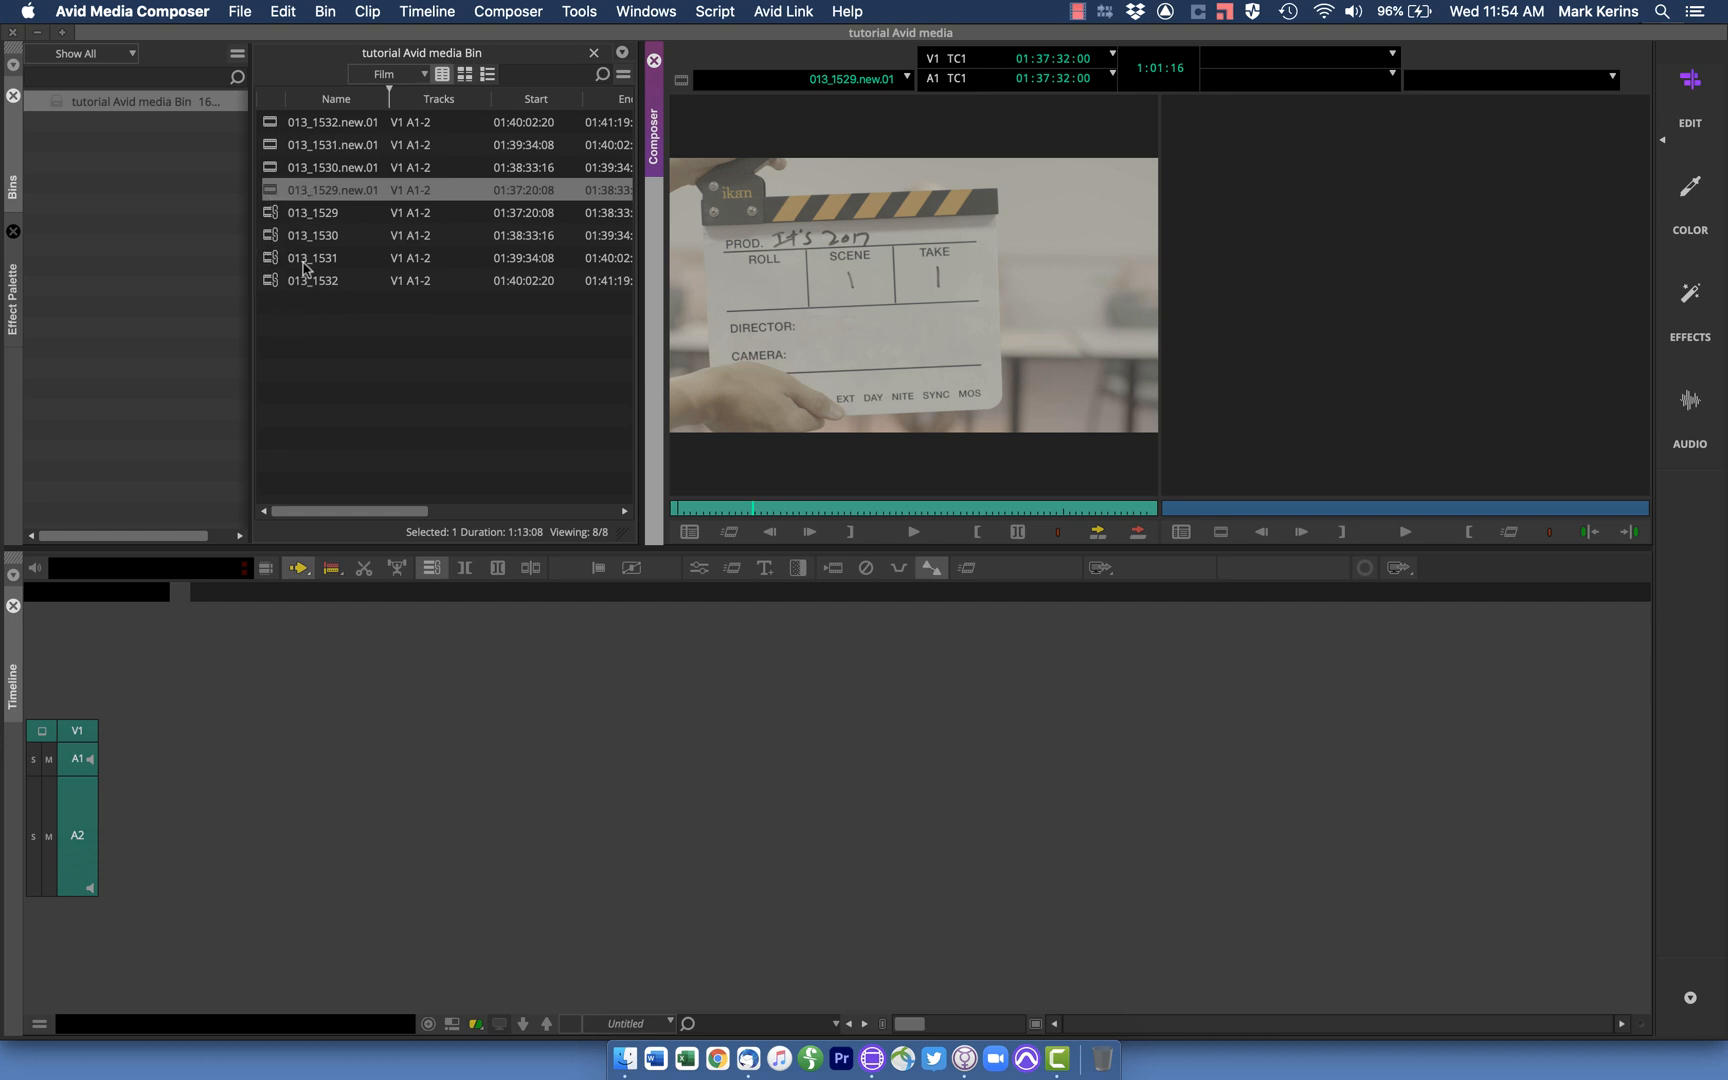
mouse_move(330, 308)
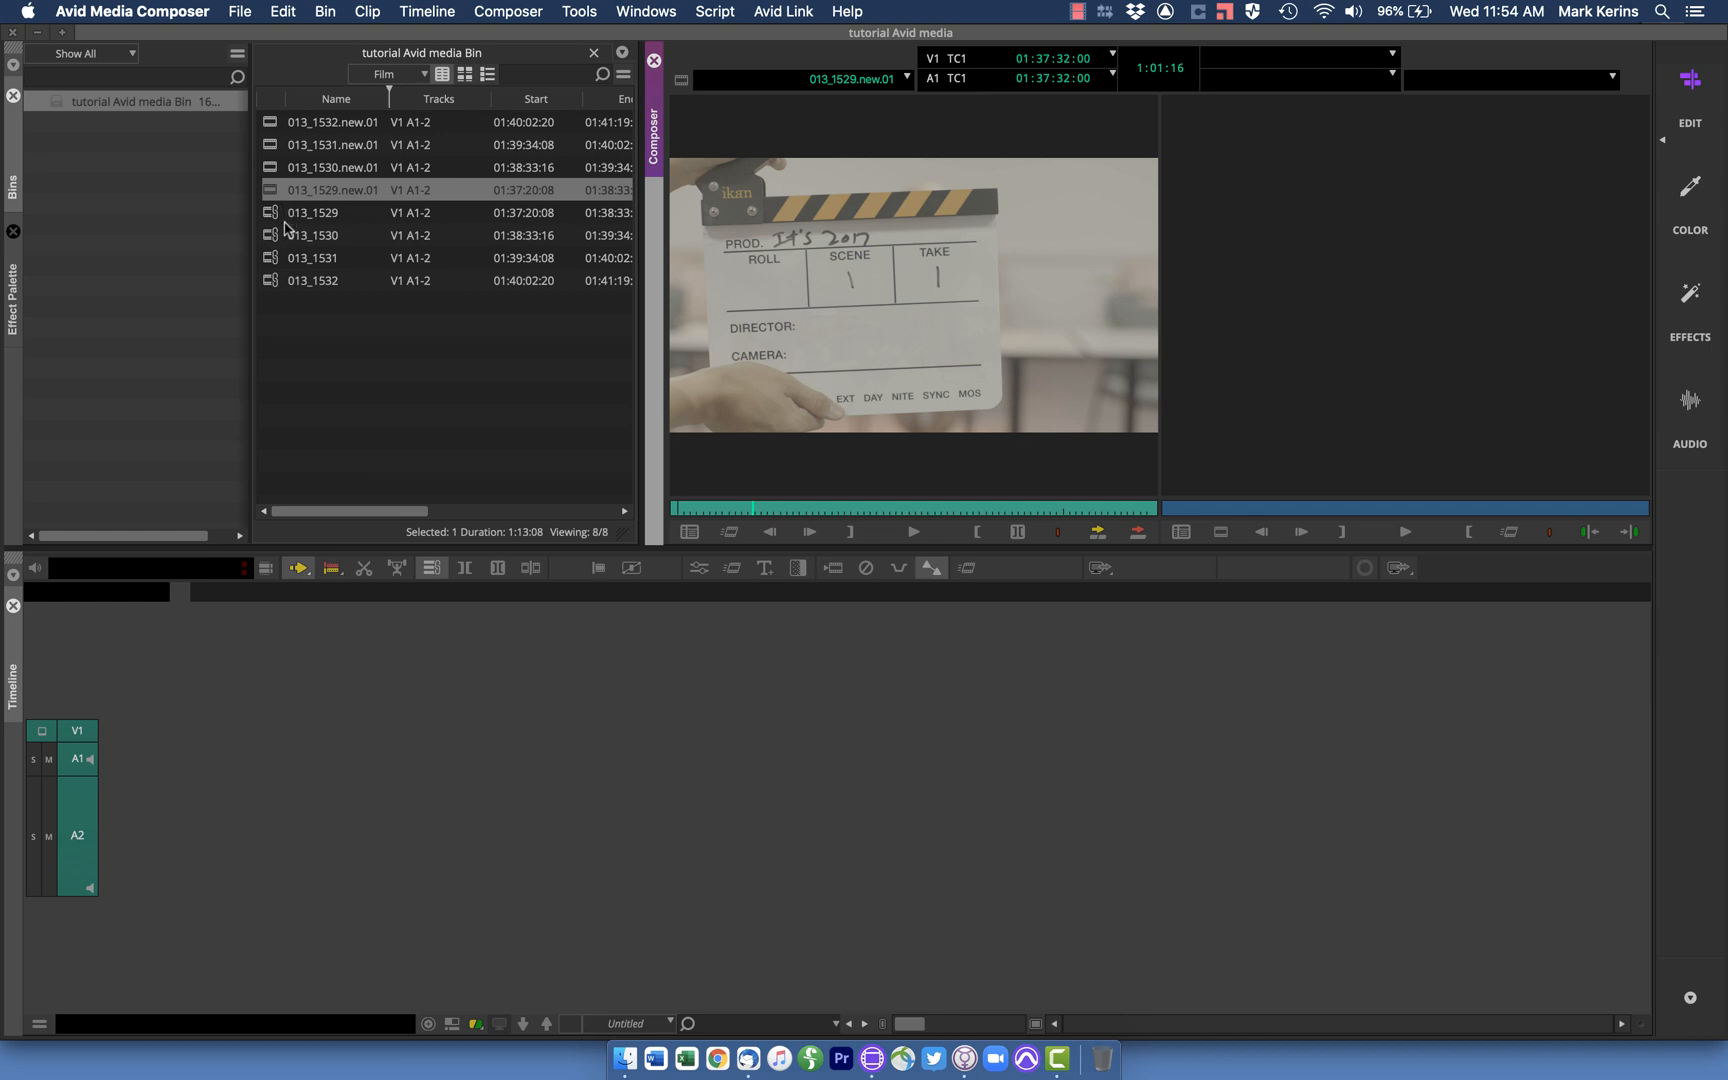
mouse_move(284, 170)
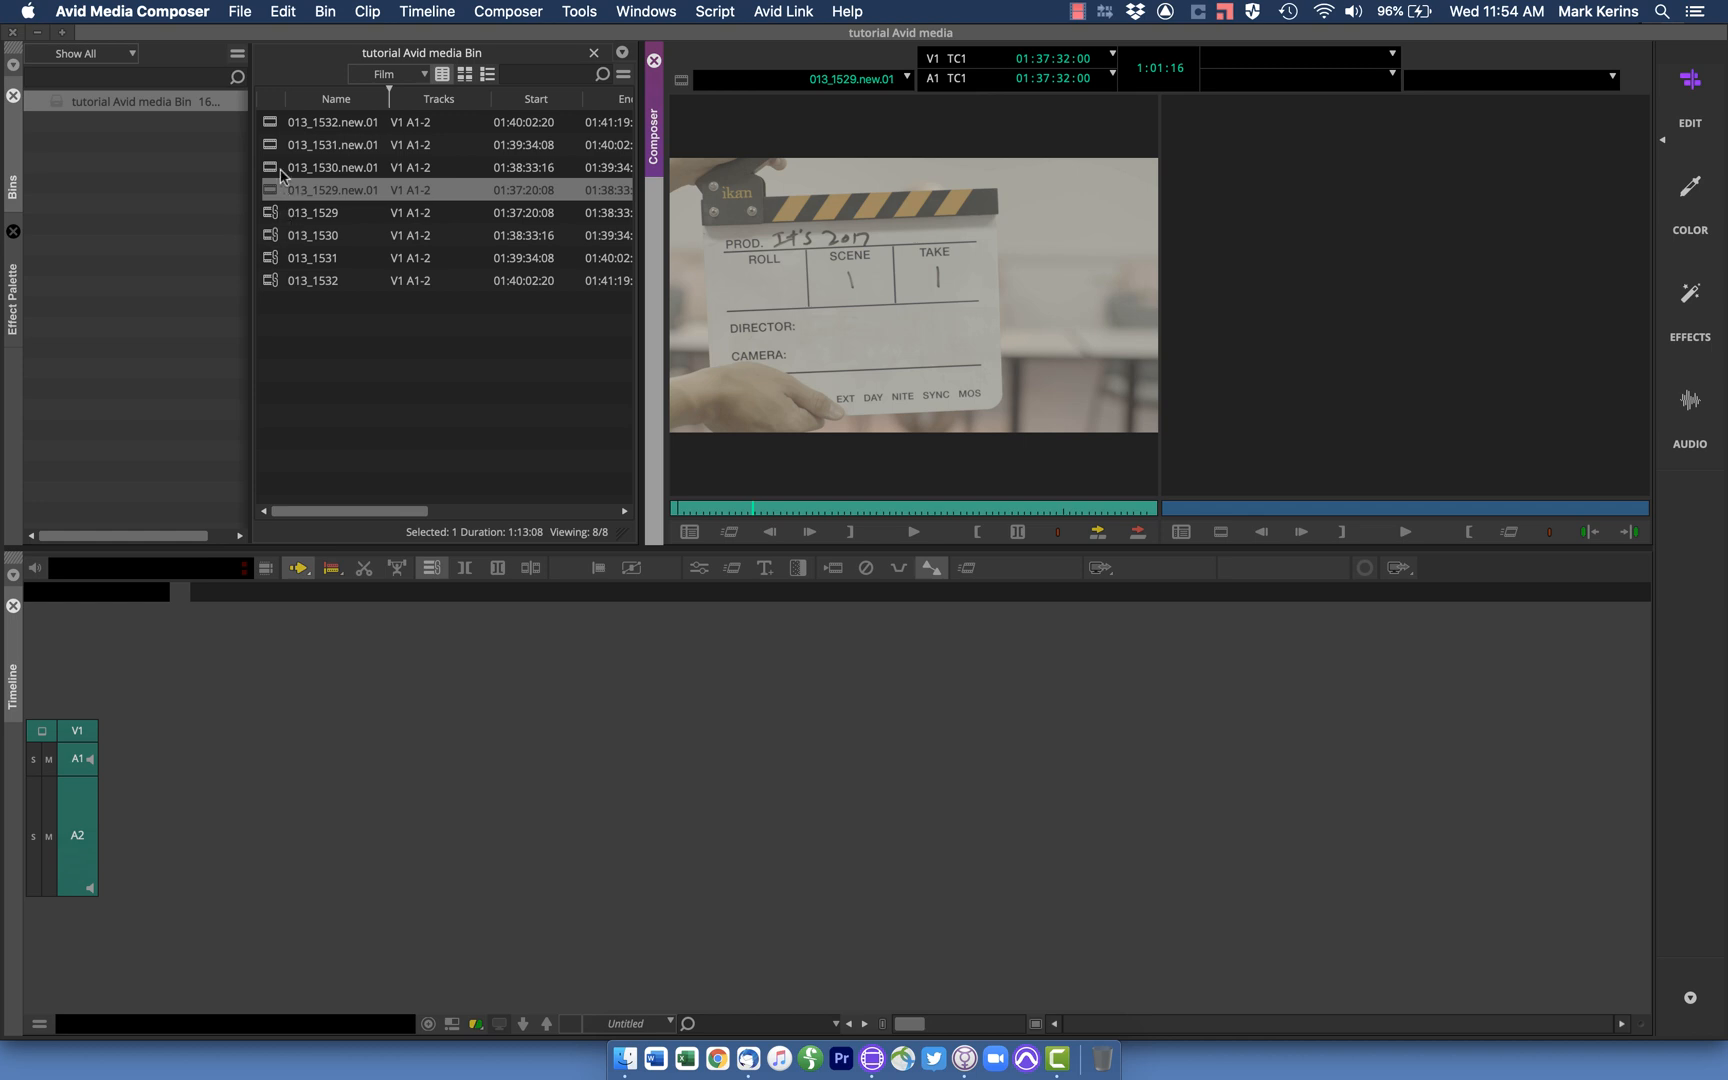
mouse_move(278, 206)
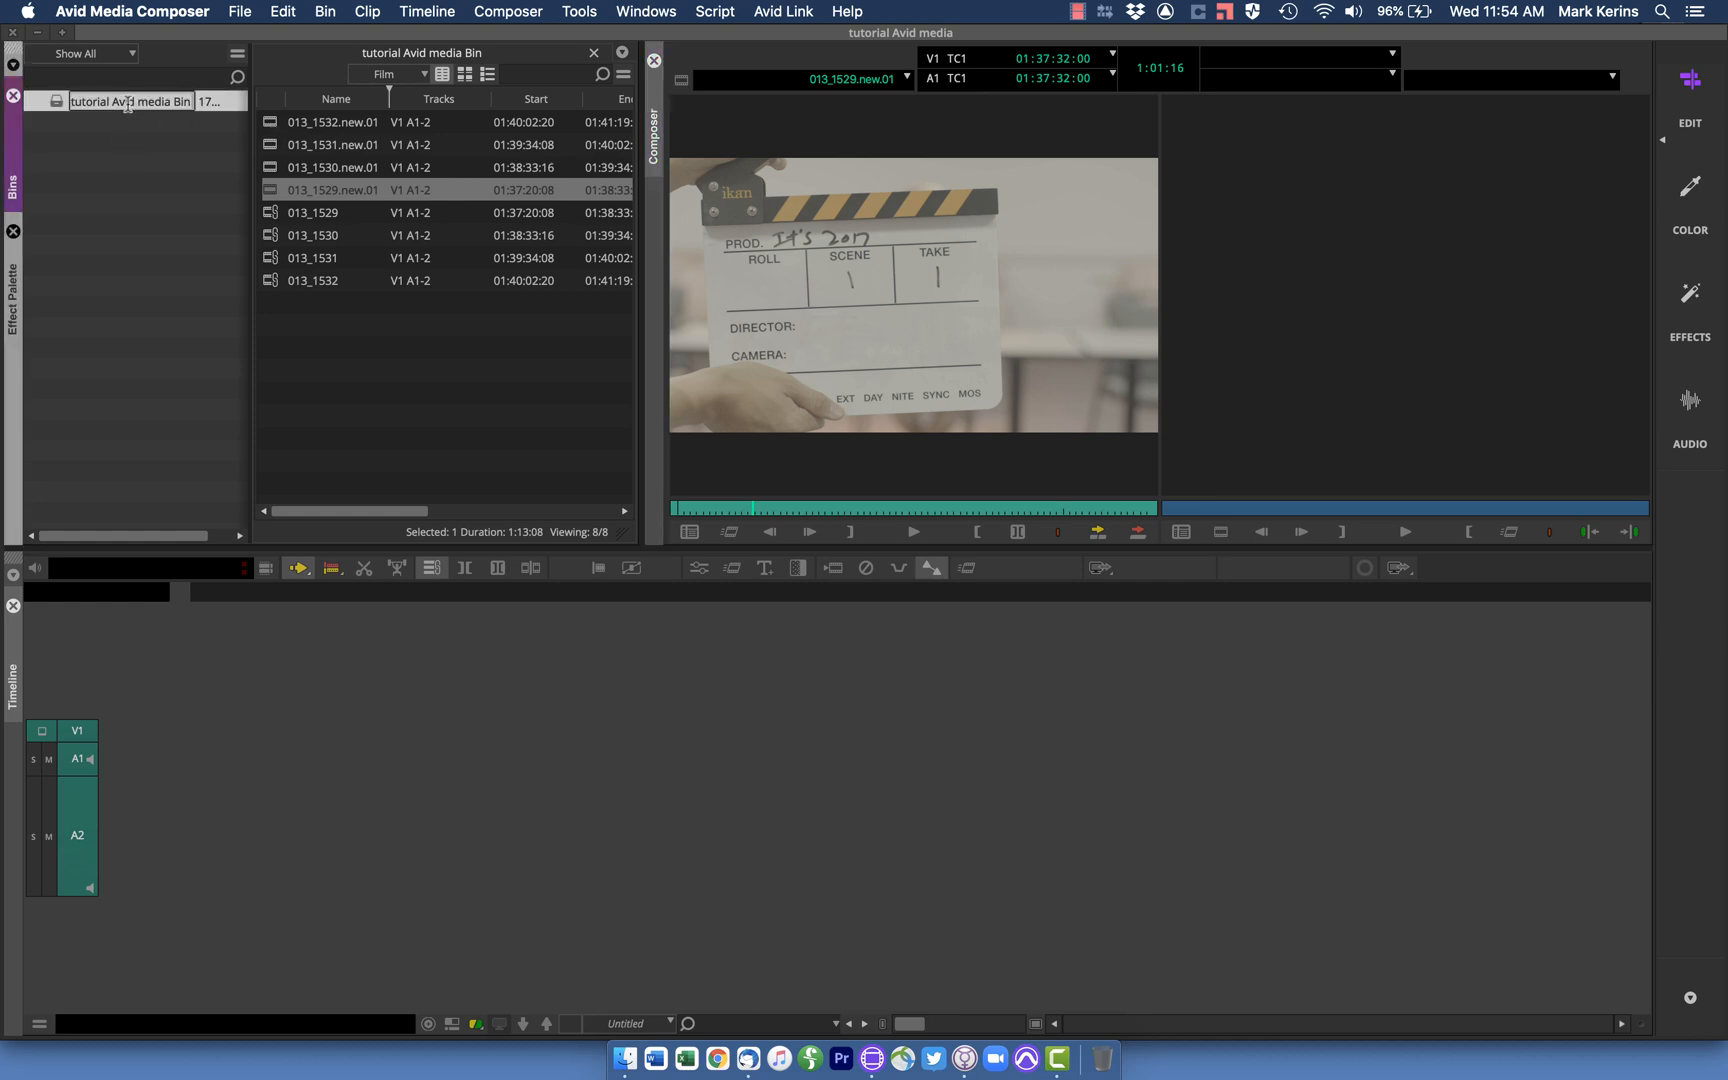
Rename the originals' bin 'linked media', move the .new.01 clips to 'transcoded media', and close linked media
double_click(130, 100)
text(linked media)
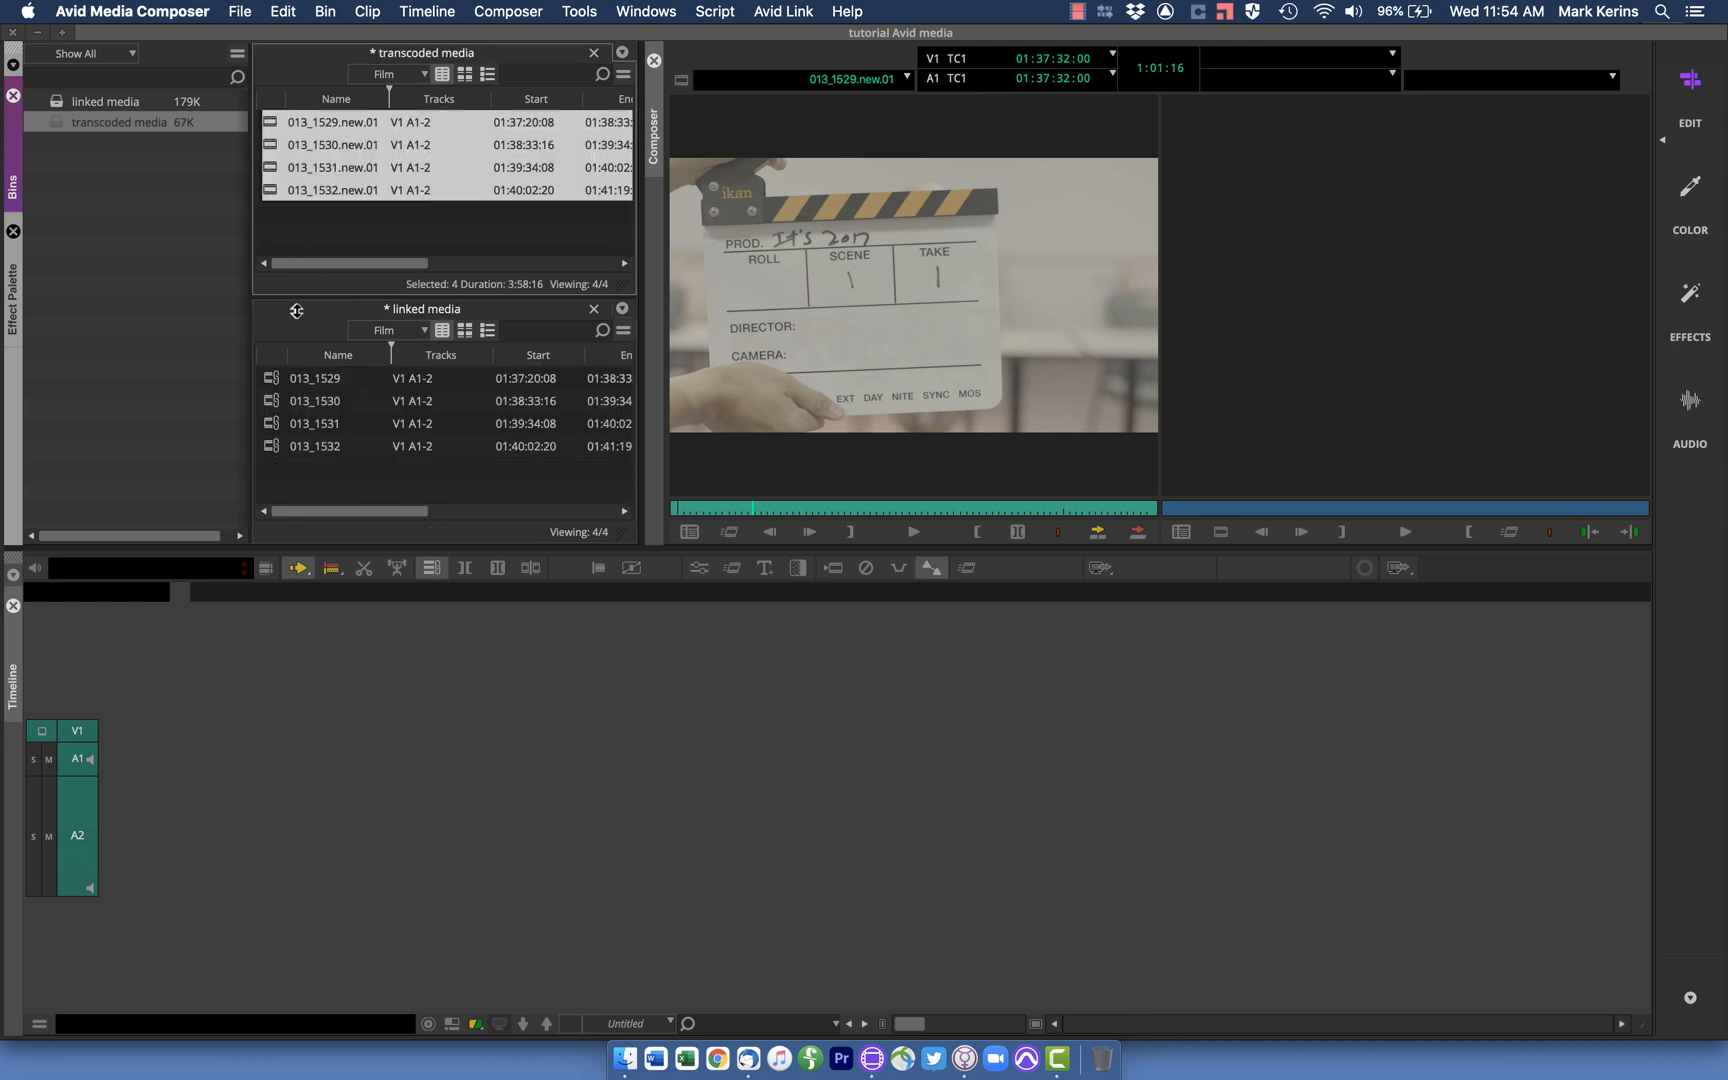
click(596, 308)
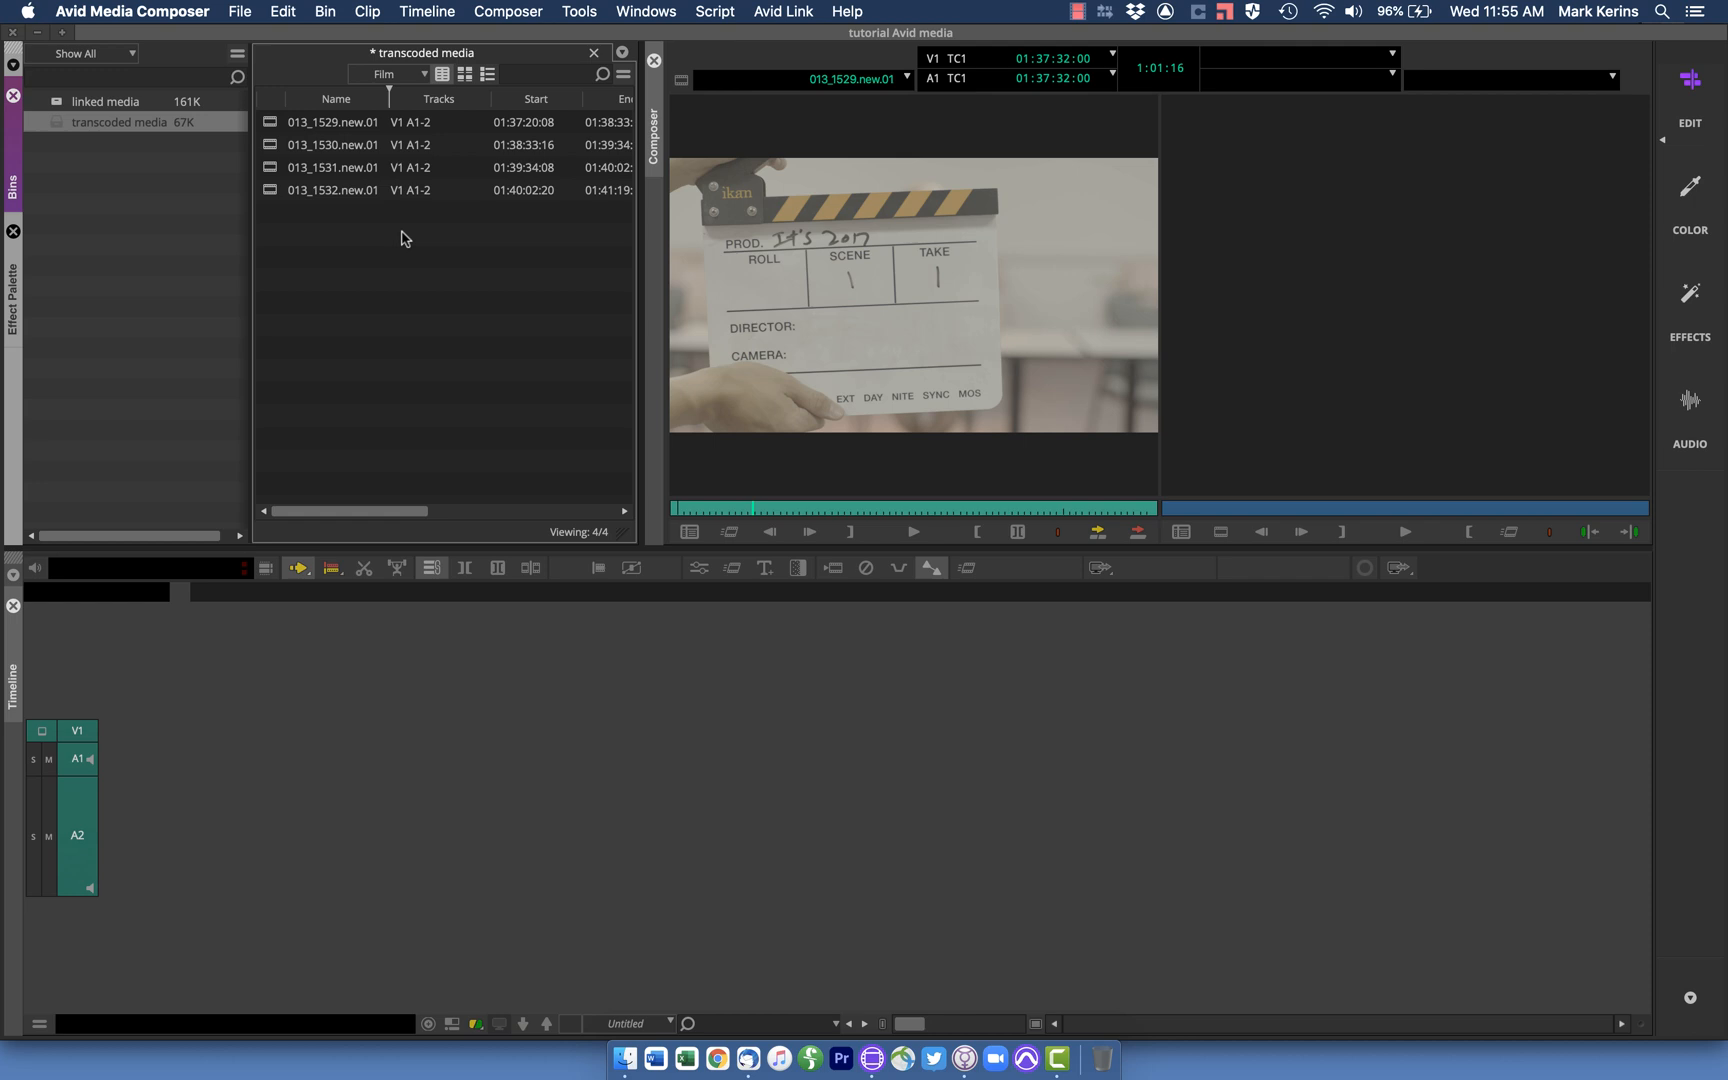
mouse_move(354, 278)
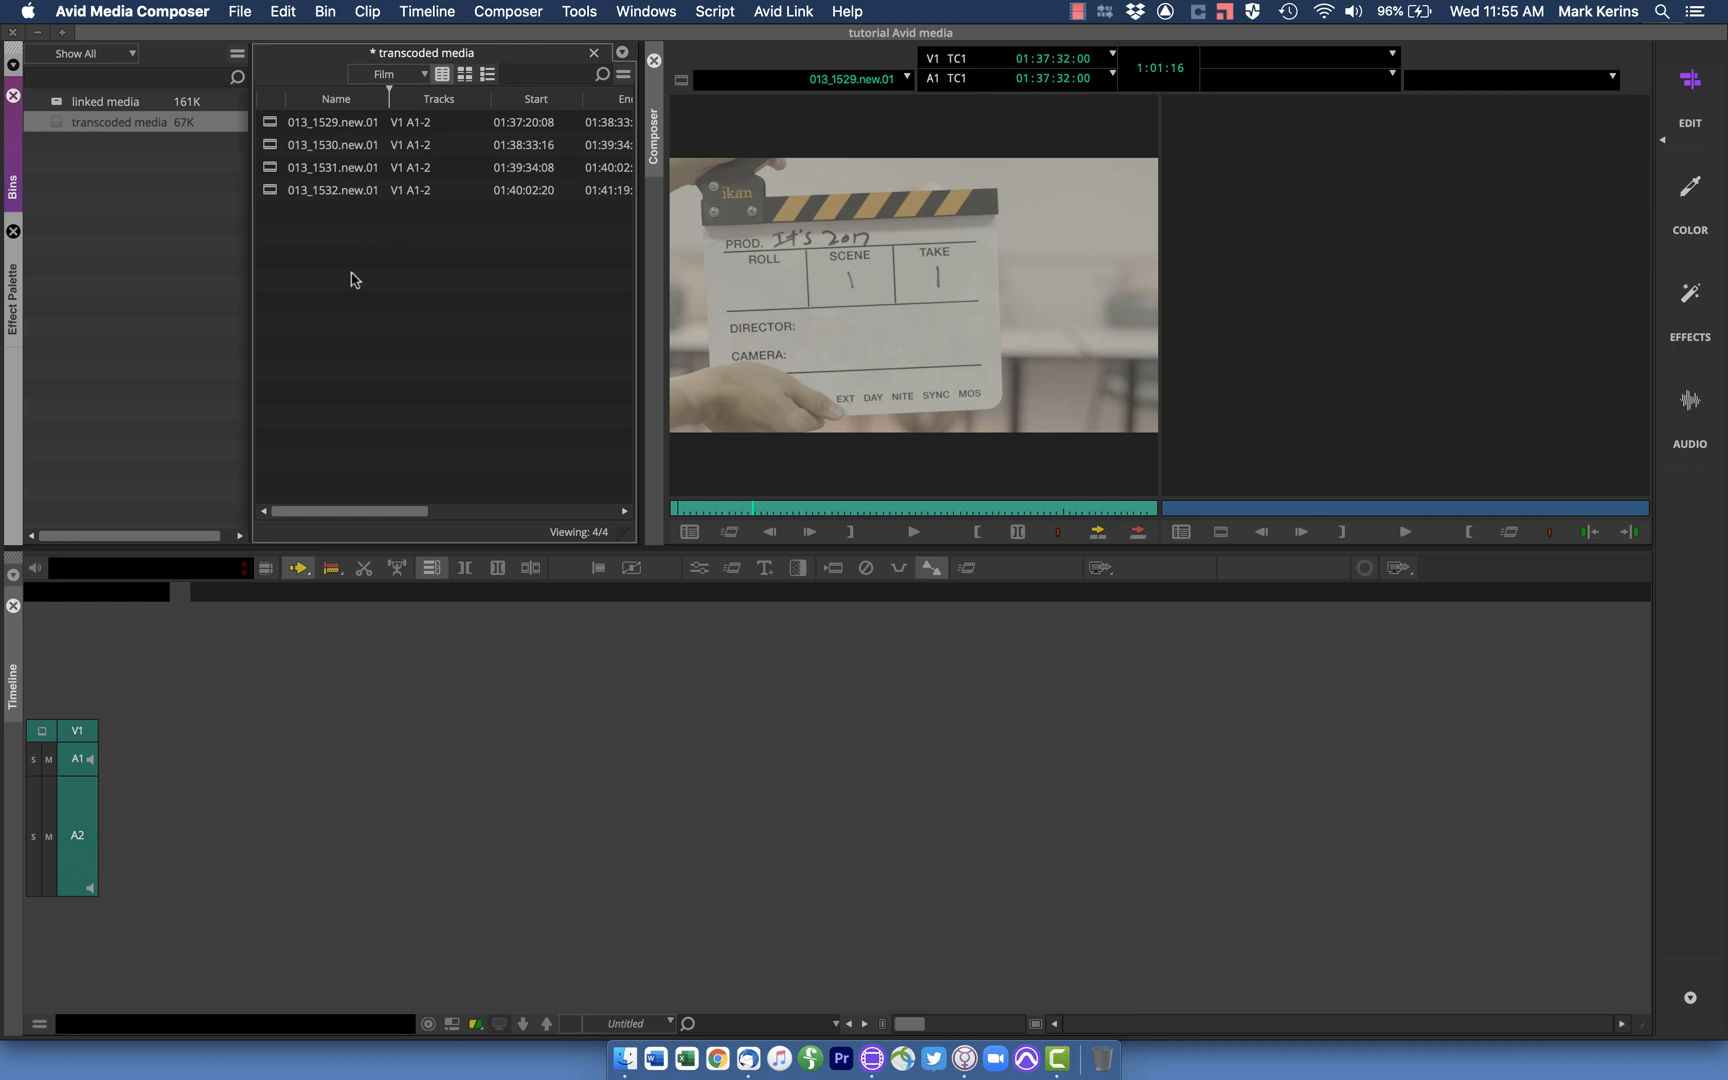
mouse_move(718, 350)
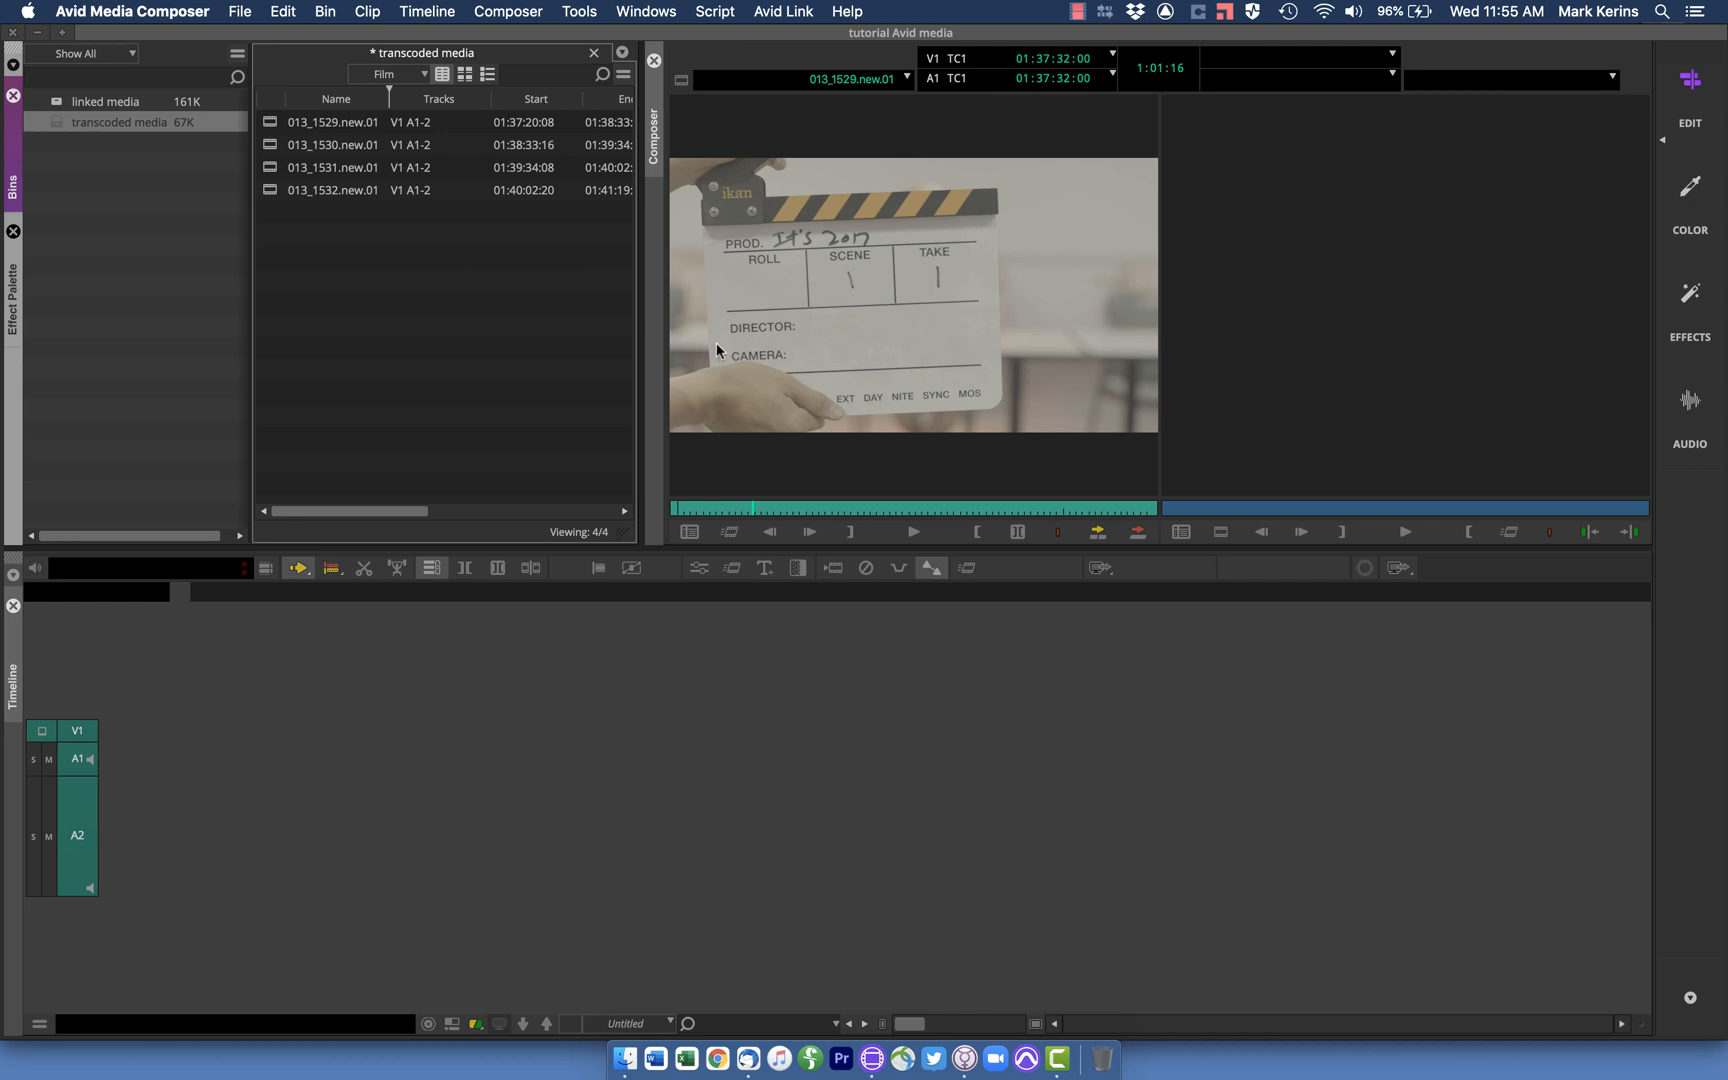
mouse_move(542, 256)
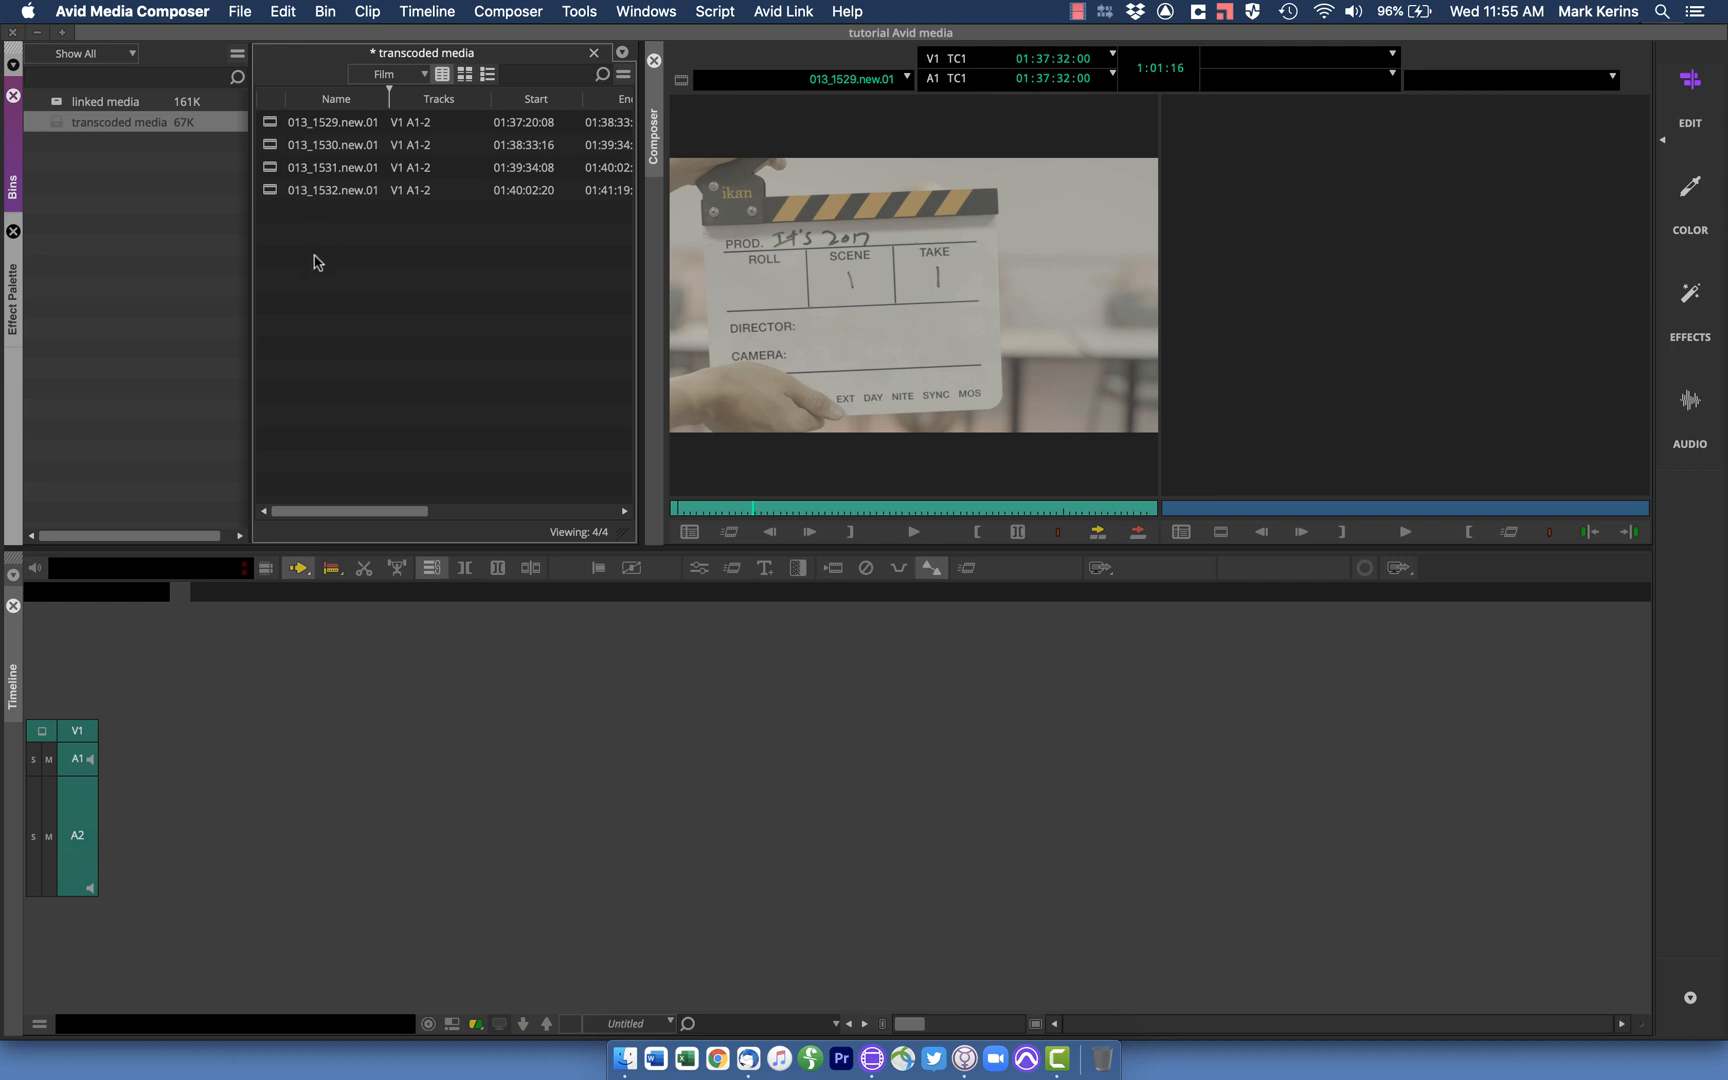
mouse_move(306, 212)
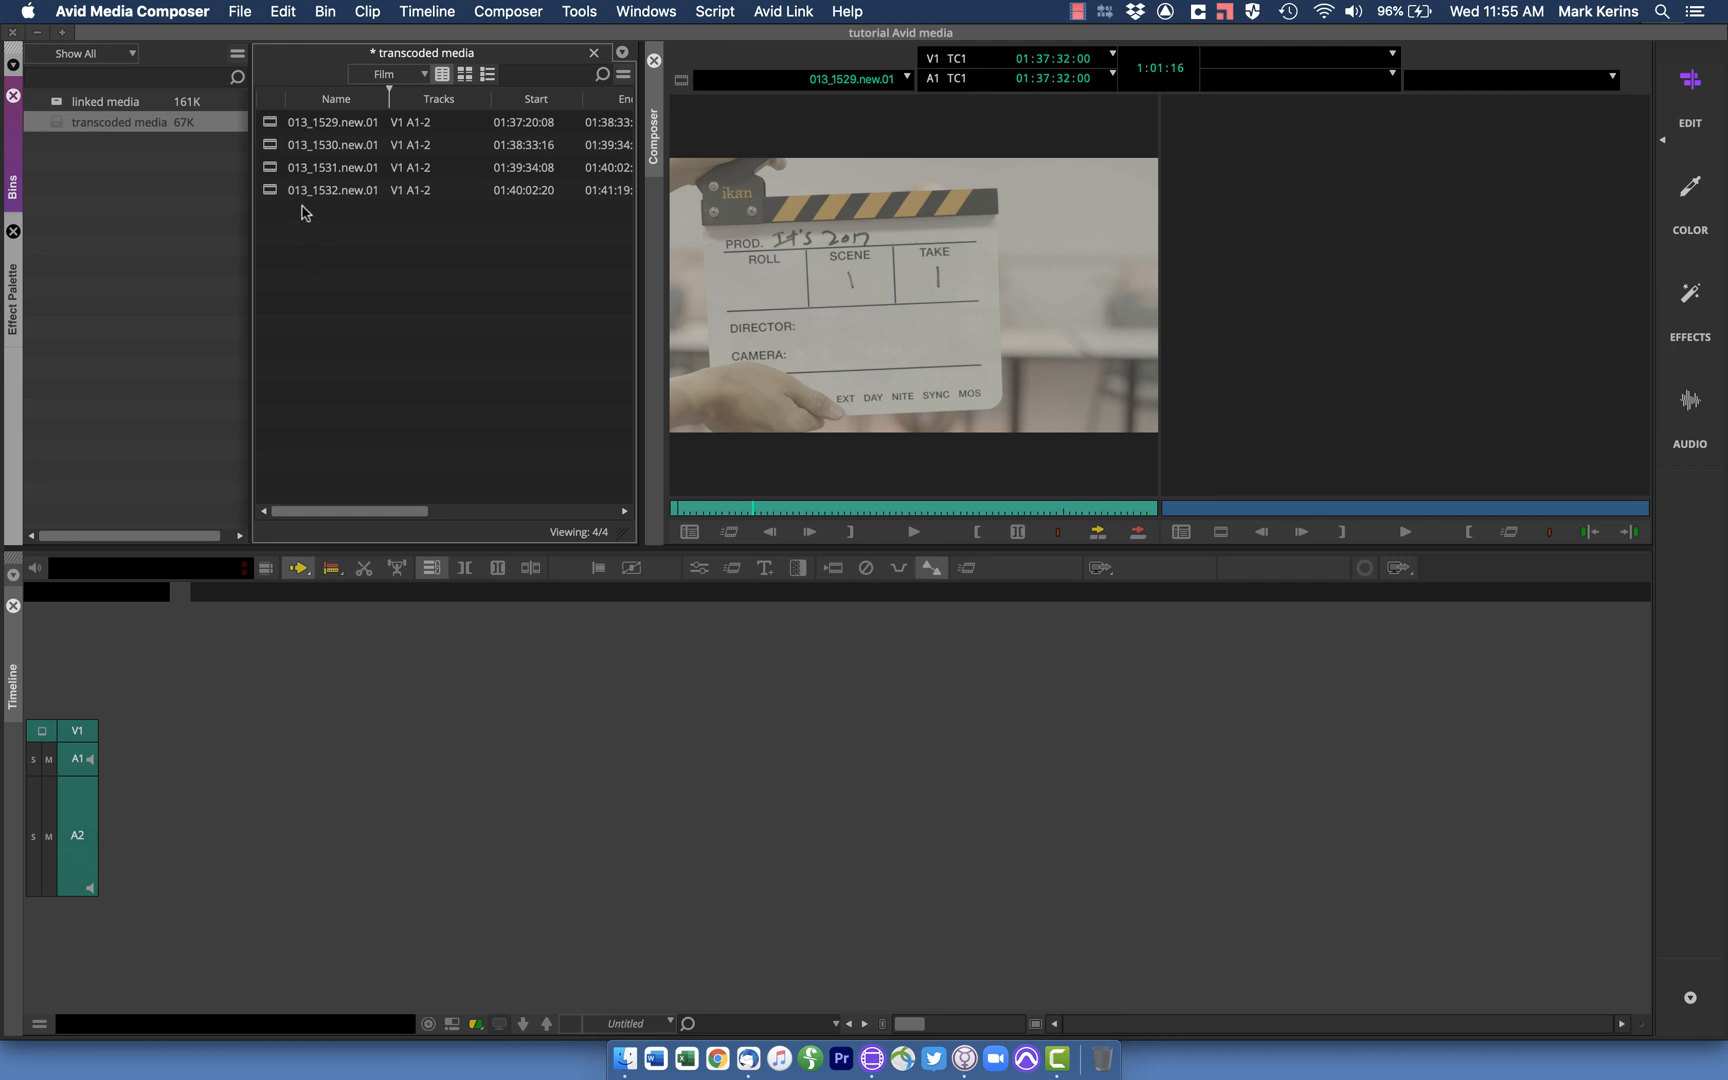
mouse_move(326, 436)
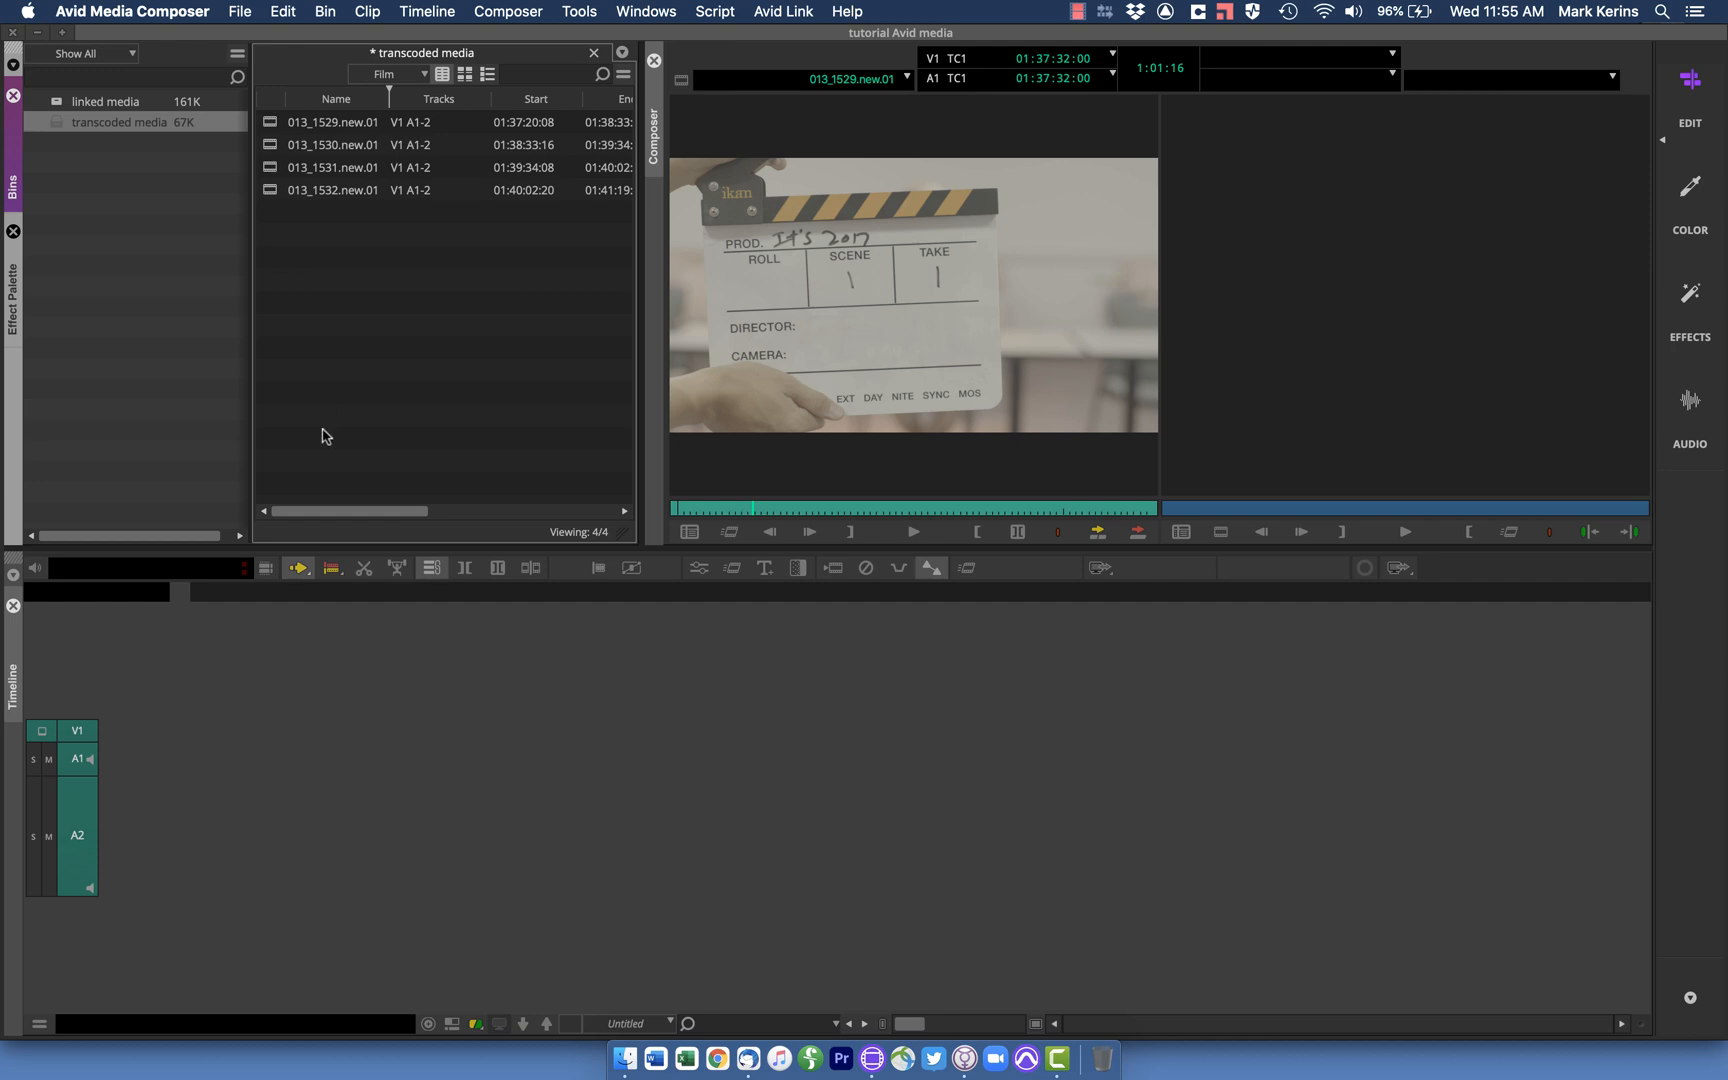
mouse_move(332, 450)
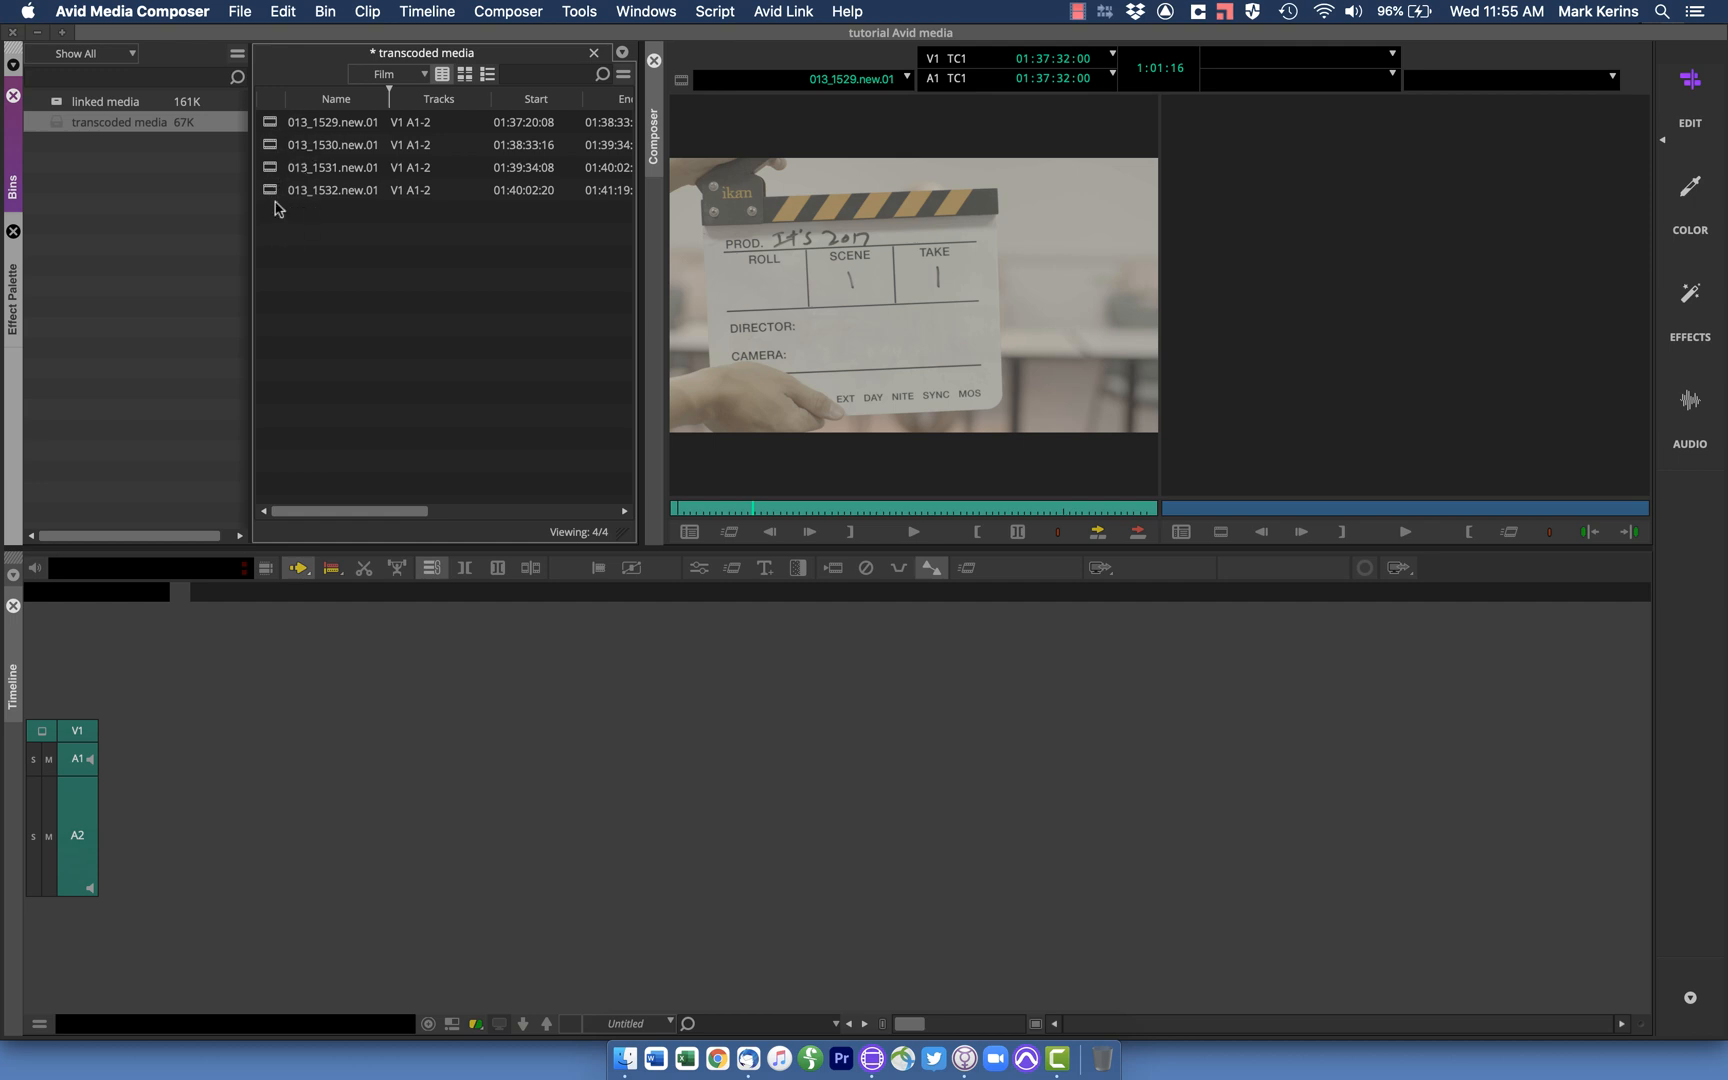
mouse_move(352, 200)
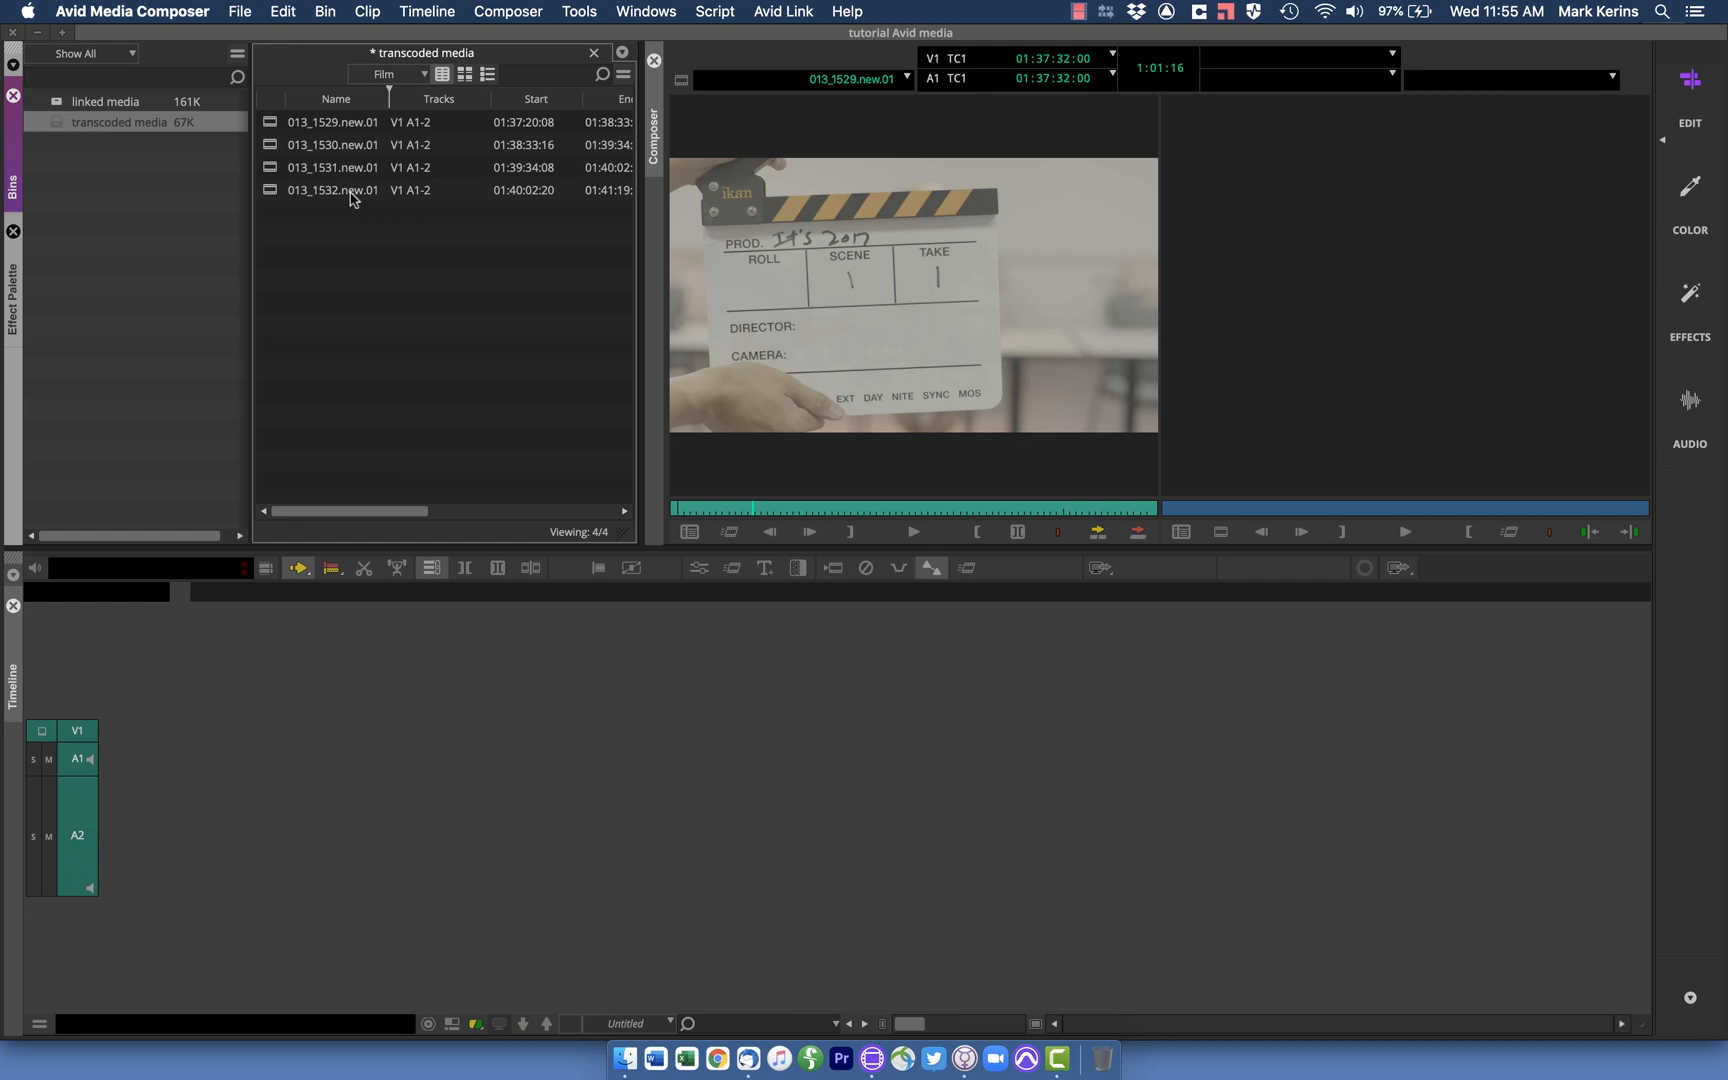
mouse_move(402, 170)
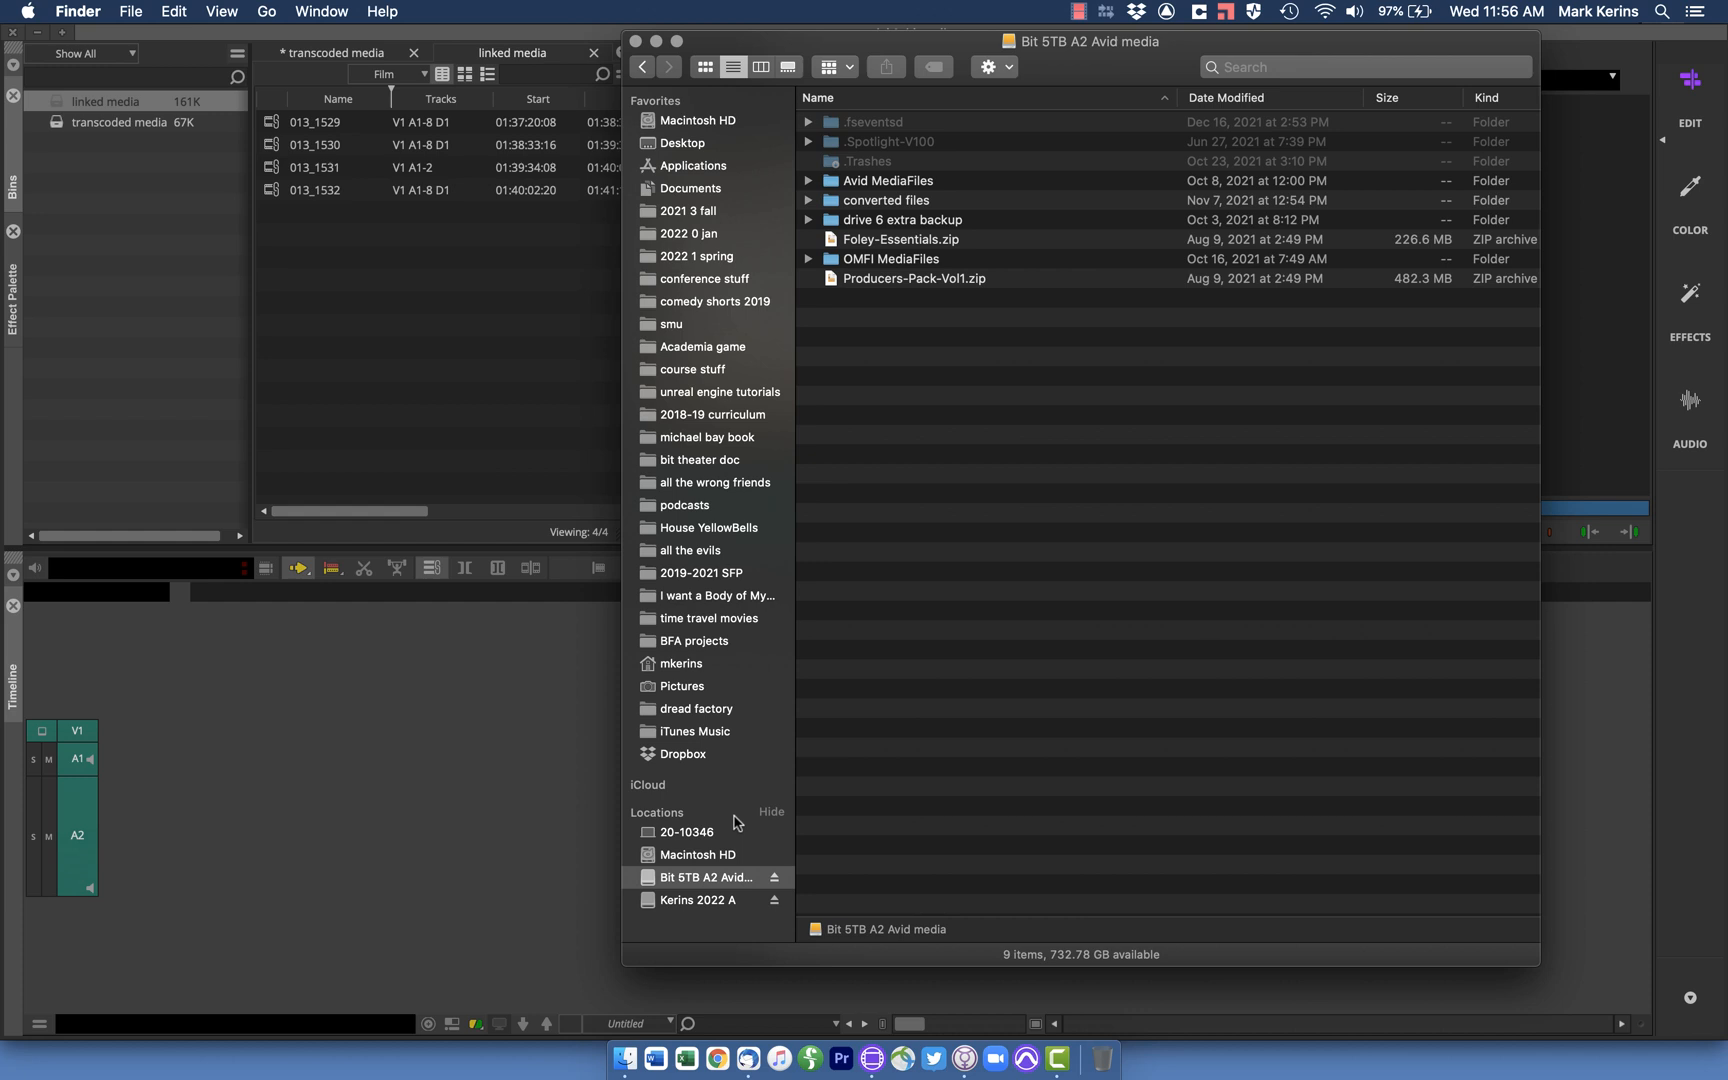
Show the 2022 A drive's contents: four MXF clips and the Avid MediaFiles folder
click(696, 900)
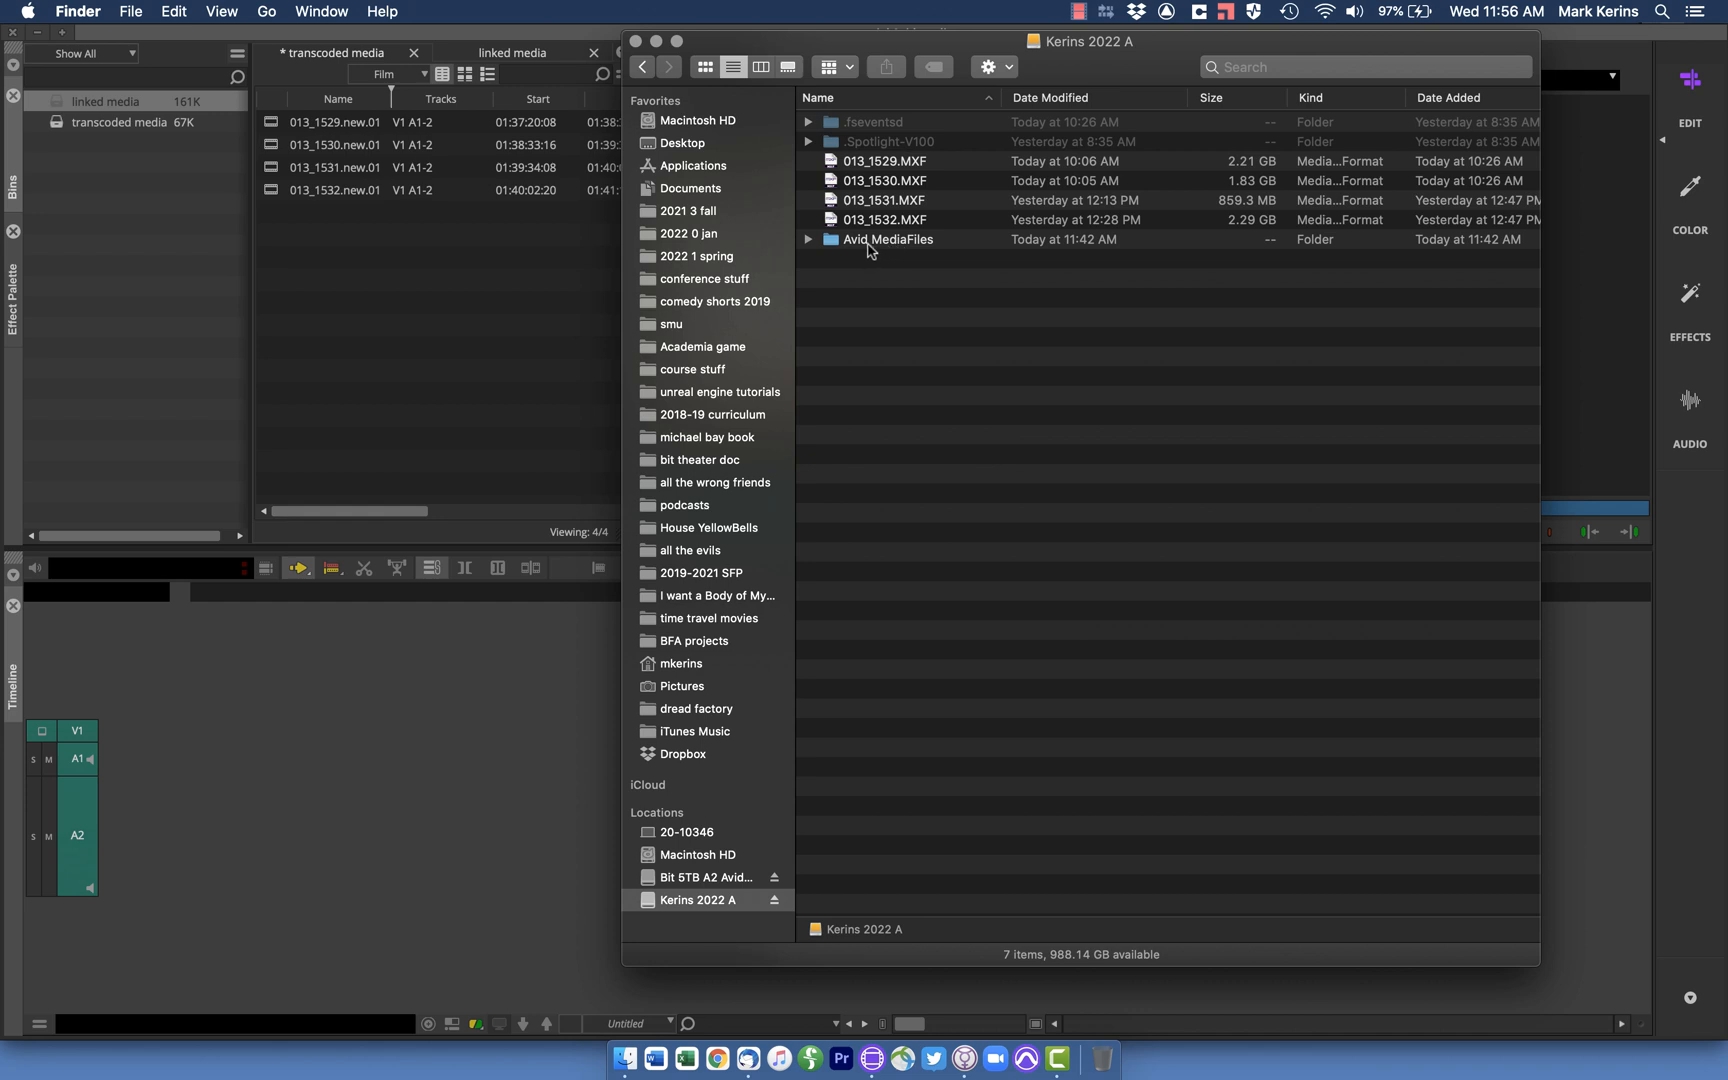
mouse_move(872, 244)
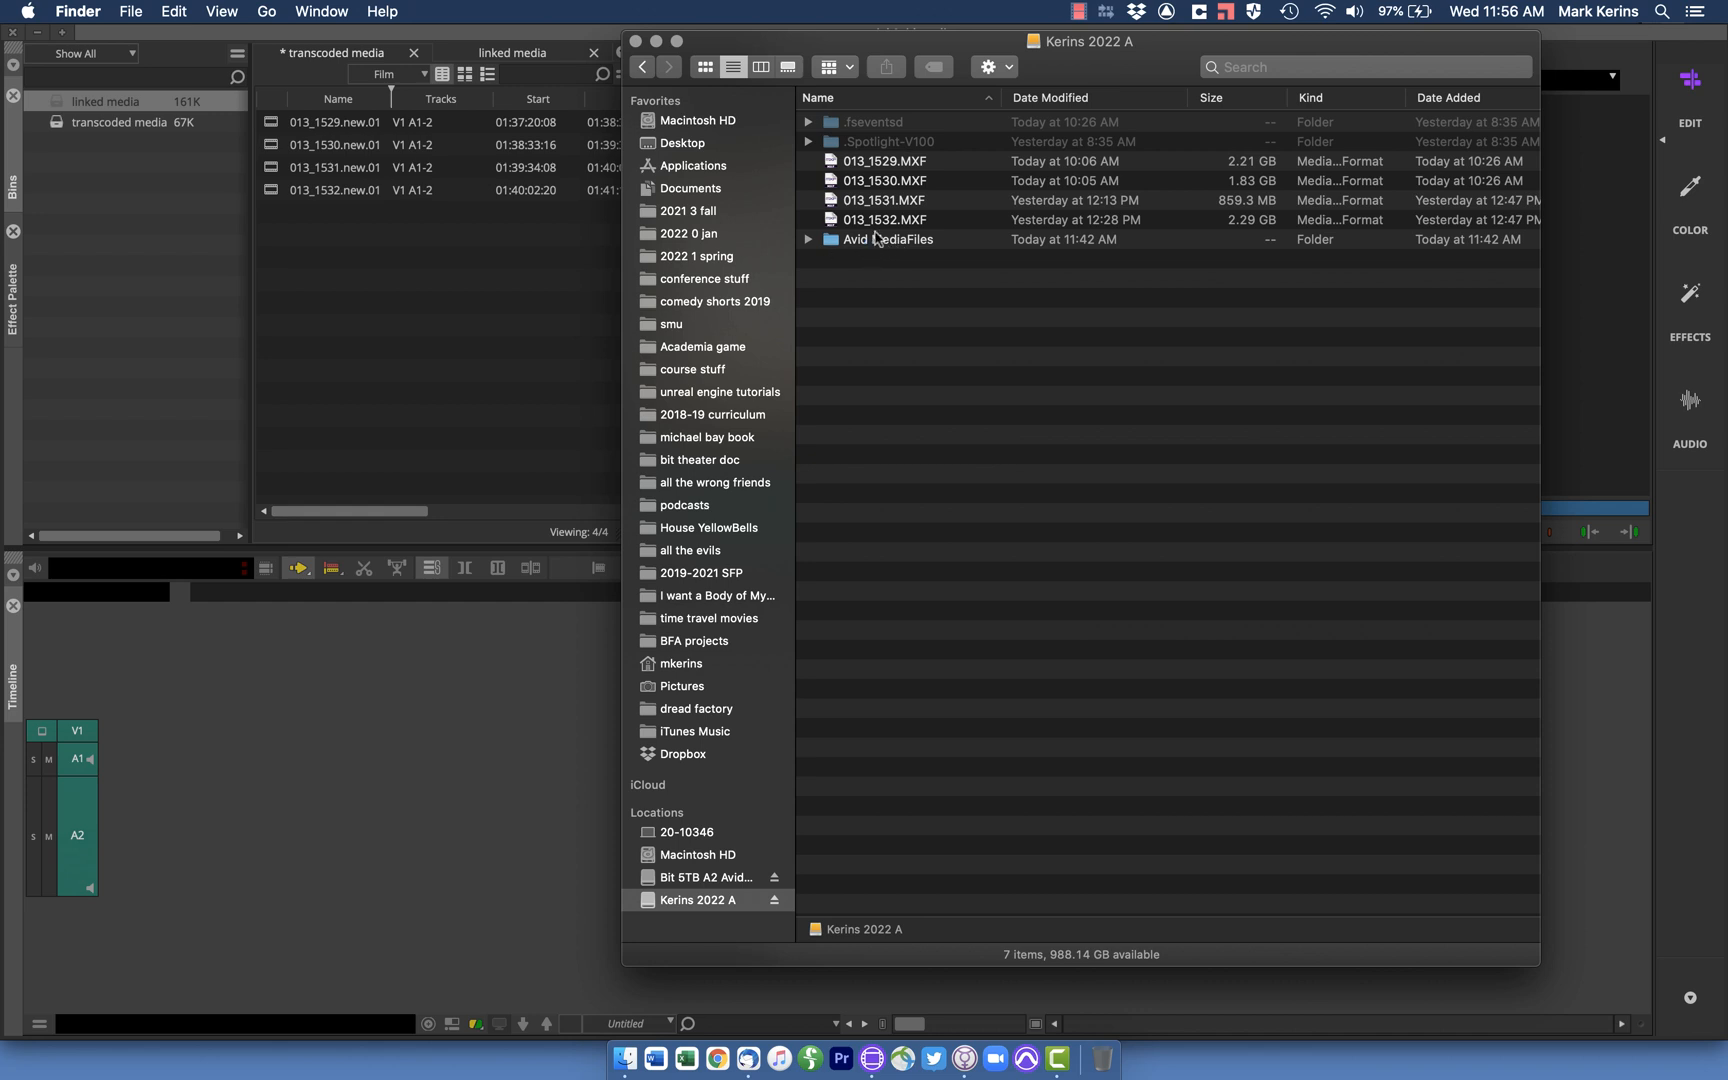
click(700, 876)
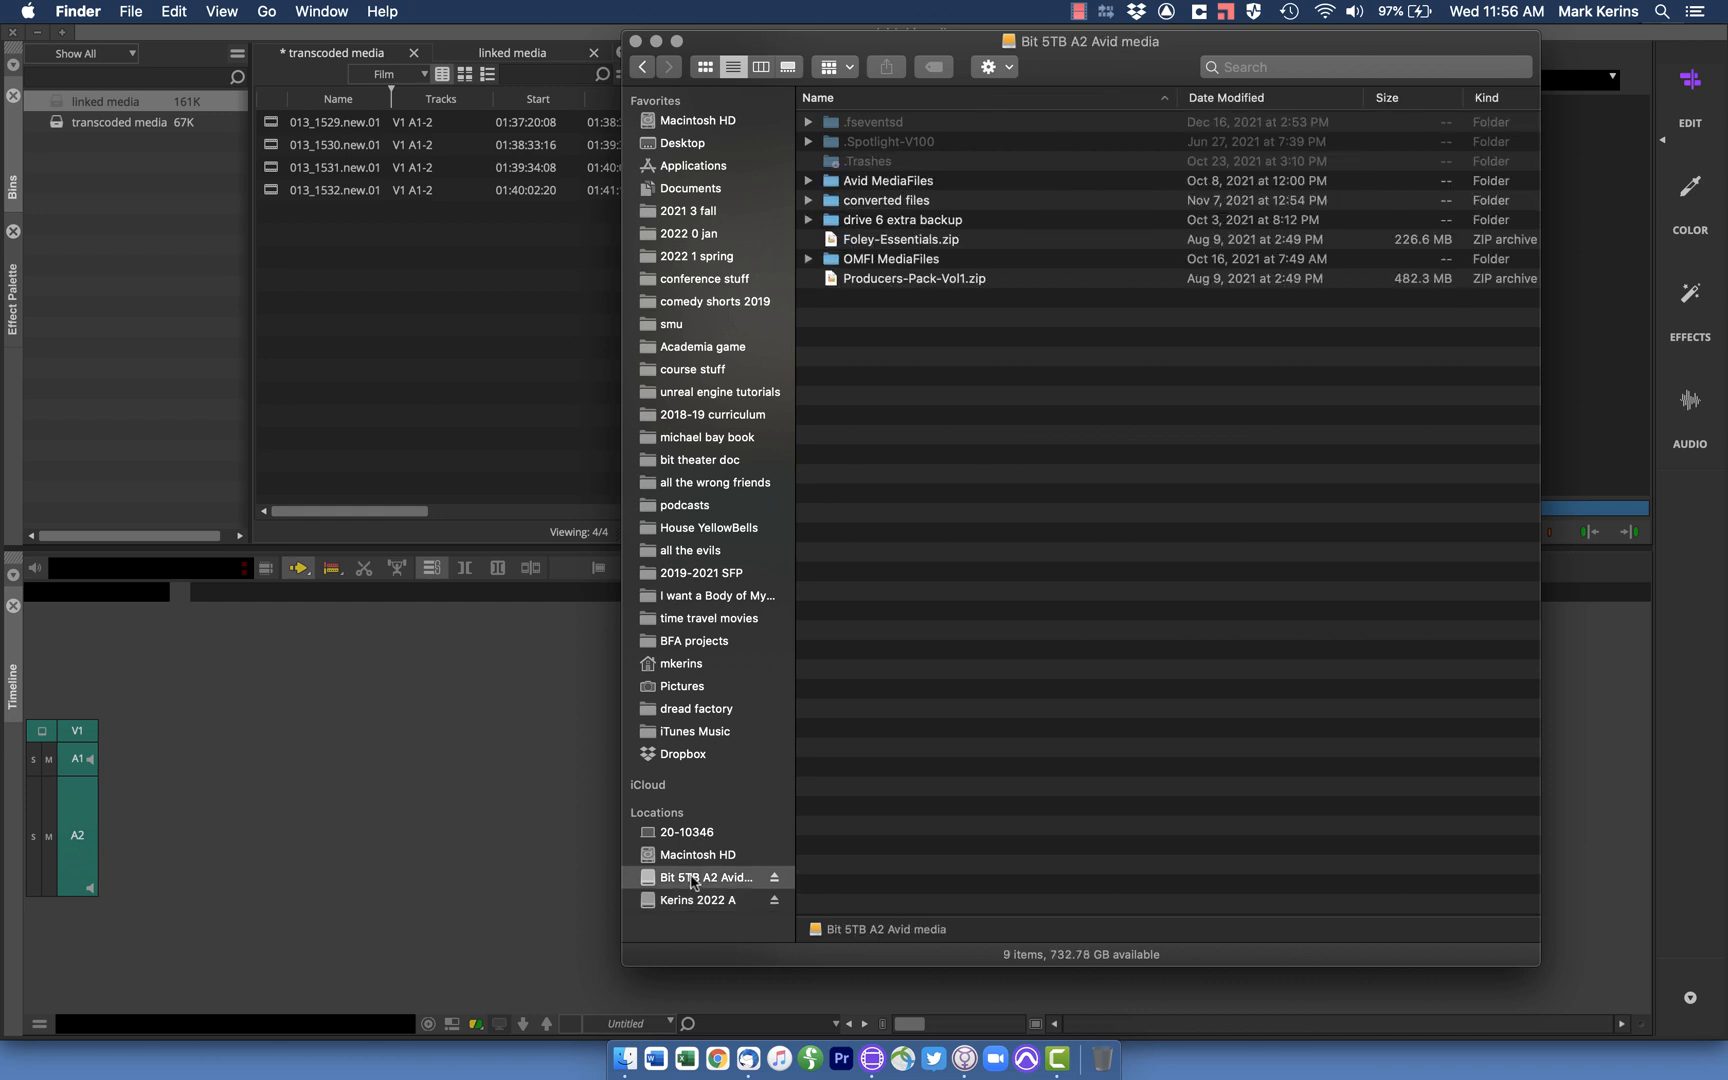
mouse_move(726, 904)
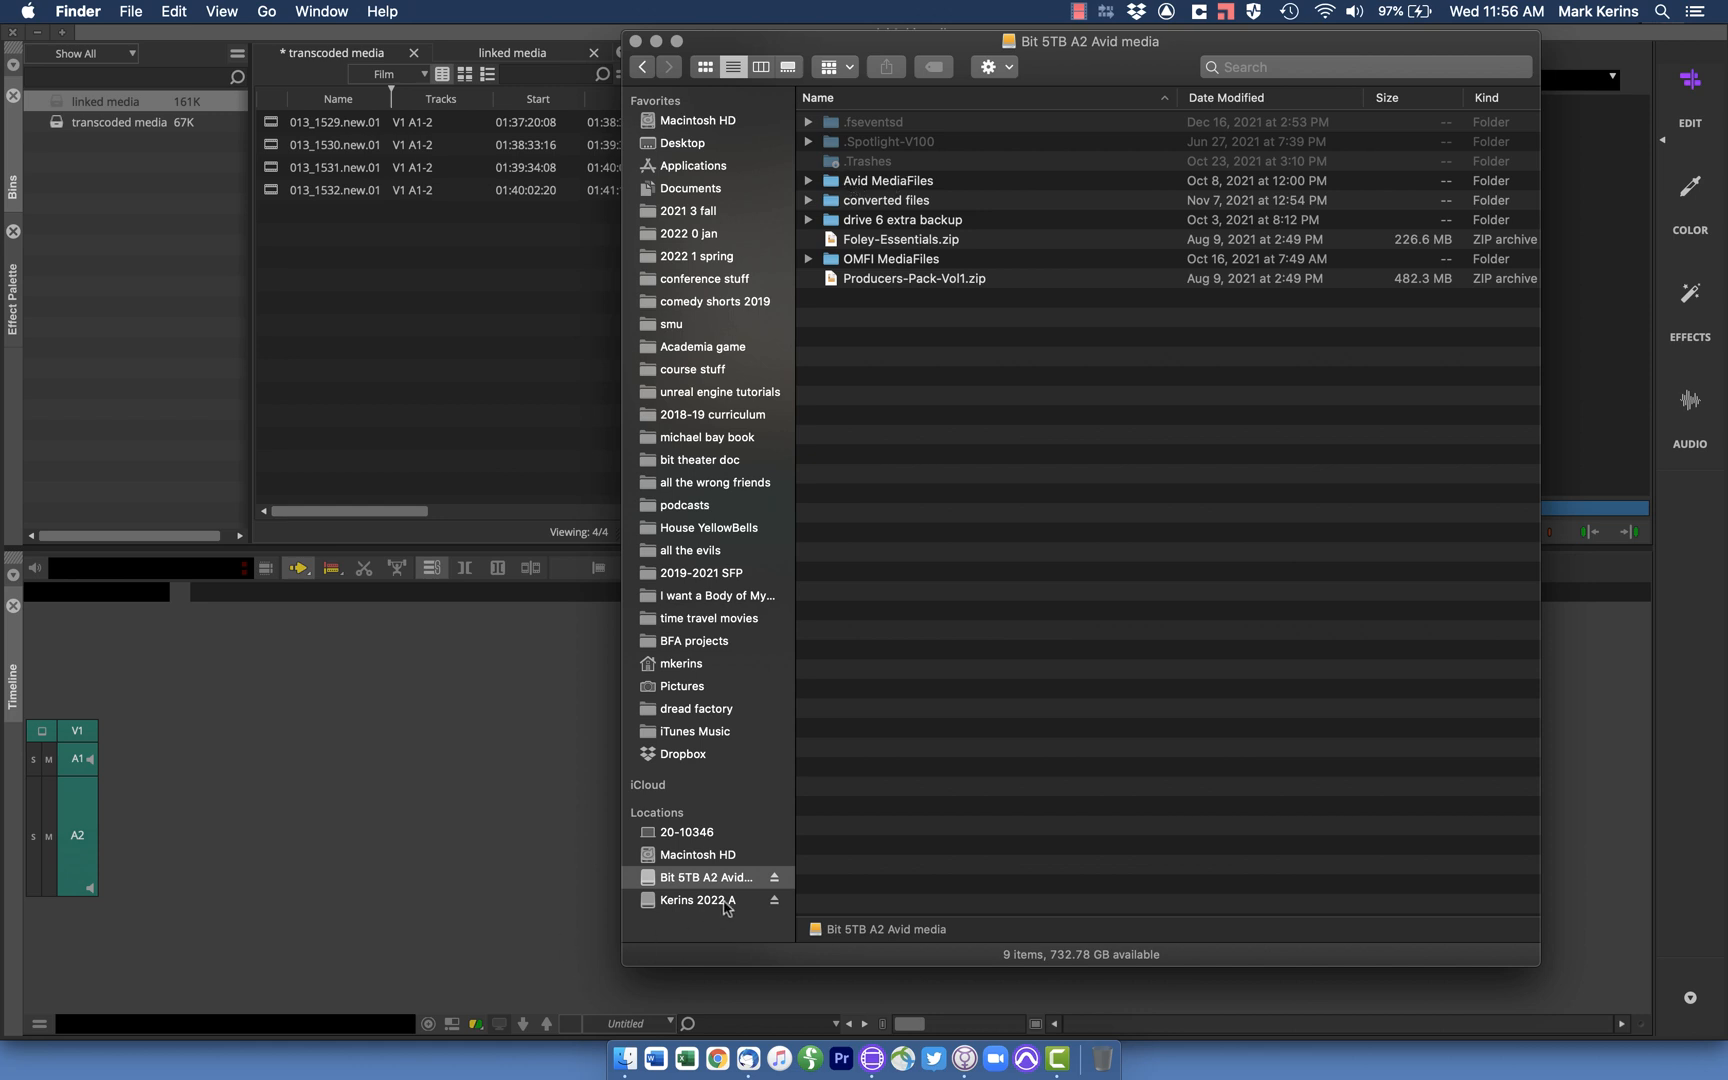
click(696, 900)
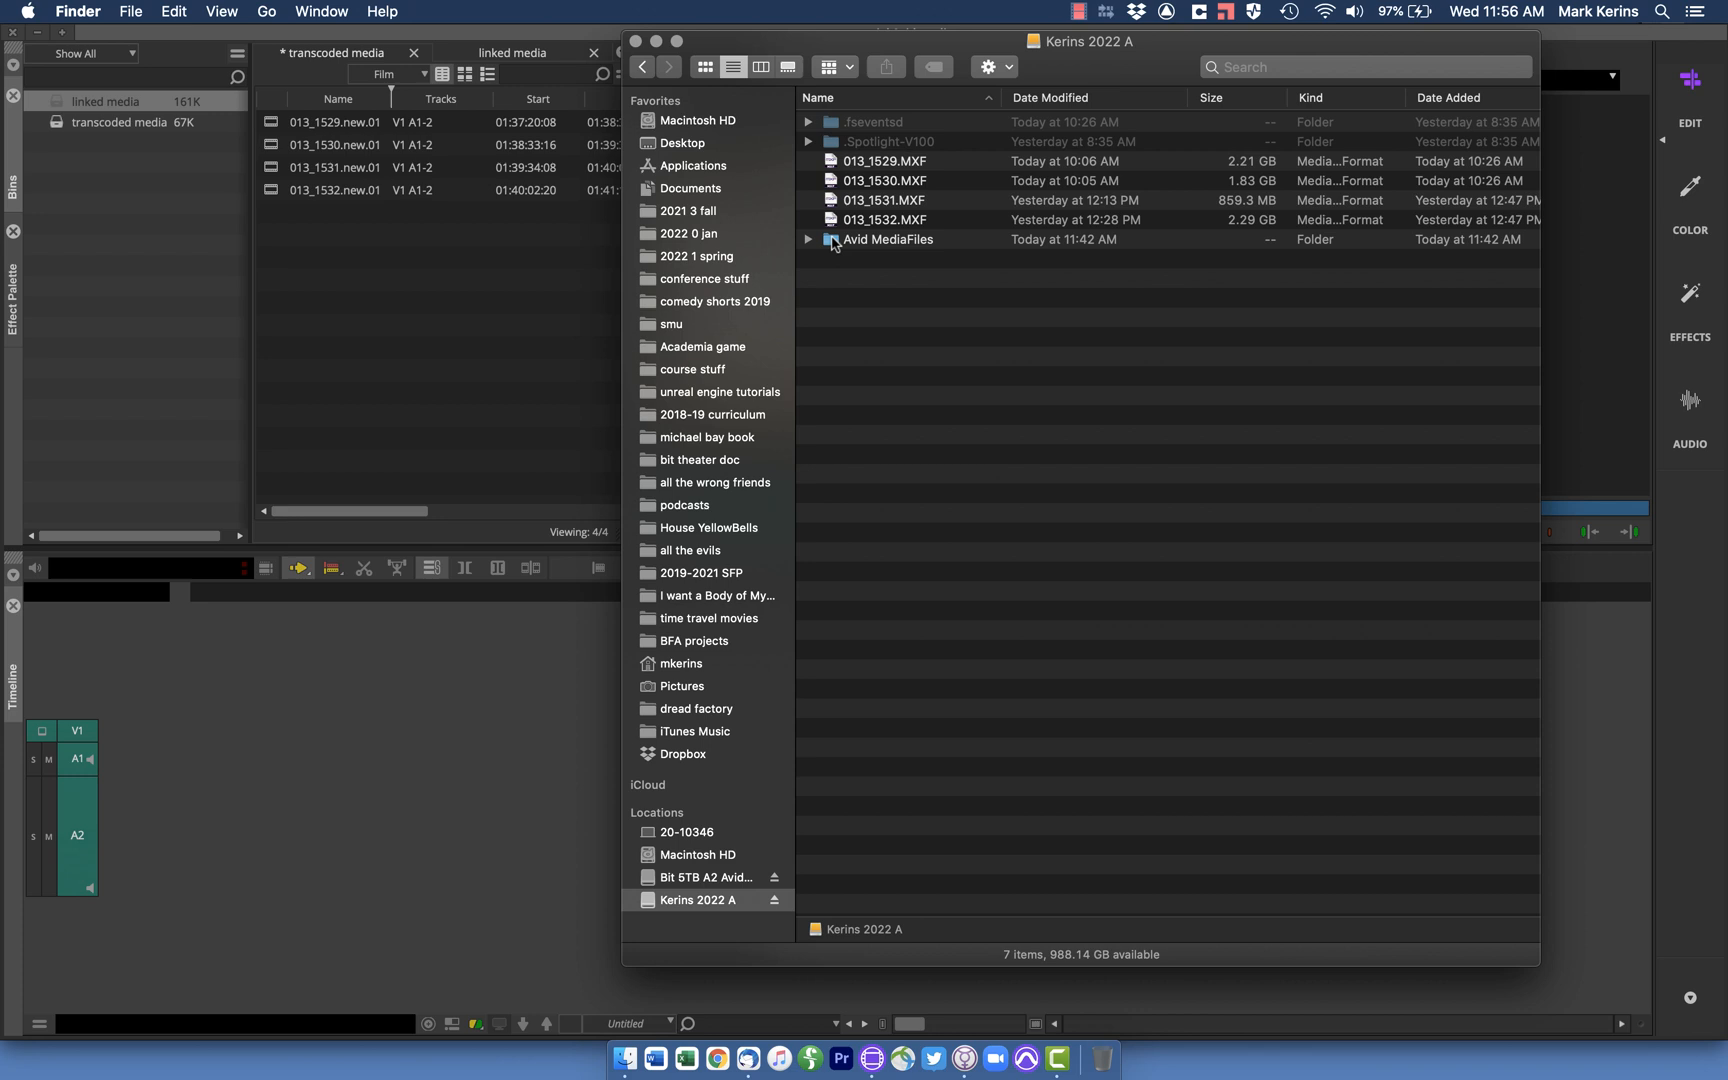
mouse_move(836, 246)
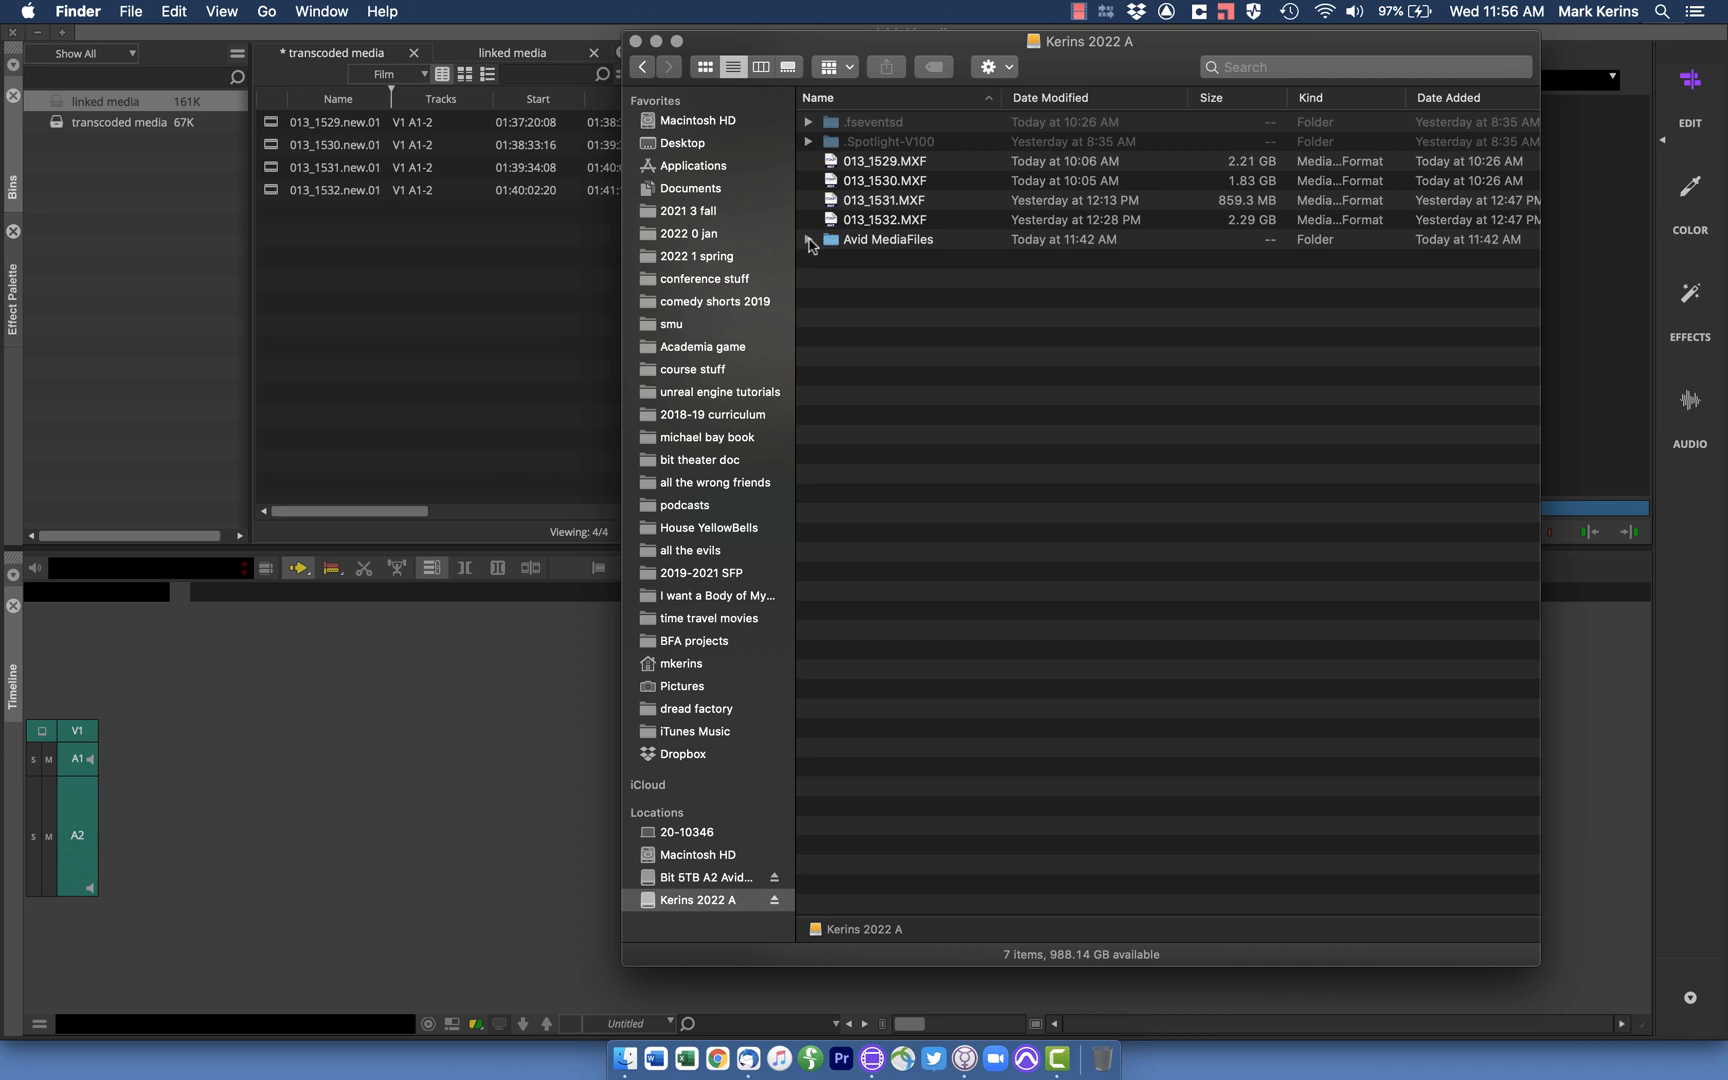
Expand Avid MediaFiles/MXF/1 and select the 513.3 MB and 1.37 GB V01 video files
click(808, 240)
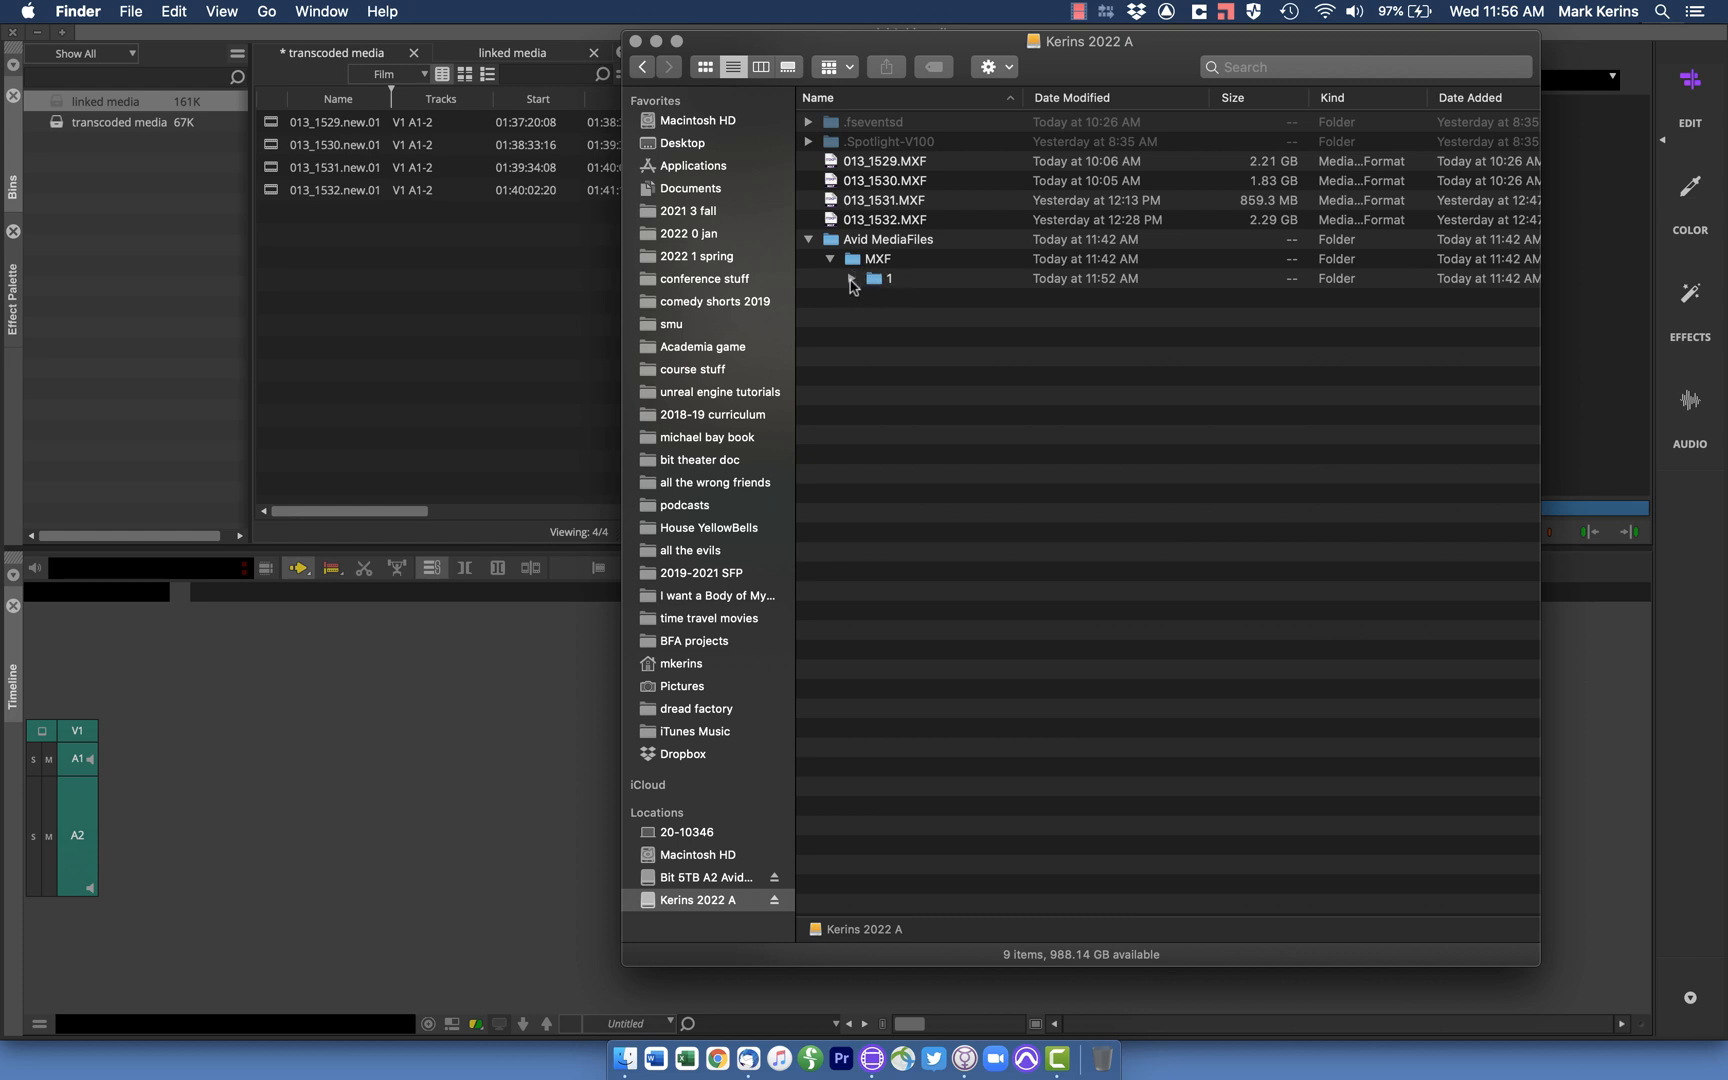
click(852, 278)
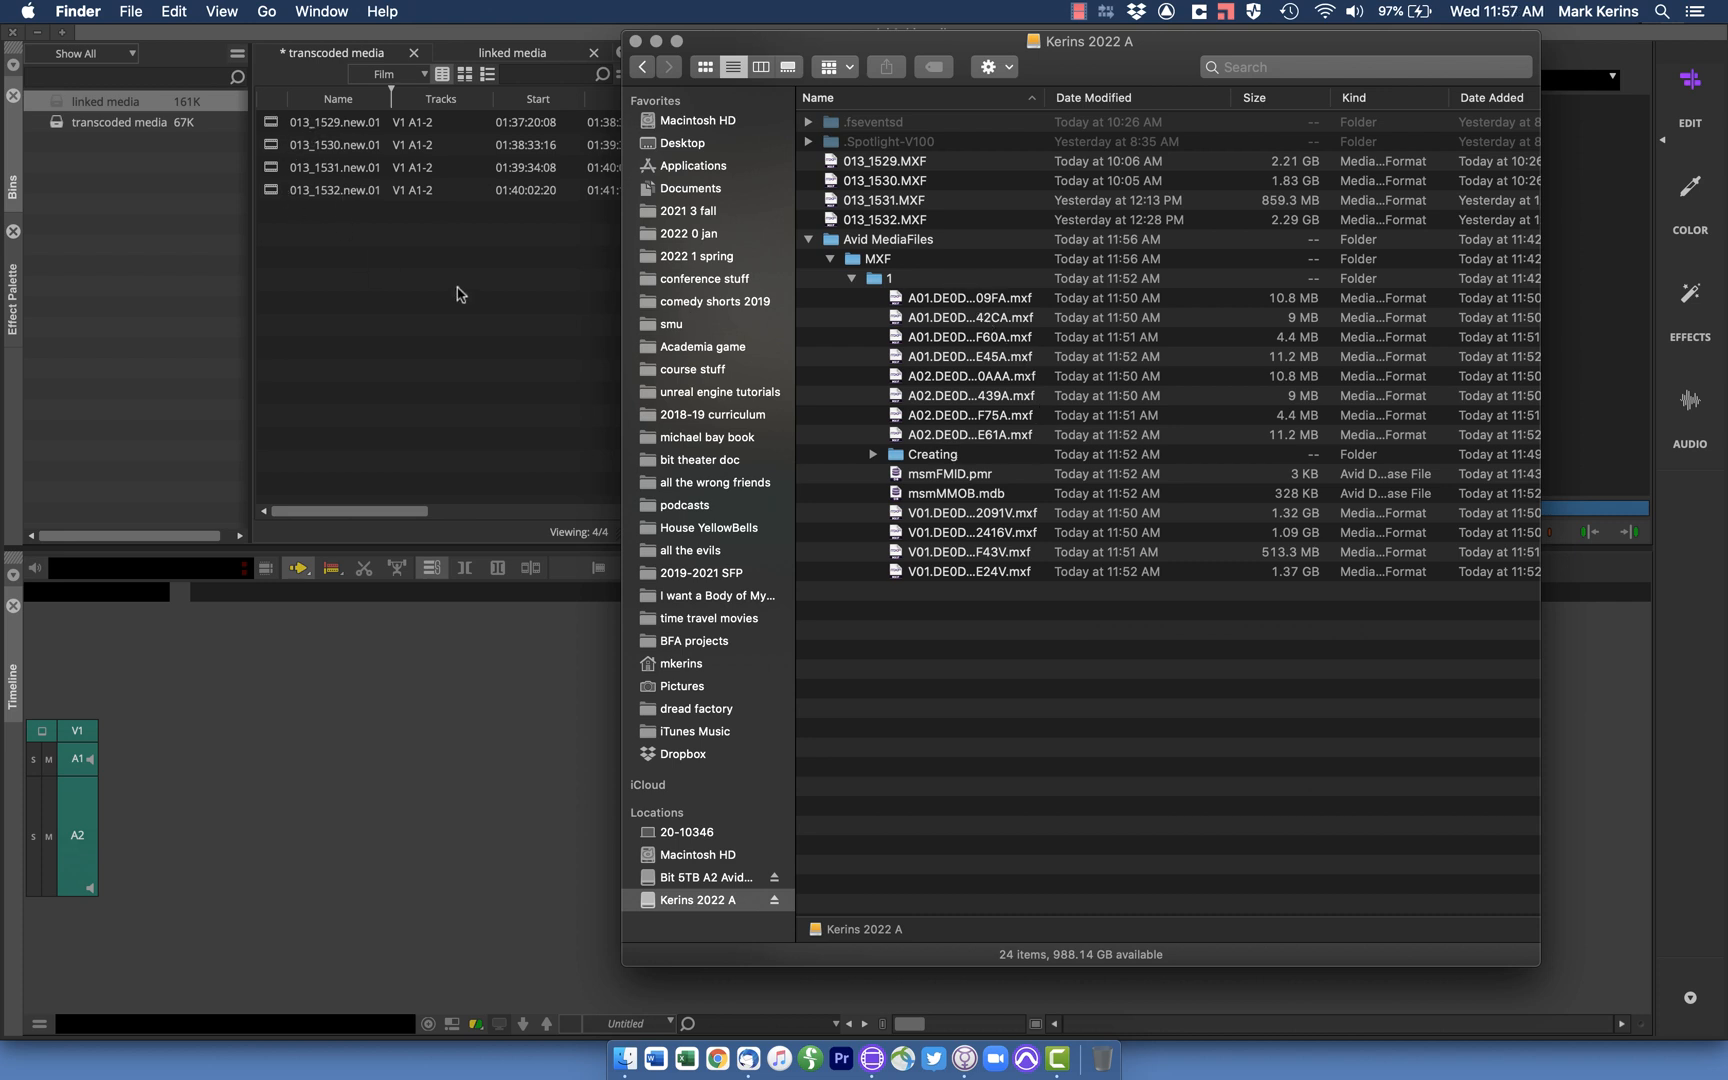
mouse_move(992, 596)
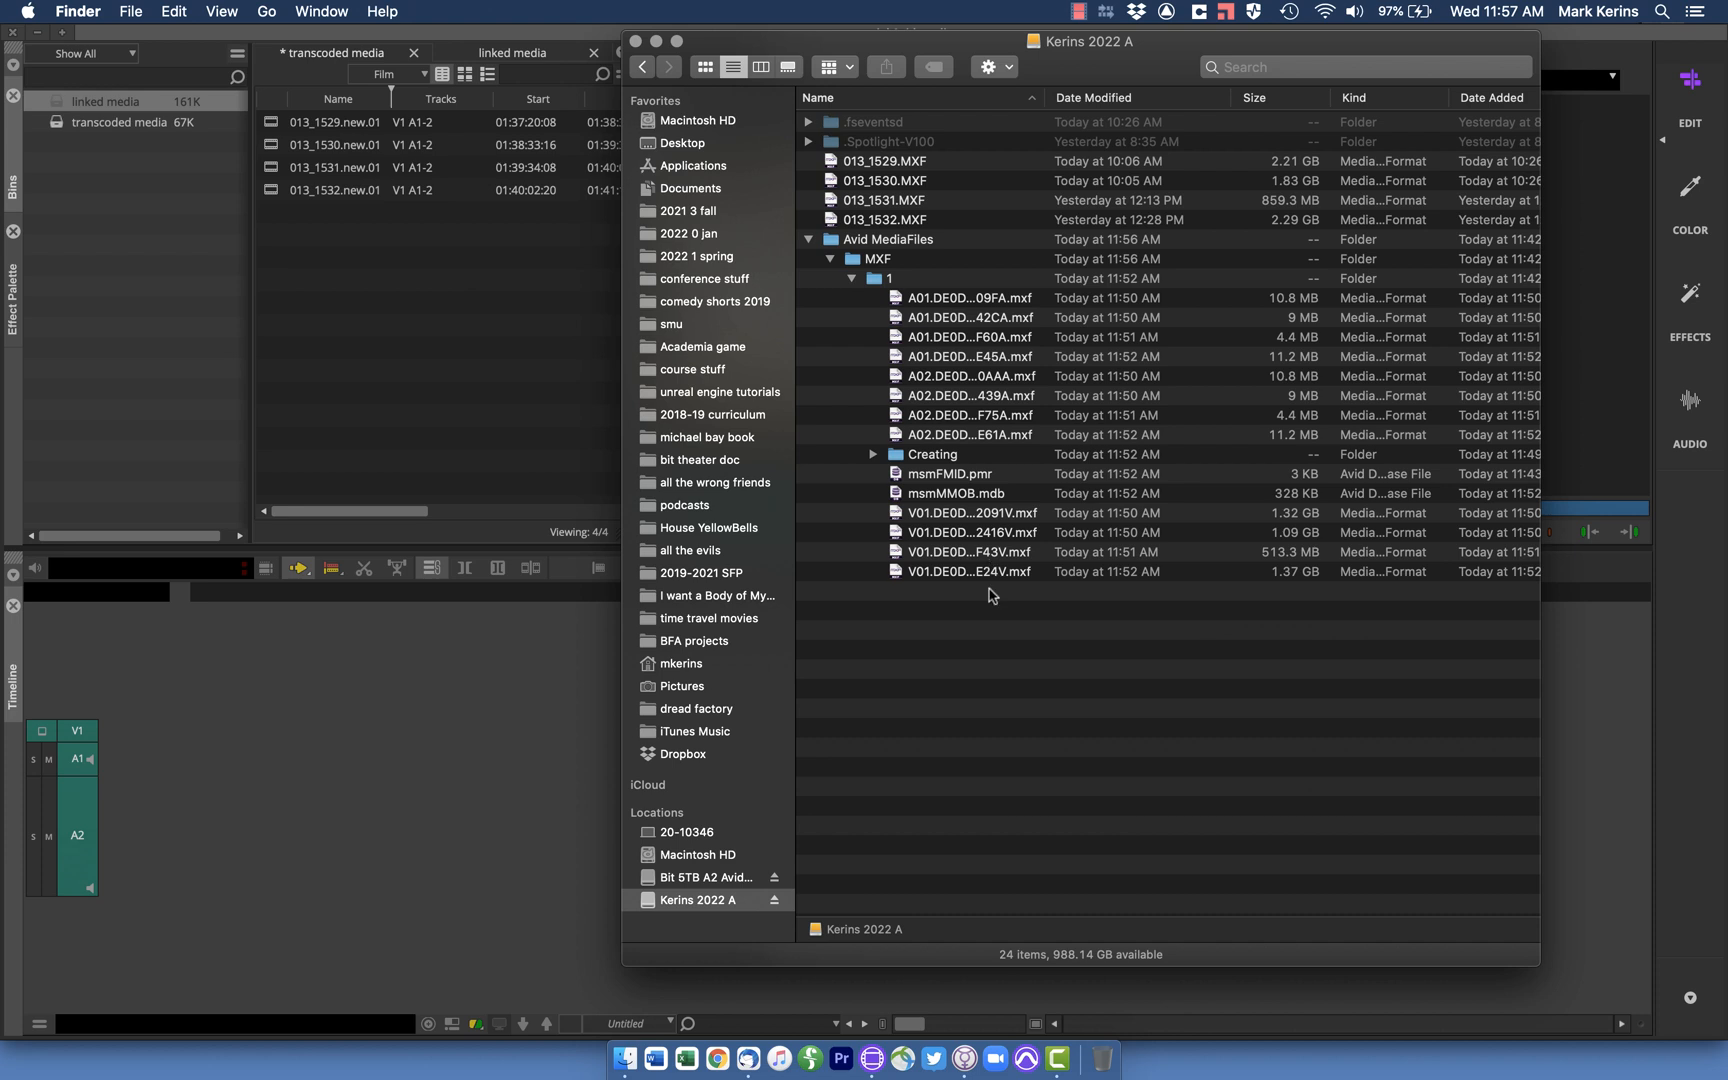
mouse_move(990, 580)
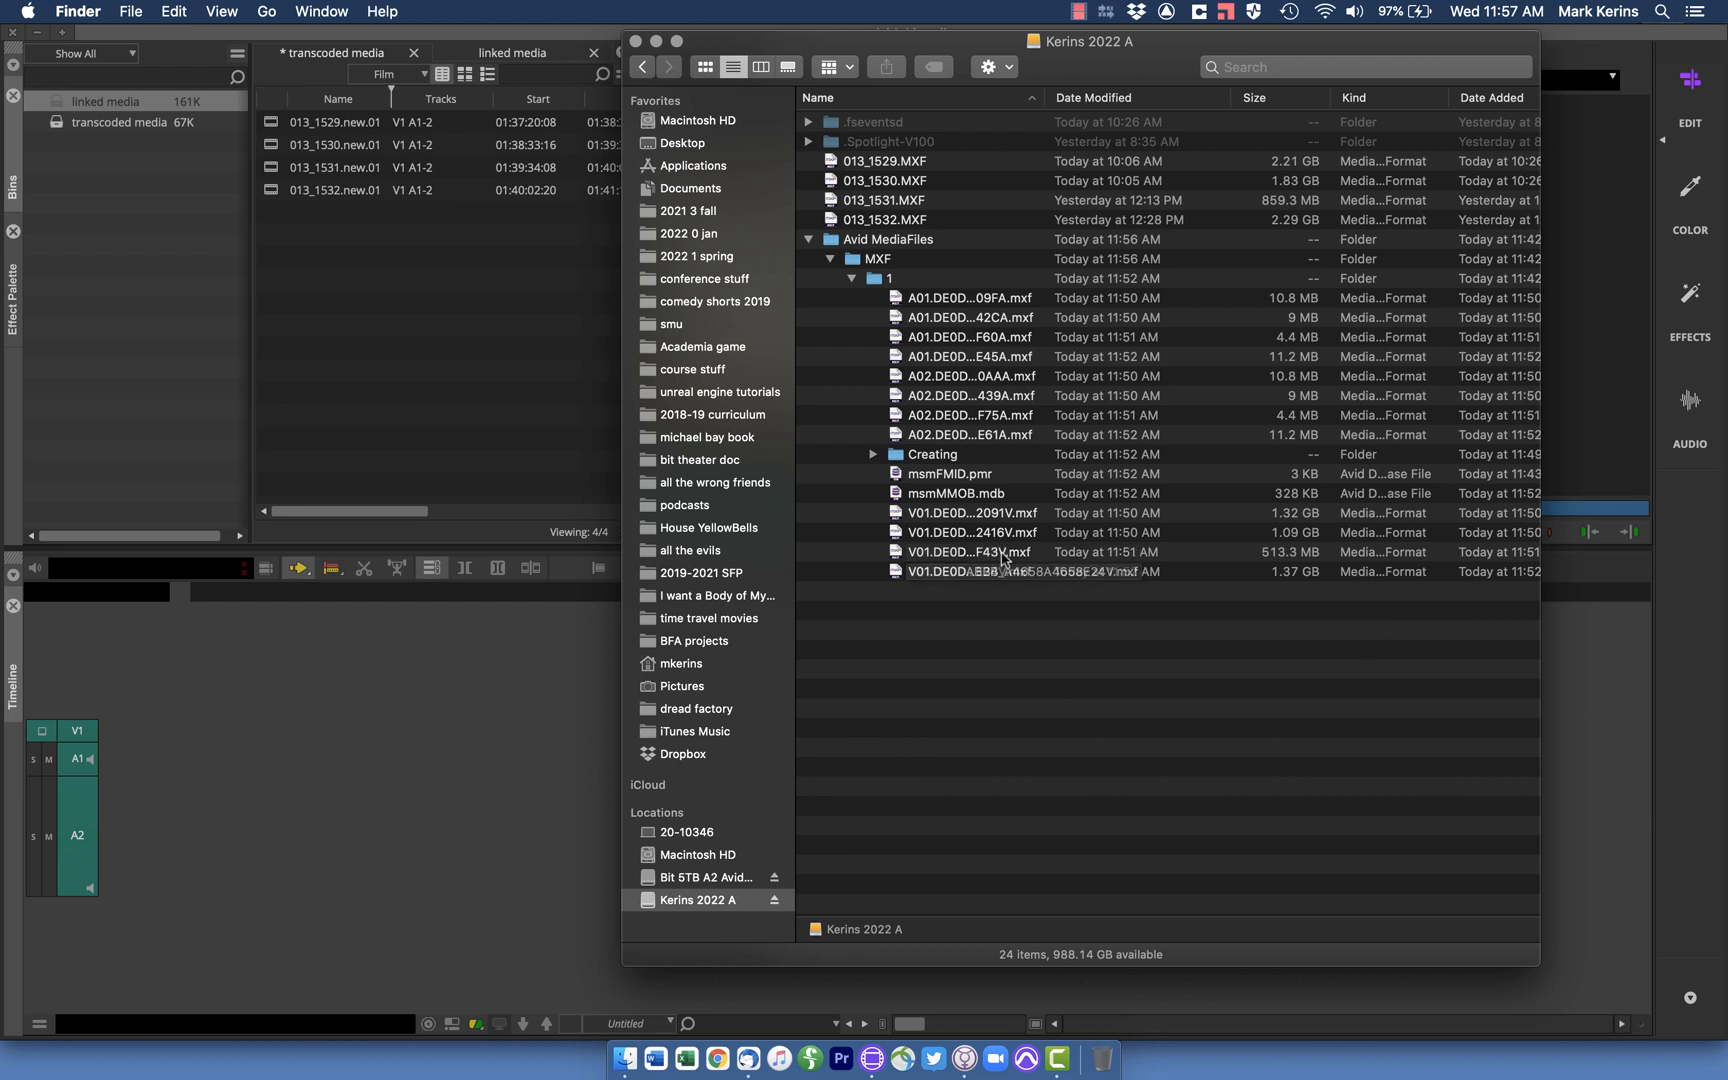
click(968, 552)
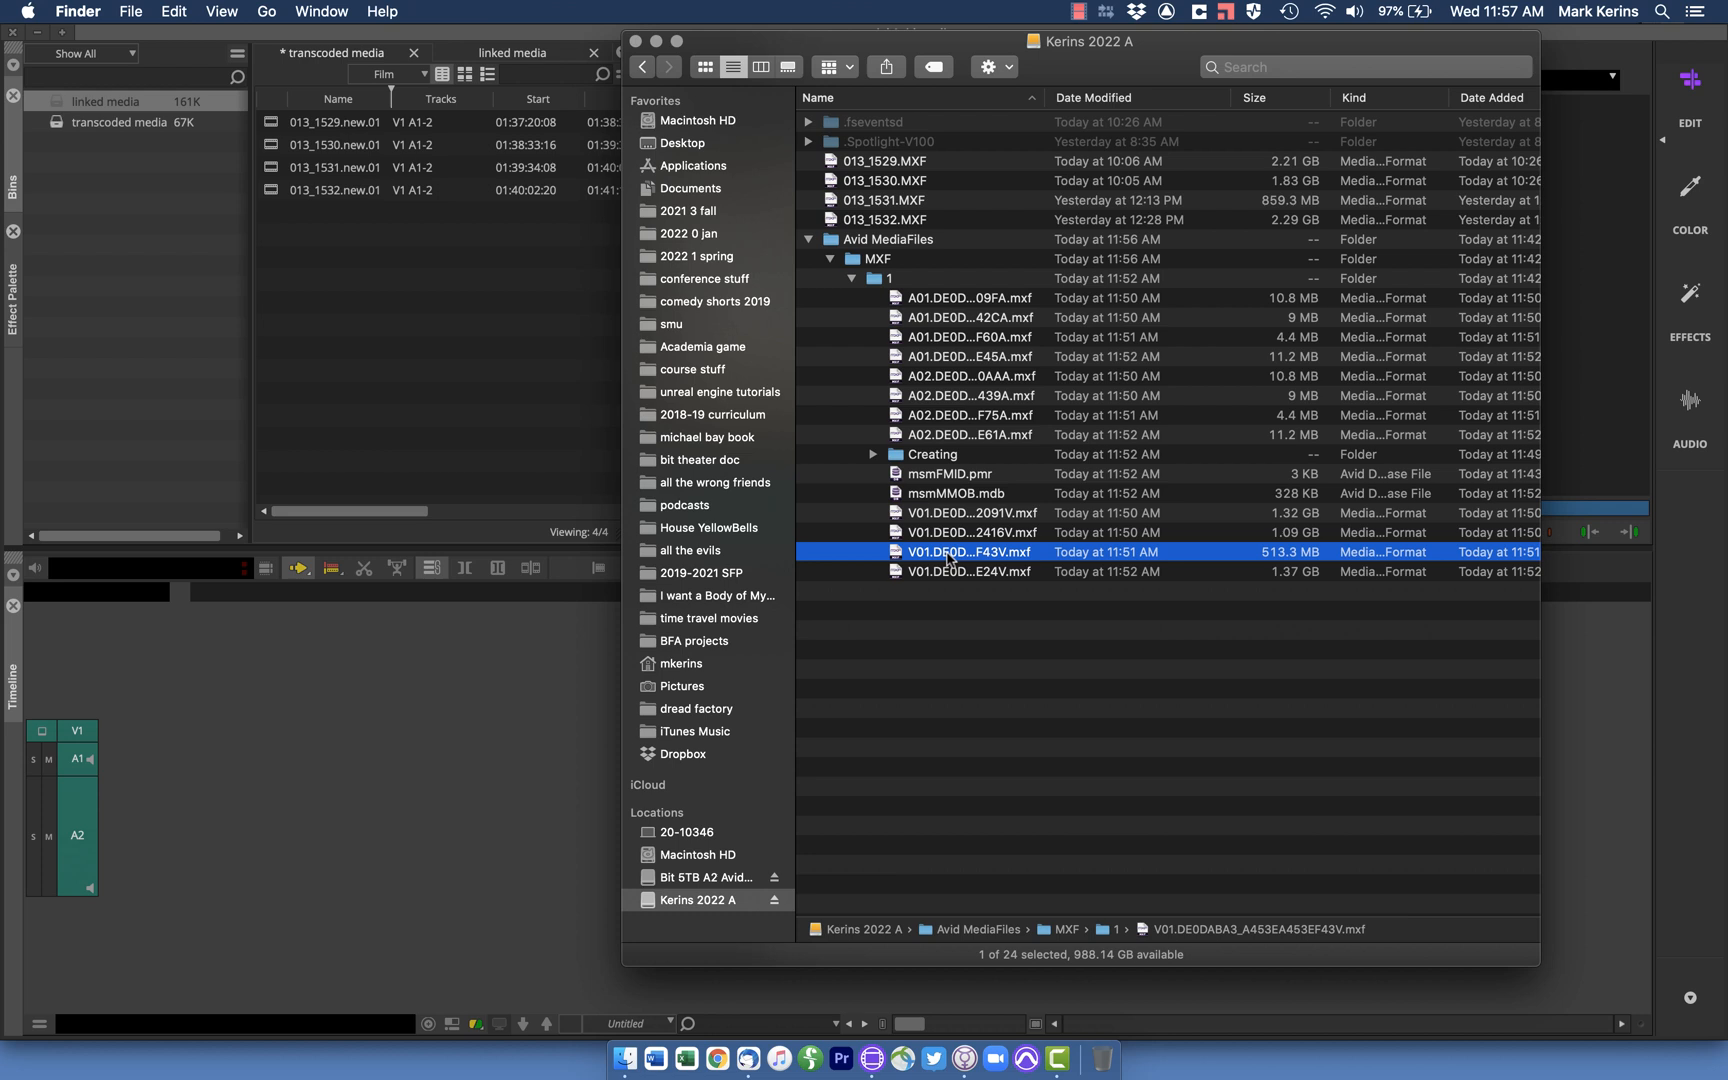
click(968, 570)
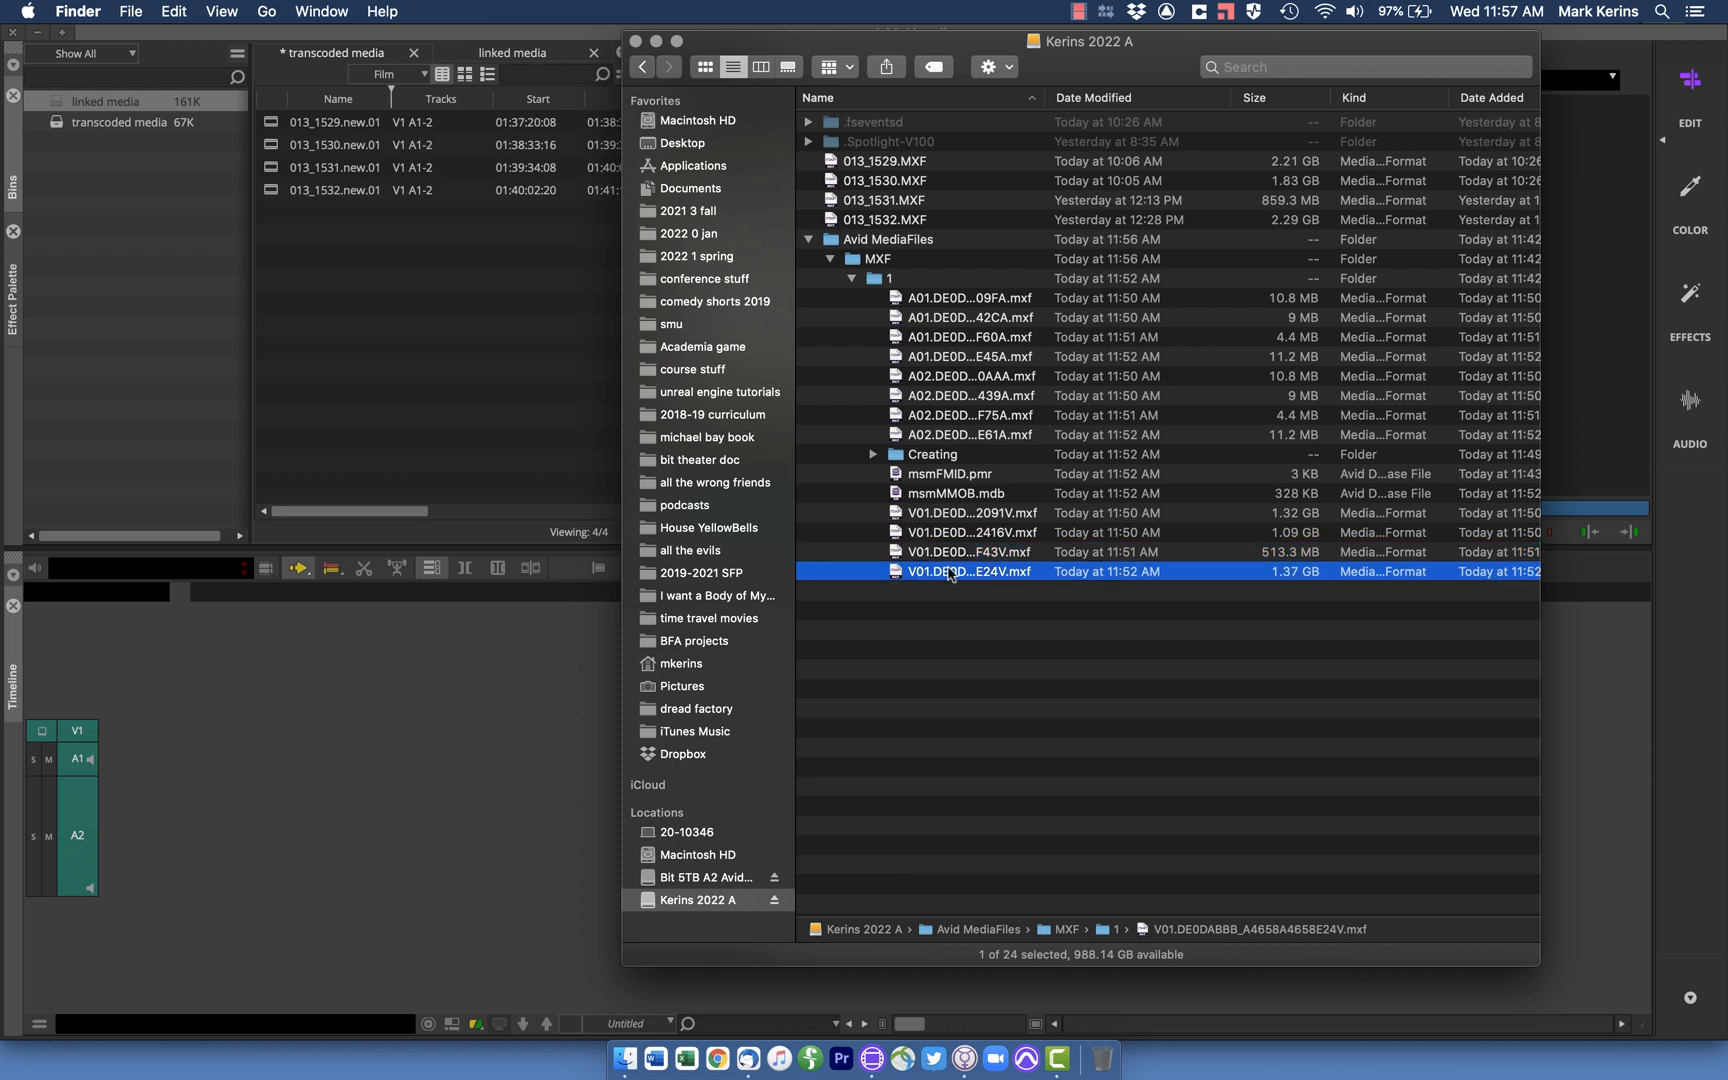
mouse_move(948, 578)
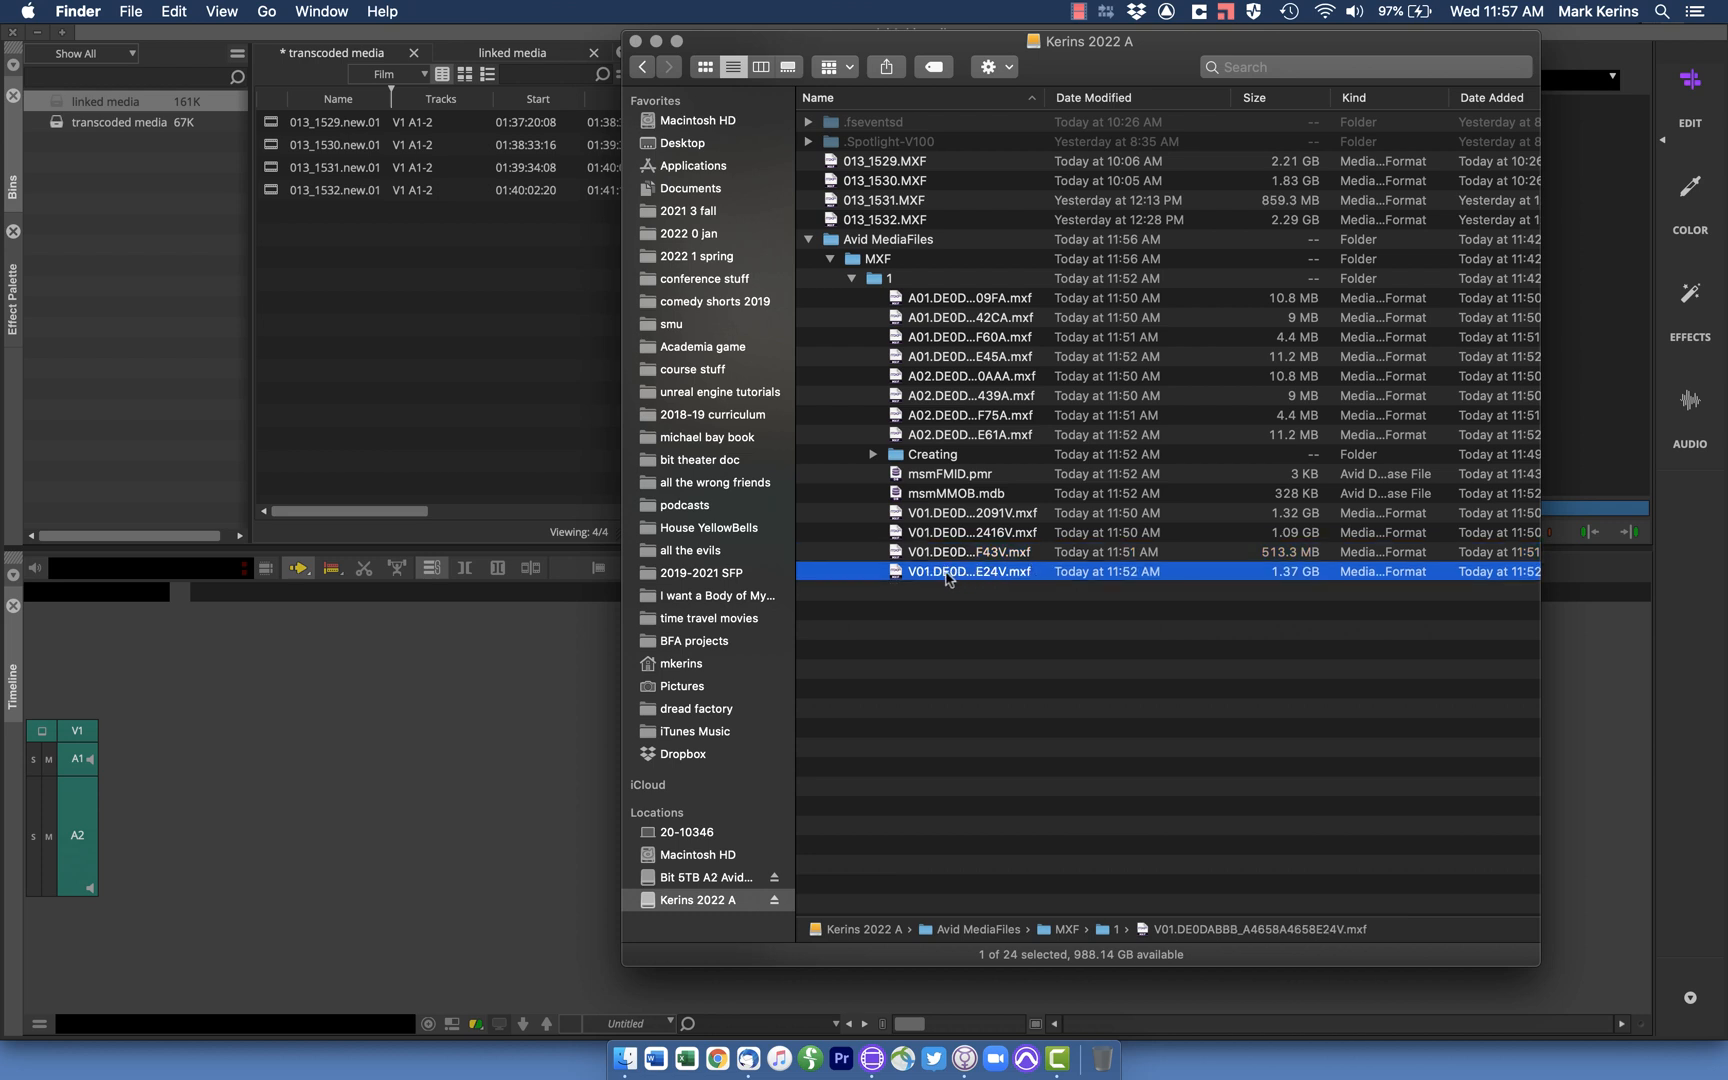
mouse_move(944, 516)
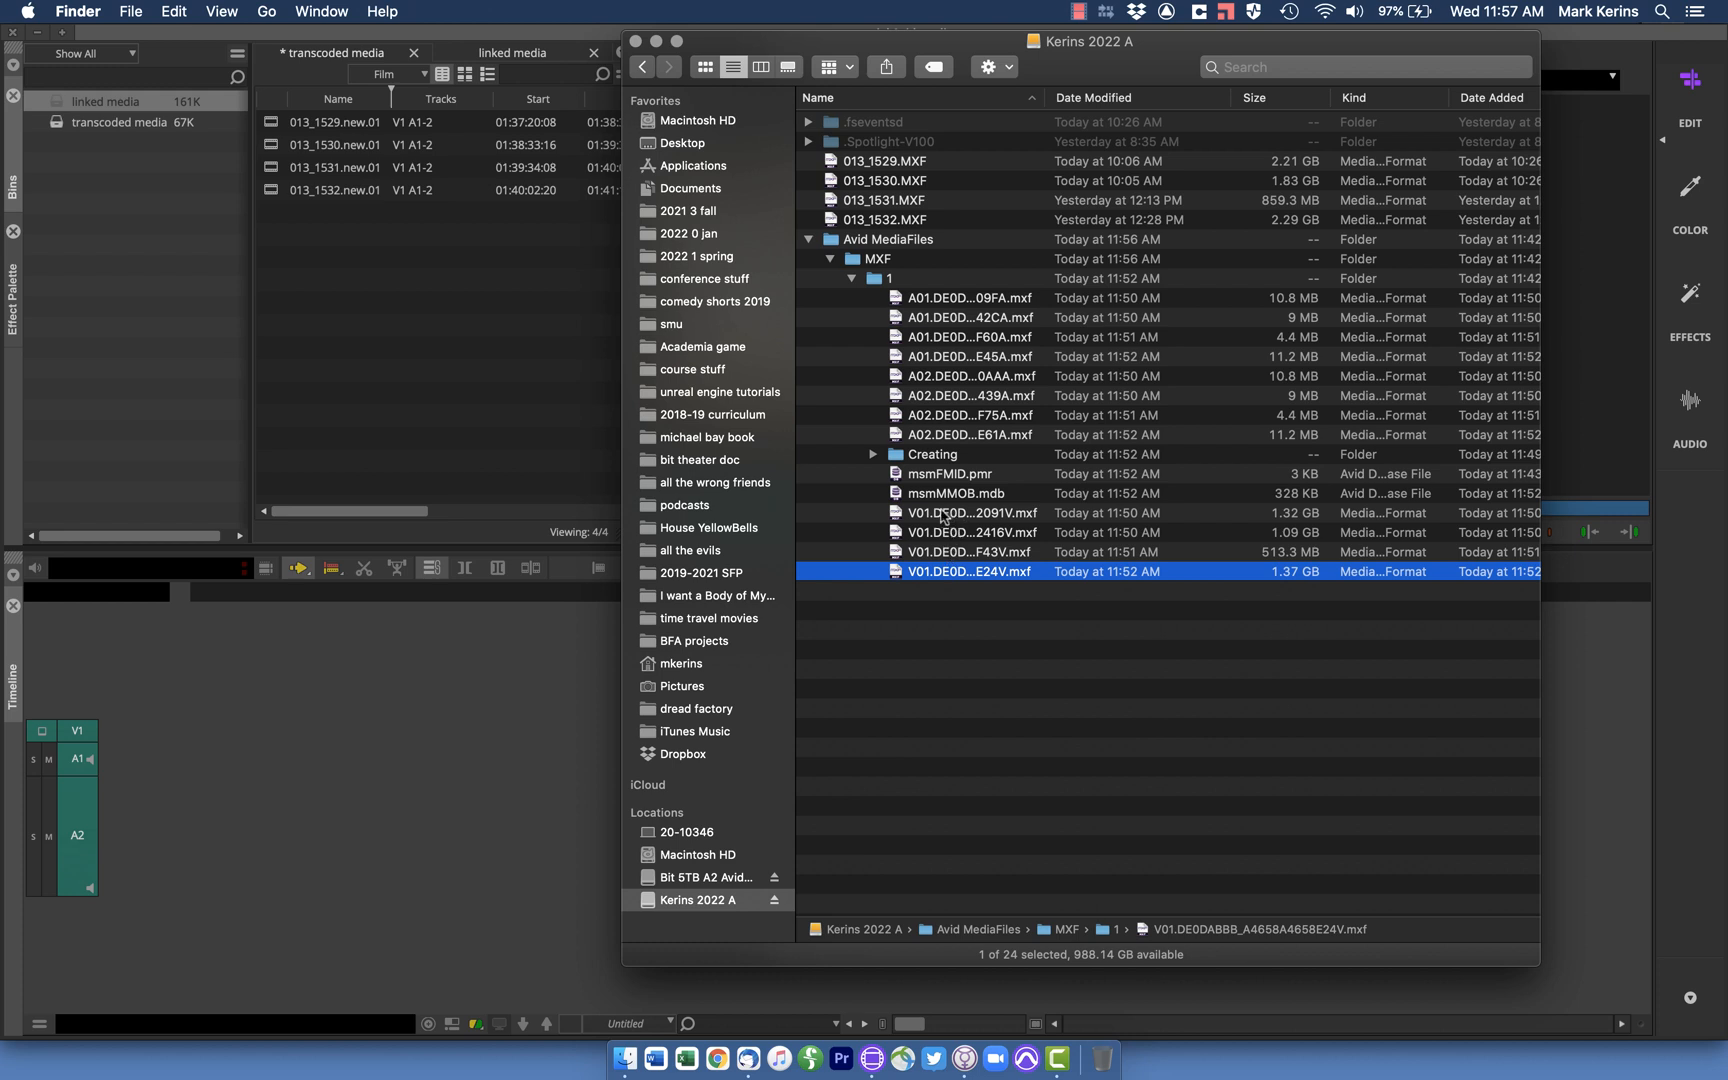
mouse_move(892, 286)
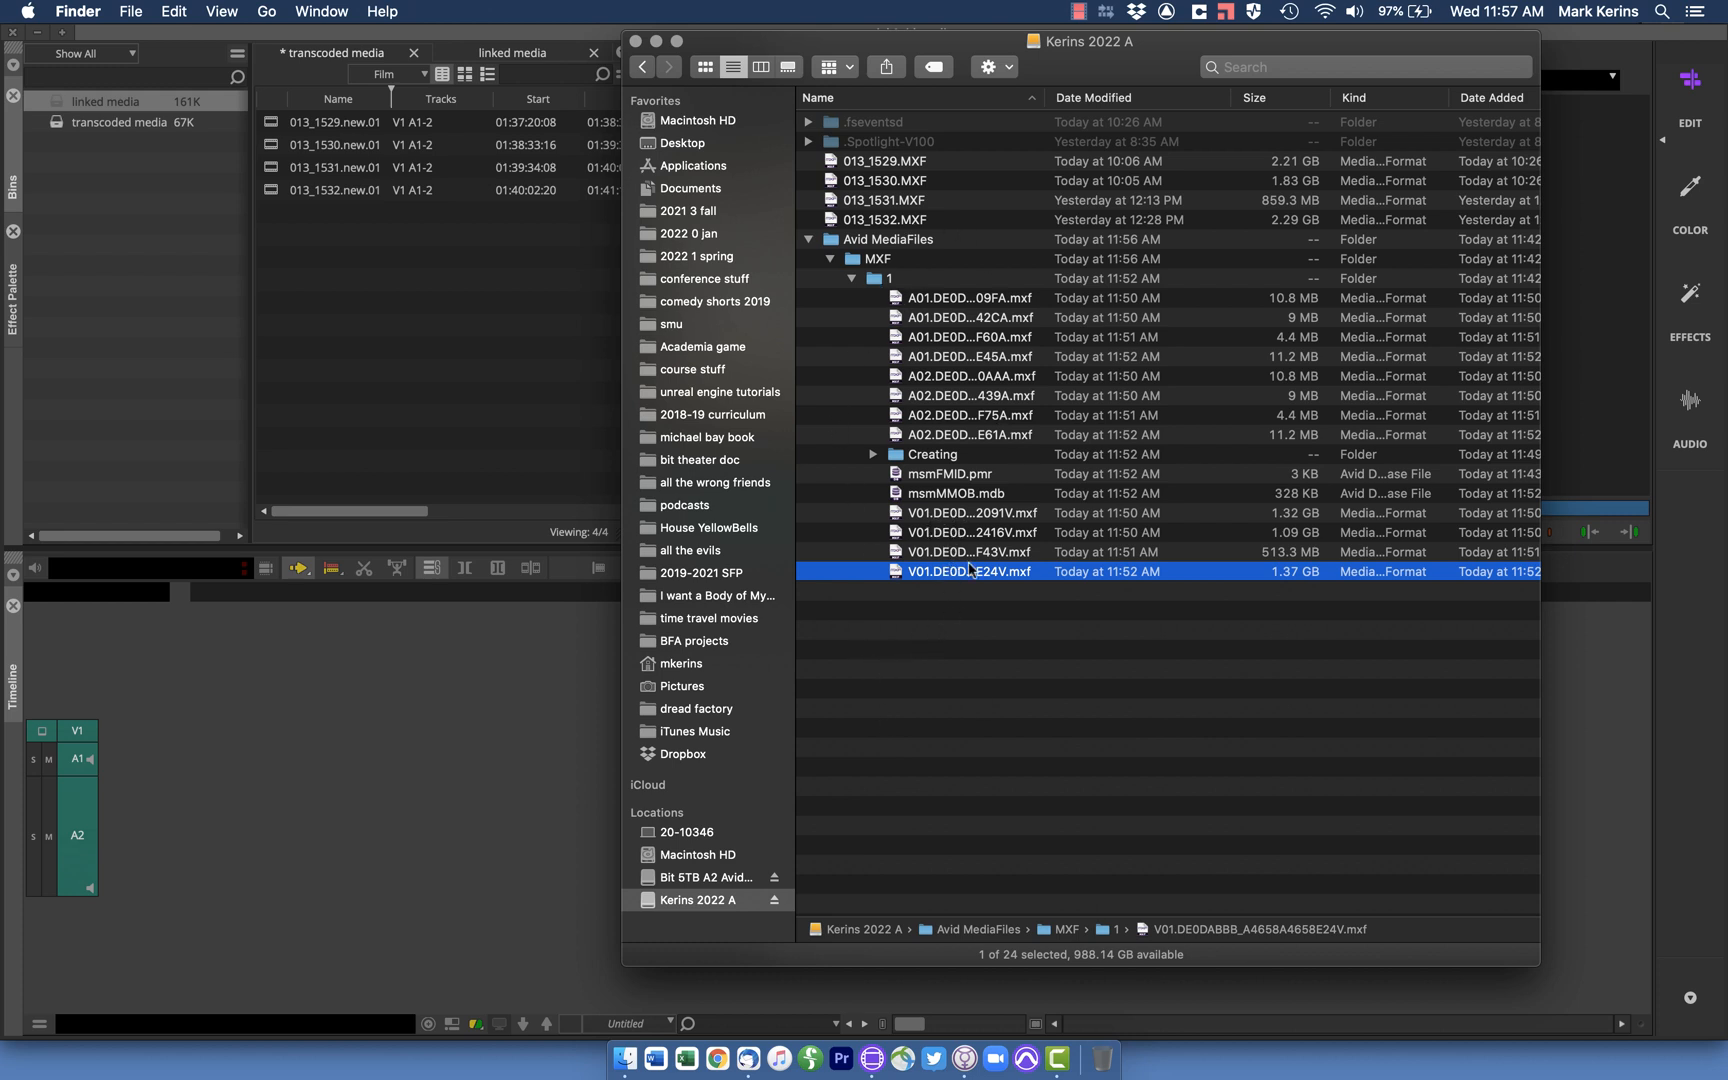
mouse_move(934, 614)
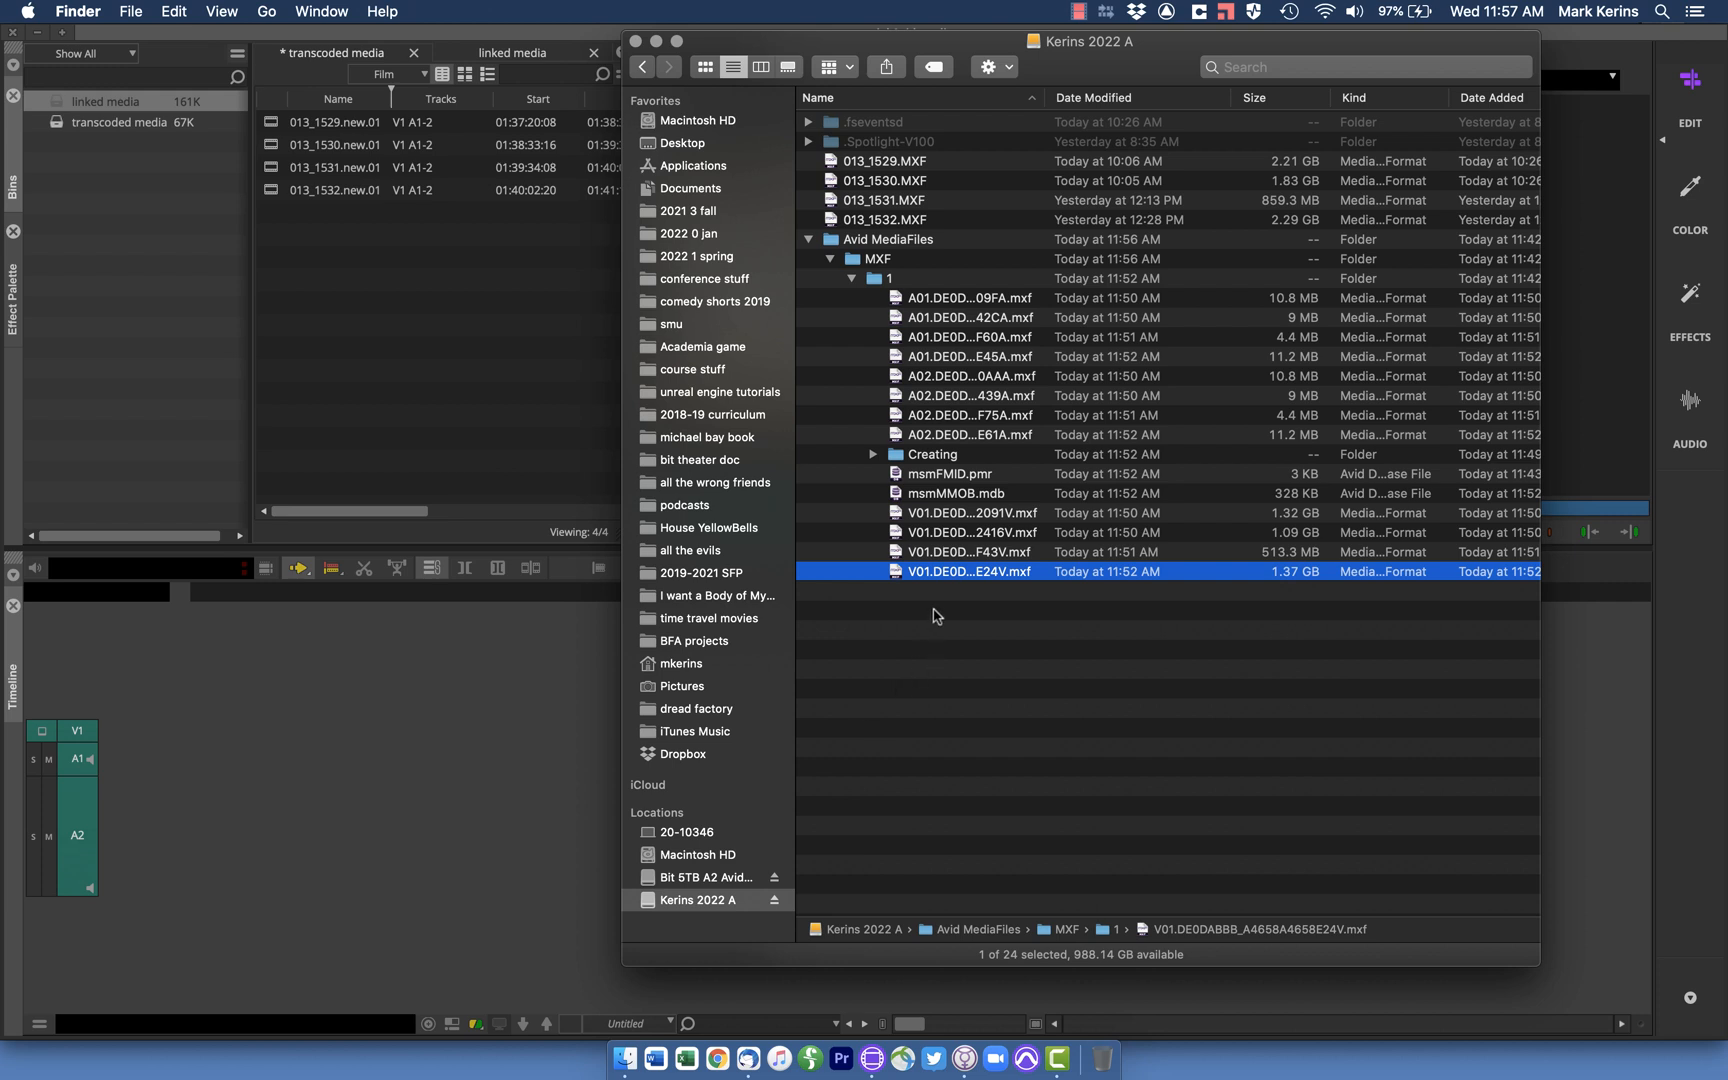
mouse_move(838, 268)
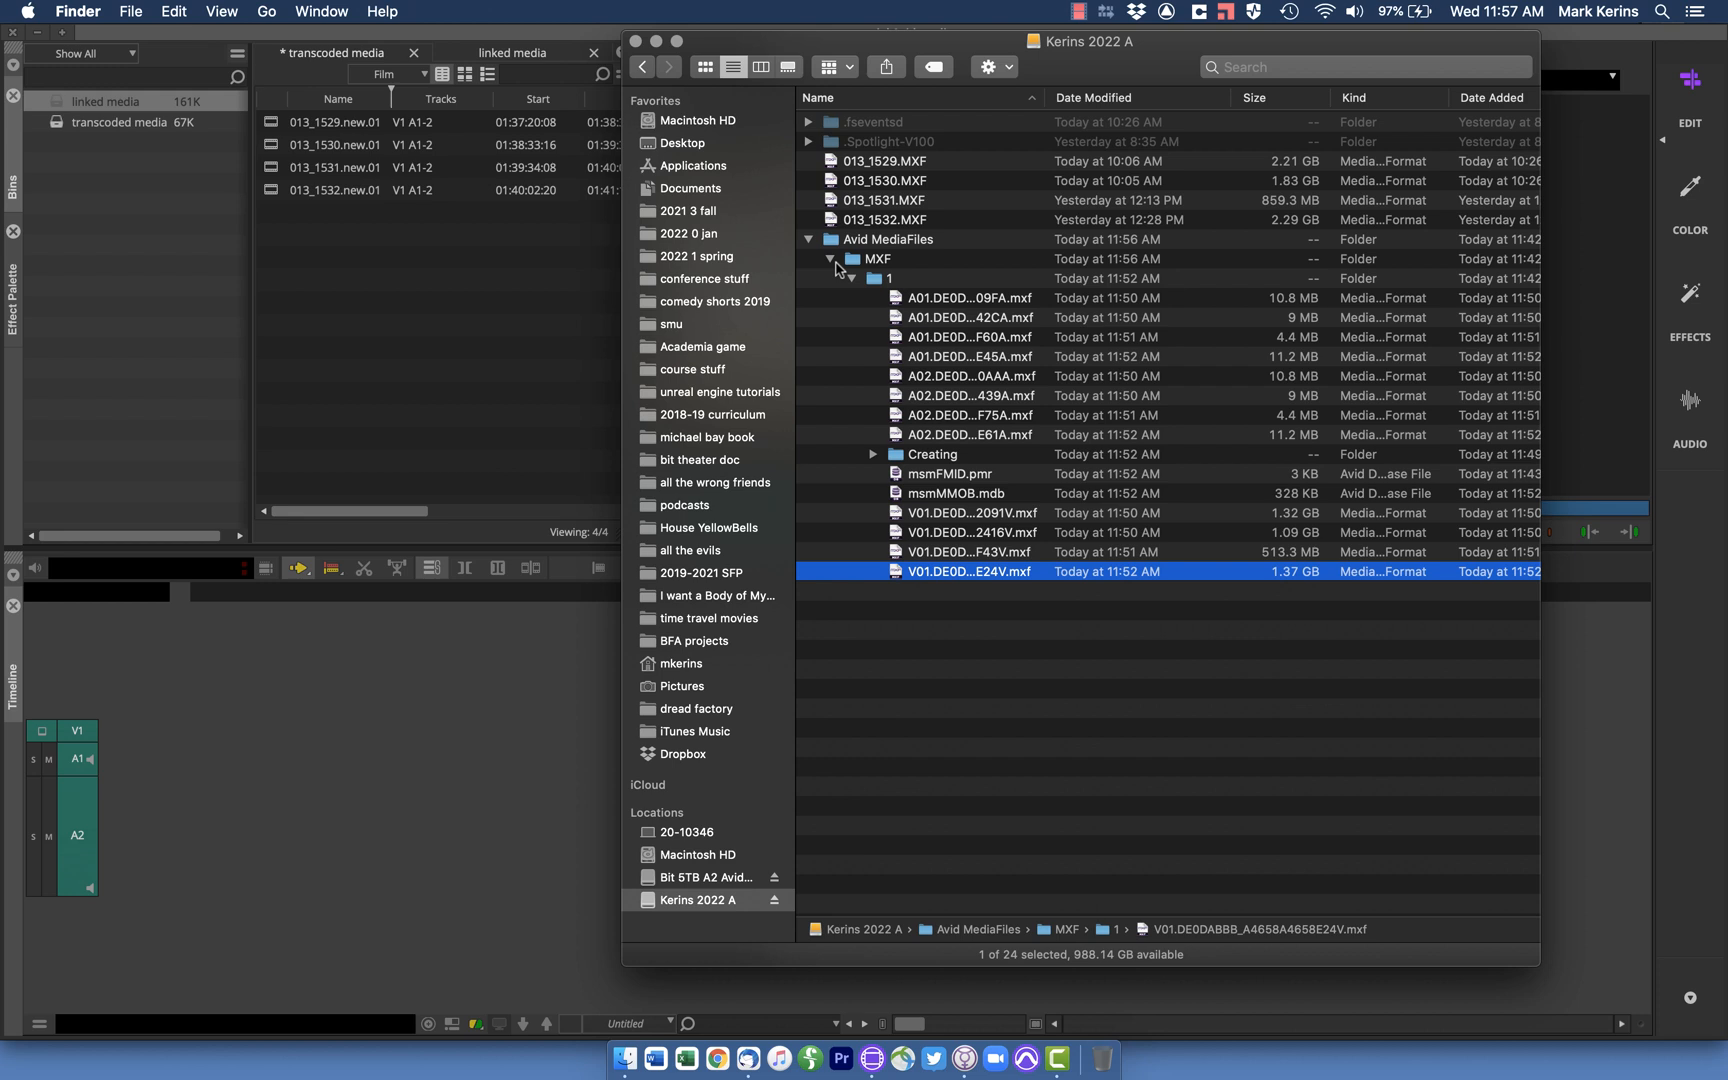
mouse_move(936, 364)
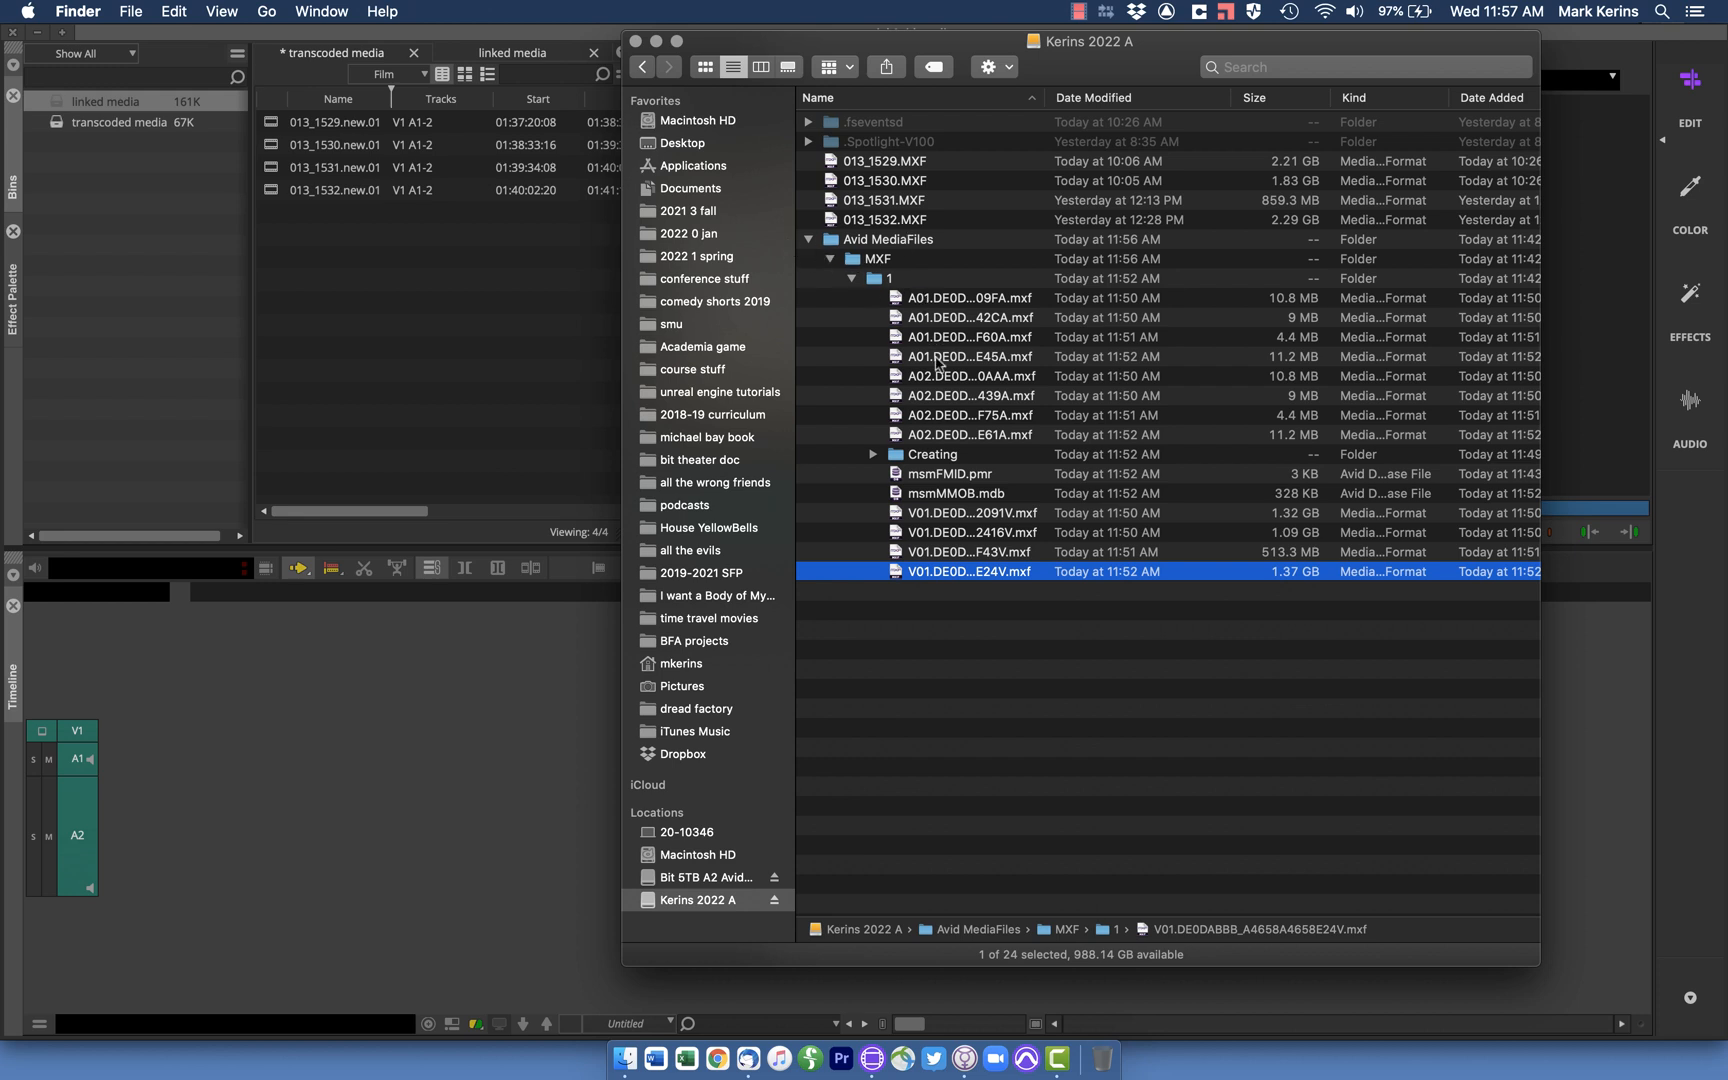
mouse_move(926, 532)
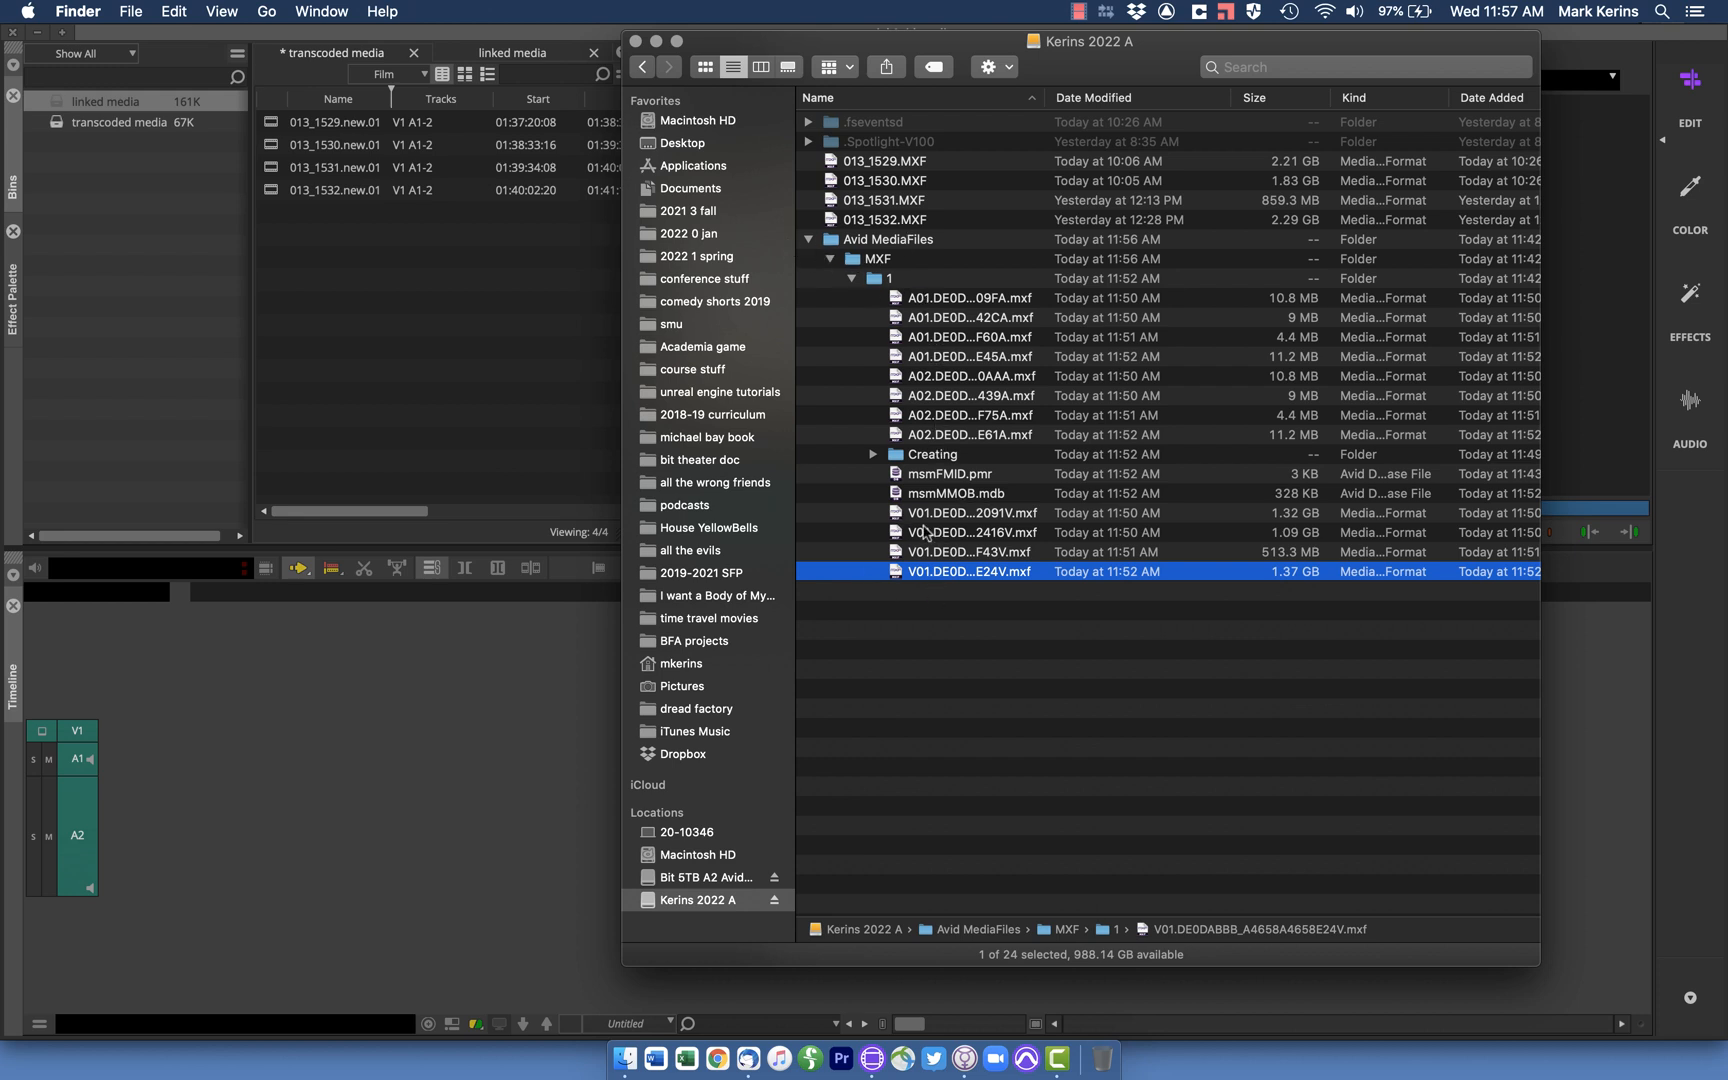
mouse_move(970, 242)
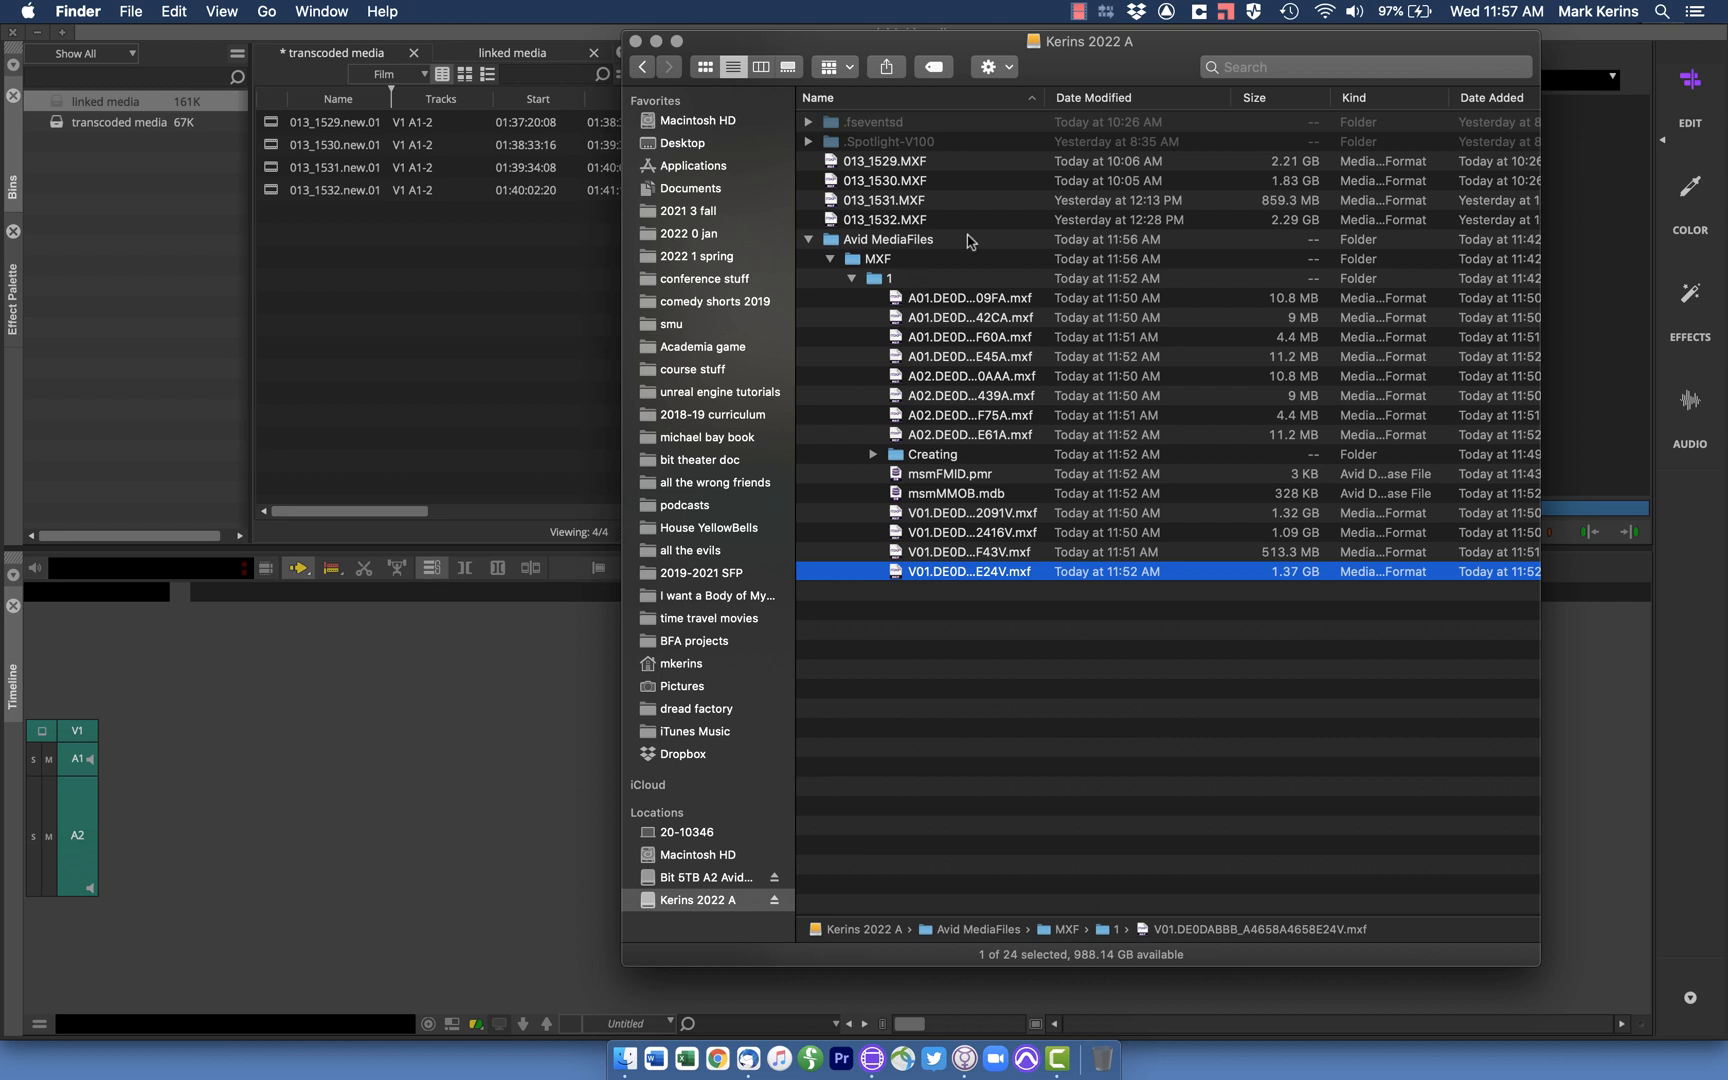
mouse_move(954, 446)
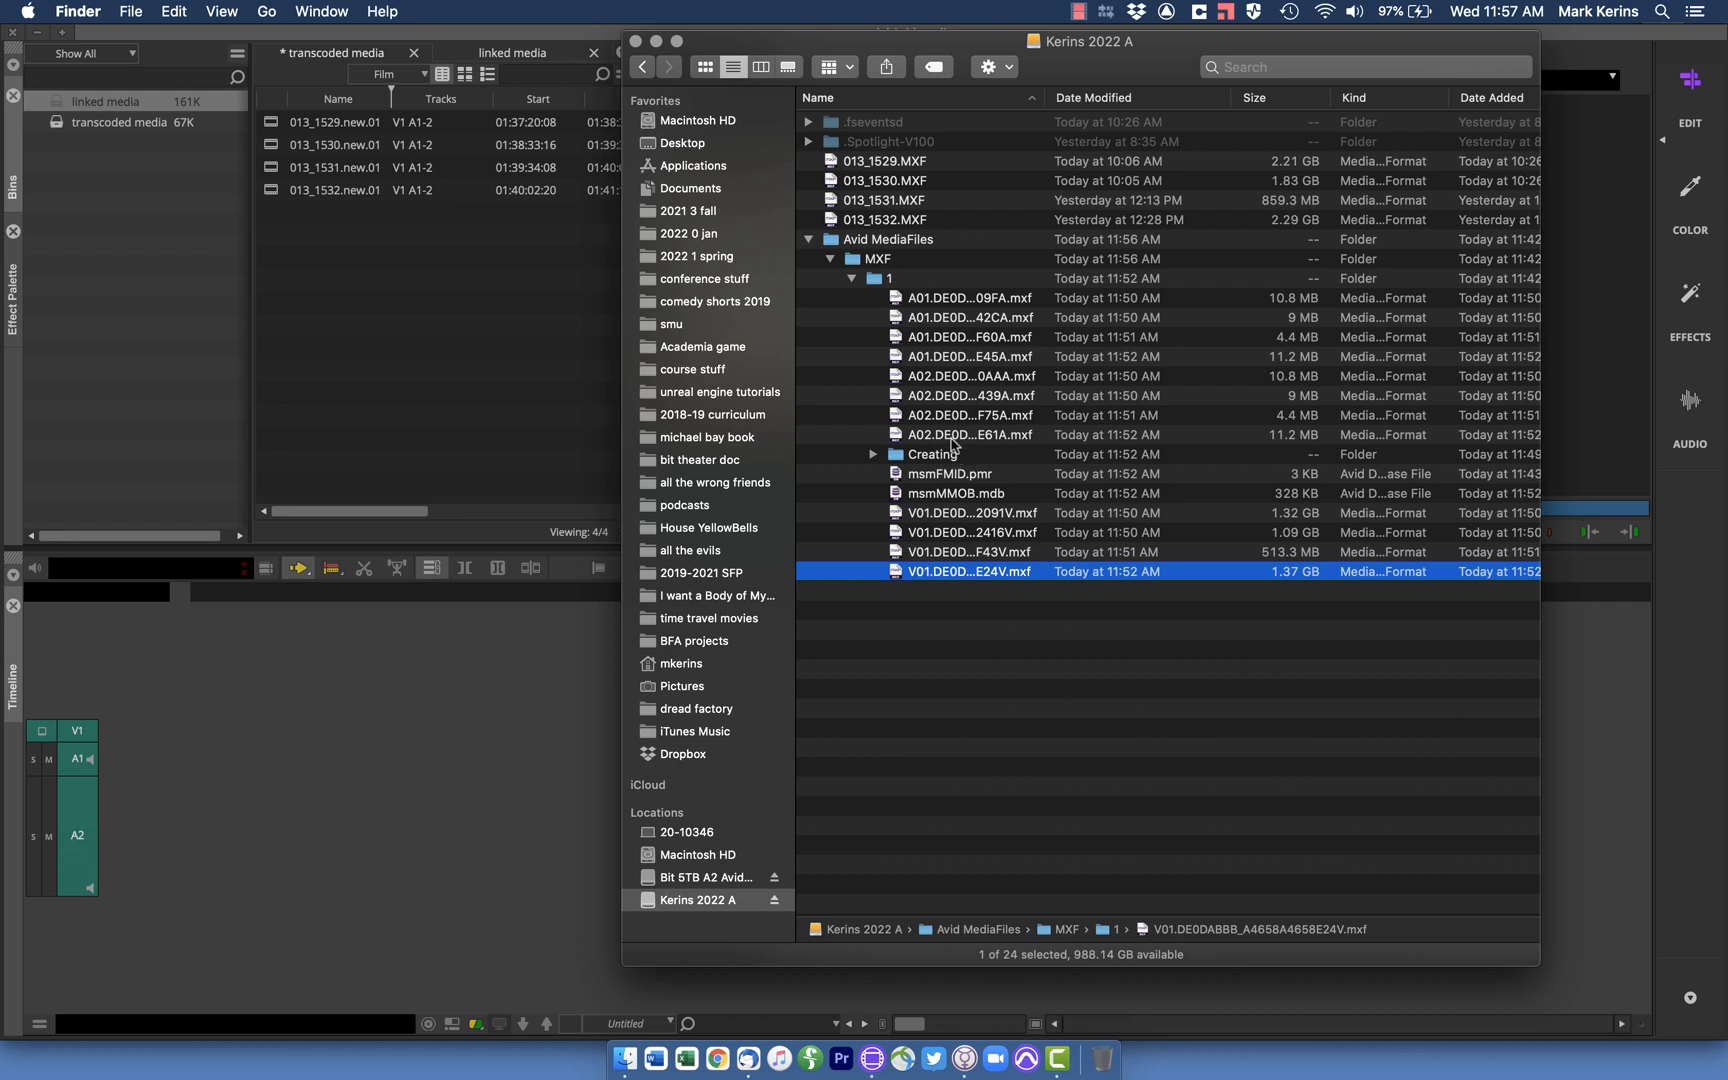
mouse_move(870, 320)
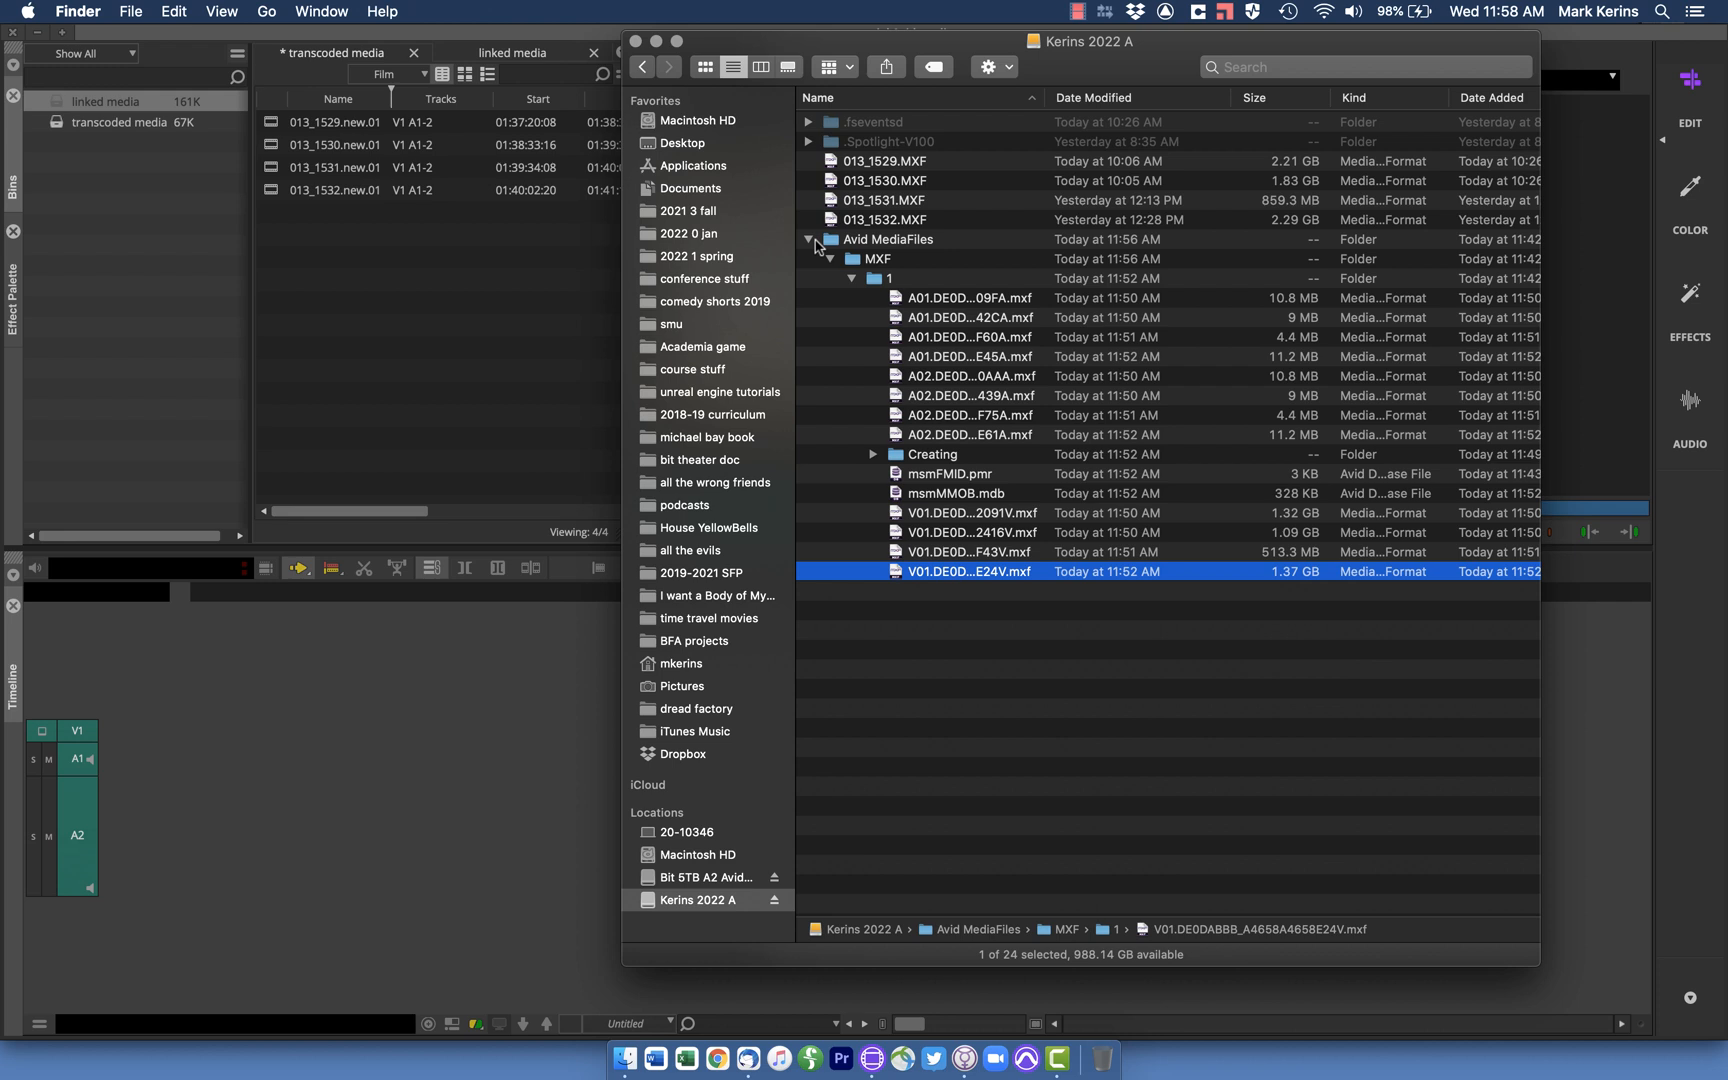
mouse_move(828, 266)
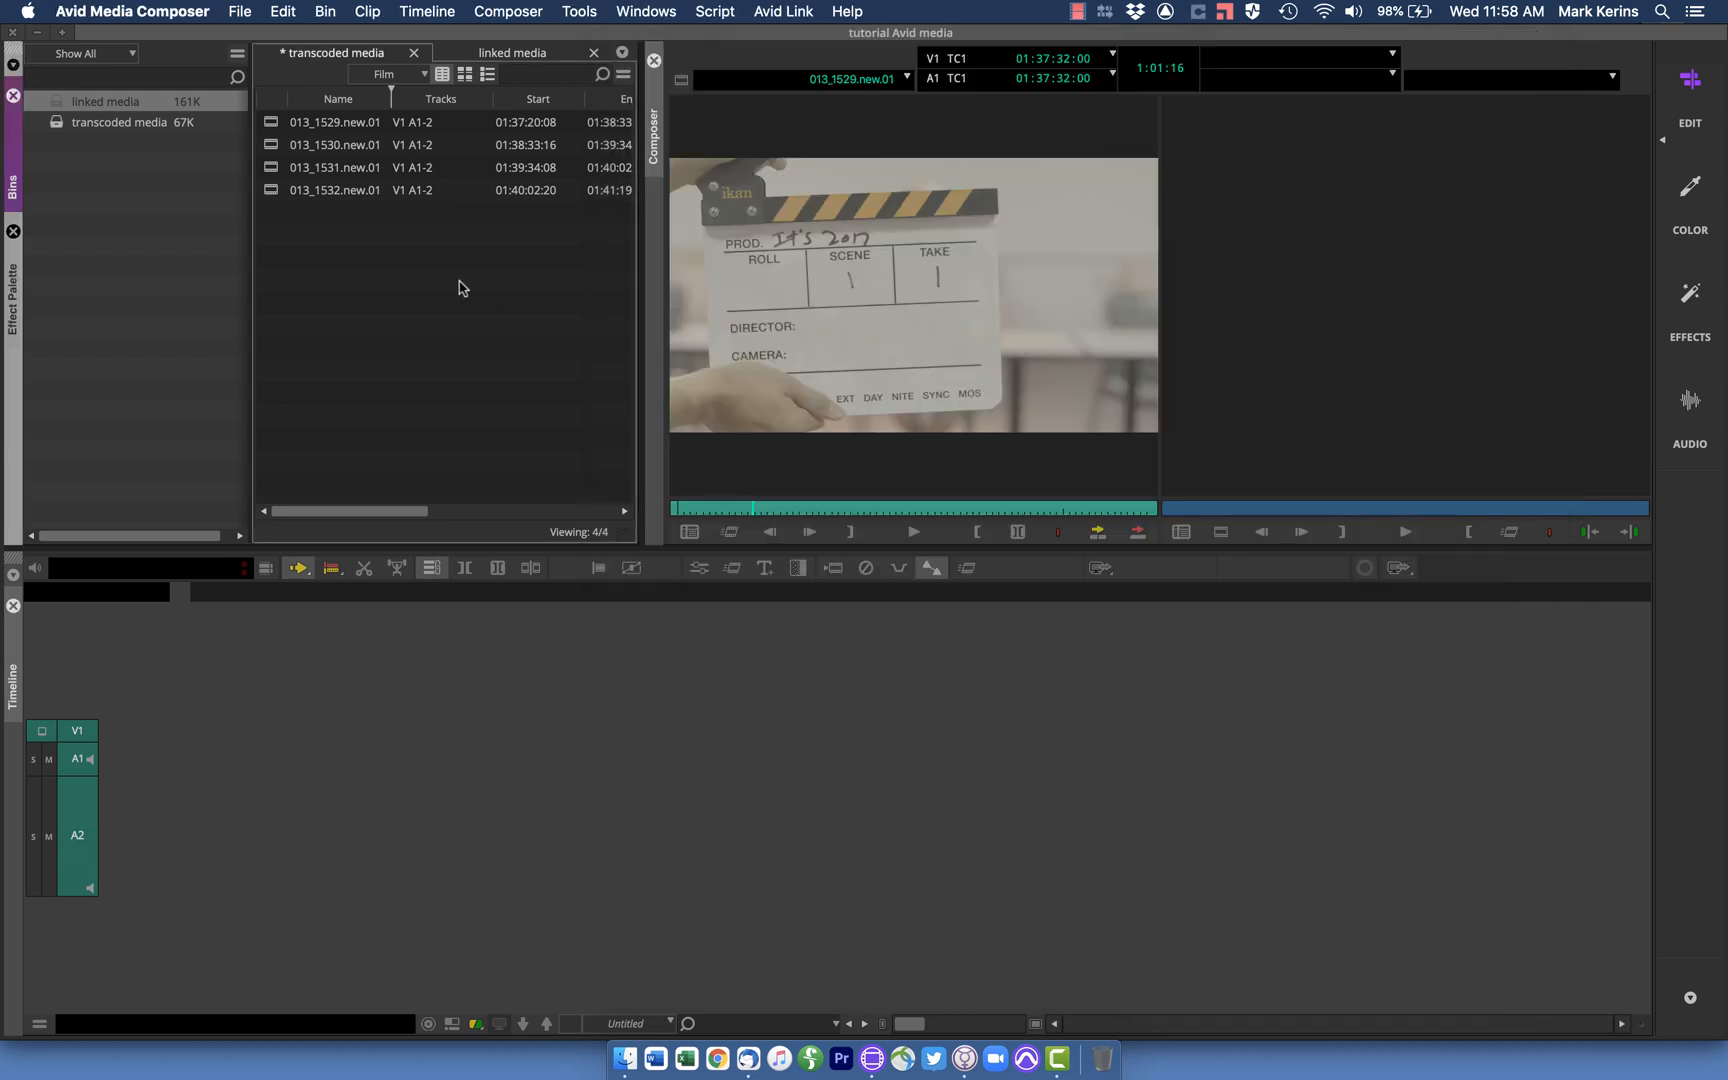
click(334, 168)
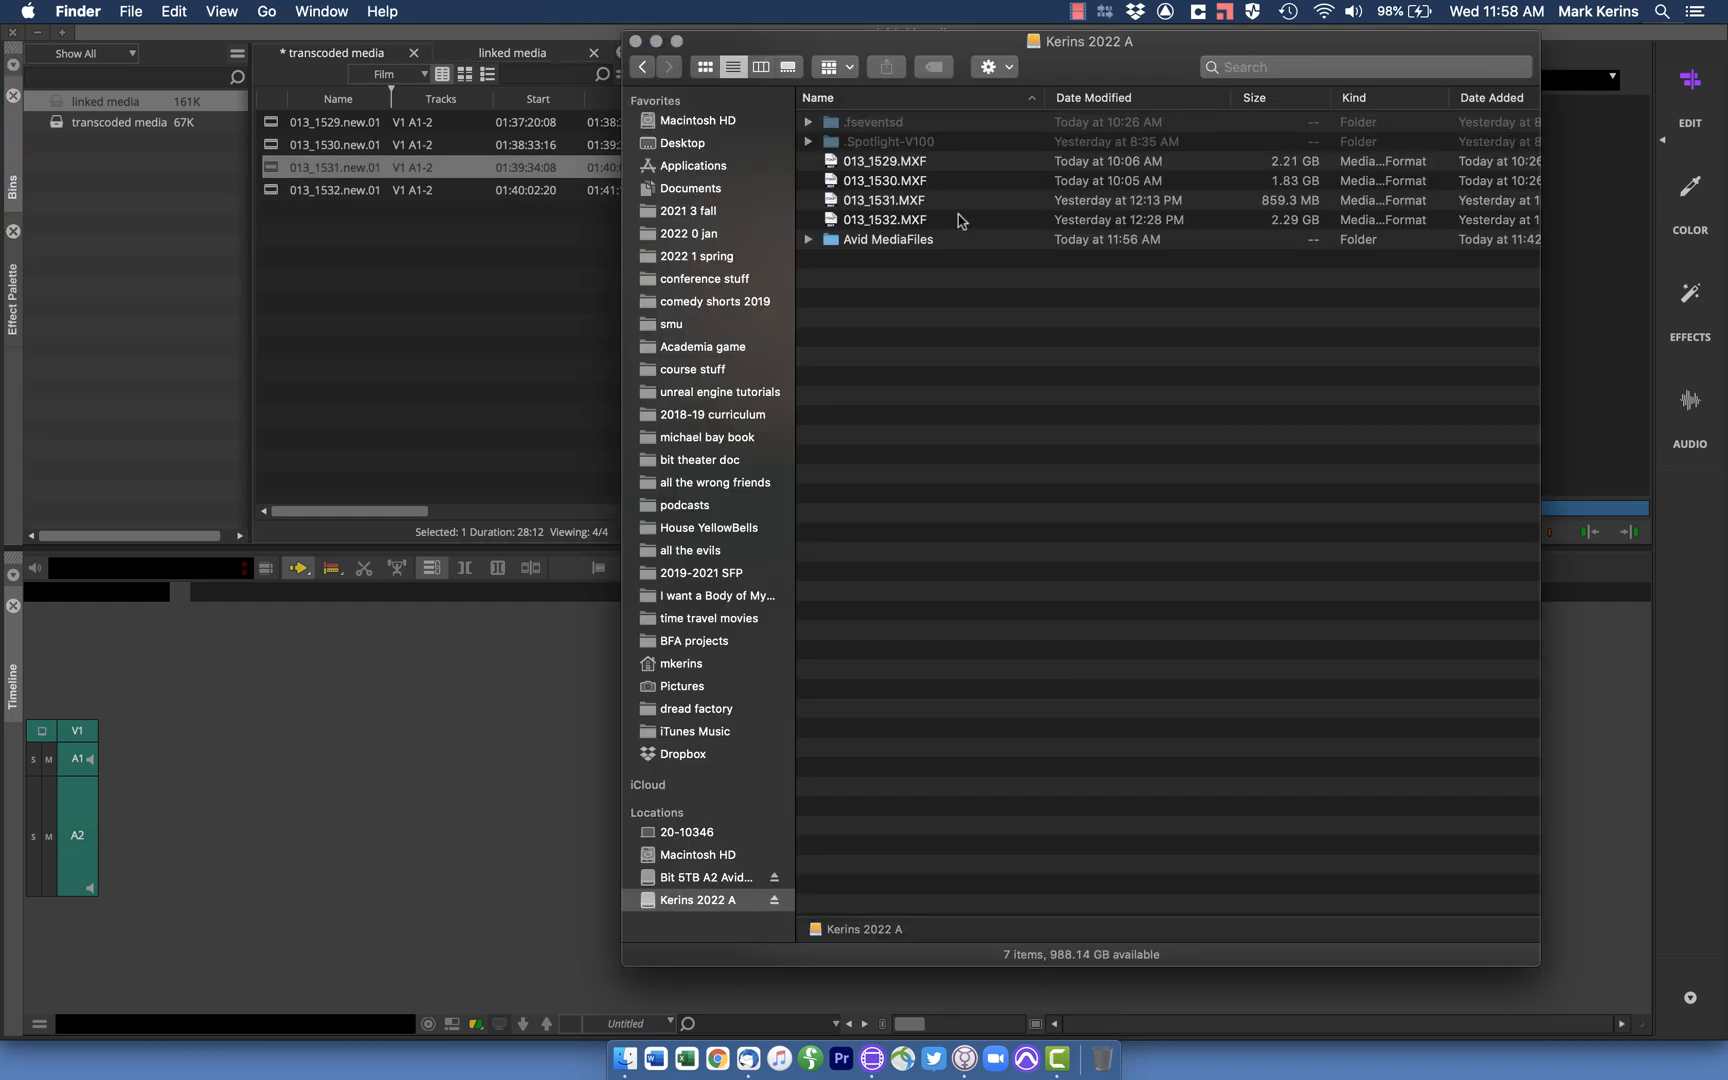
click(884, 240)
text(x)
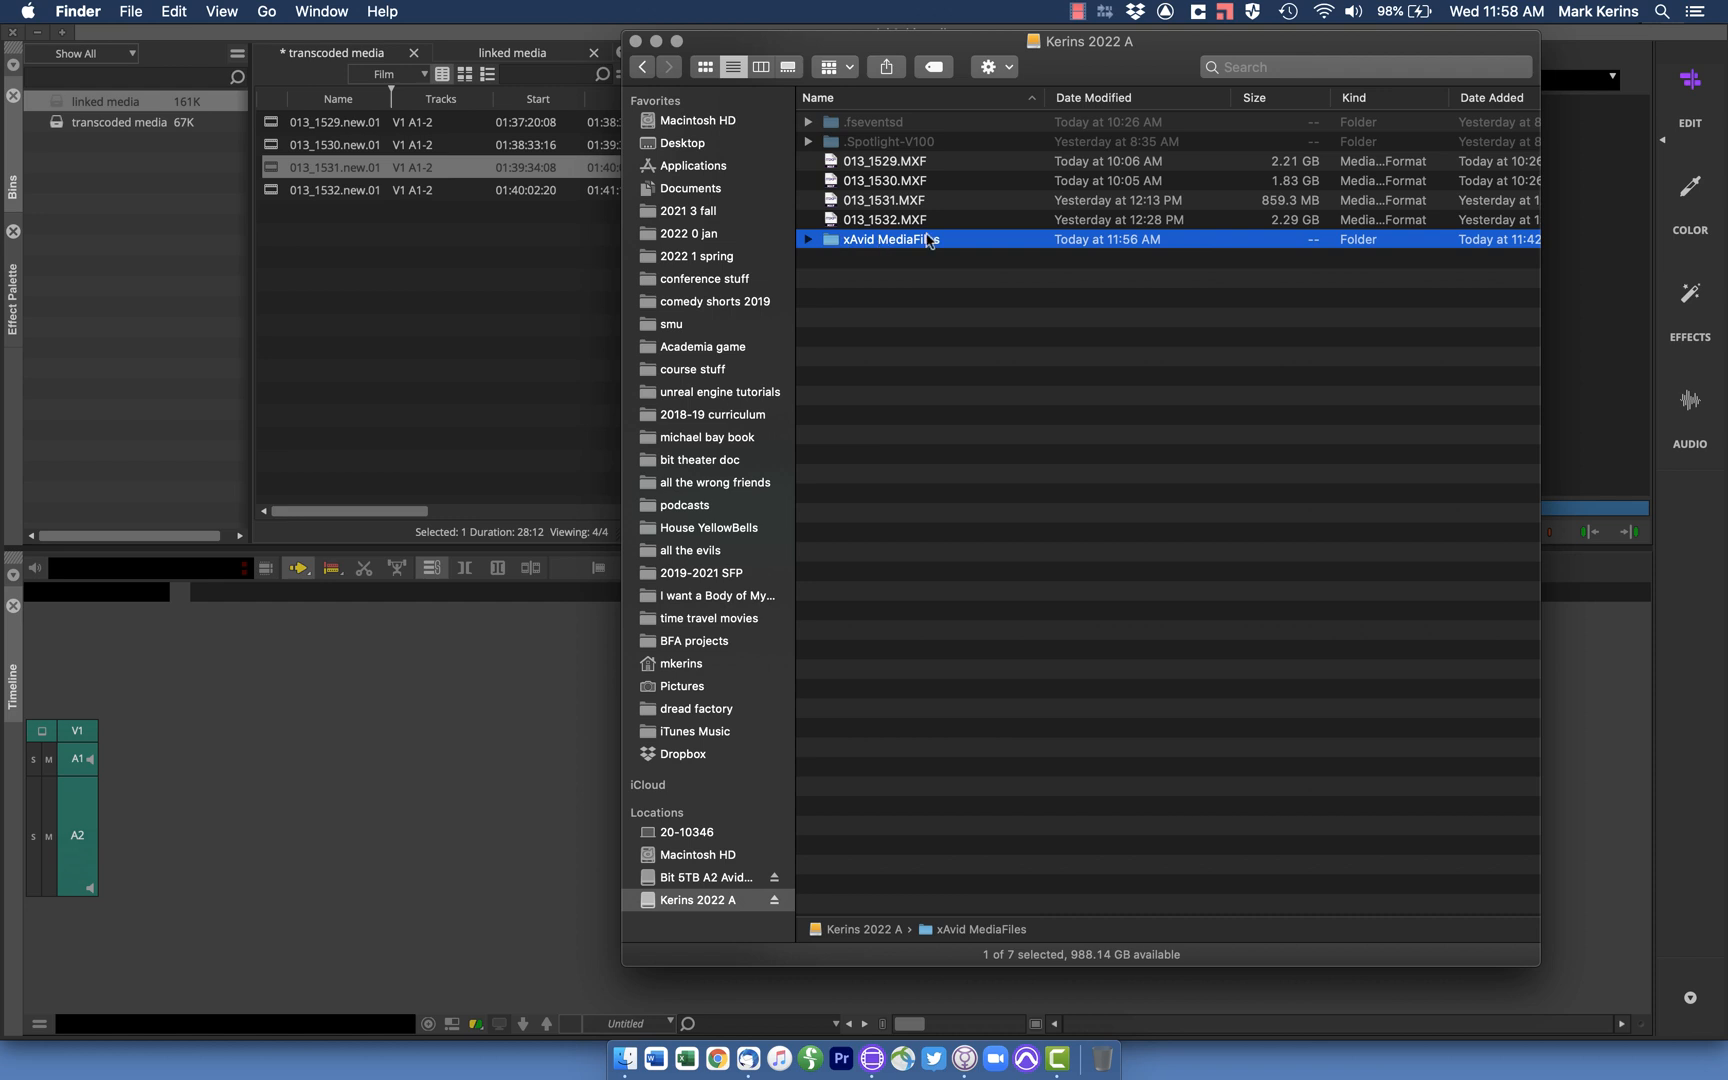
double_click(890, 240)
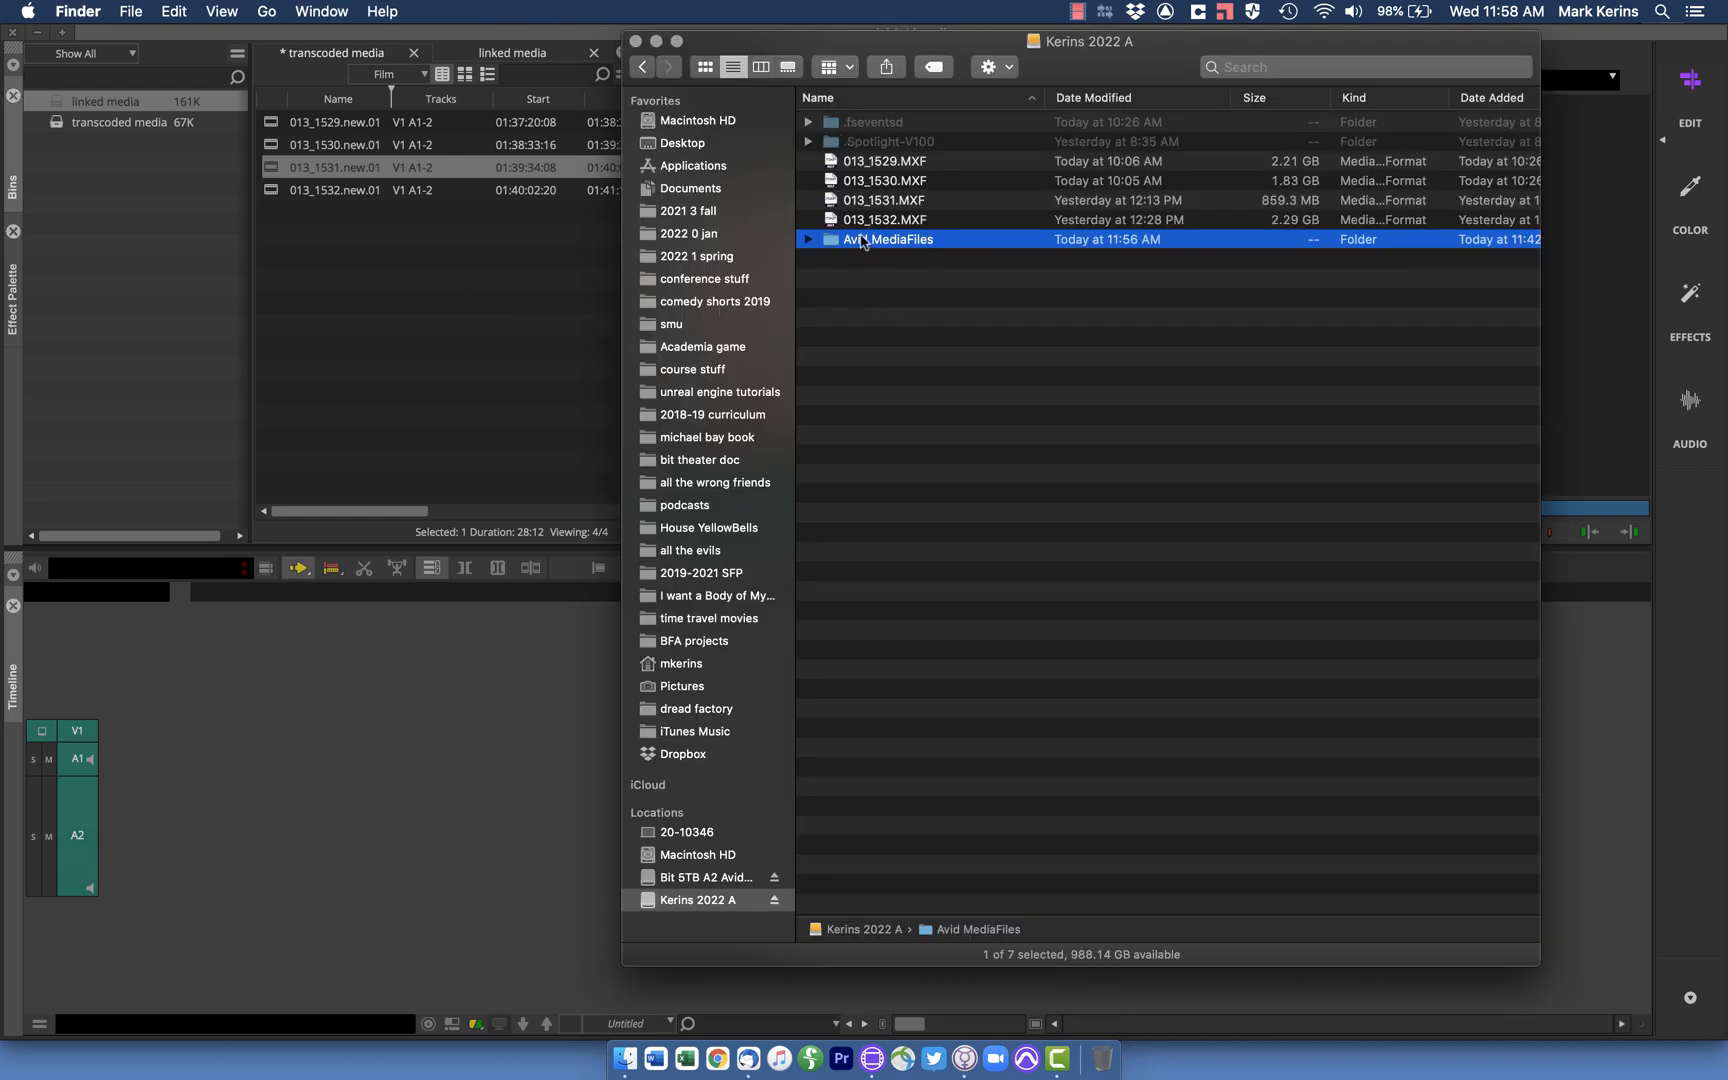
key(cmd+shift+n)
text(test)
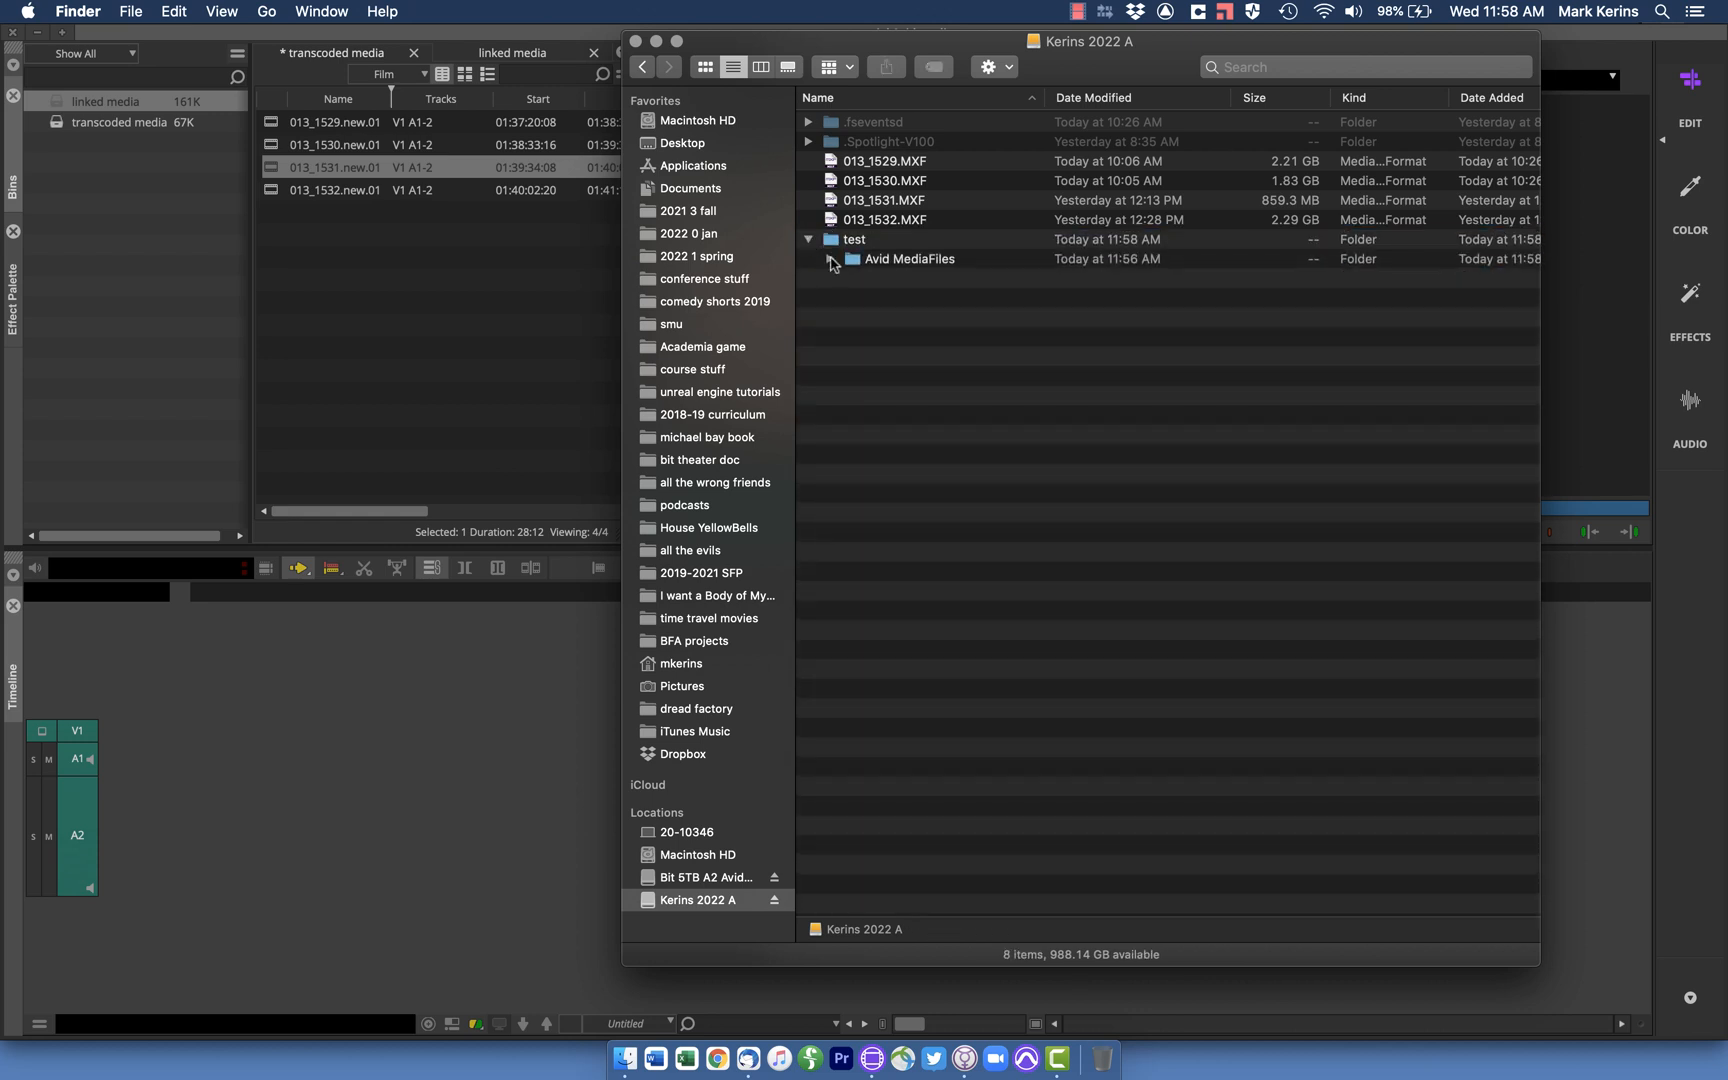
Expand Avid MediaFiles at the root of Kerins 2022 A to list its MXF media files
click(834, 258)
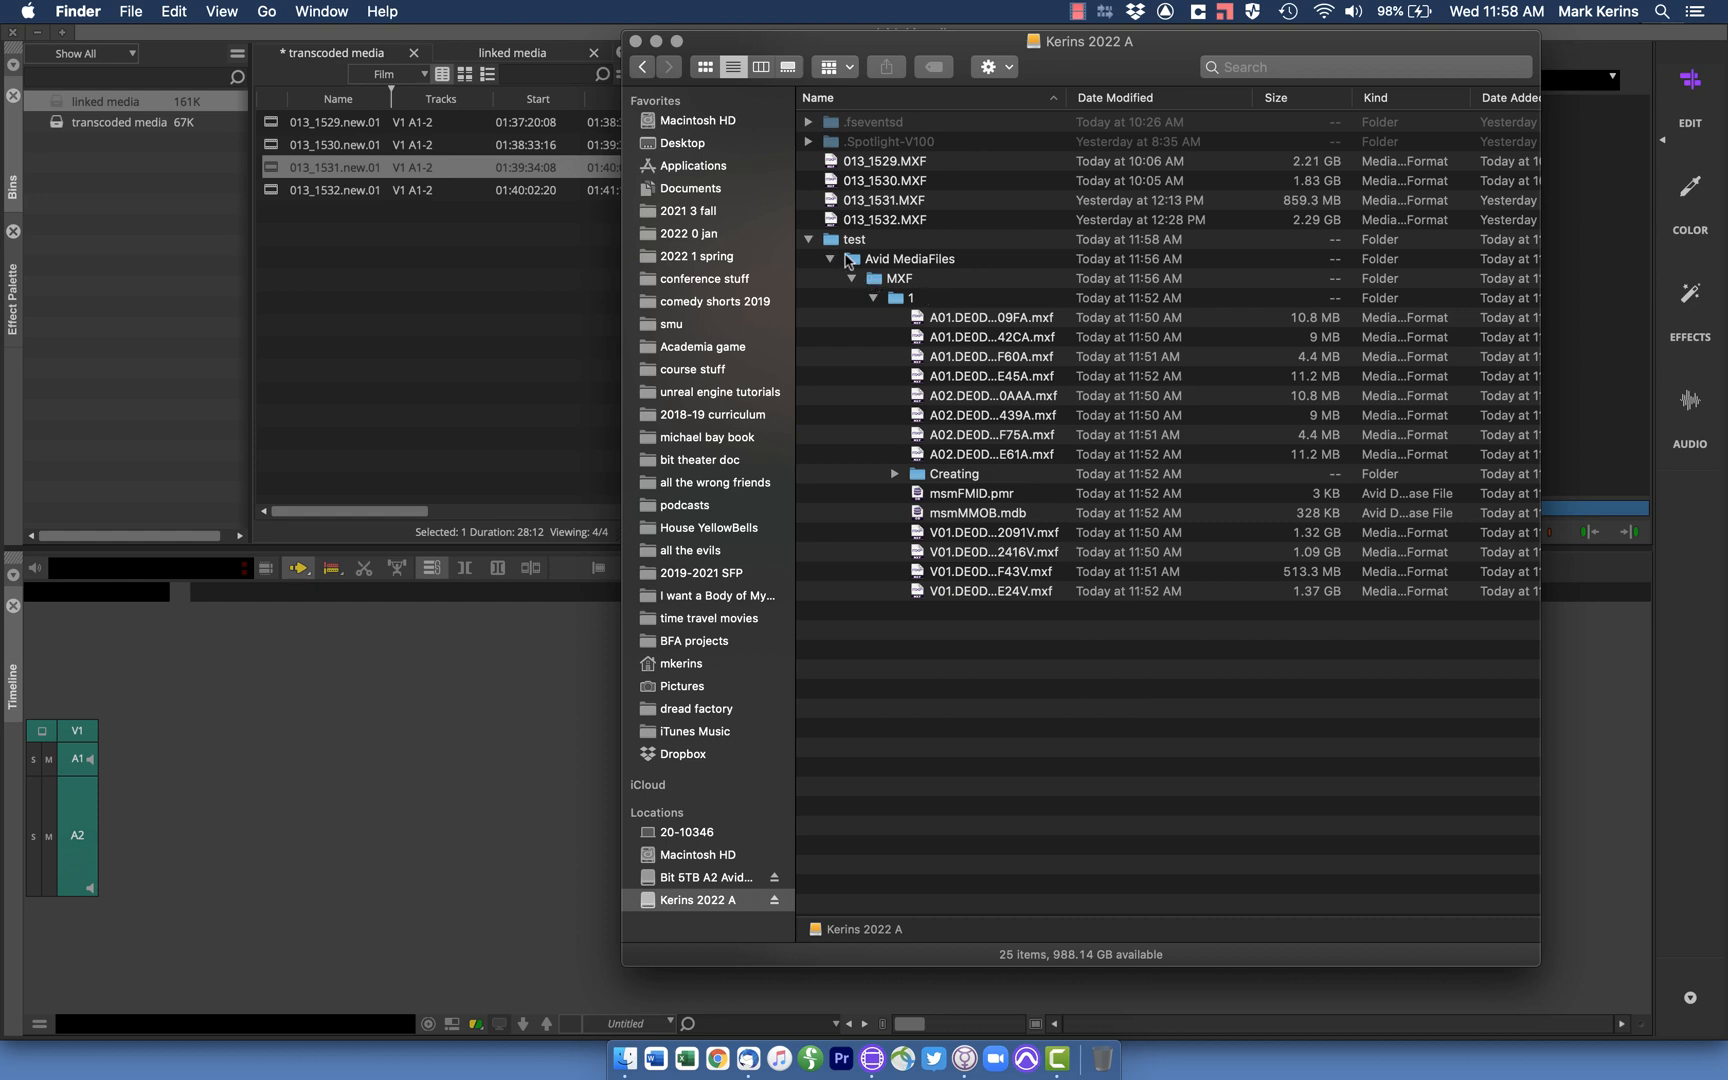
mouse_move(990, 546)
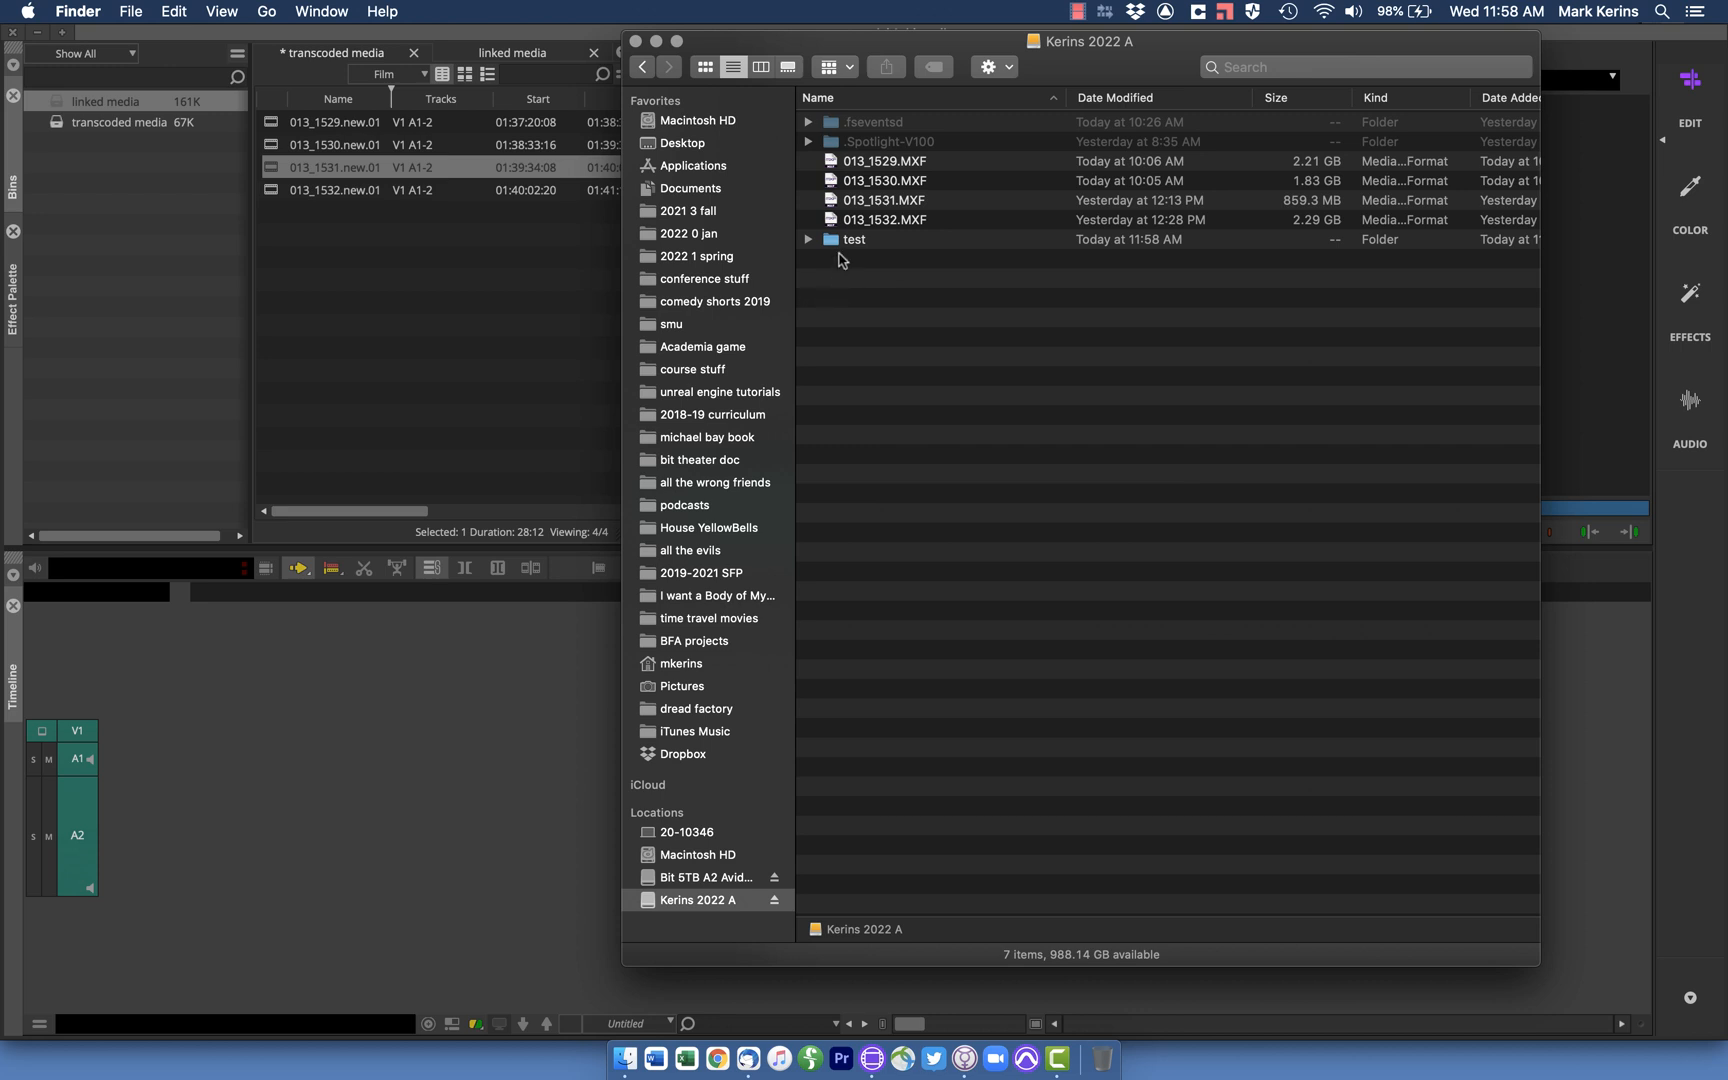
mouse_move(812, 244)
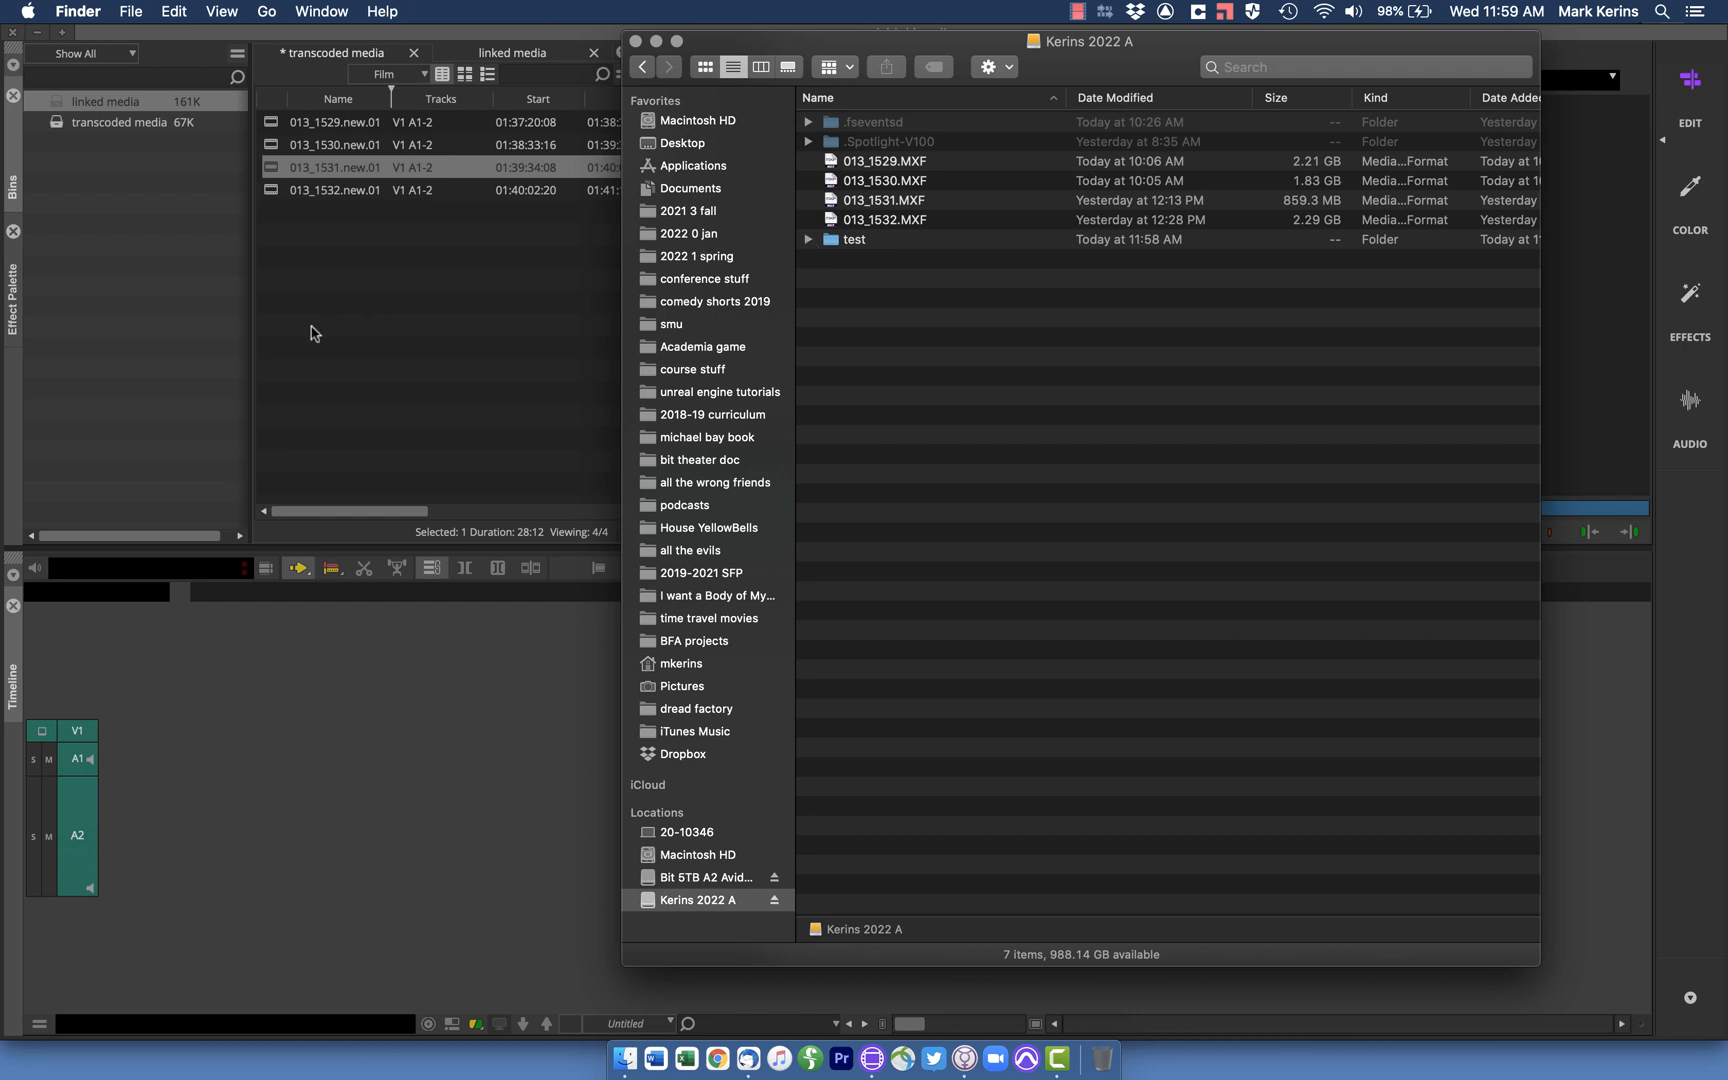
mouse_move(866, 198)
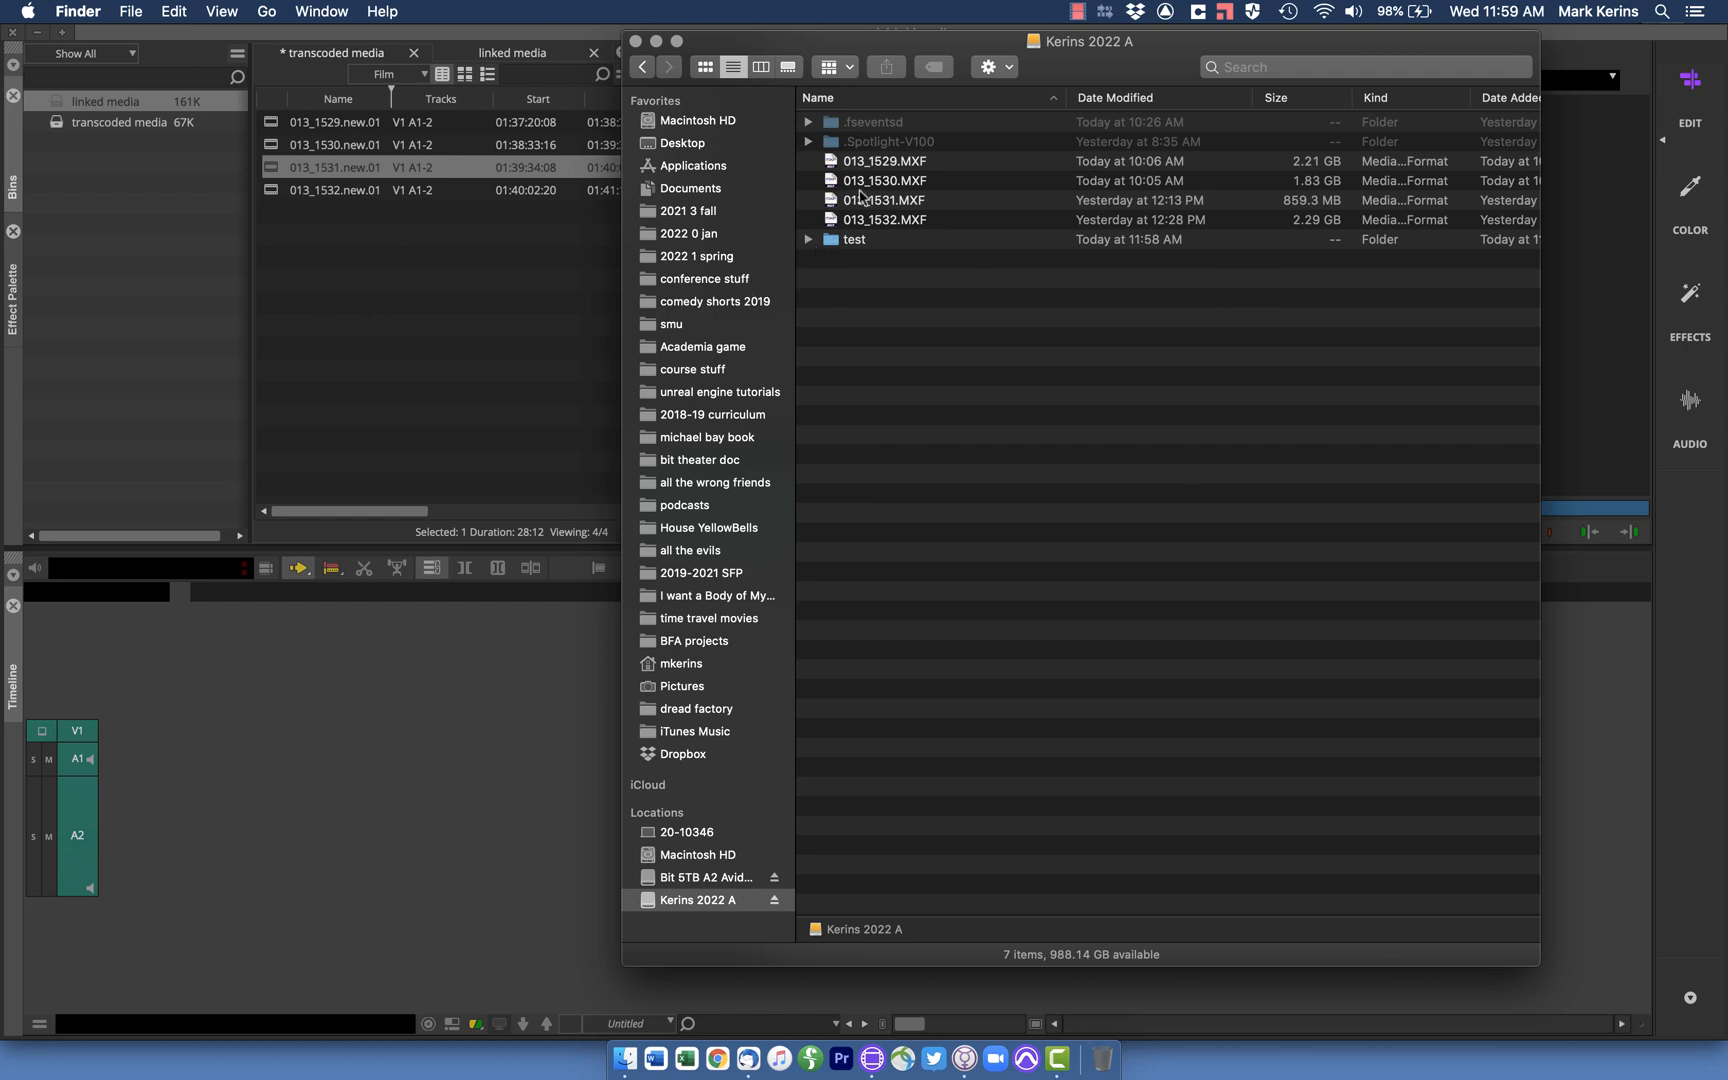
click(808, 240)
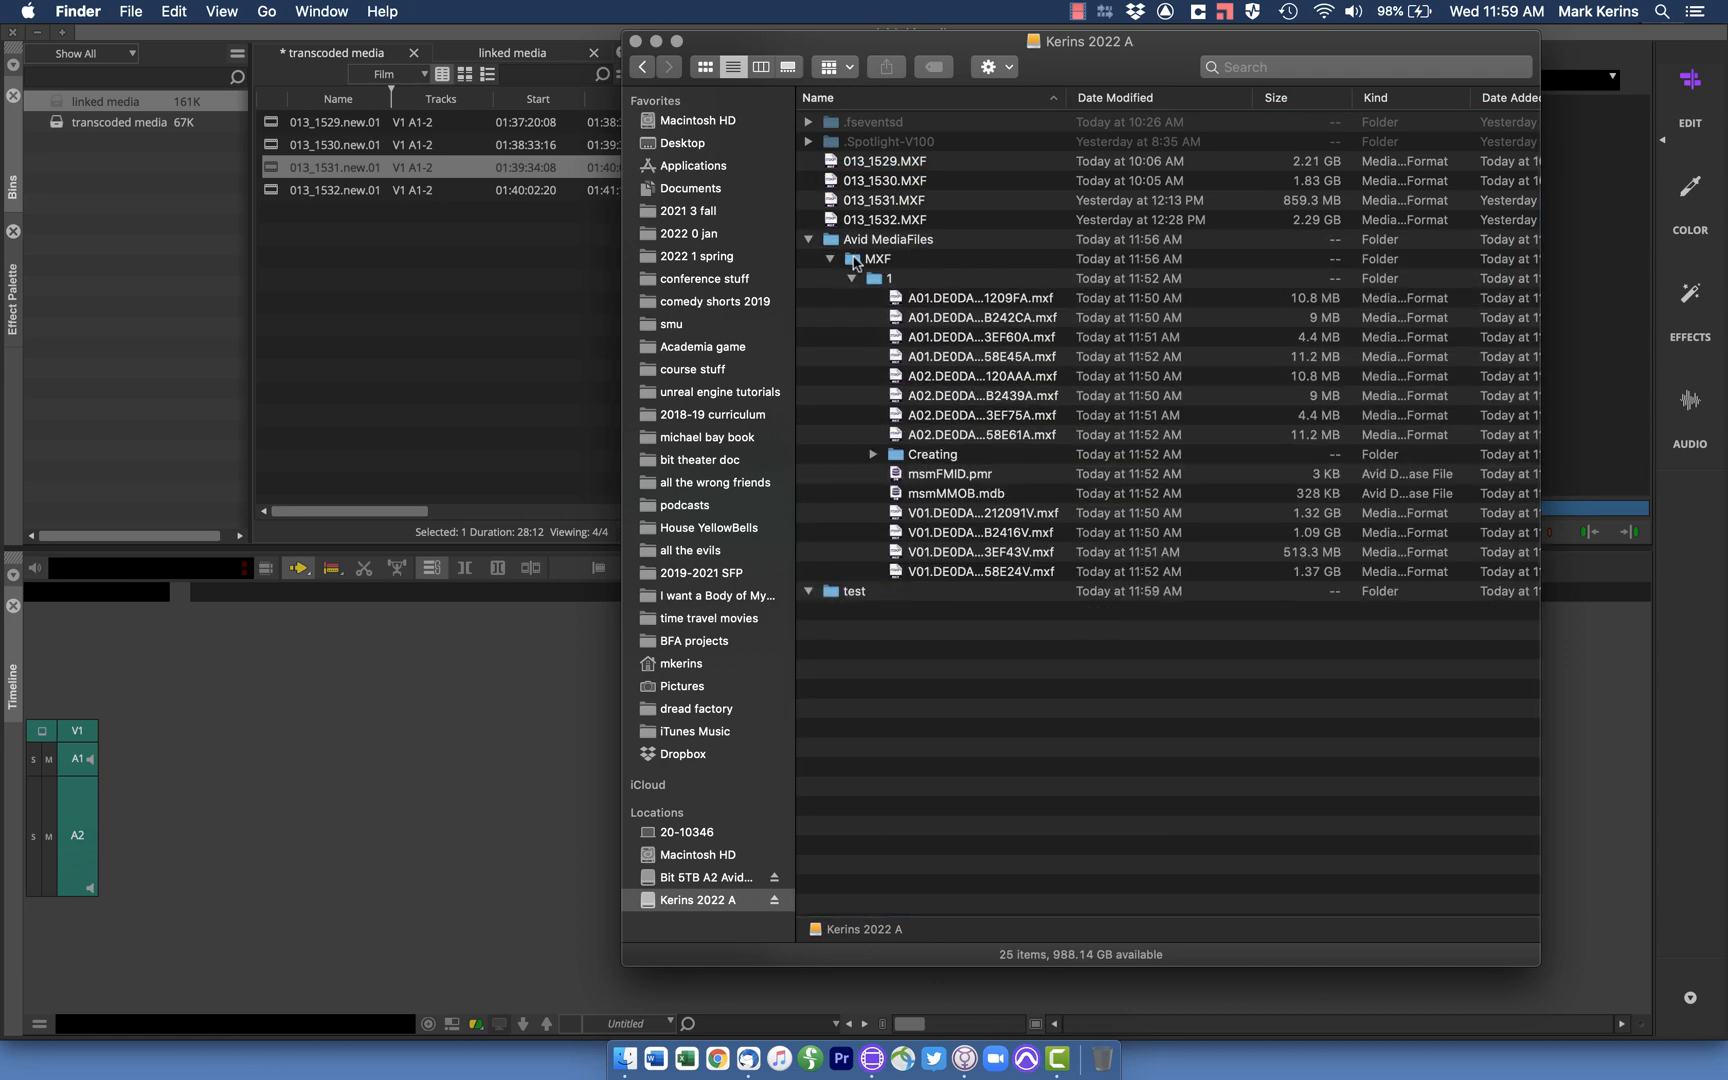
mouse_move(900, 220)
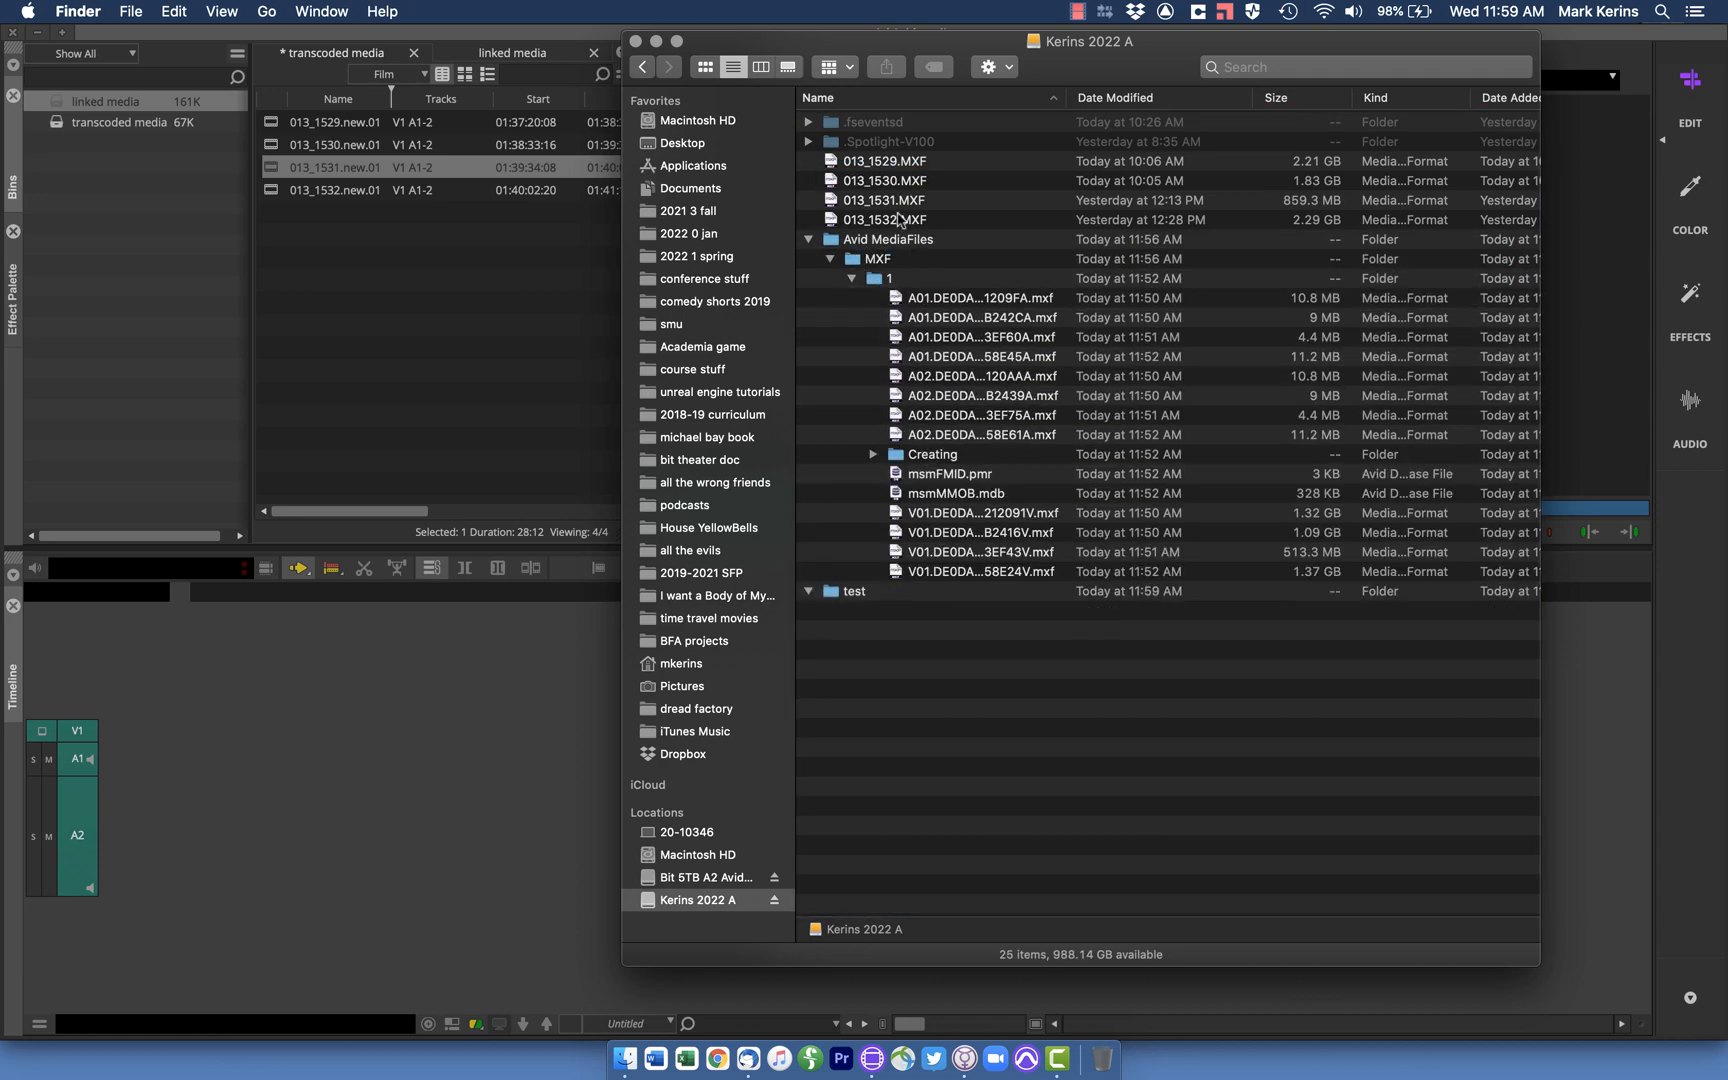
click(808, 240)
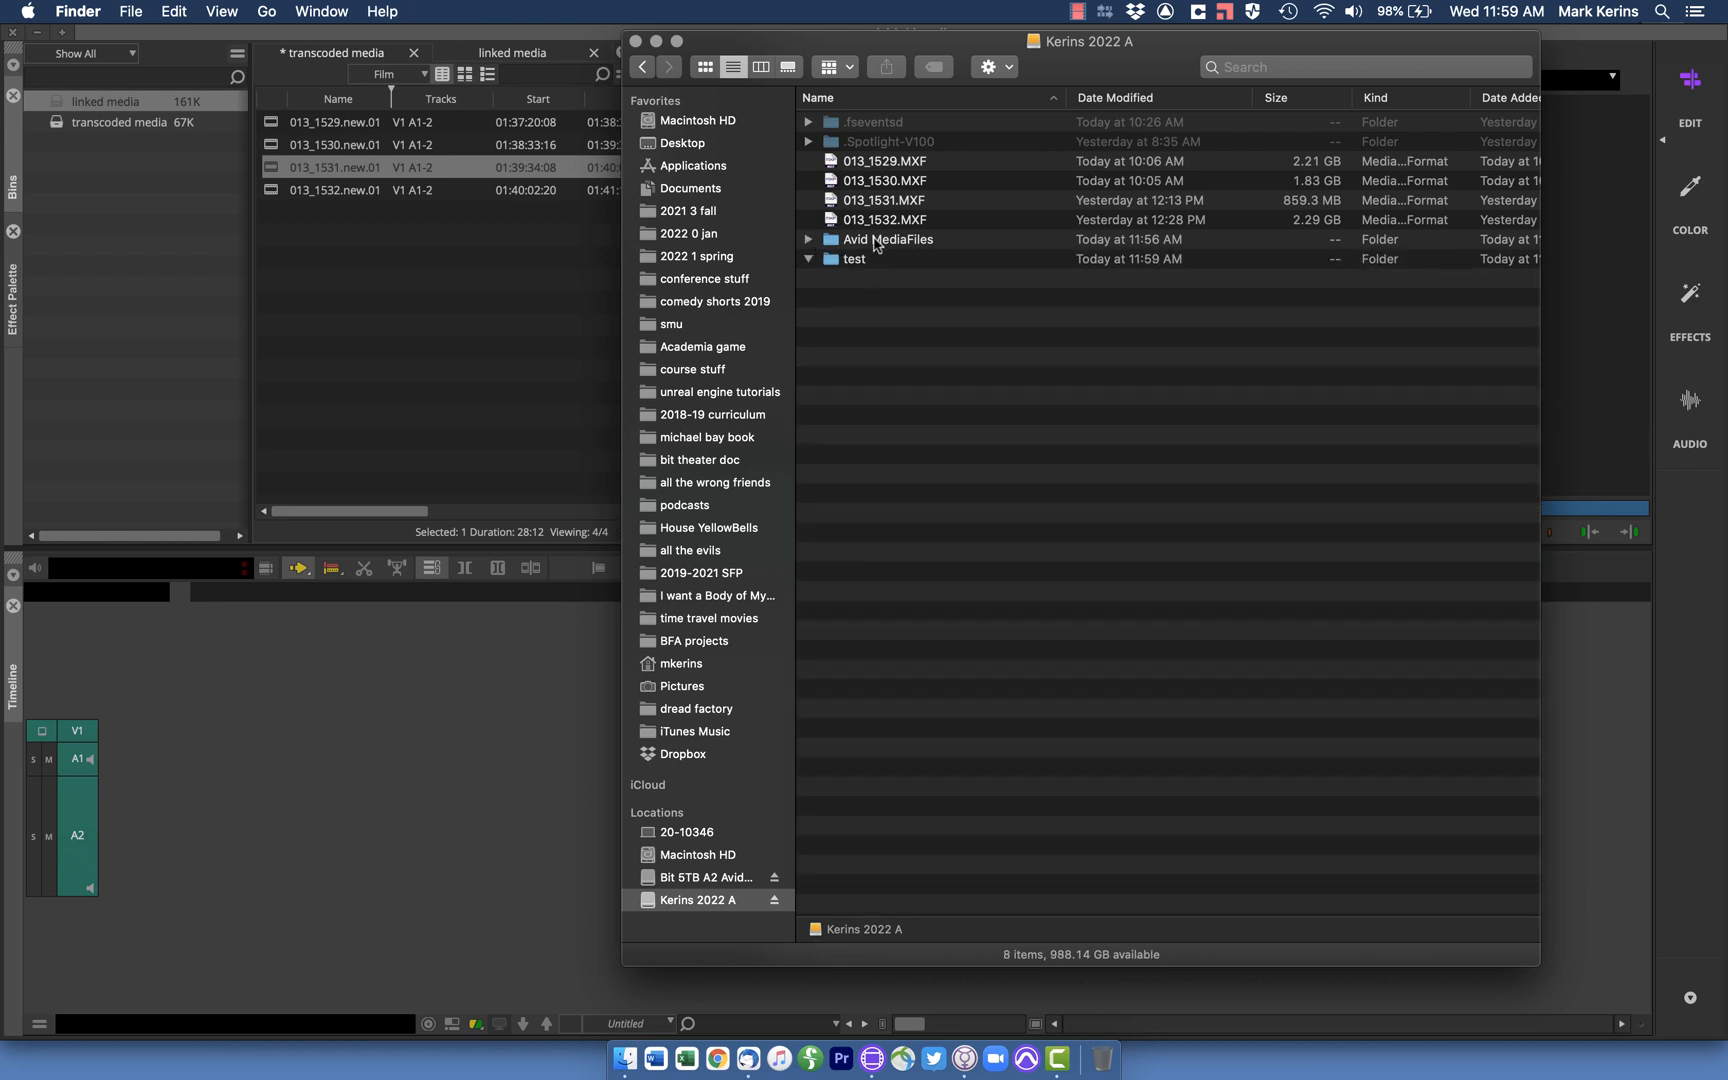
mouse_move(888, 242)
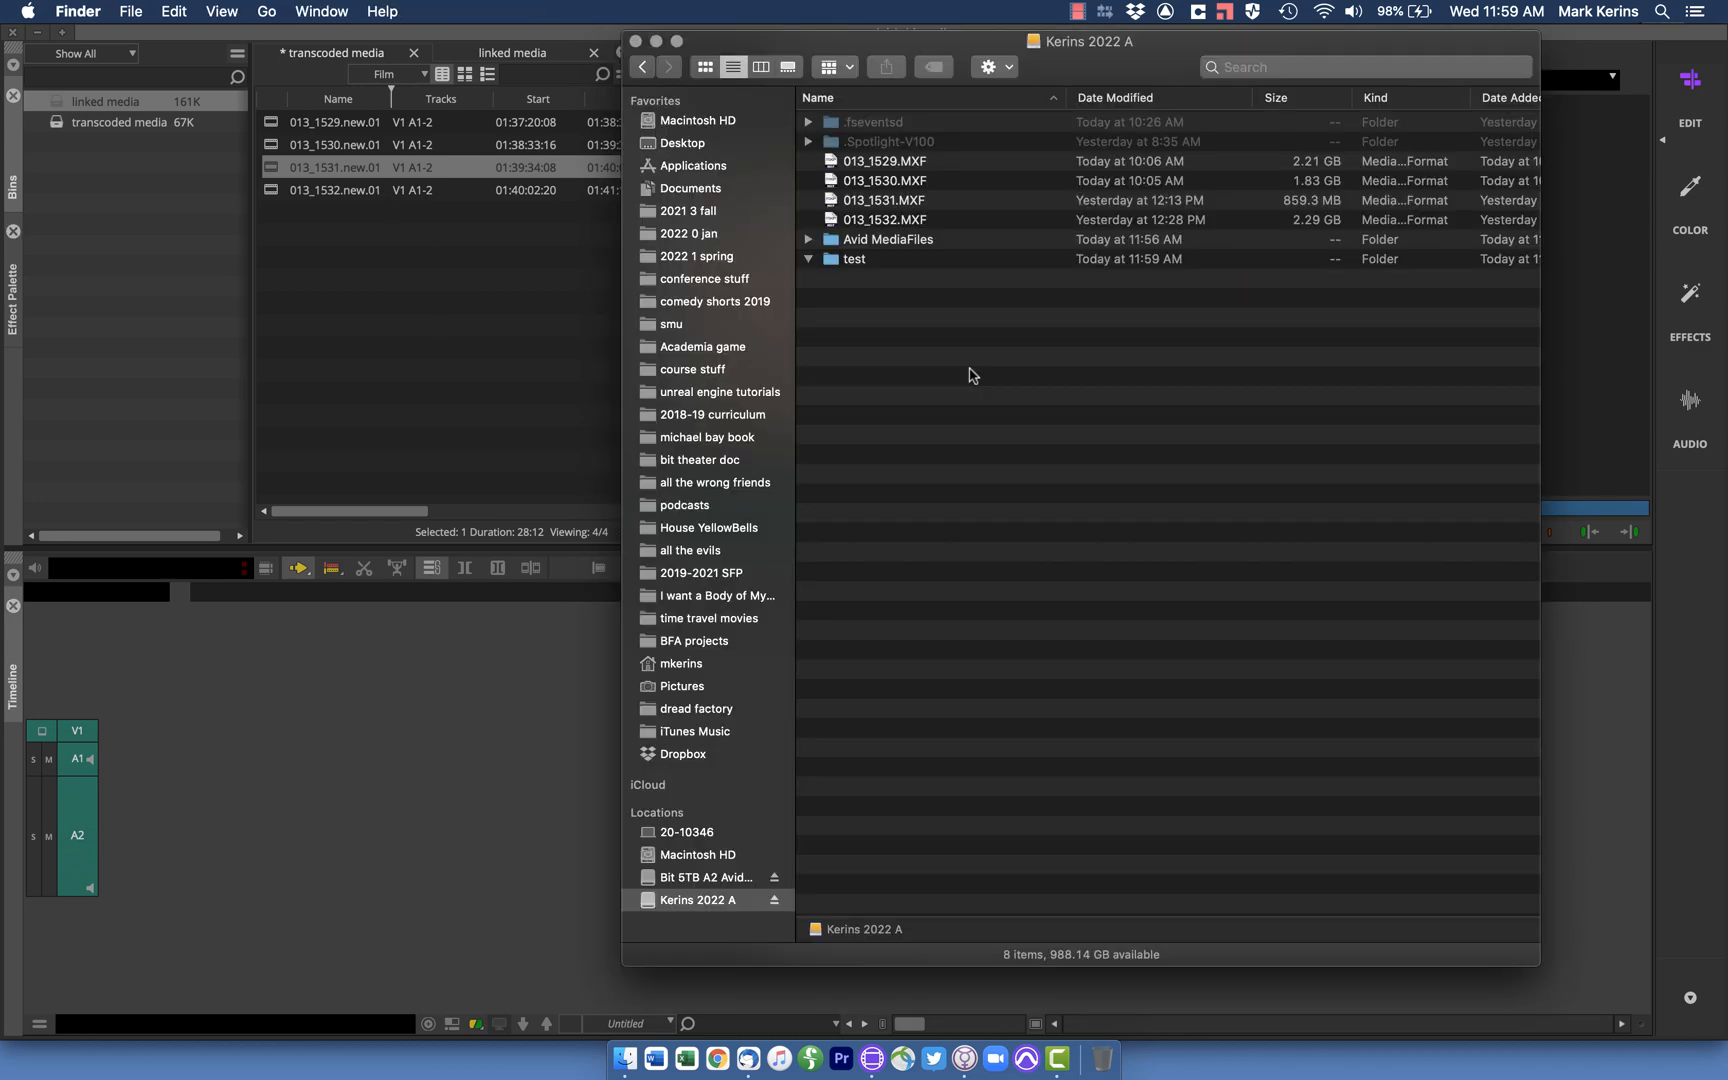
click(808, 240)
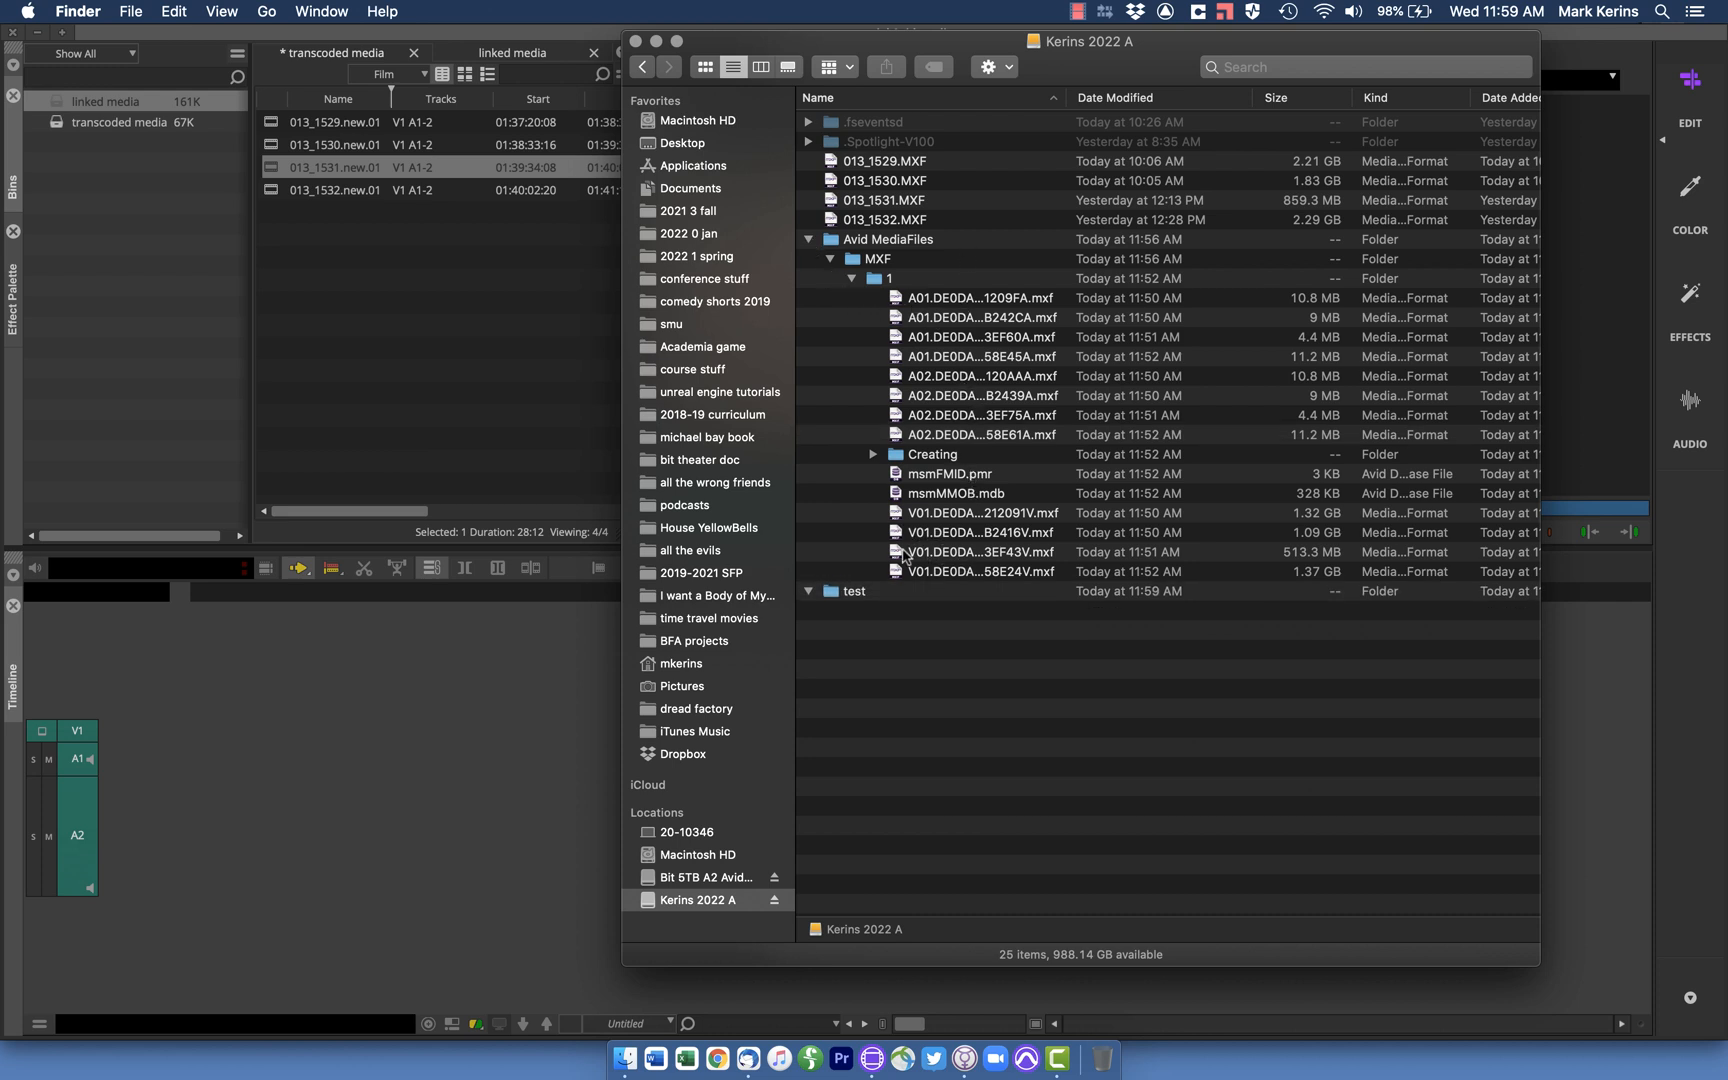
mouse_move(910, 430)
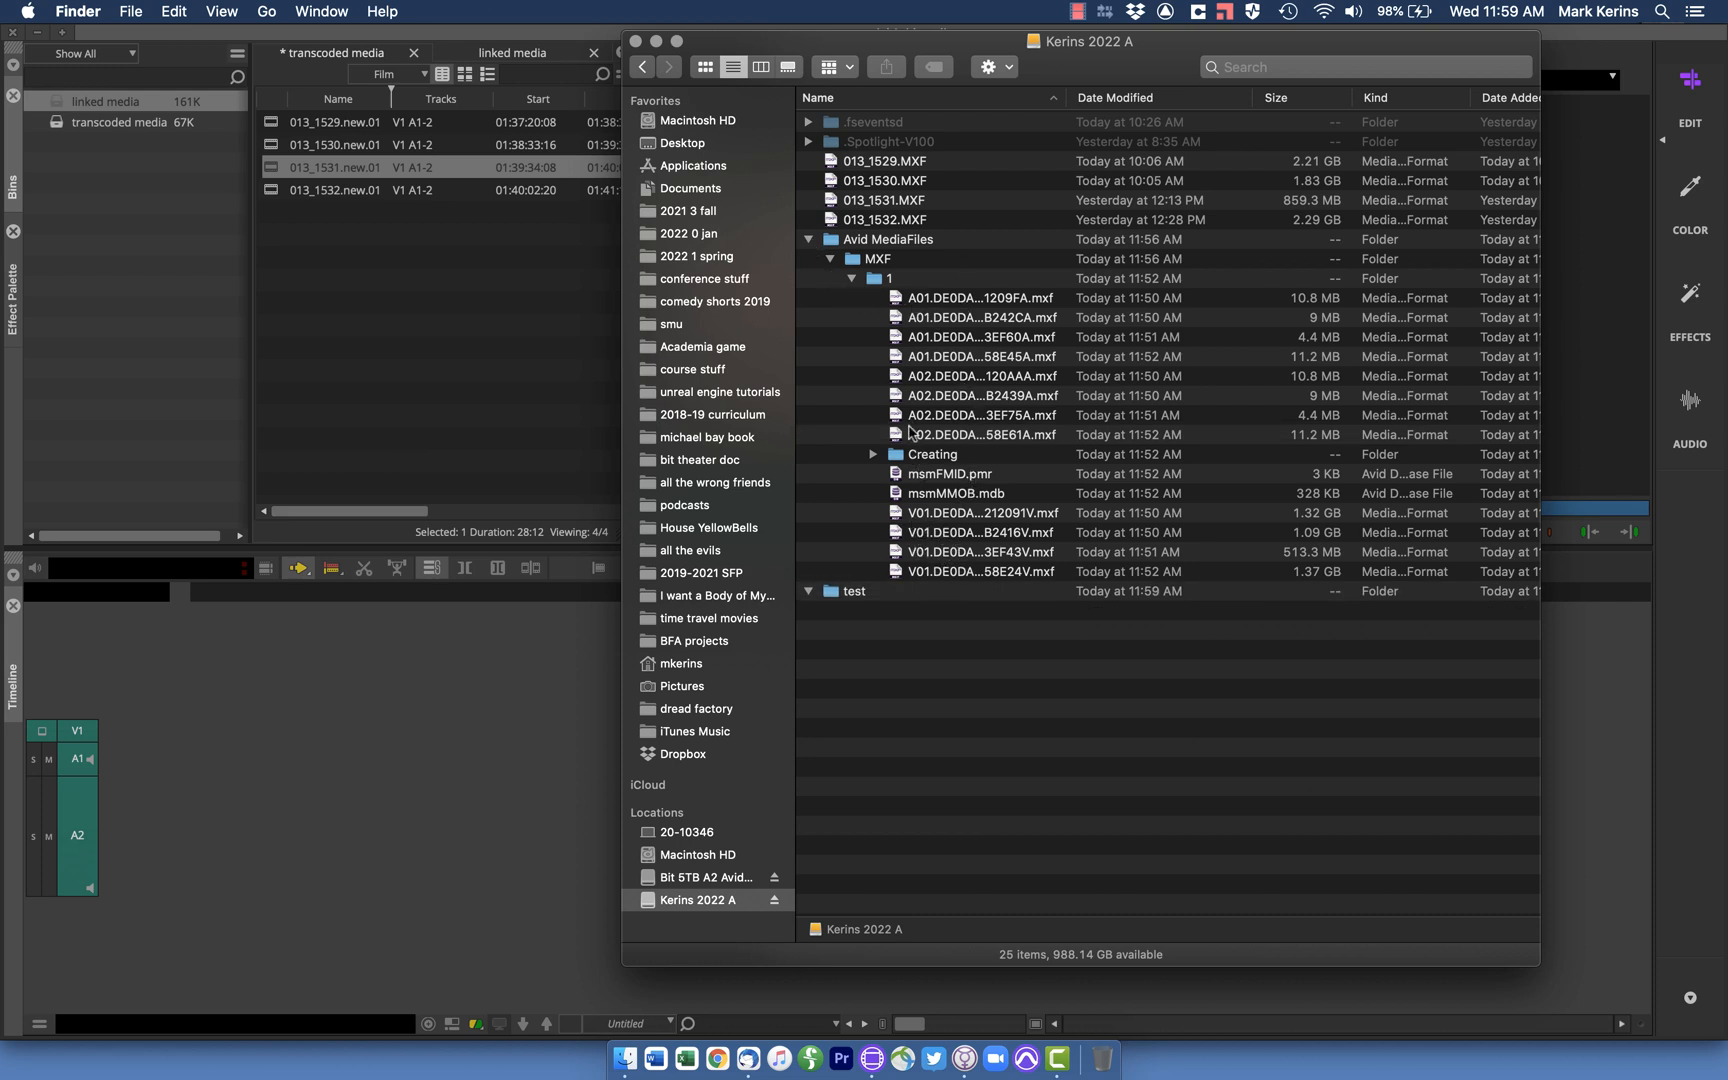
mouse_move(384, 258)
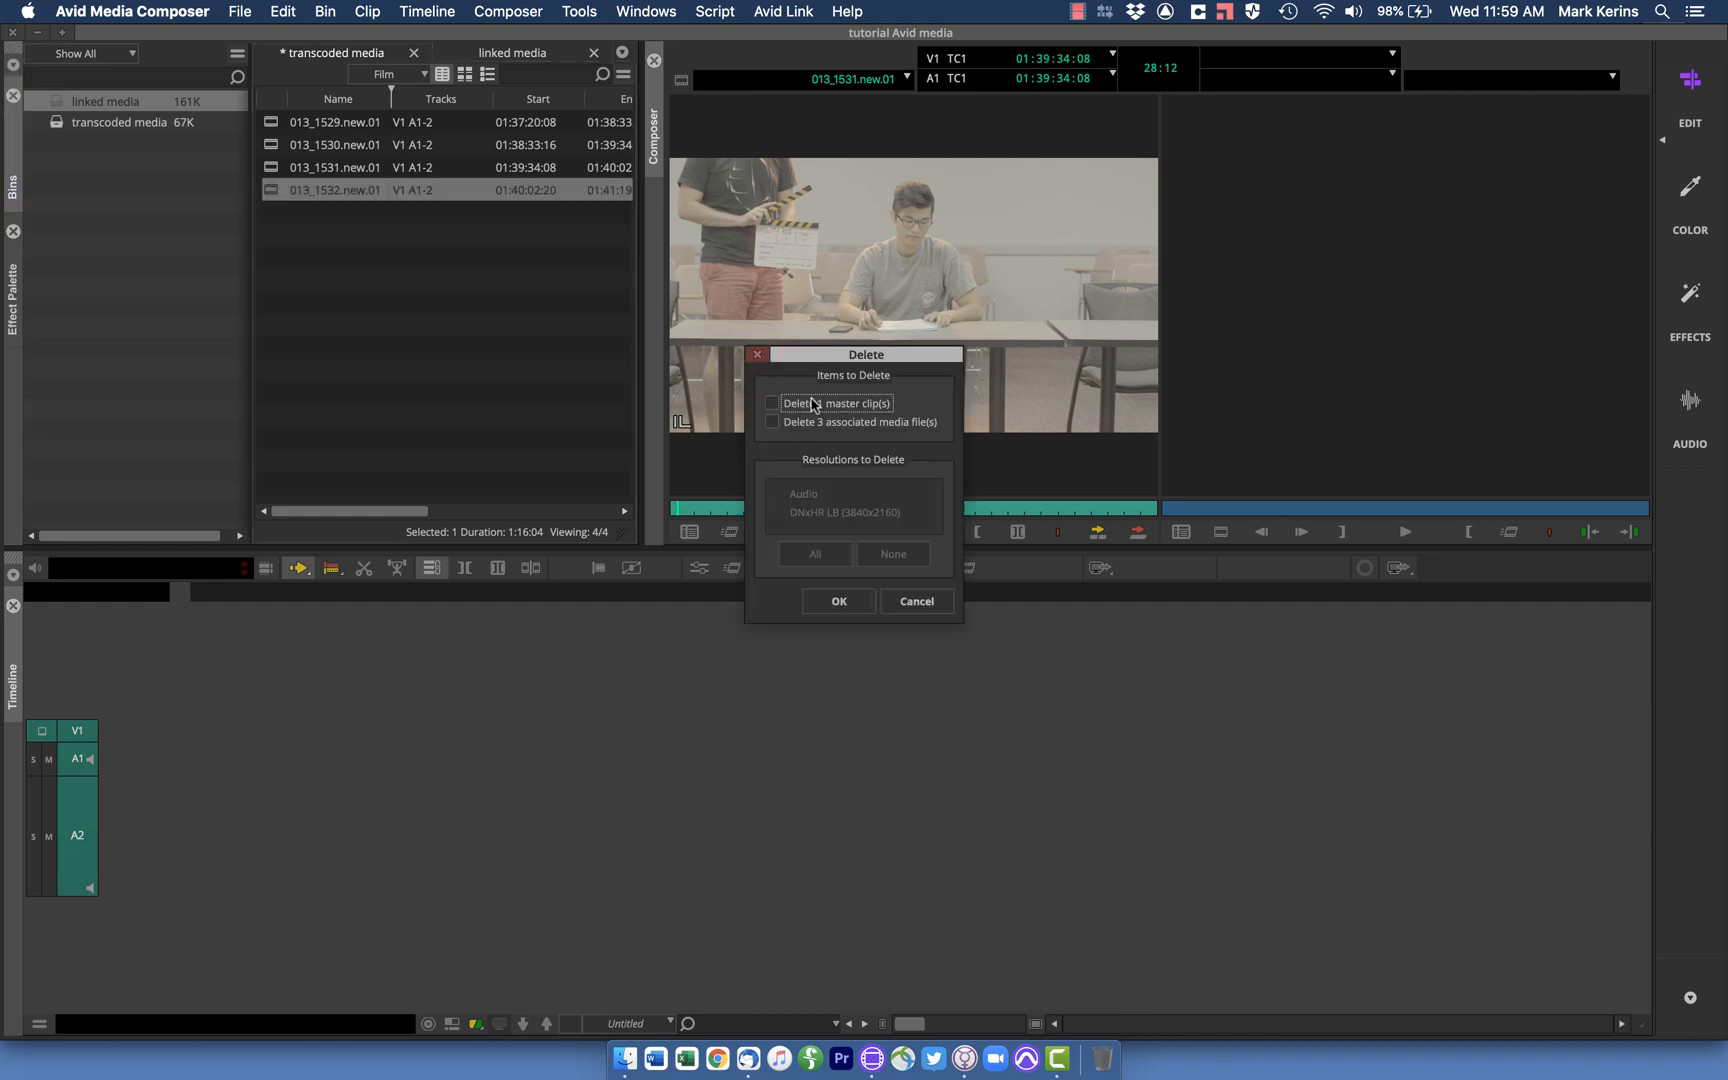
Tick both the 1 master clip and its 3 associated media files in the Delete dialog and confirm
click(772, 404)
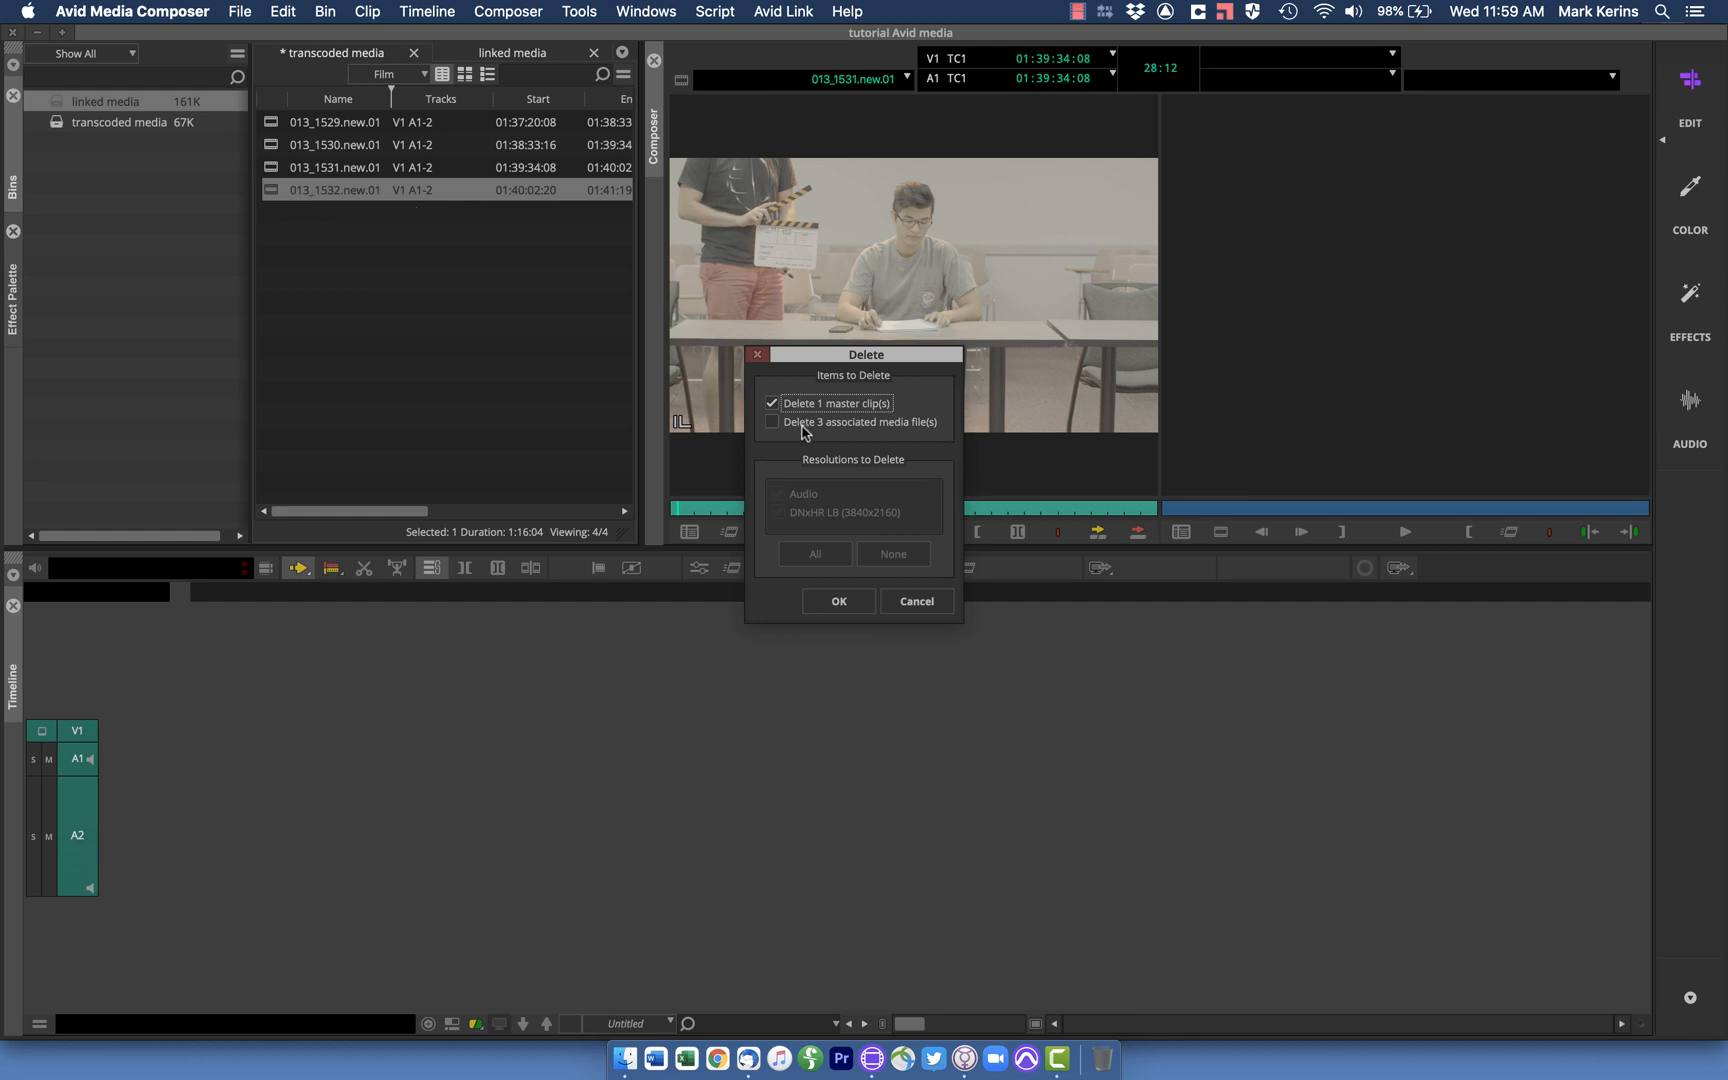
click(772, 422)
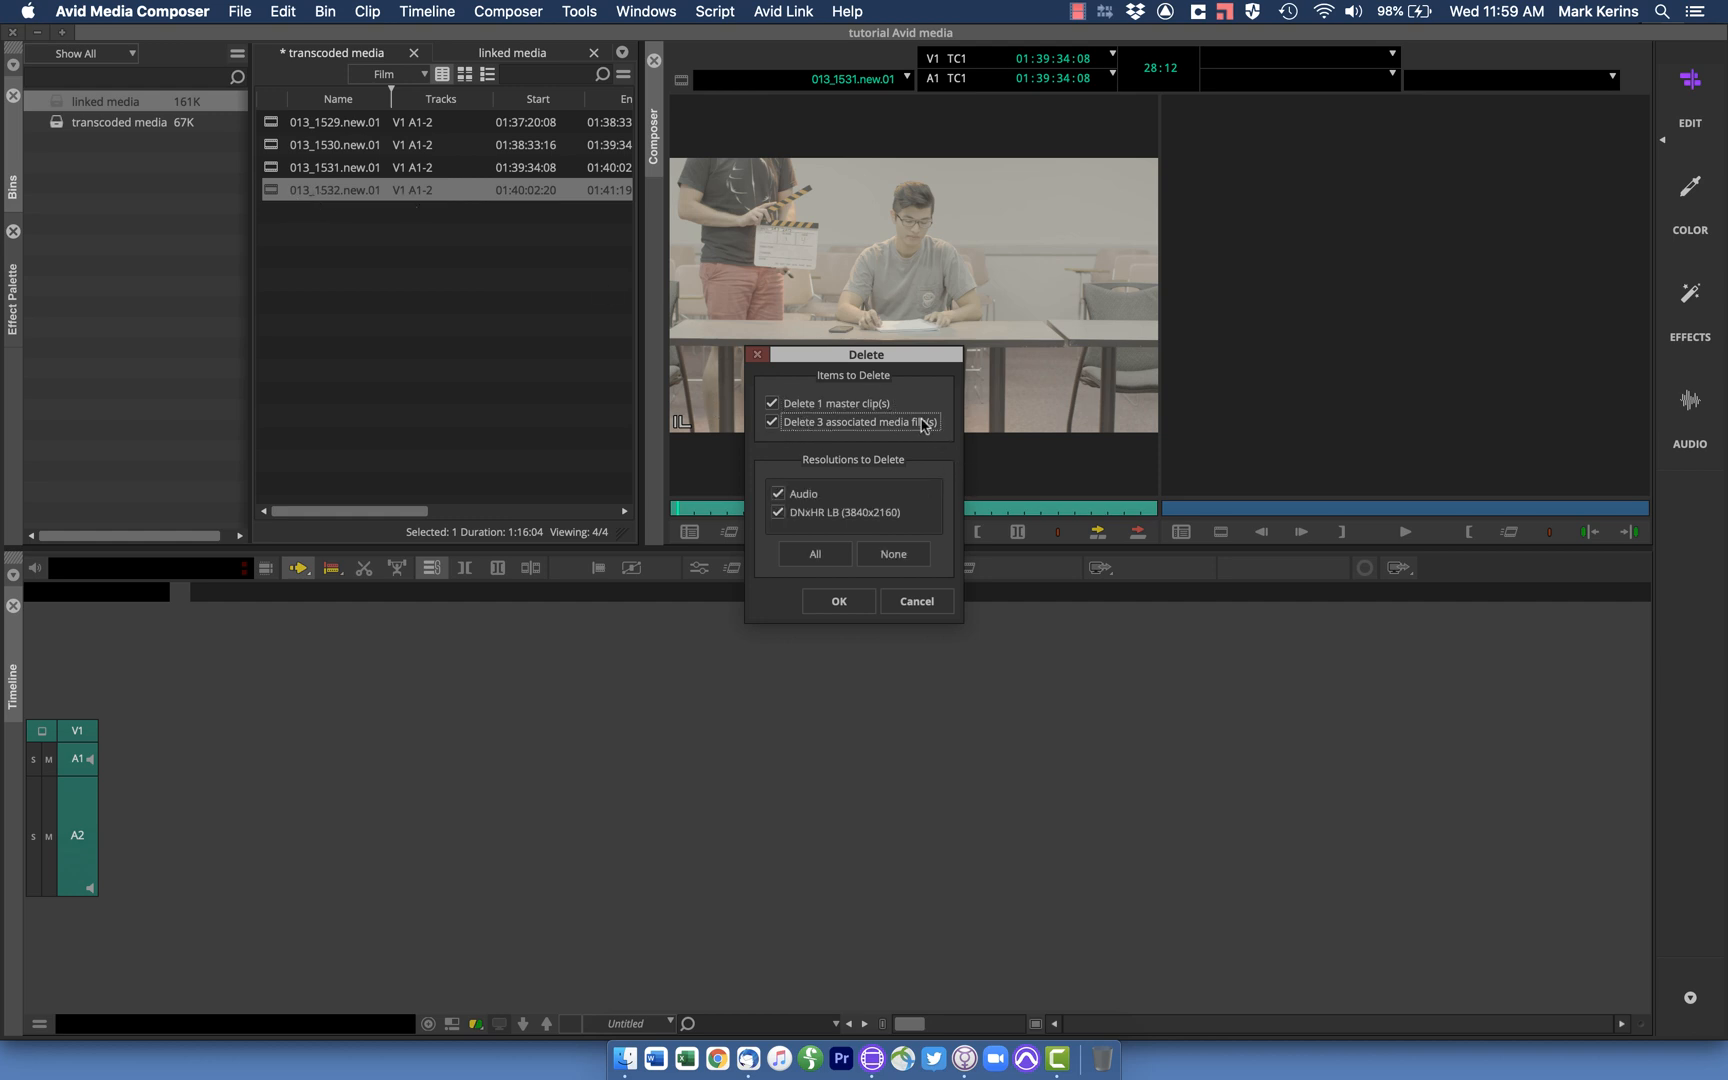
mouse_move(300, 182)
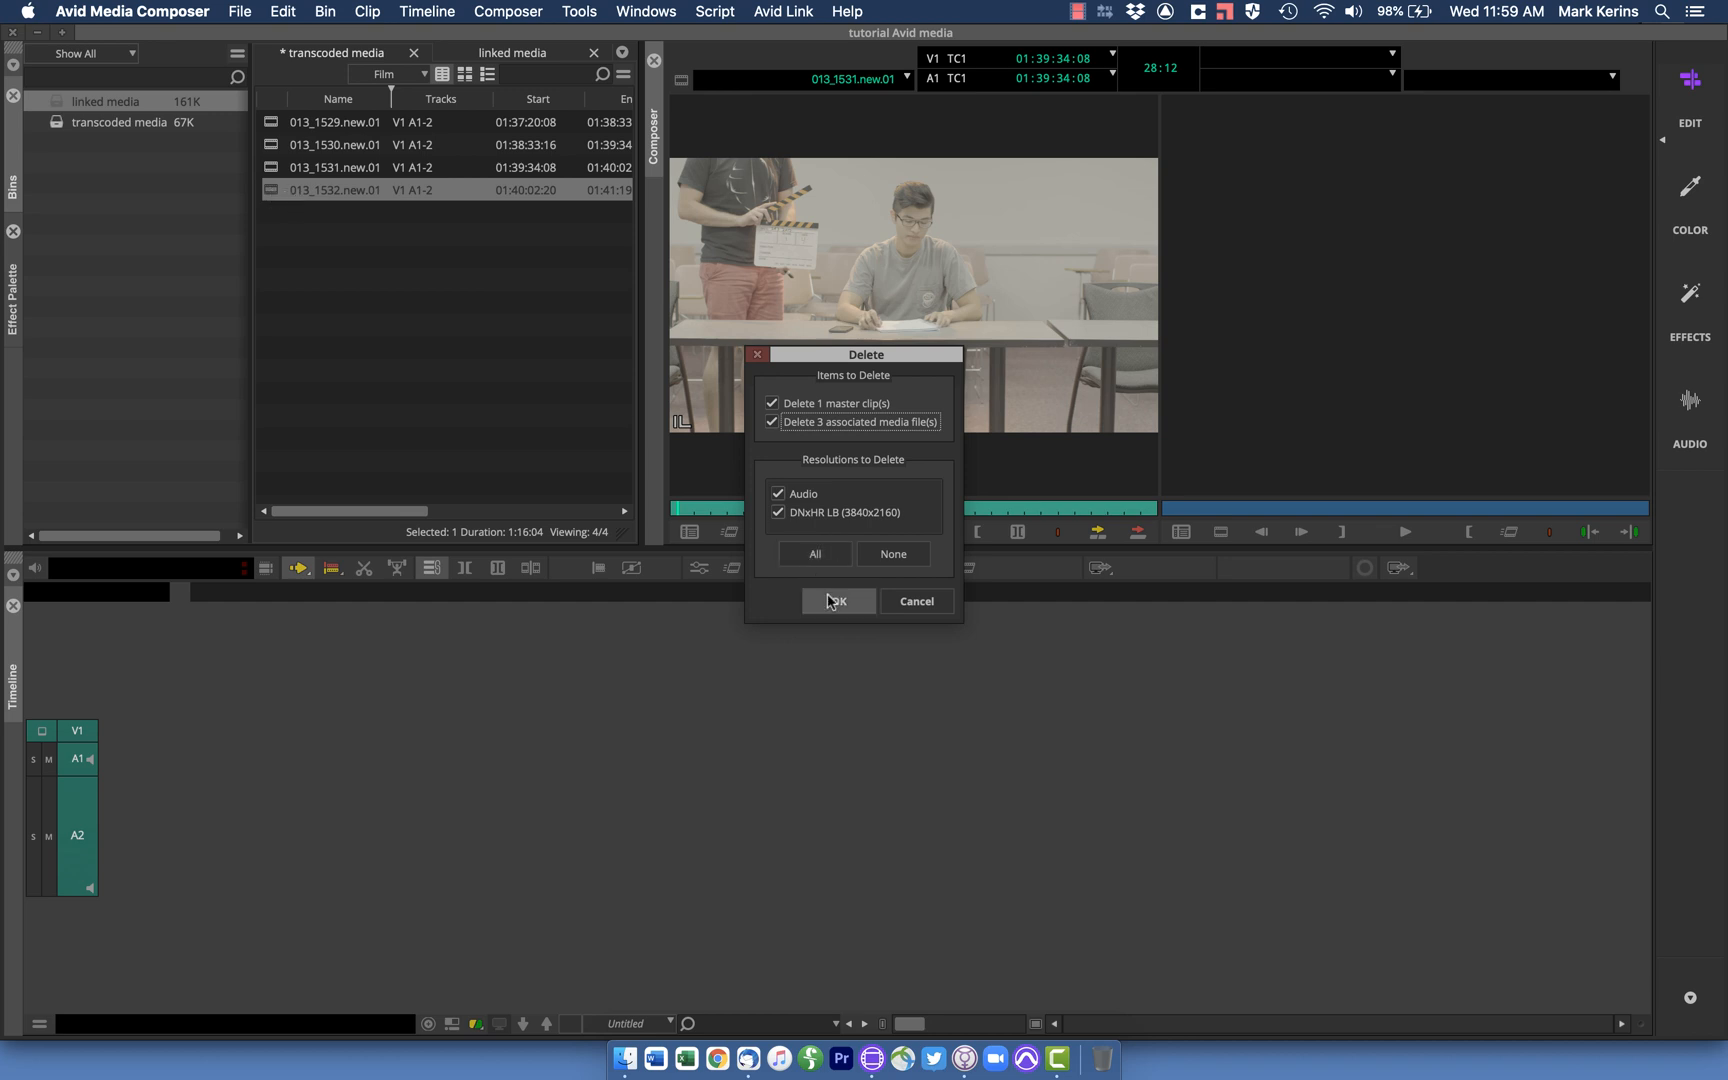
click(836, 600)
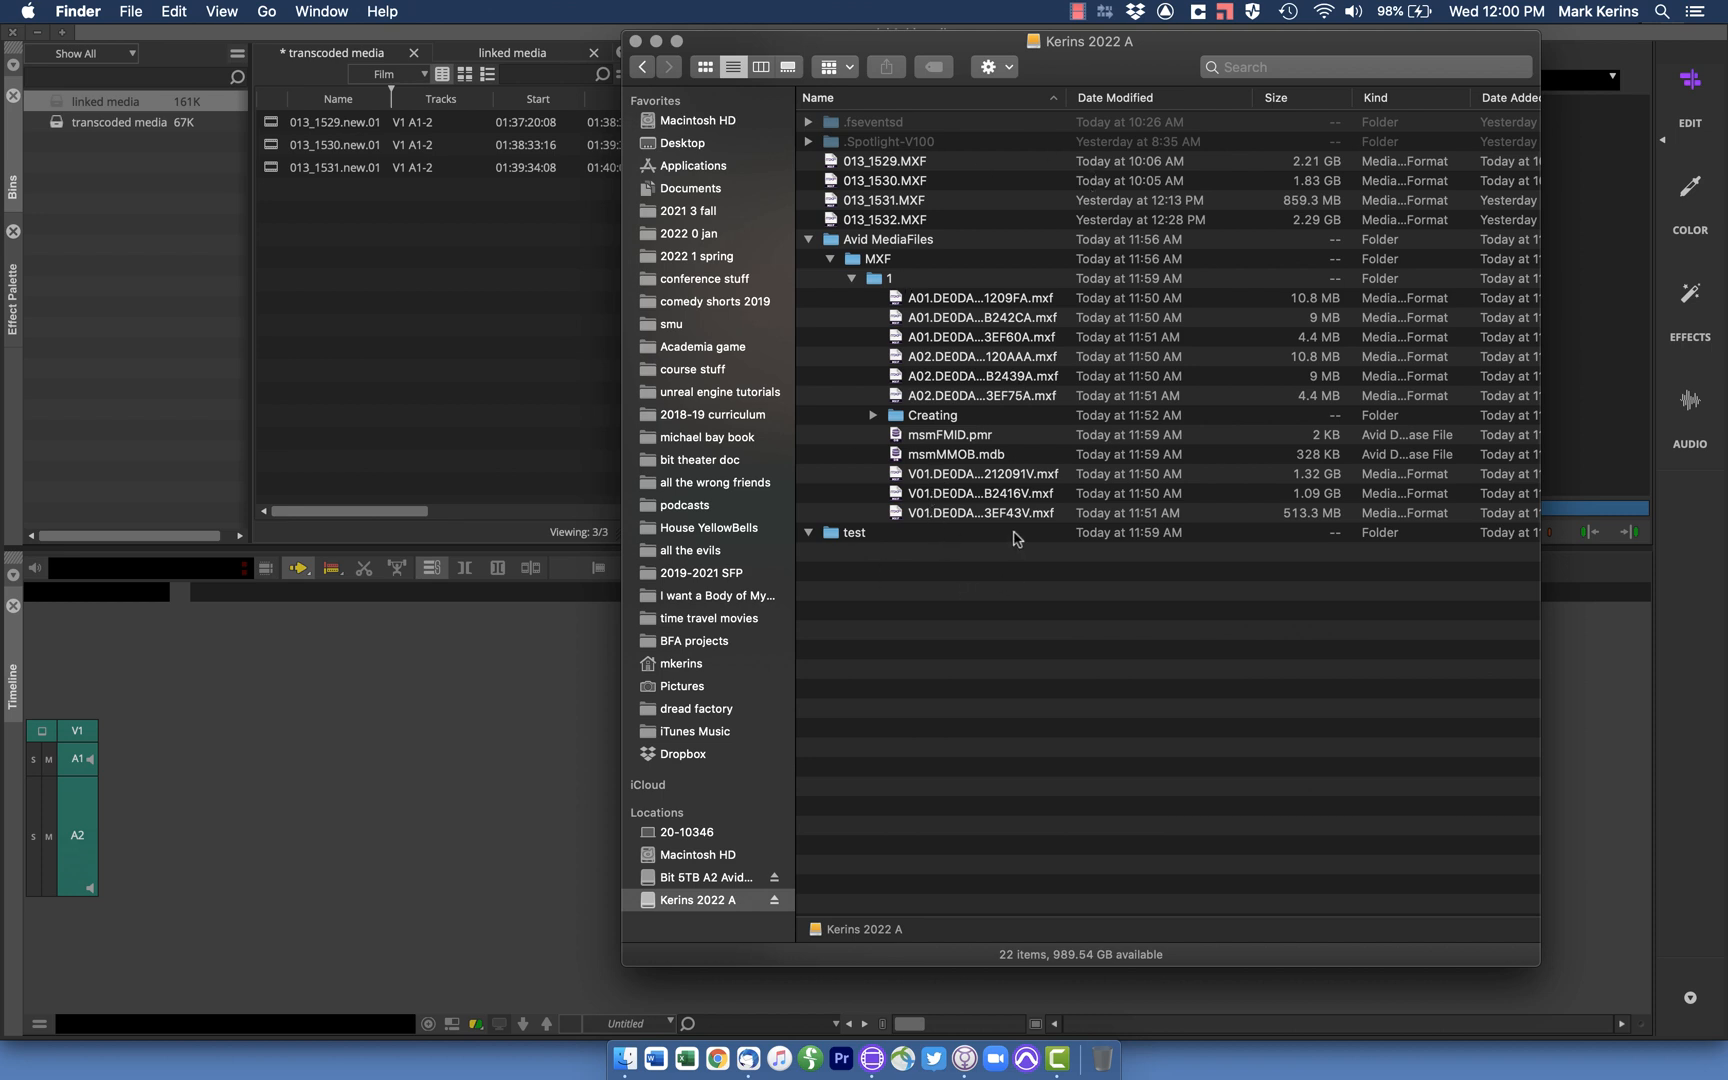
mouse_move(738, 446)
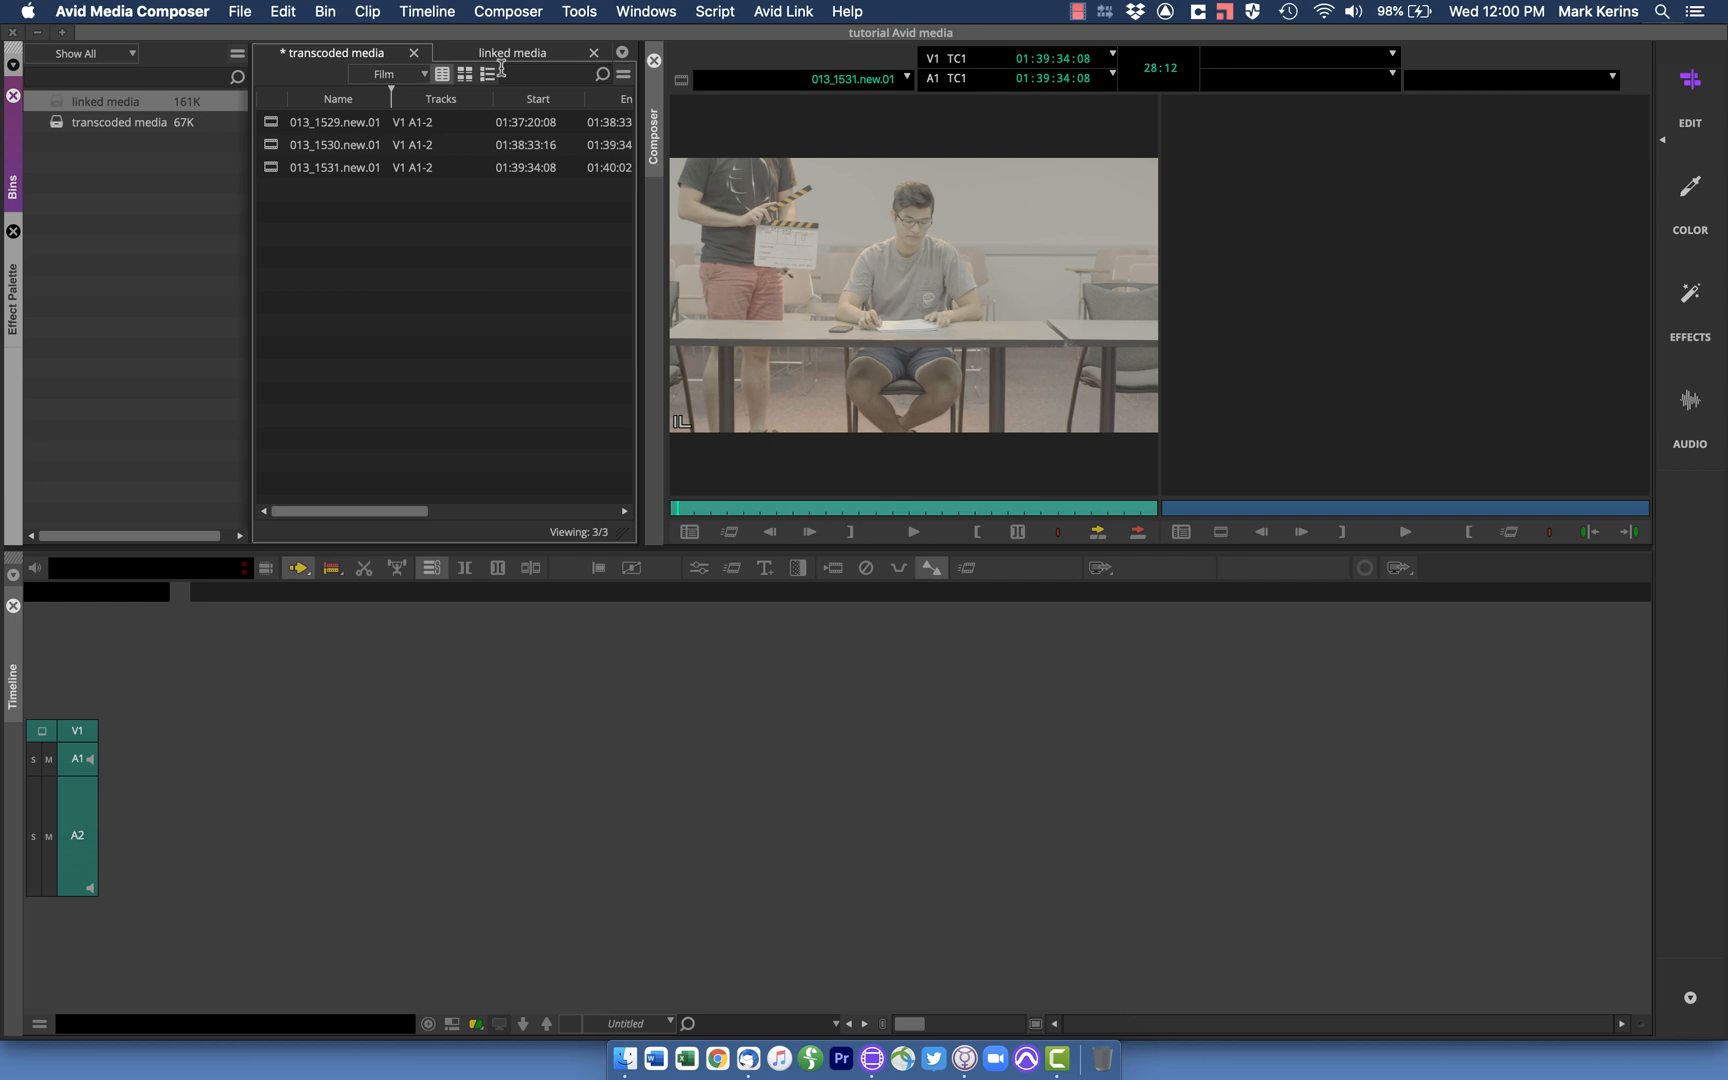
mouse_move(512, 52)
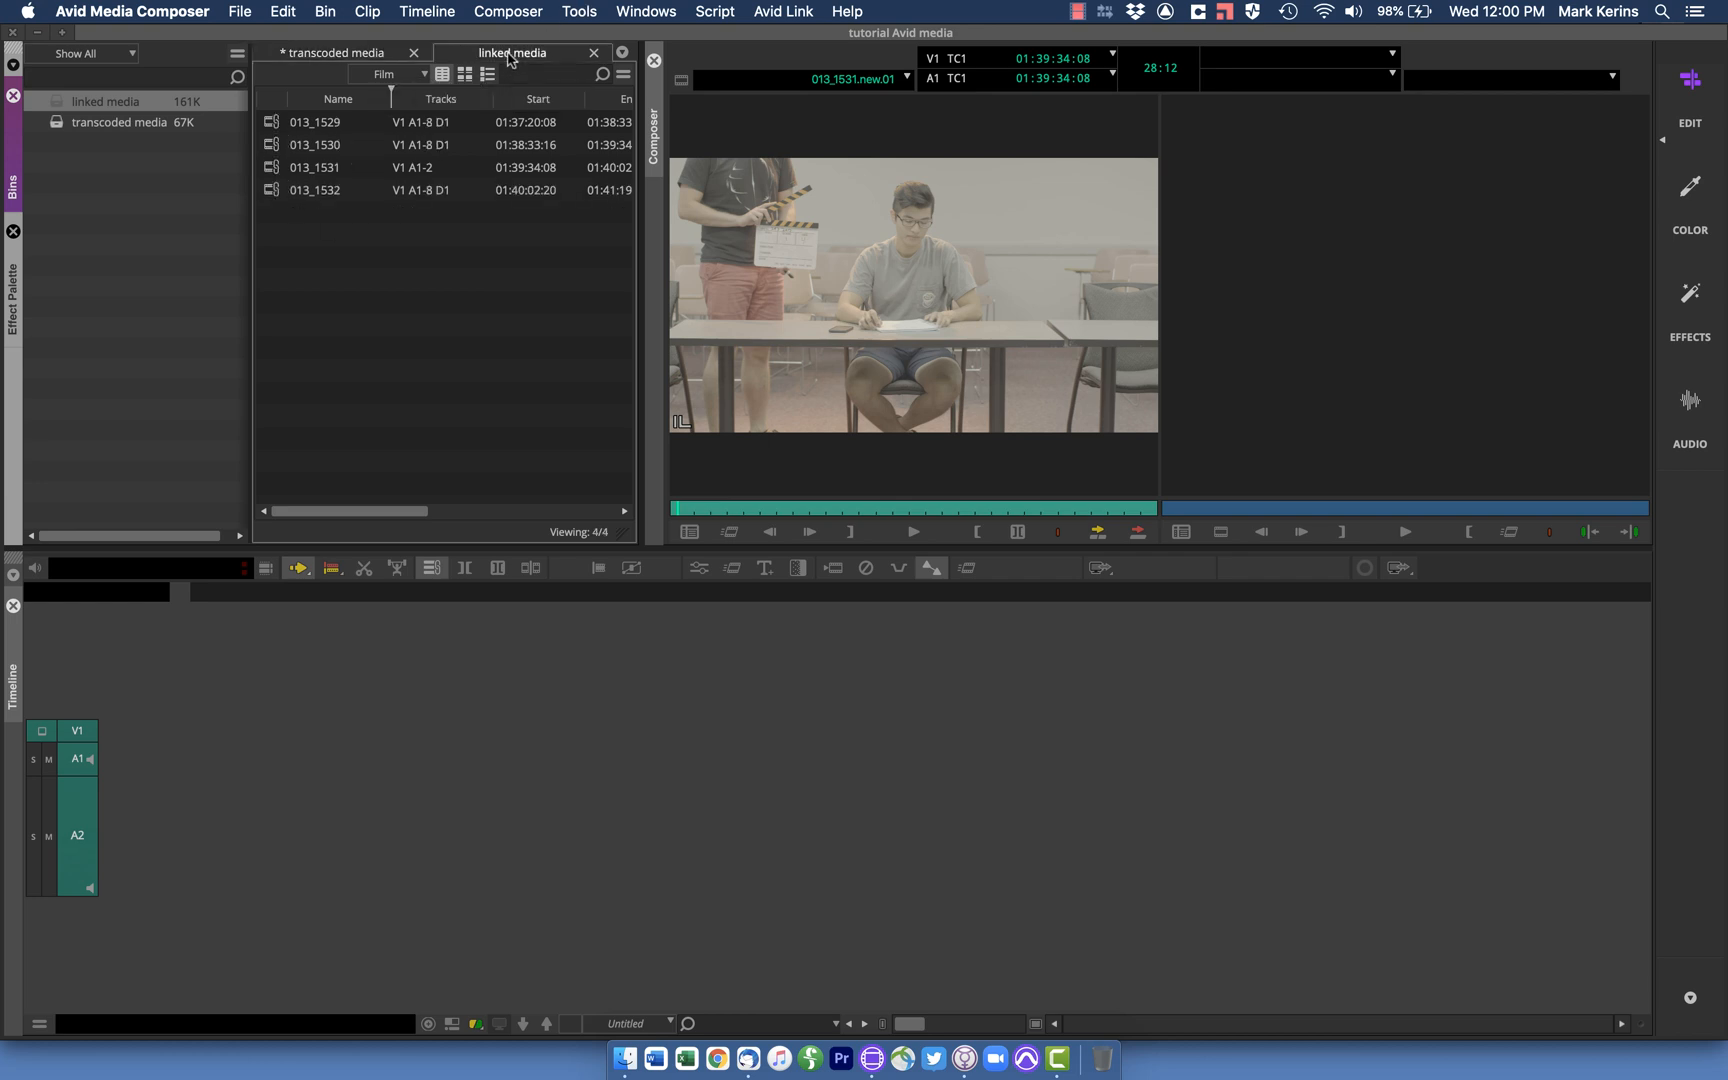
Select 013_1532 in the linked media bin, see only a master clip offered for deletion, and cancel
click(316, 190)
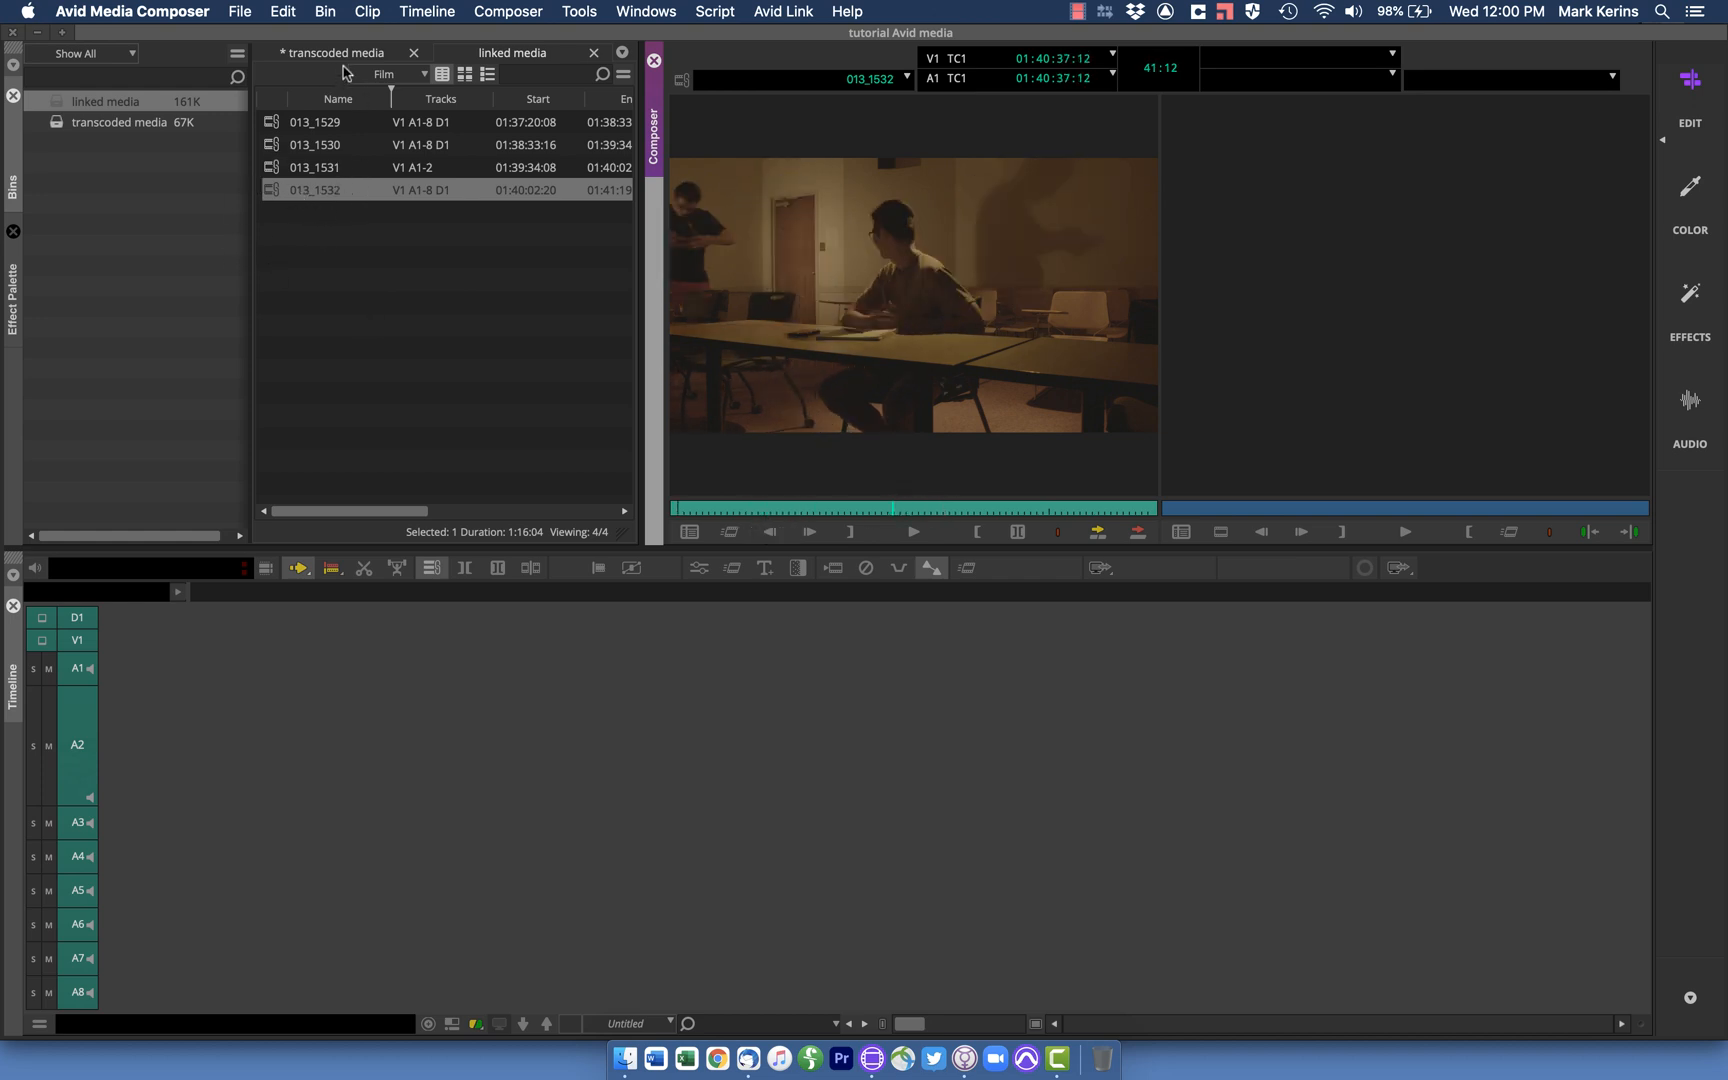
mouse_move(346, 62)
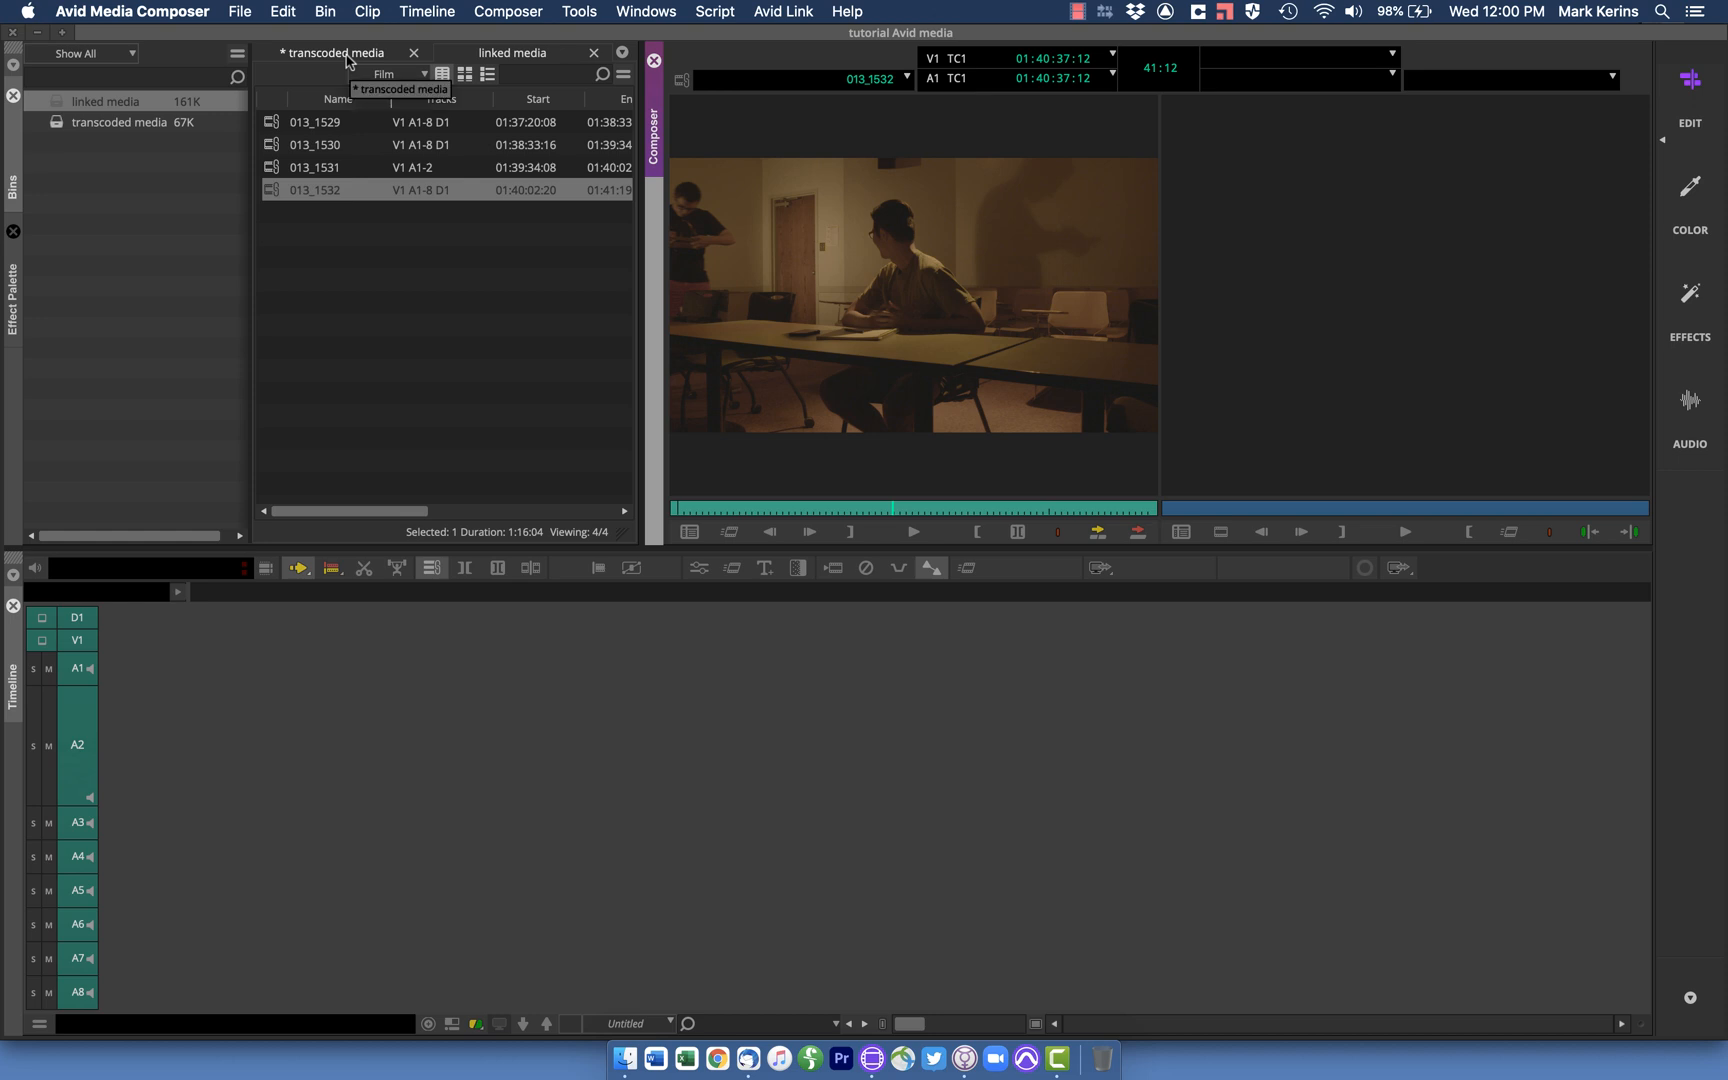
click(510, 52)
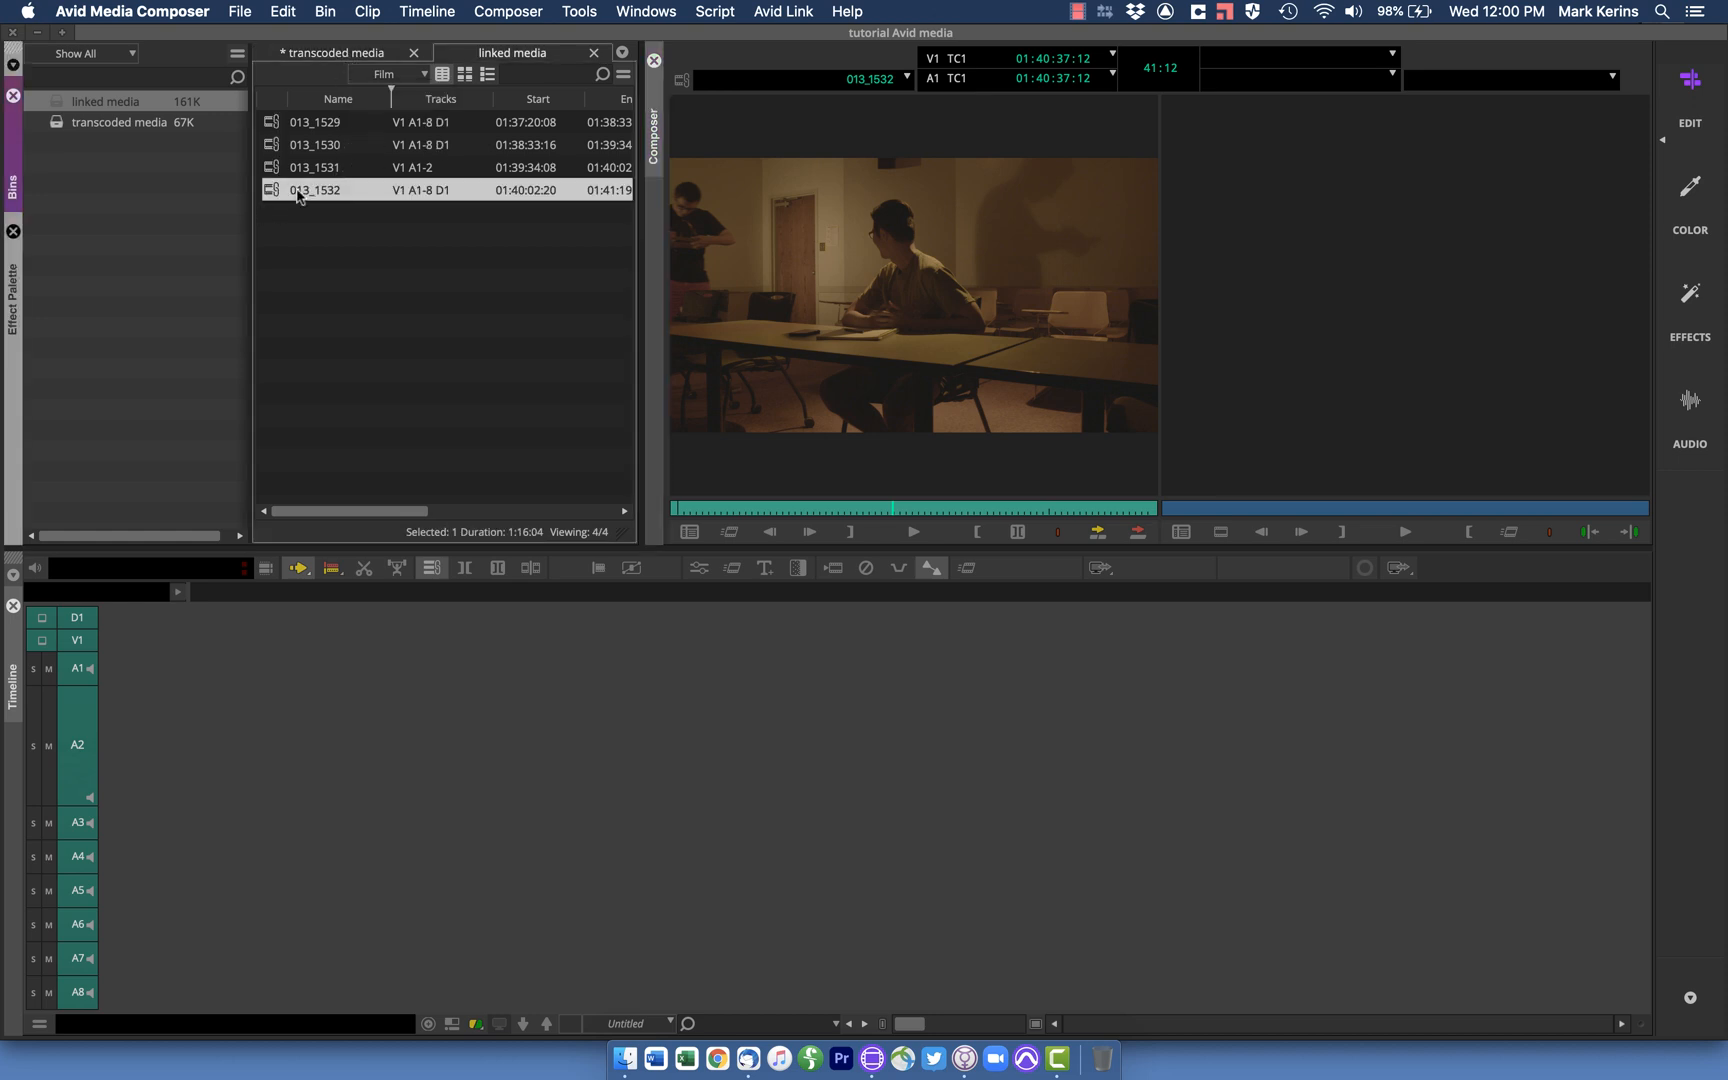
mouse_move(276, 196)
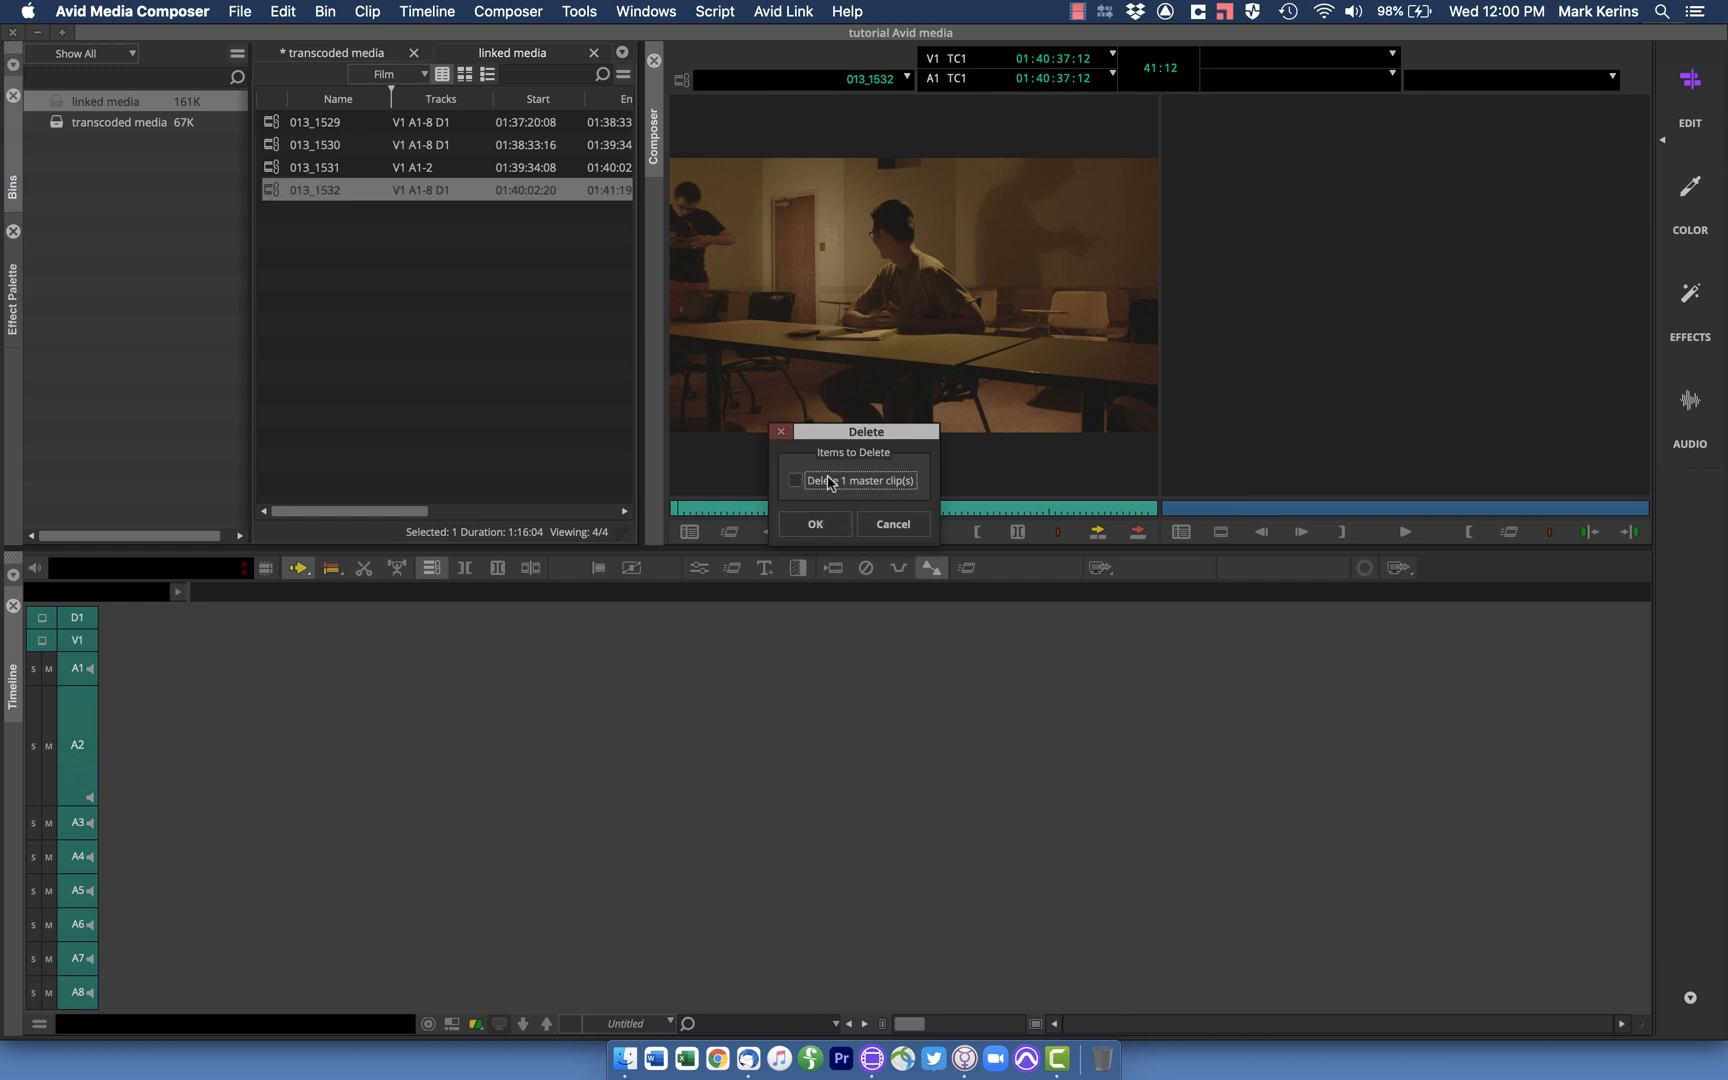
mouse_move(862, 484)
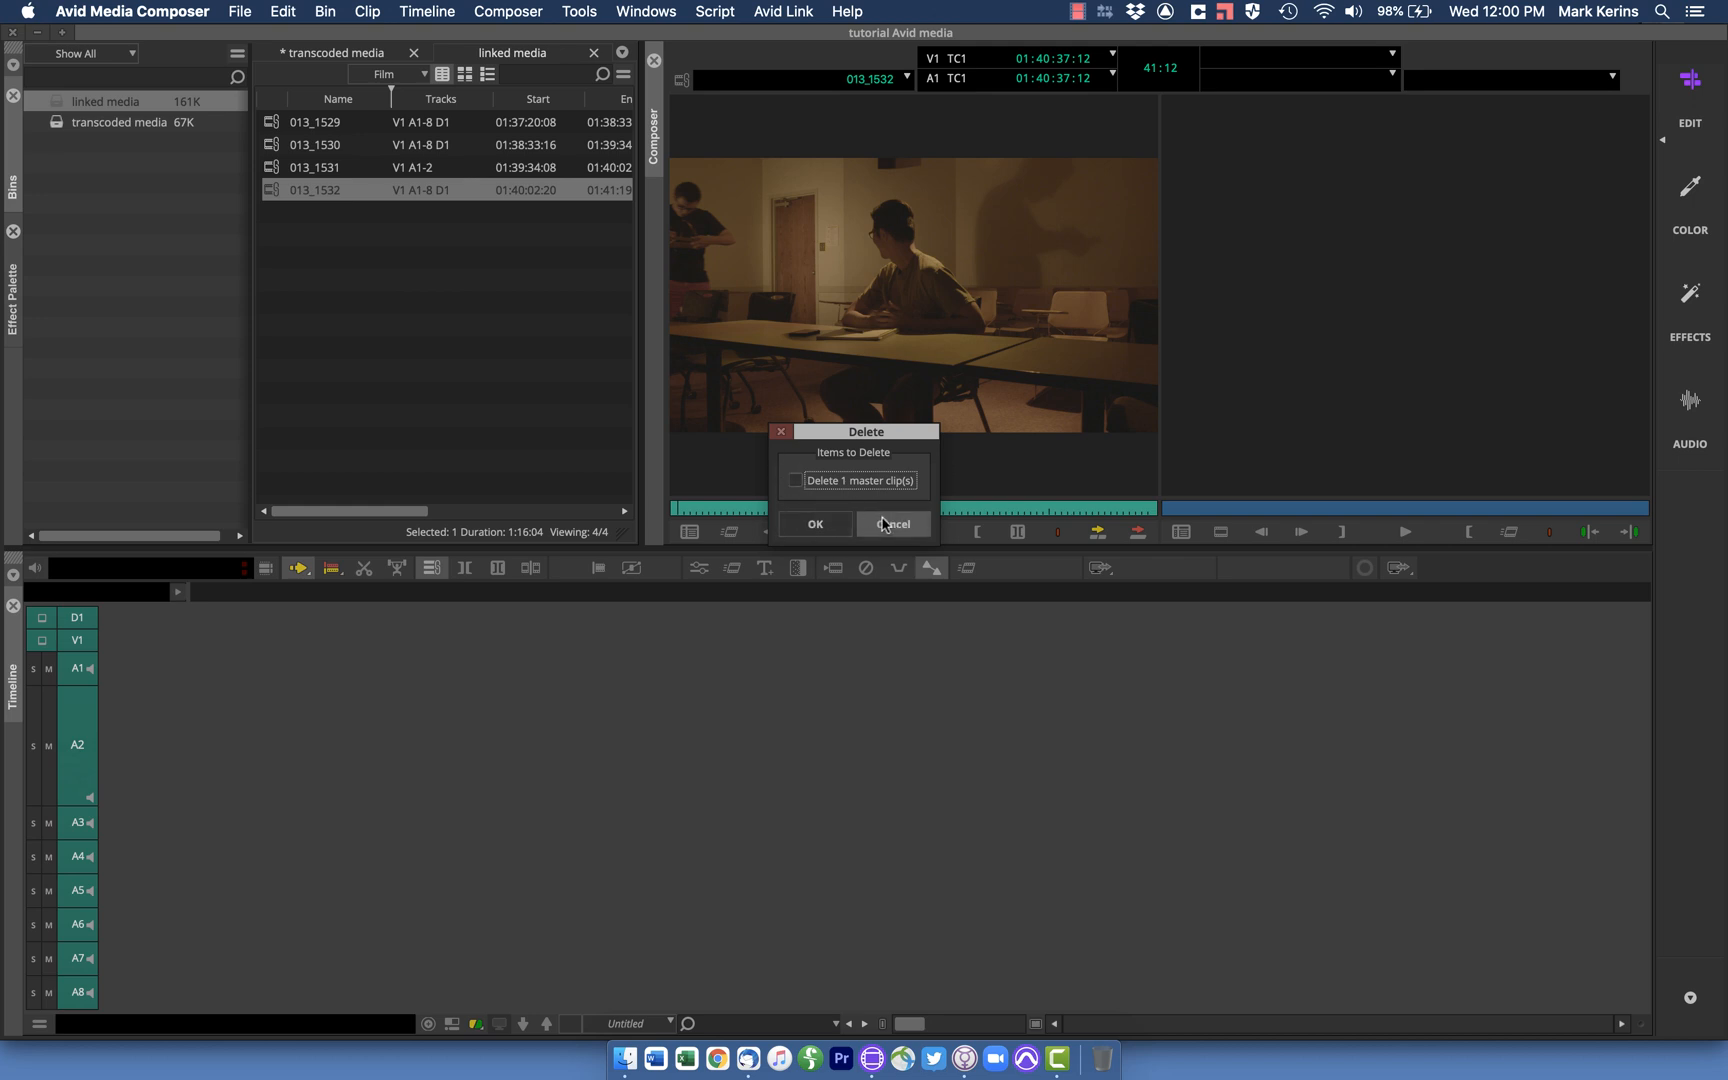
click(892, 524)
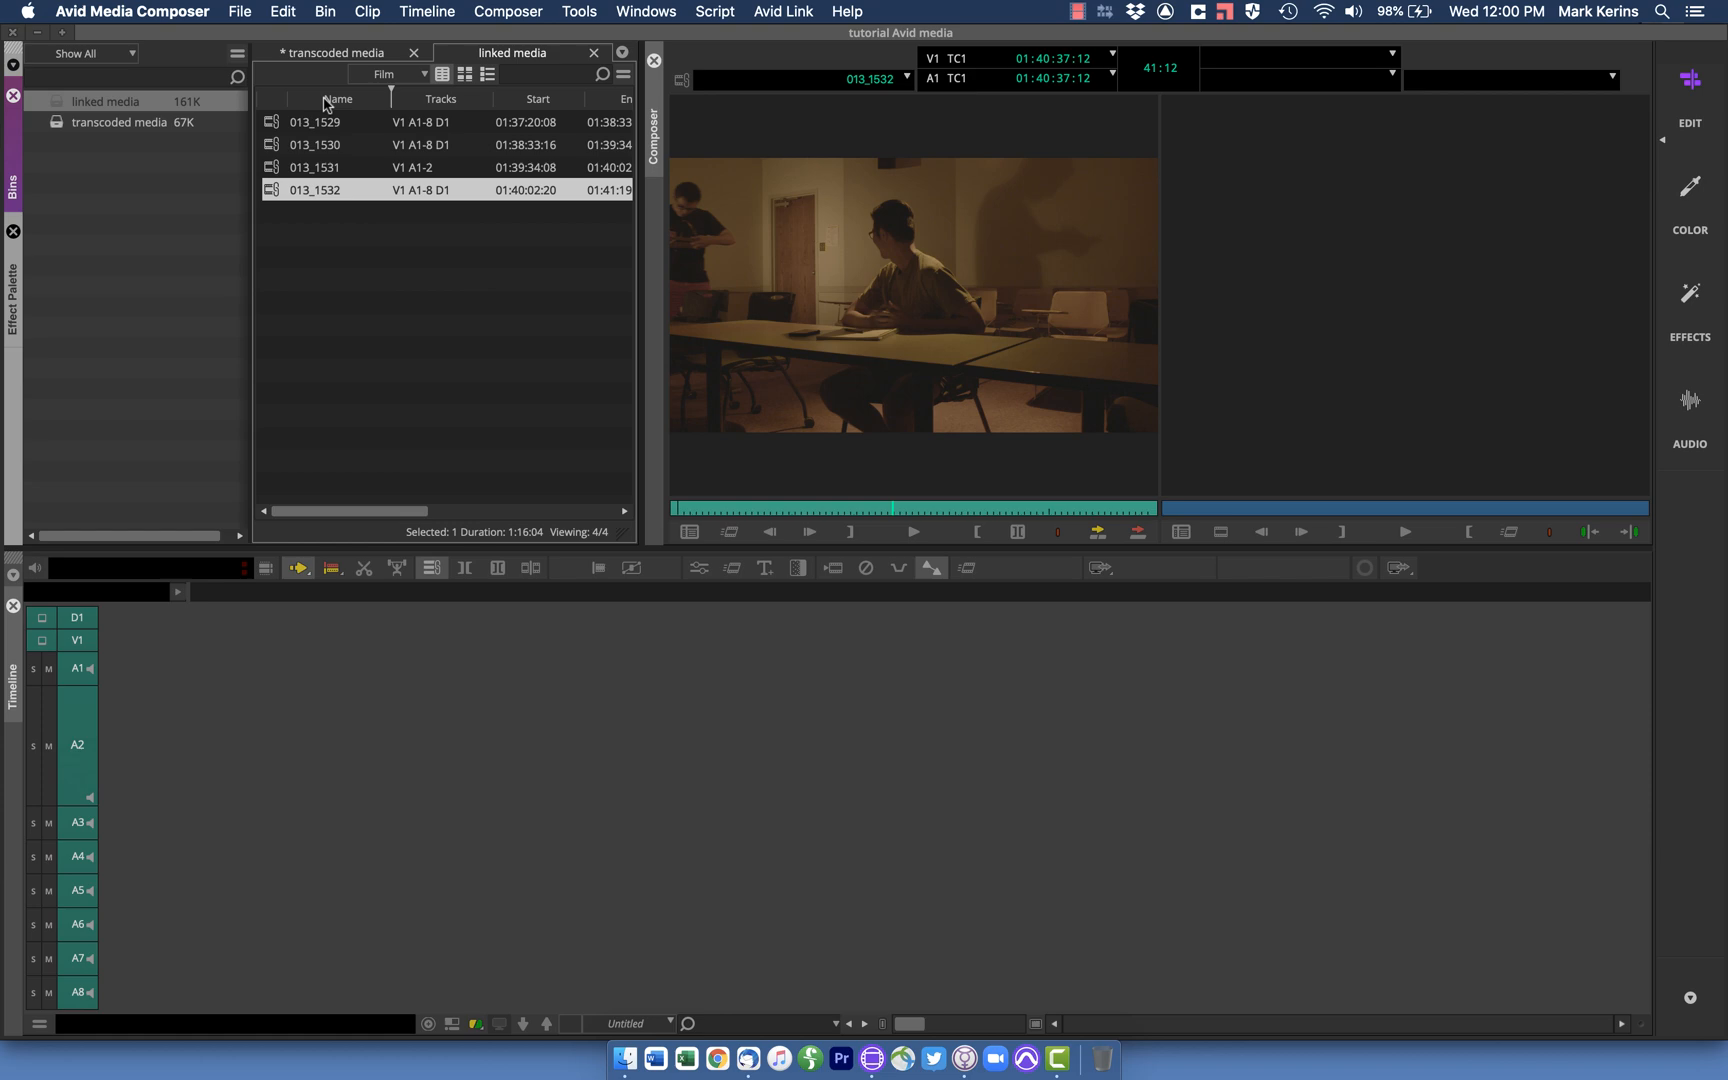
click(336, 52)
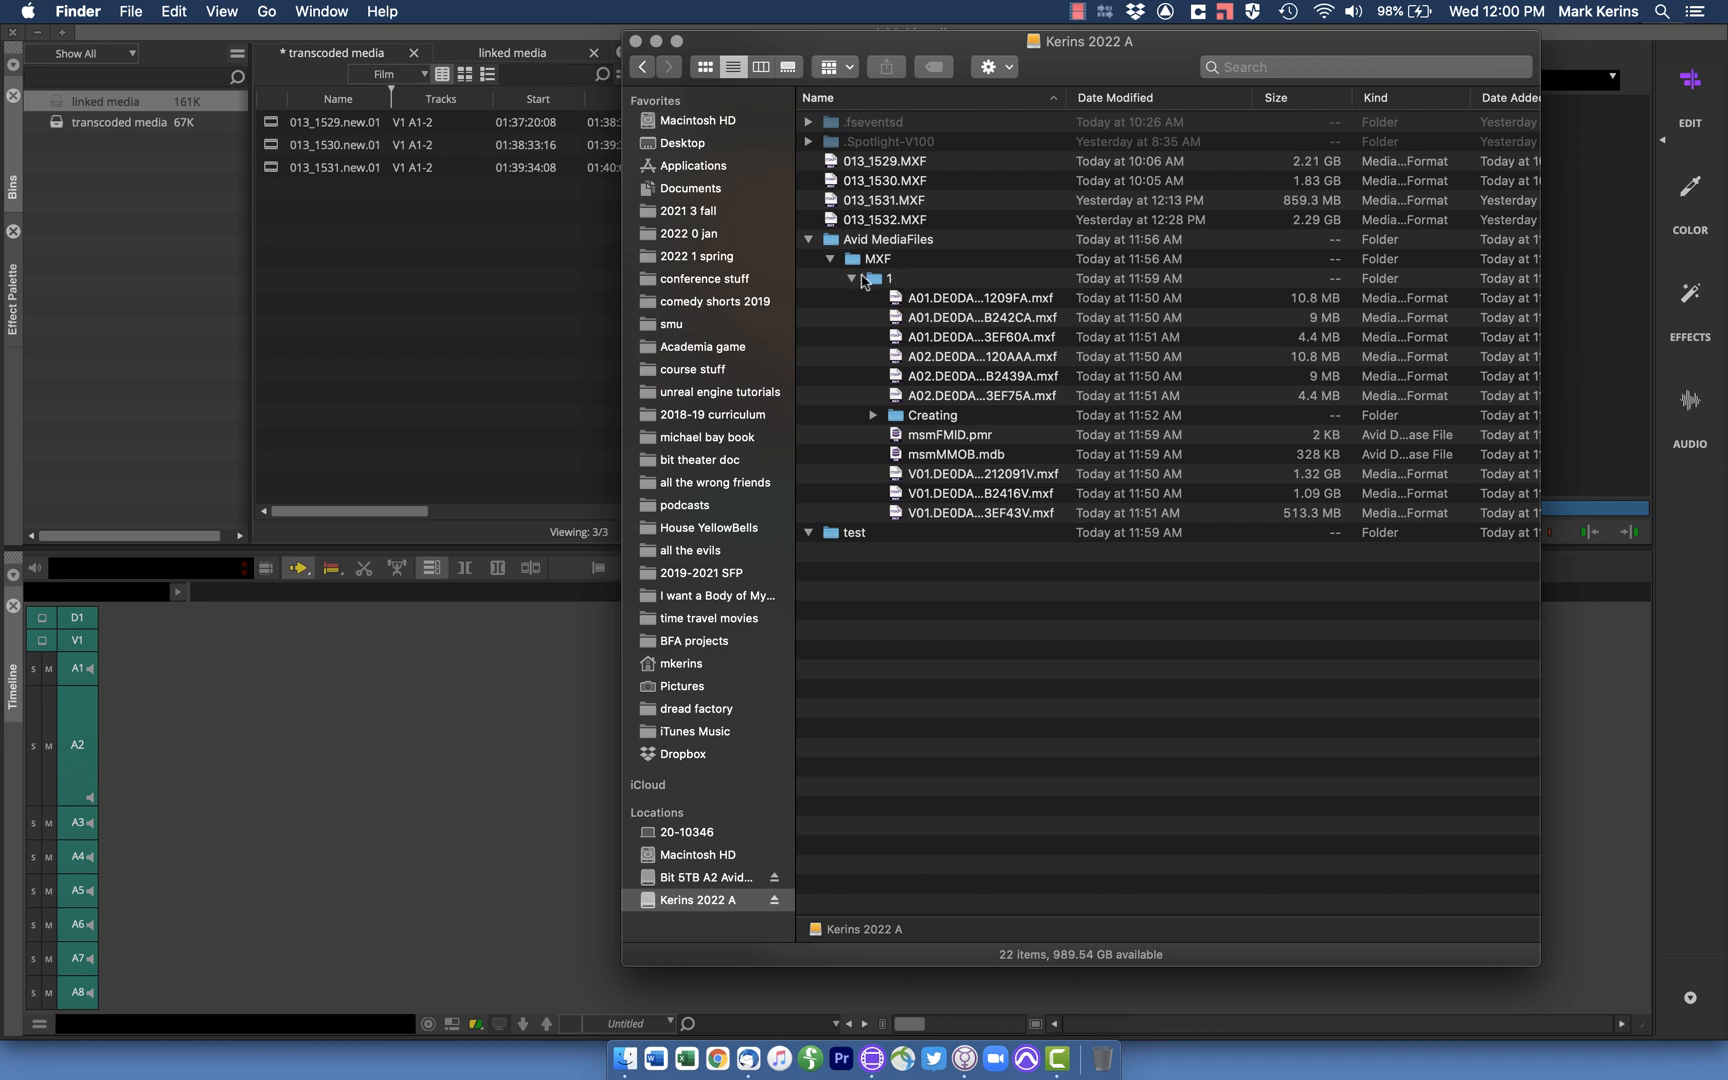
Switch Finder to the Bit 5TB A2 Avid media drive and expand its Avid MediaFiles folder
click(698, 876)
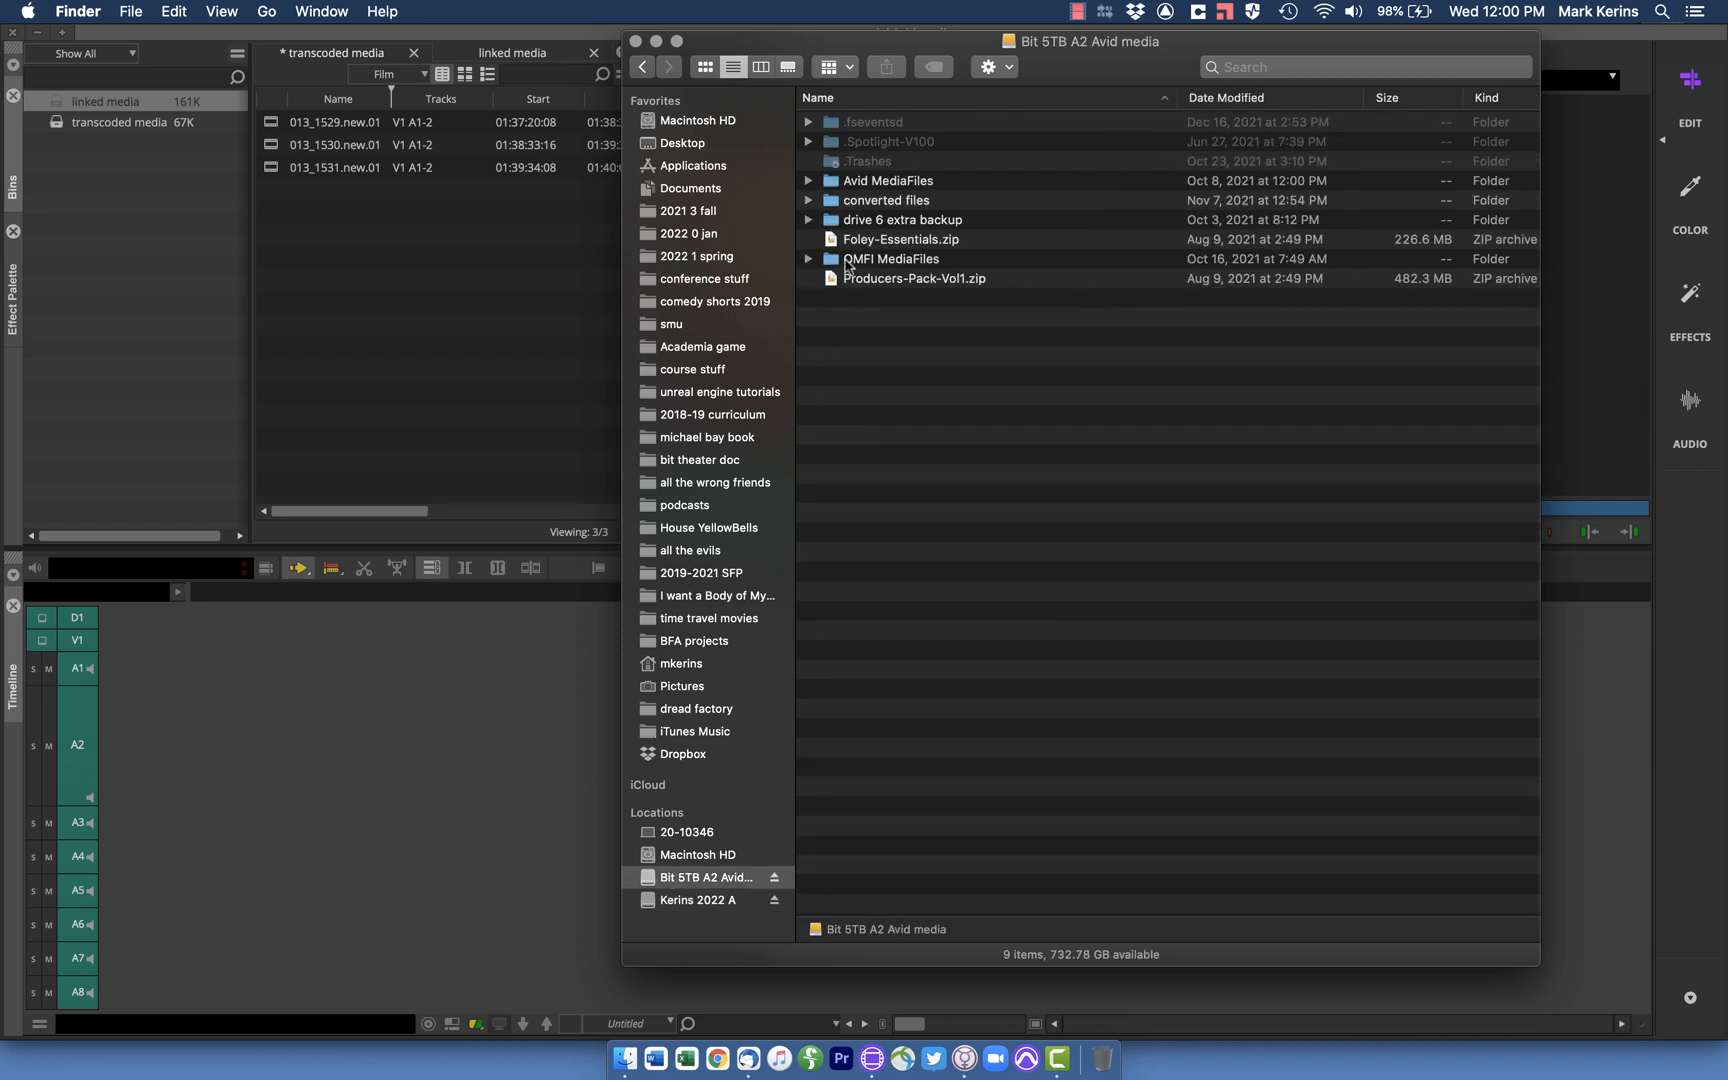
click(808, 180)
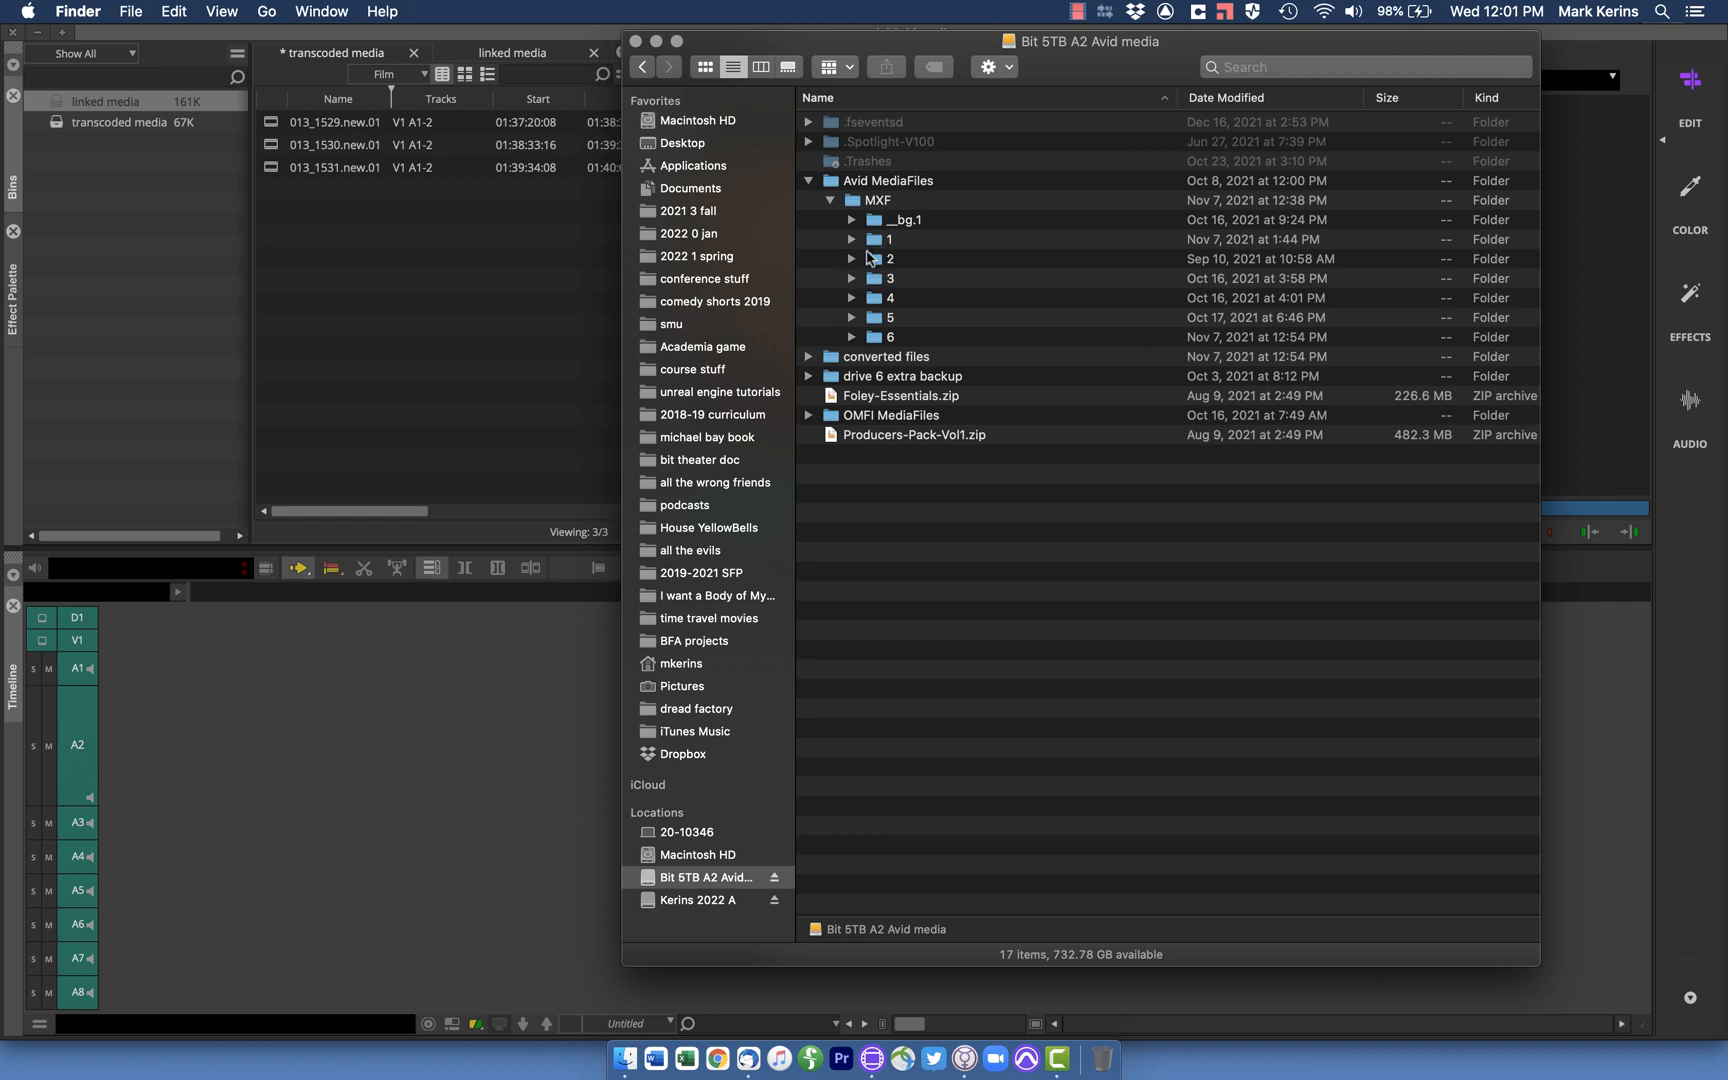
mouse_move(892, 492)
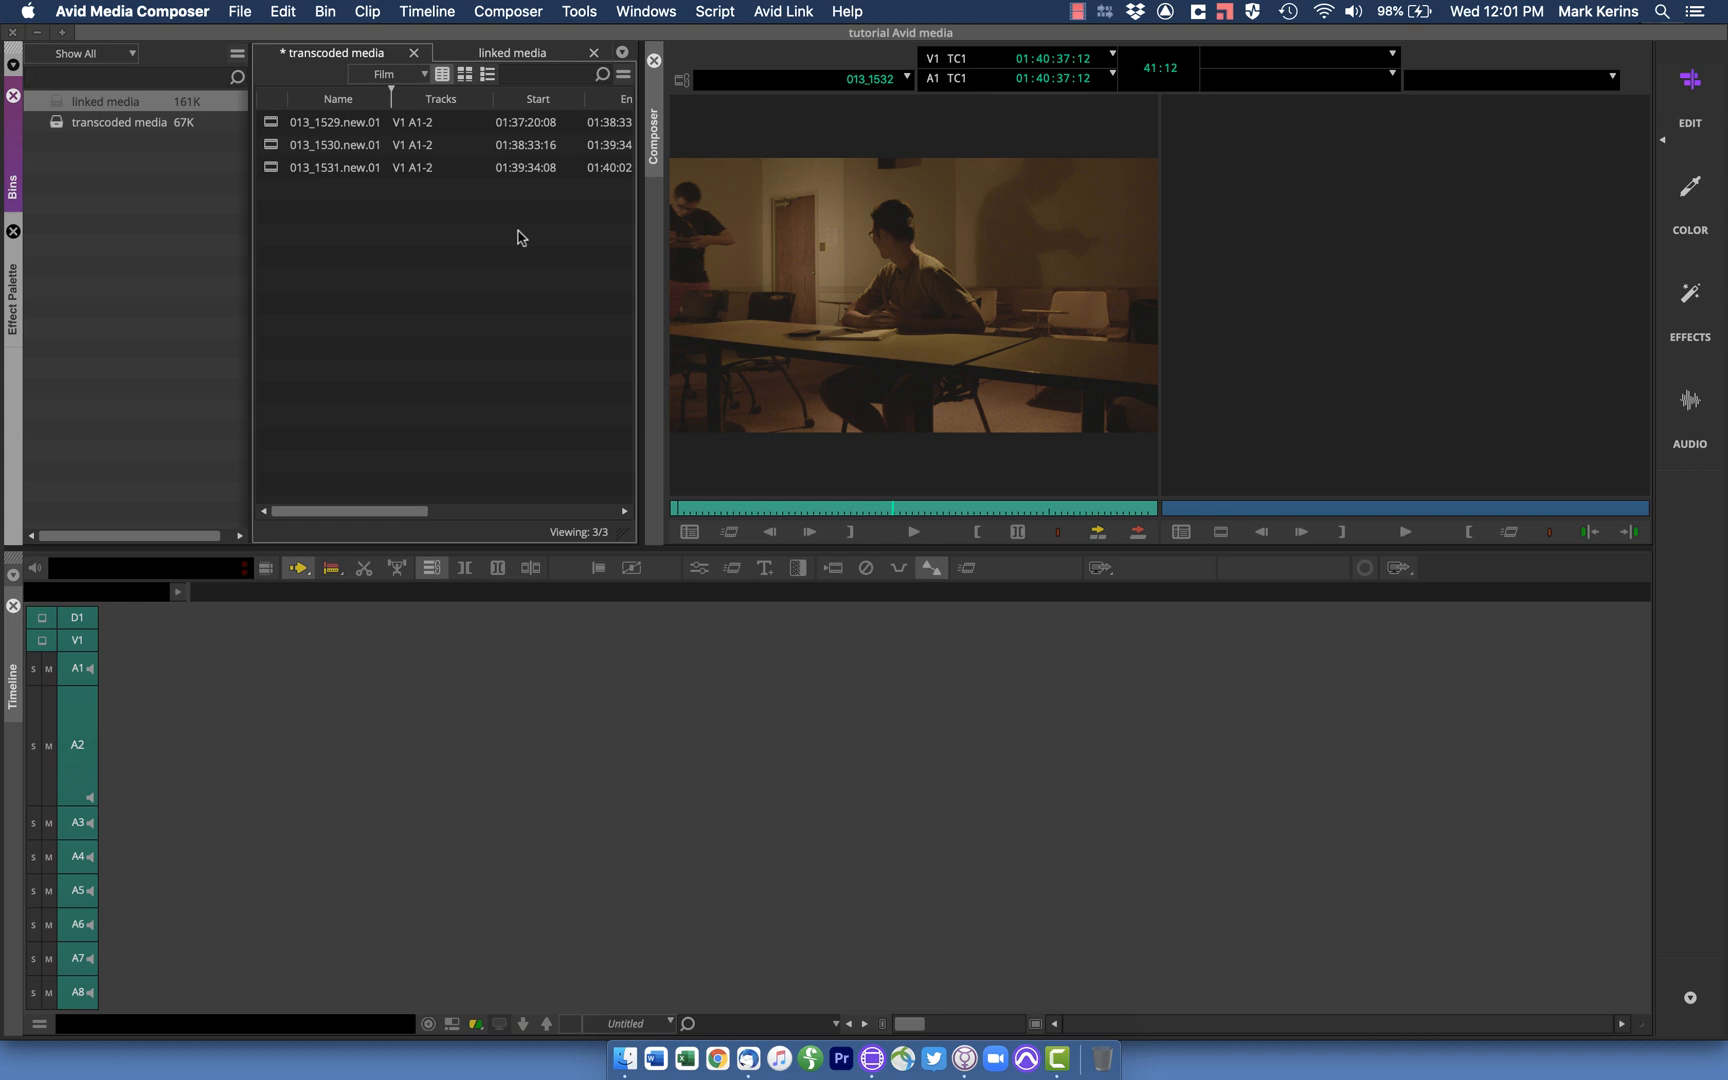
mouse_move(502, 242)
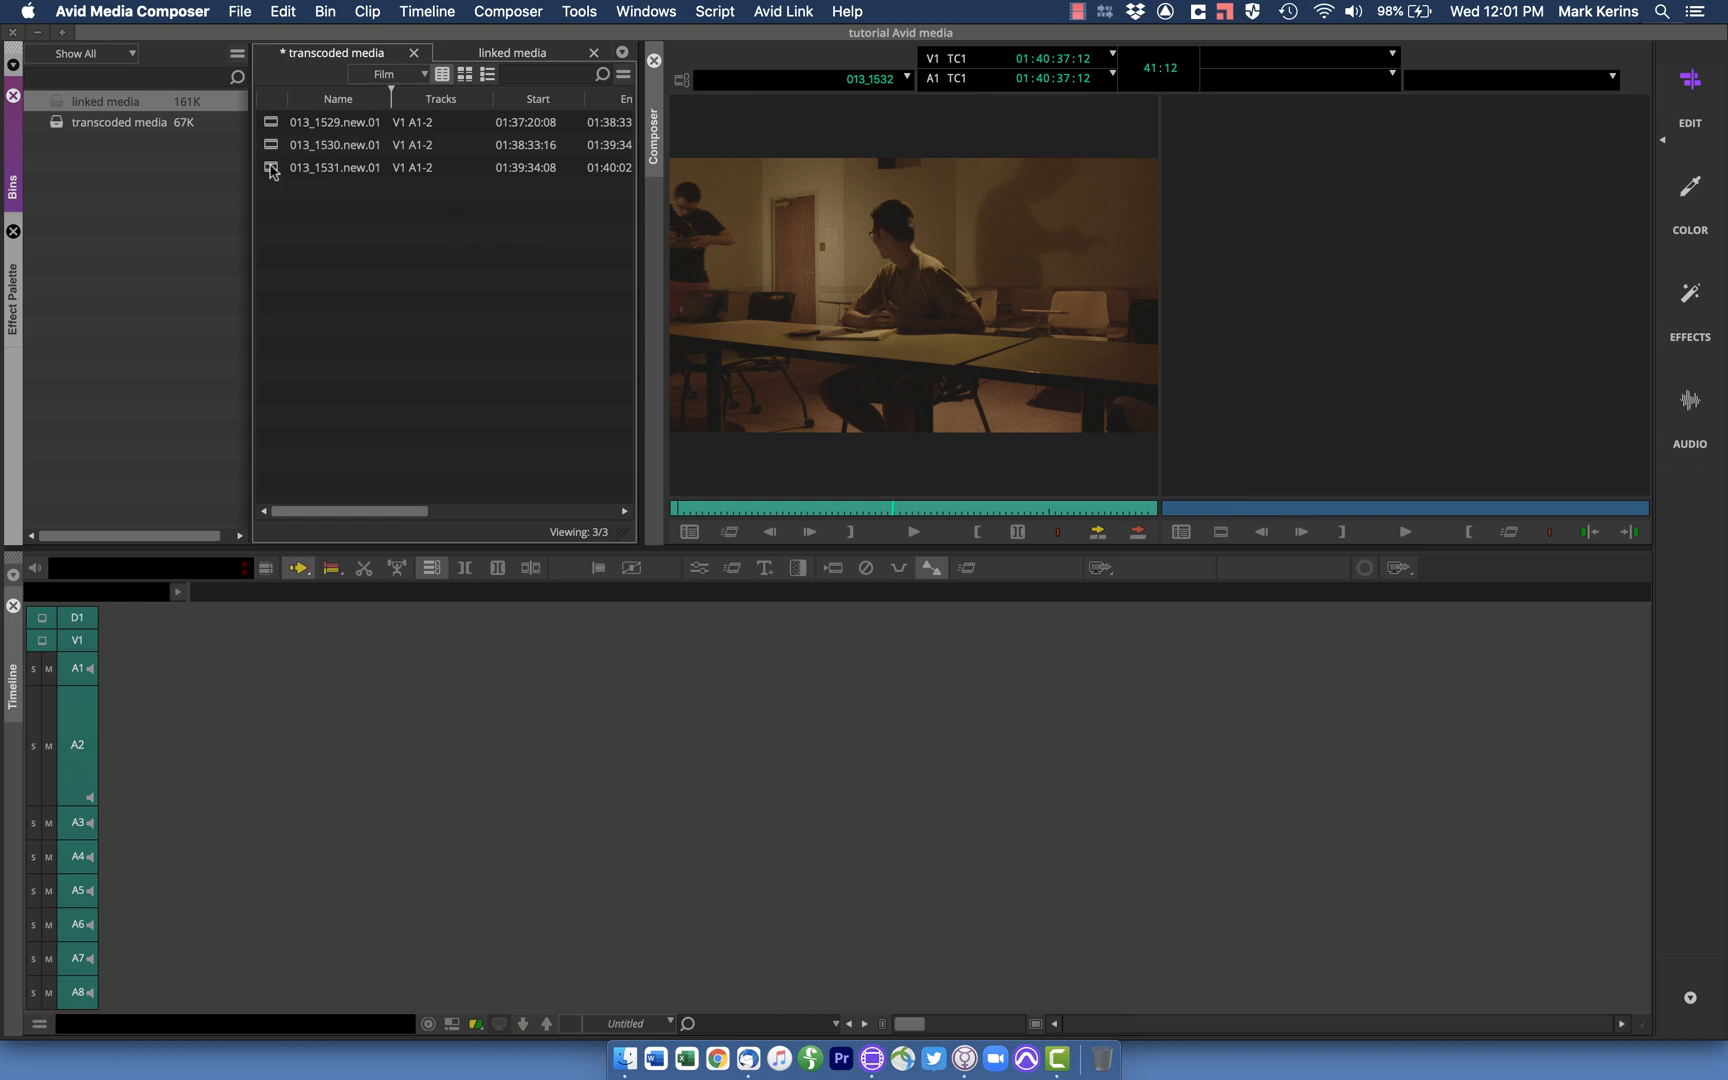
Load 013_1531.new.01, scrub through its footage, then go to the linked media bin for 013_1530
click(334, 168)
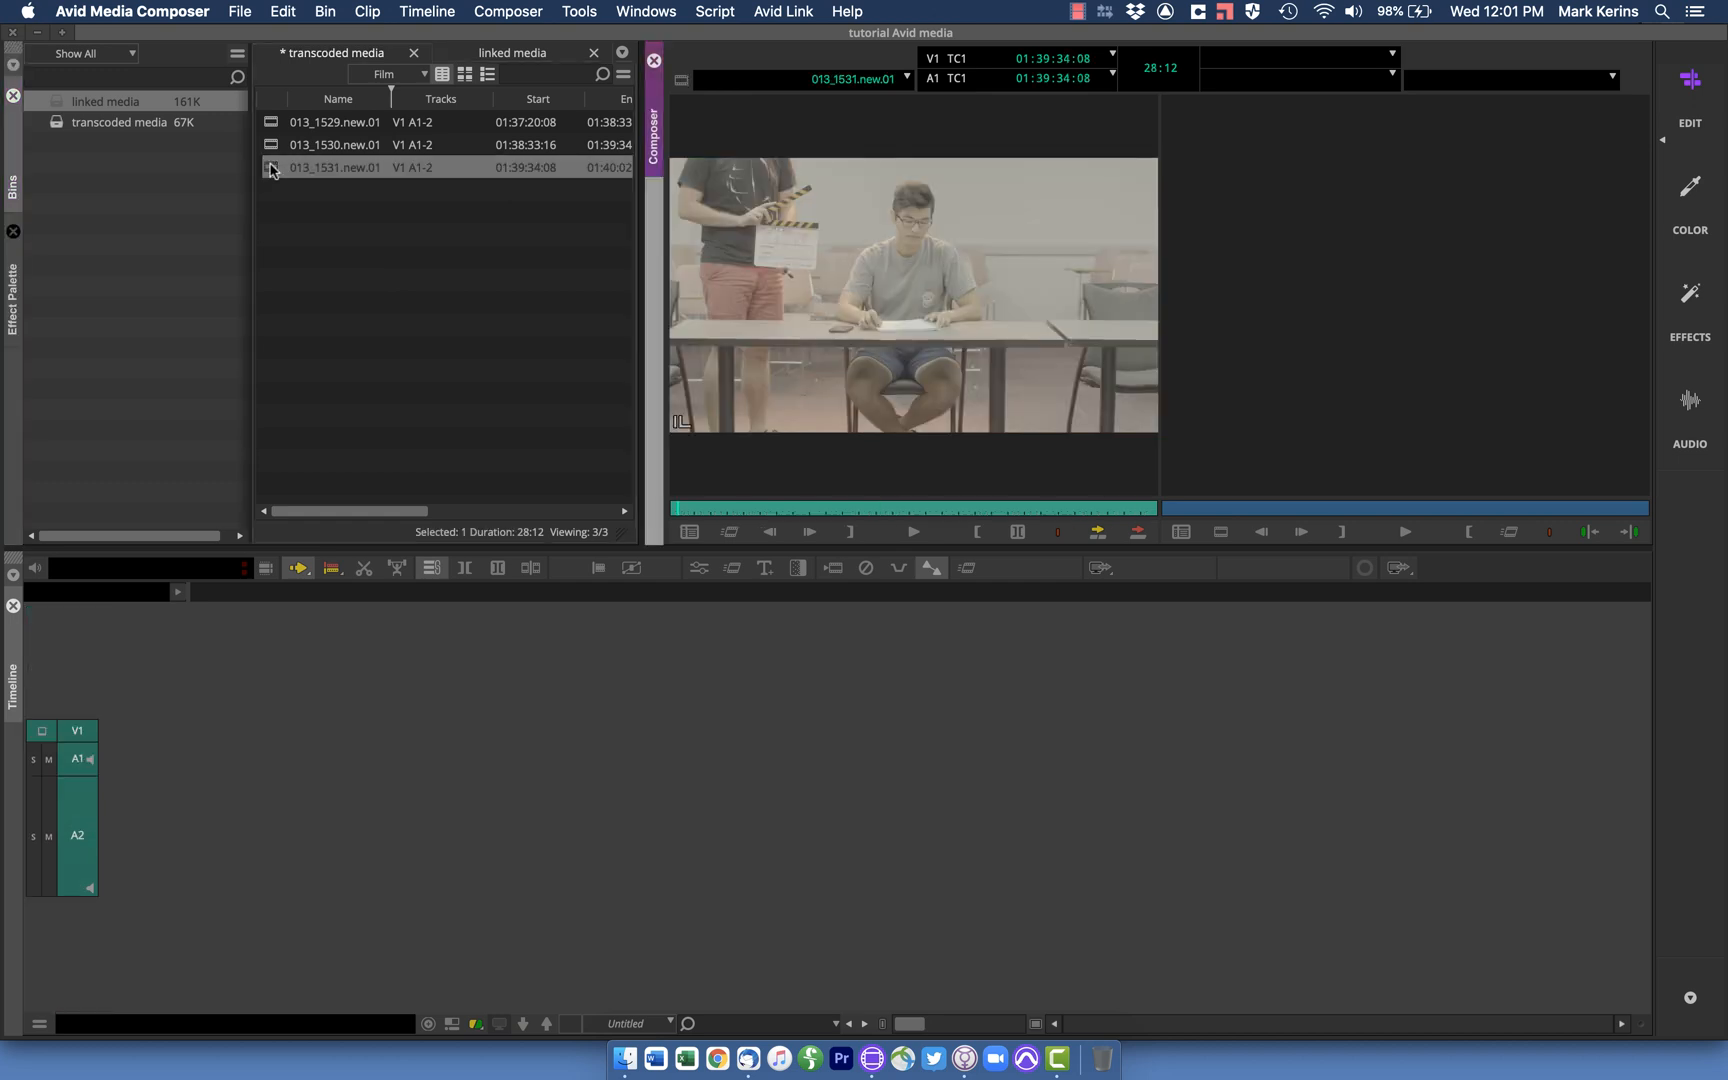
click(992, 506)
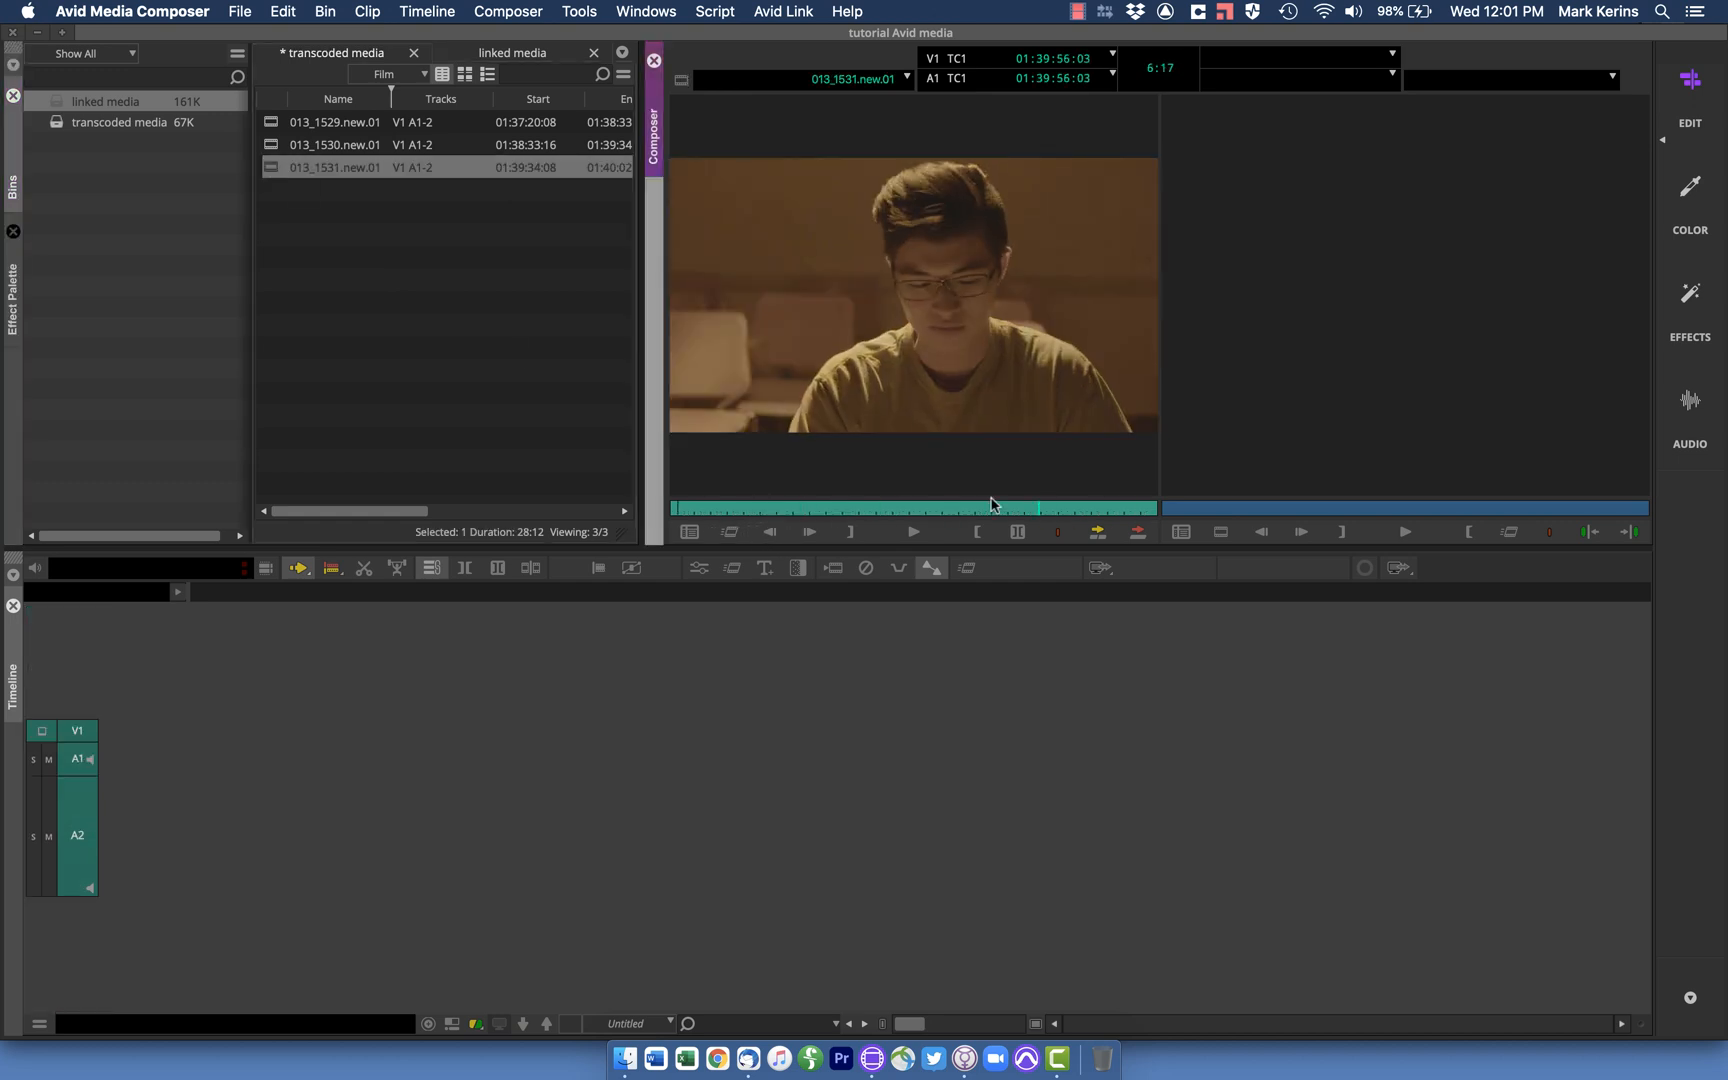
drag(992, 508, 888, 508)
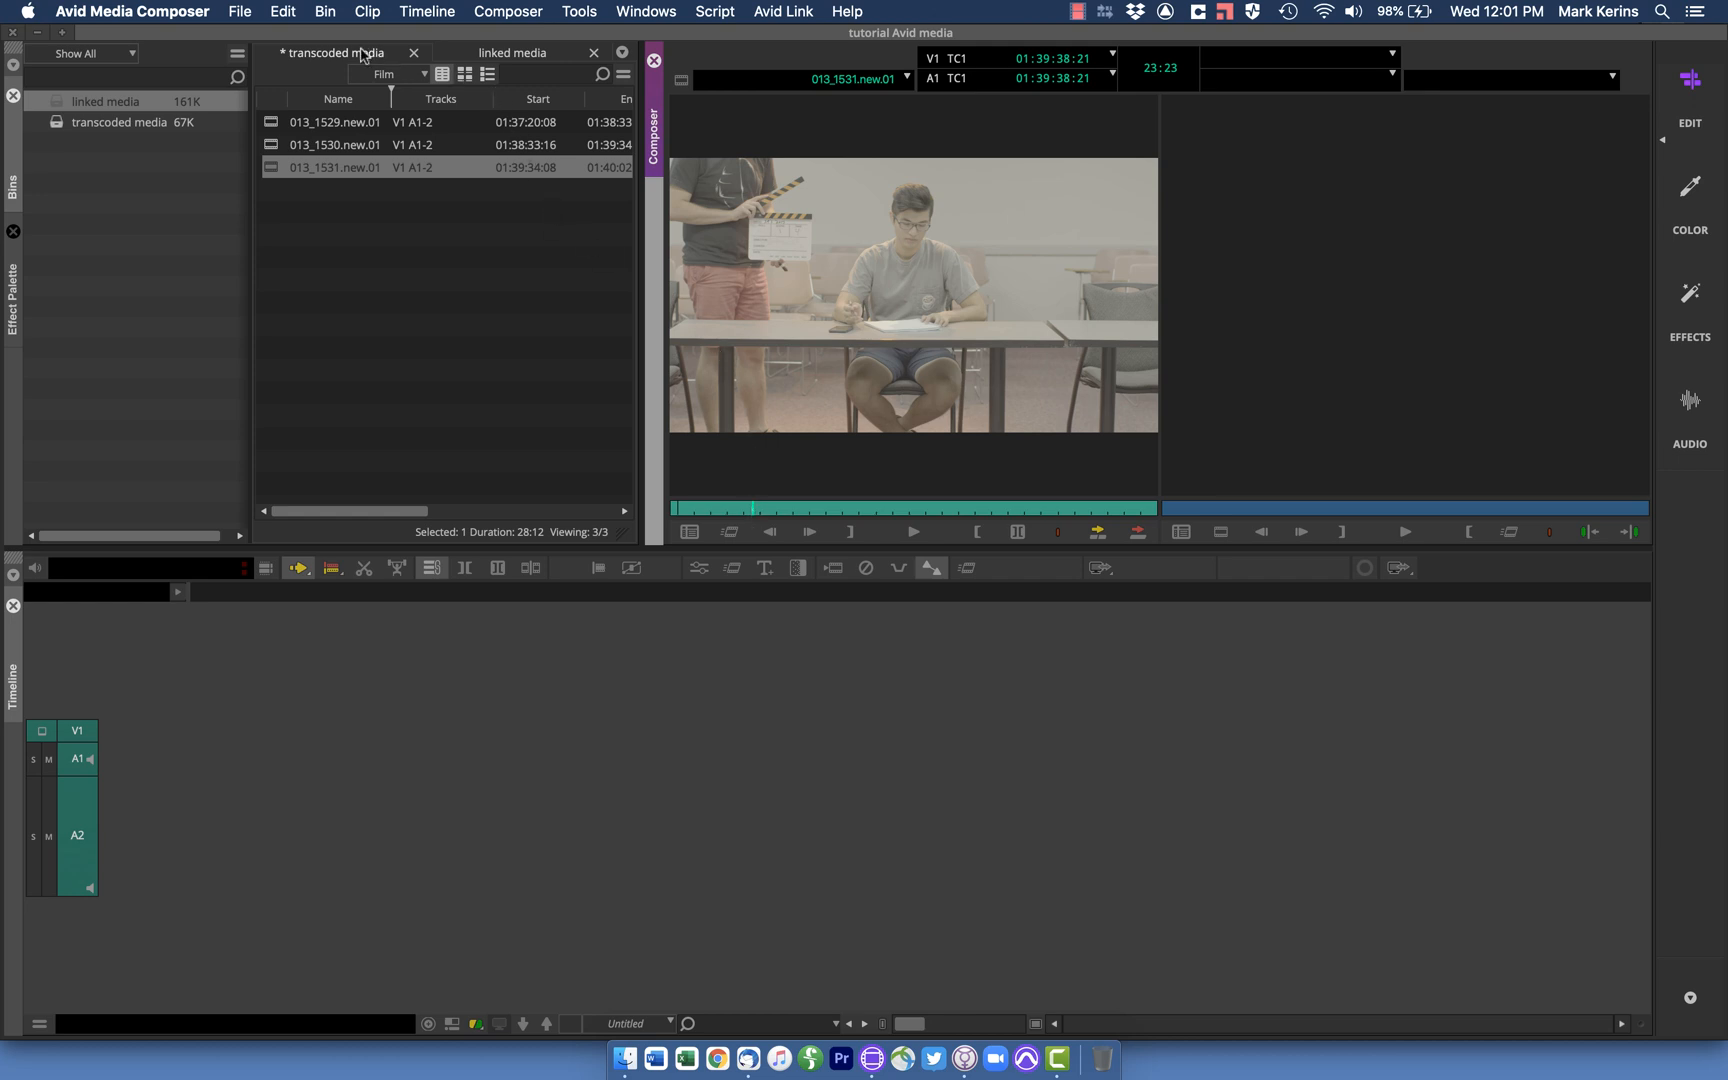
click(512, 52)
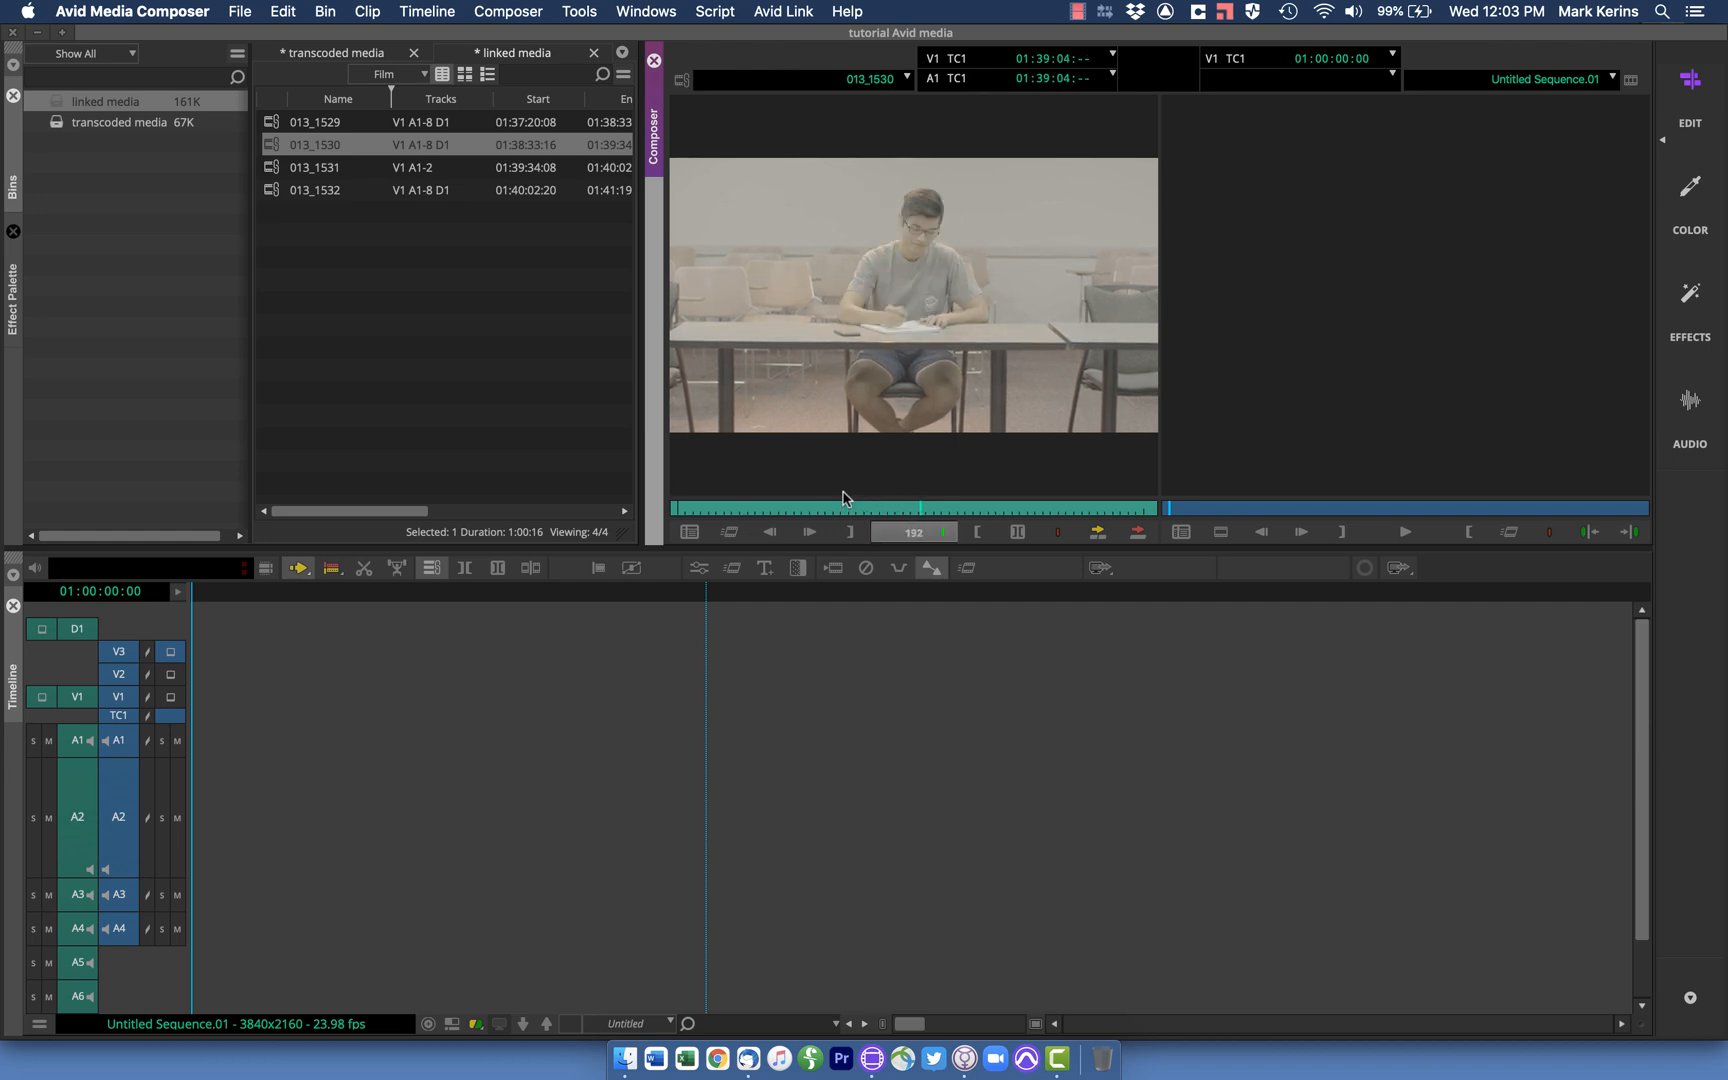
Mark 013_1530.new.01 from the transcoded bin into Untitled Sequence.01, then open the convert for PT project
click(336, 52)
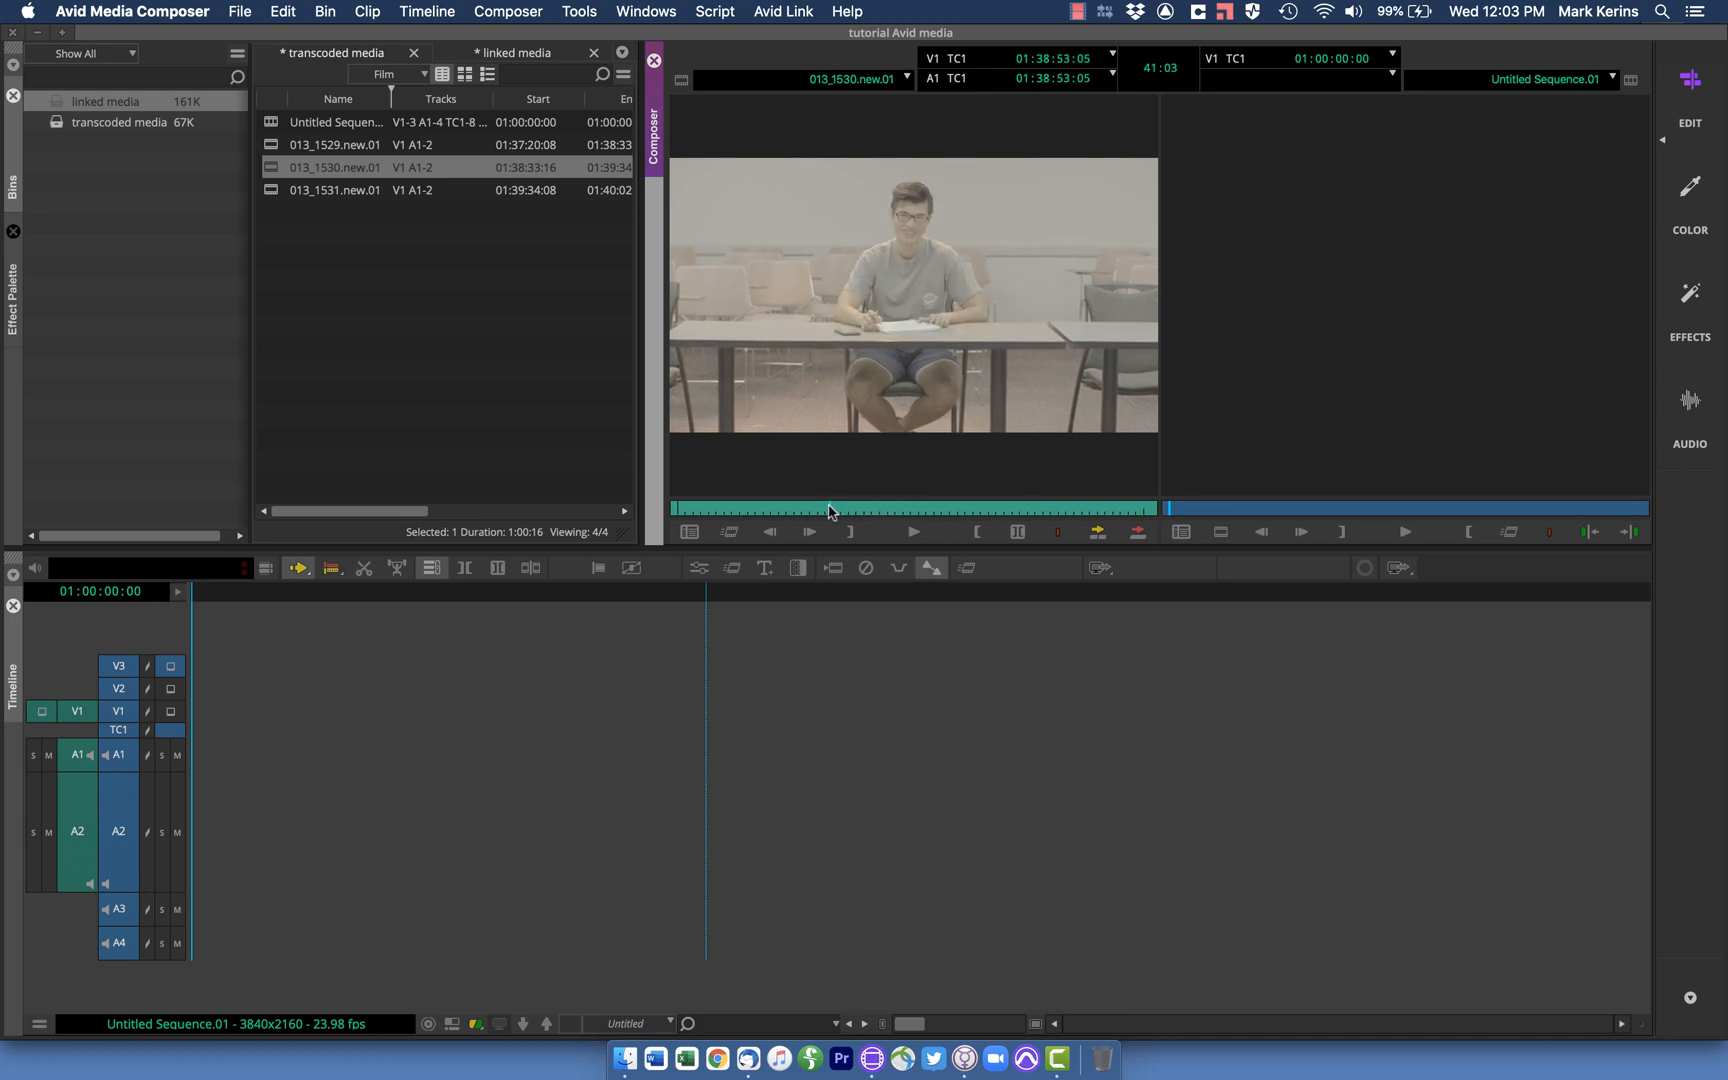
click(942, 508)
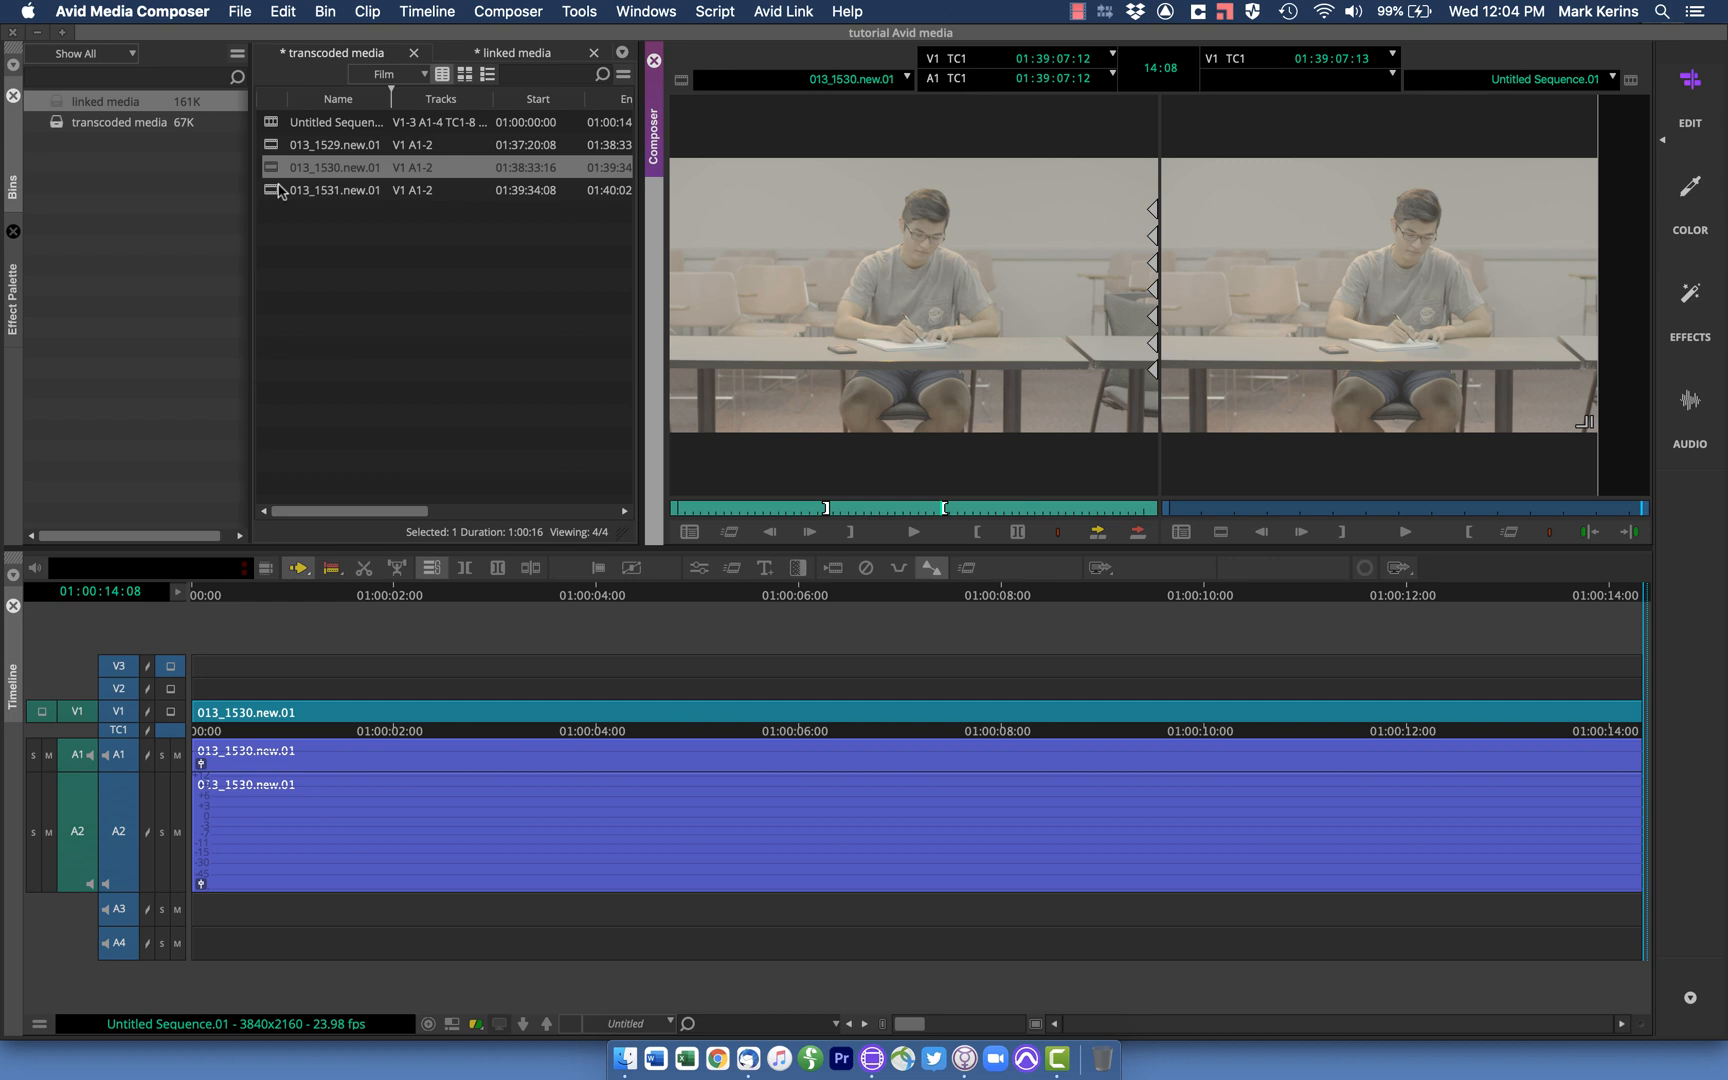
mouse_move(262, 136)
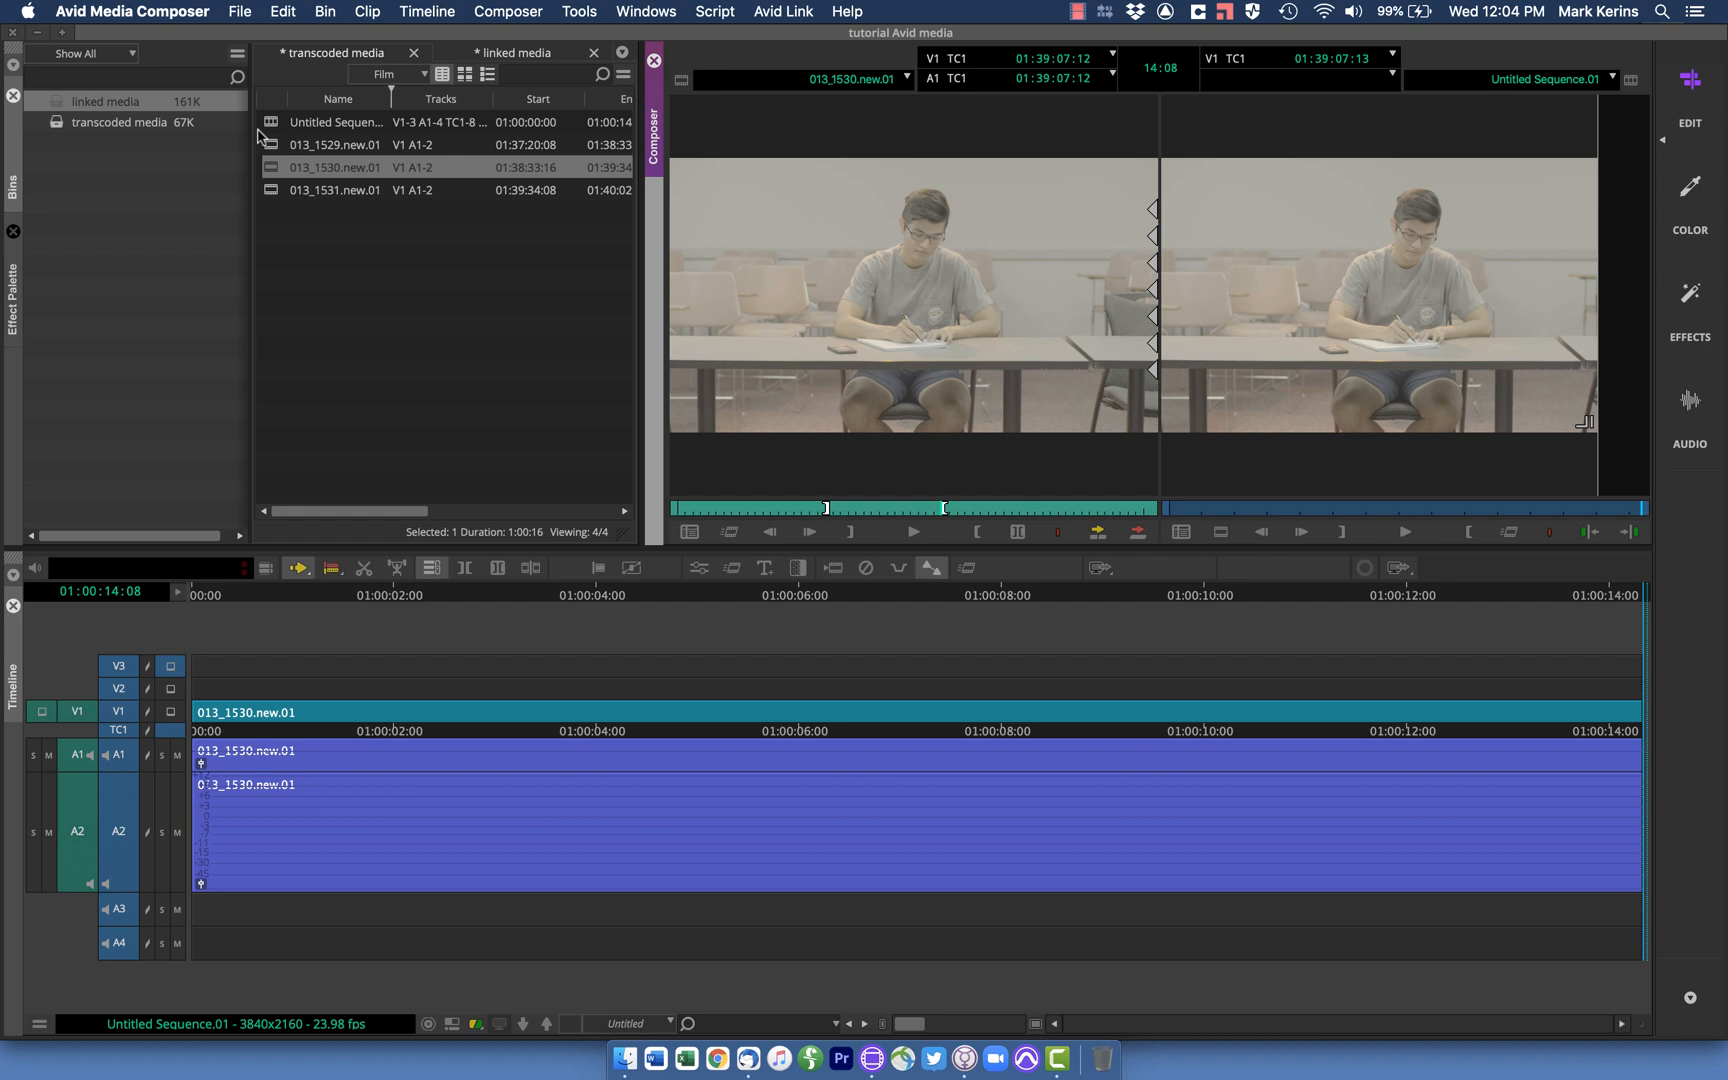
mouse_move(264, 146)
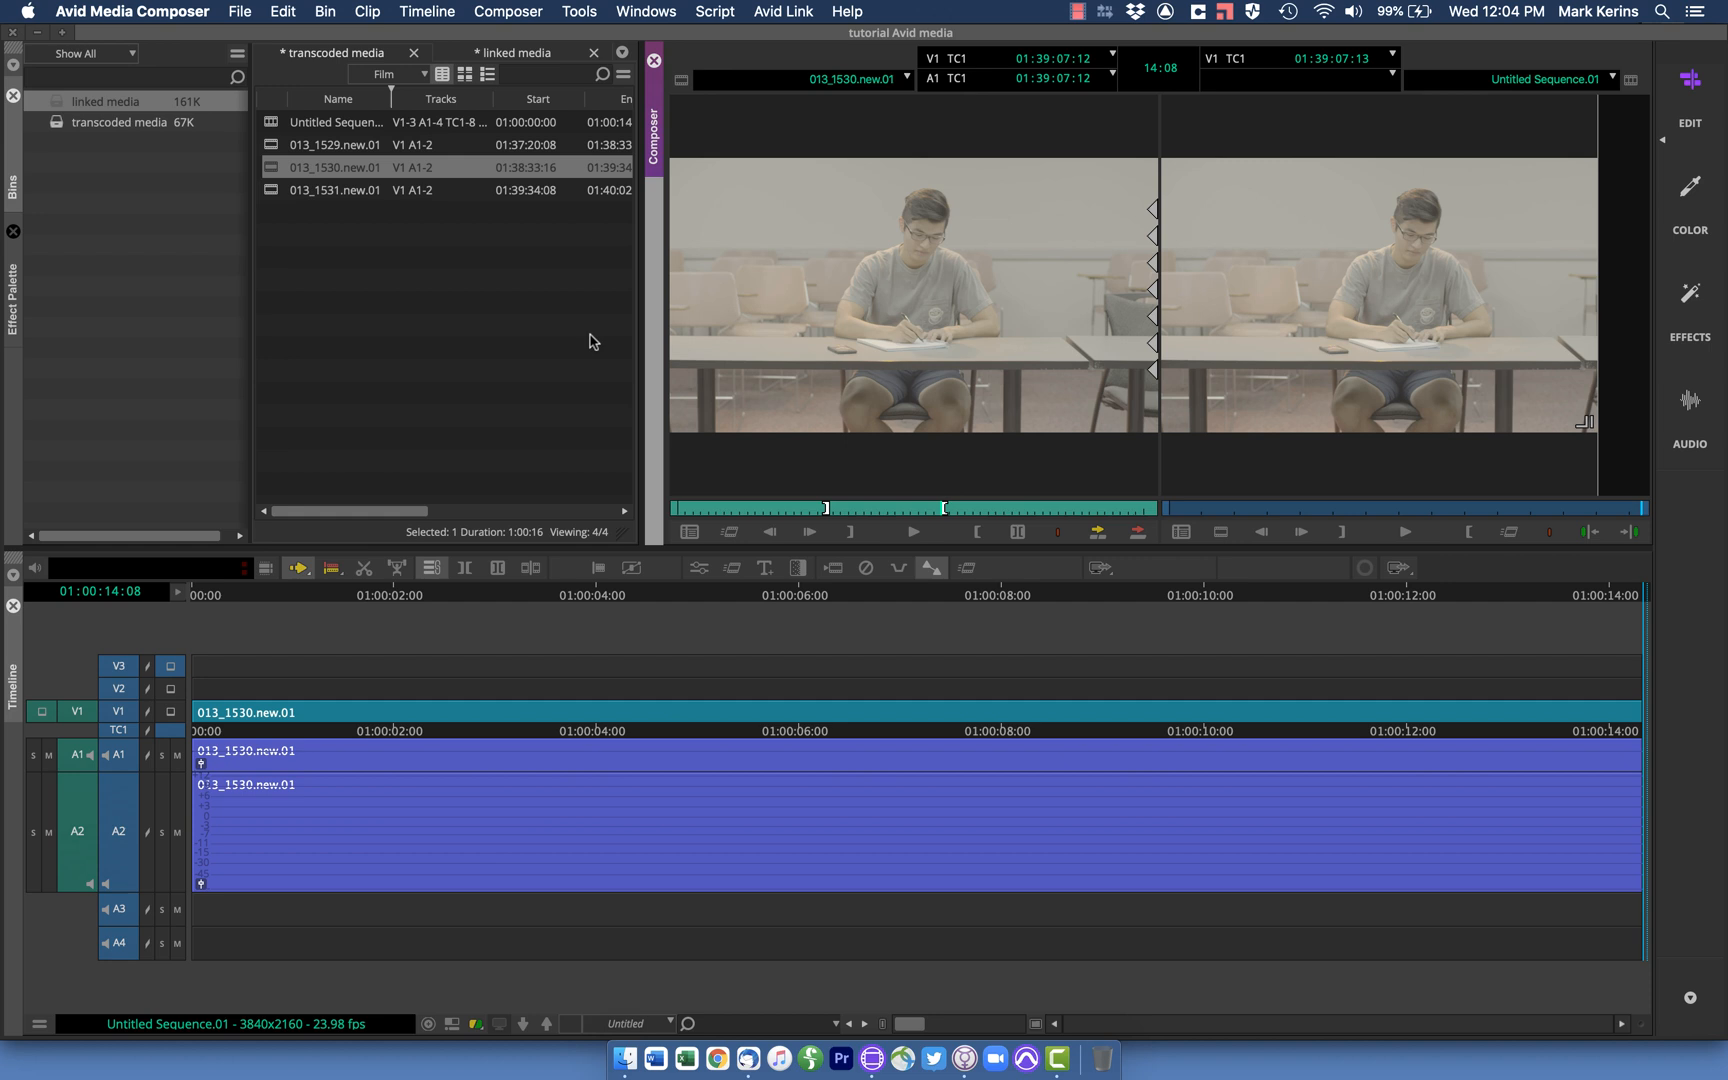
mouse_move(284, 214)
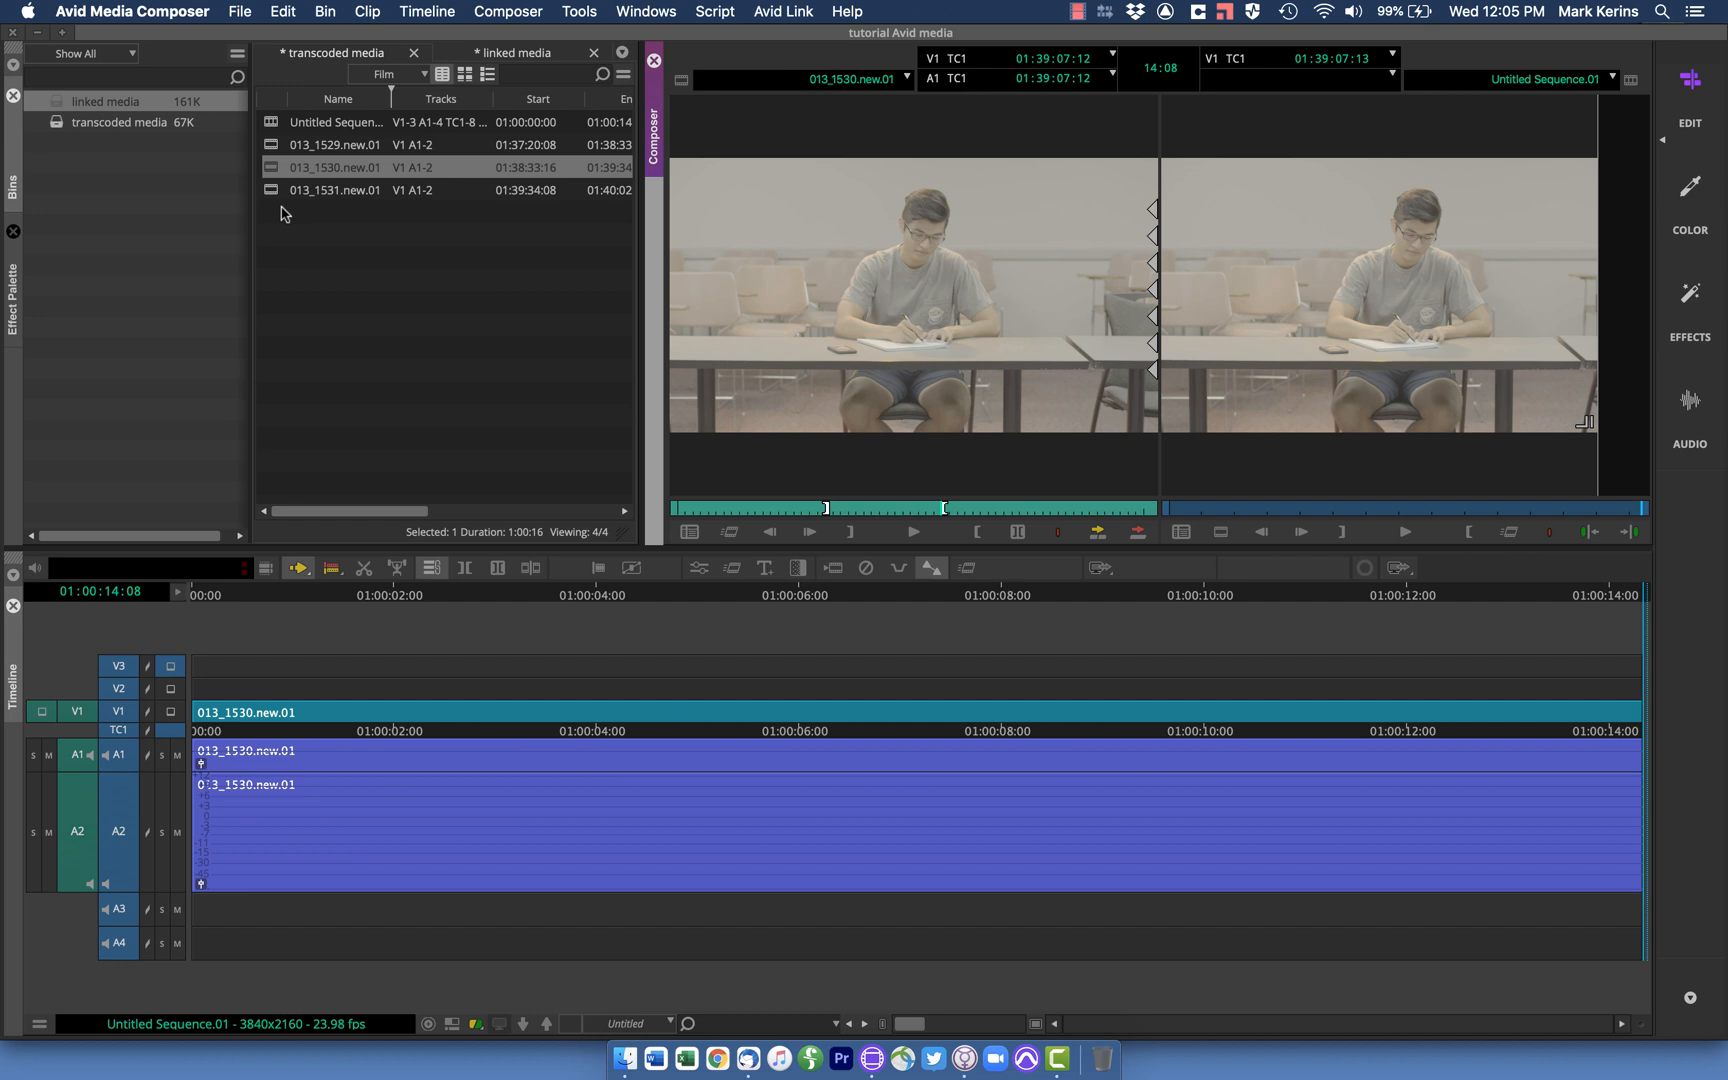
mouse_move(448, 266)
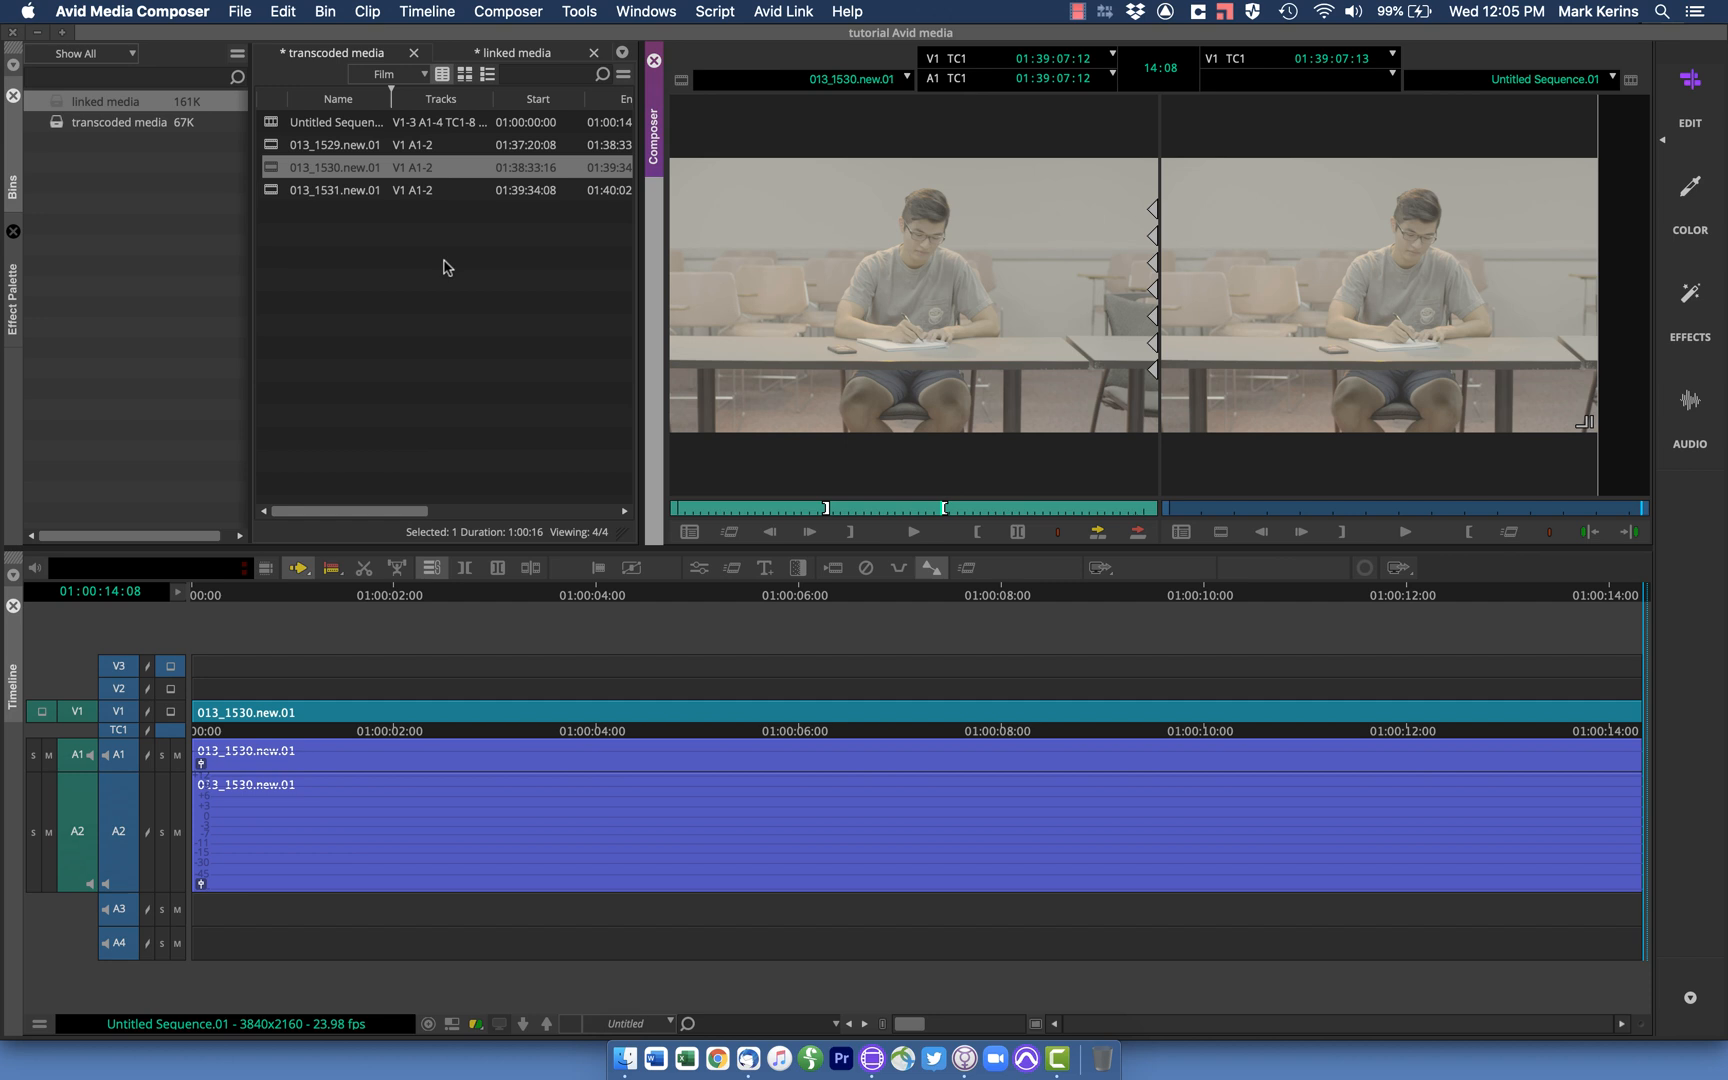
mouse_move(450, 230)
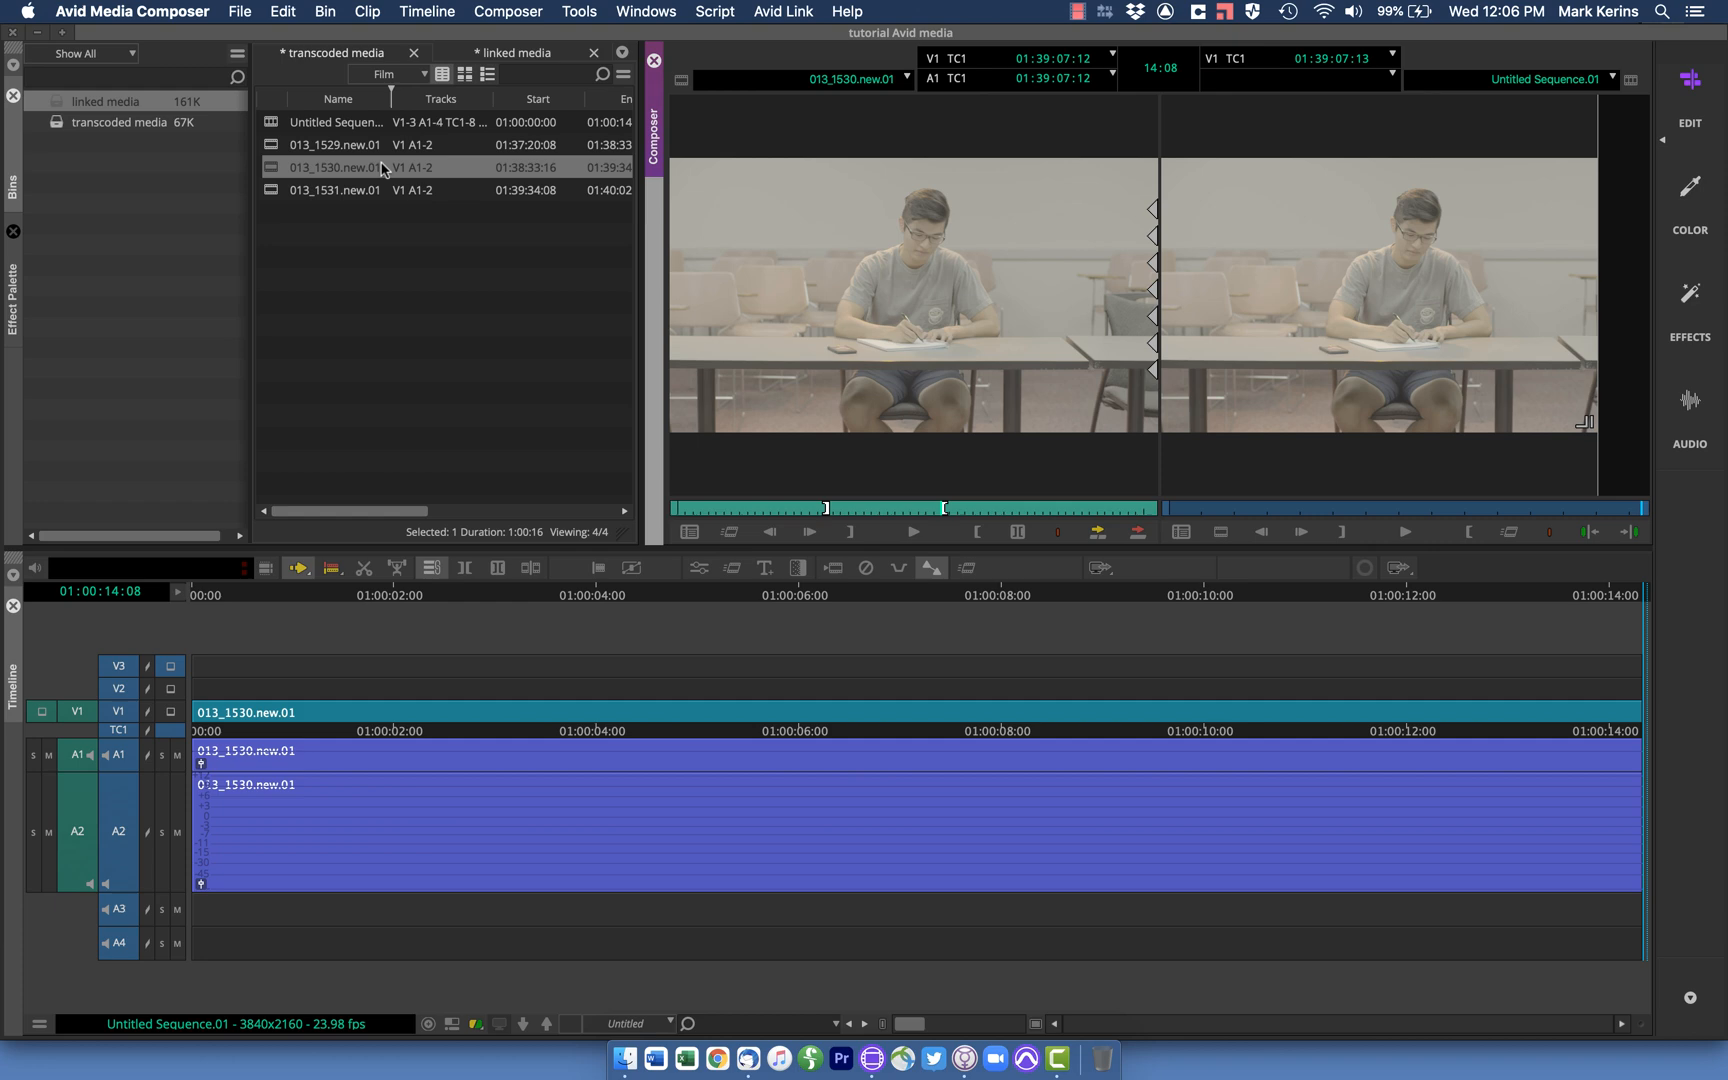
click(240, 12)
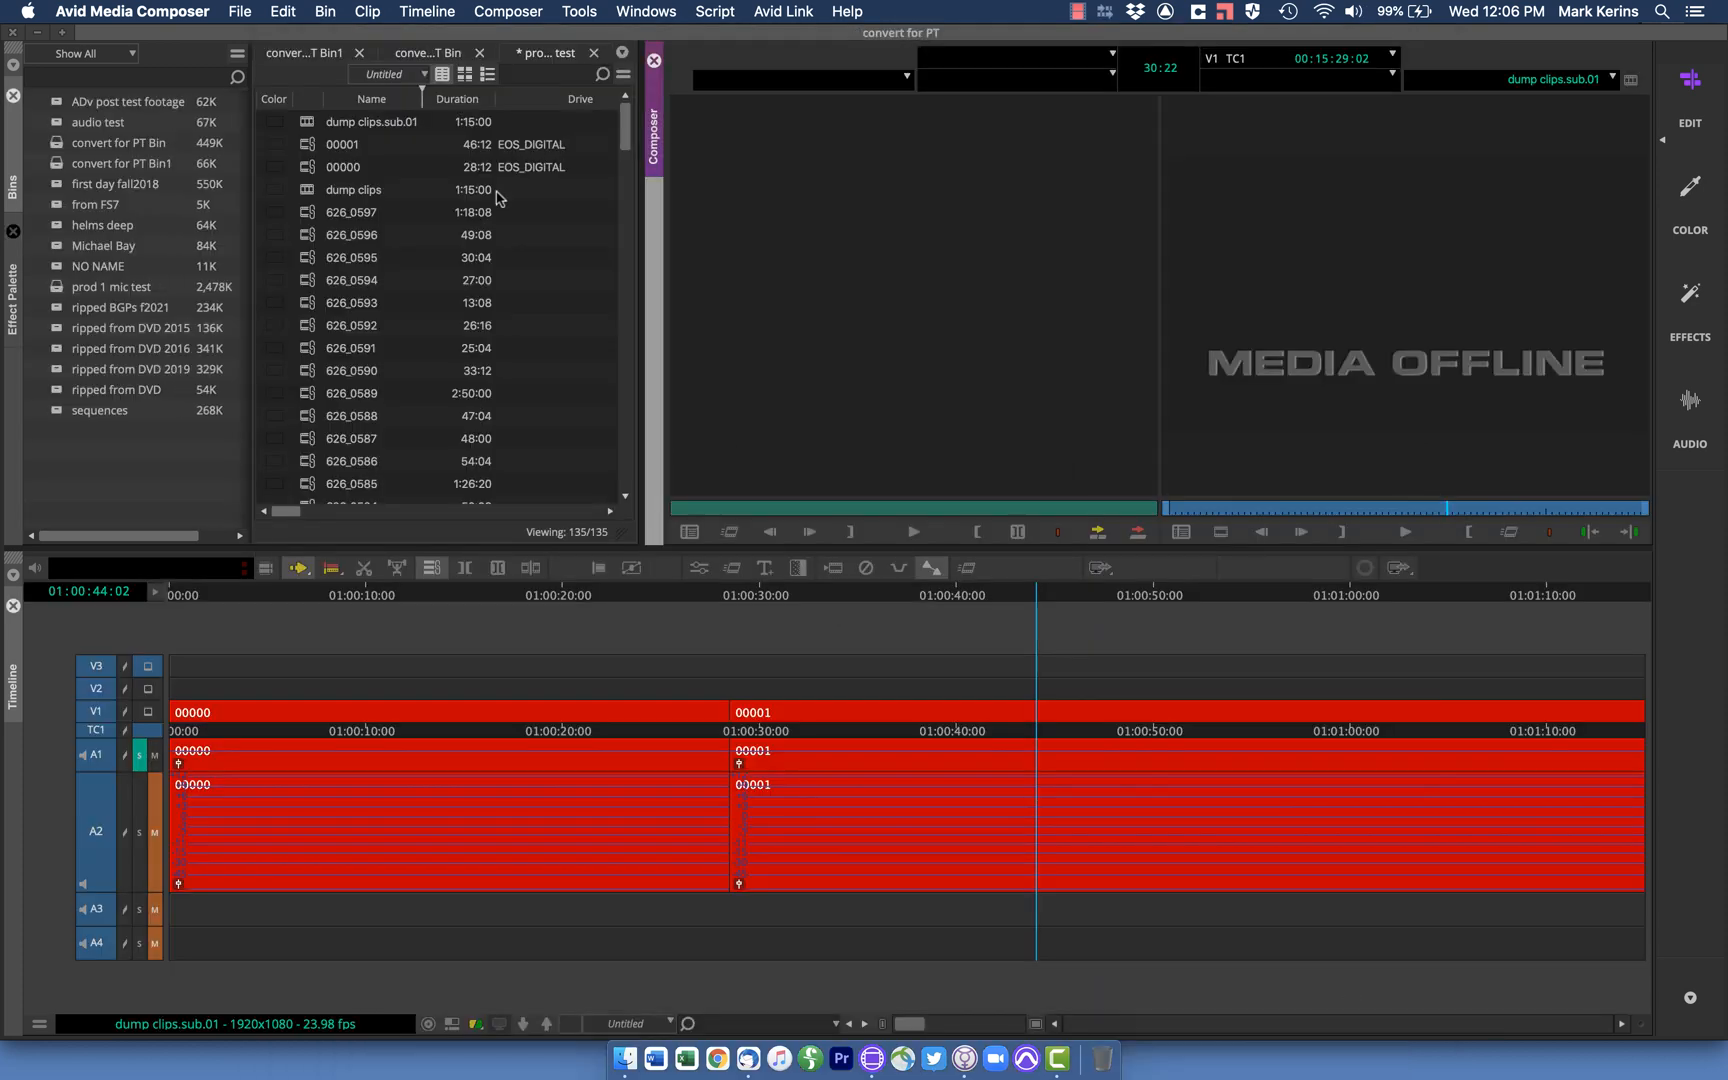
Launch Tools > Media Tool for the tutorial Avid media project's master clips
click(578, 12)
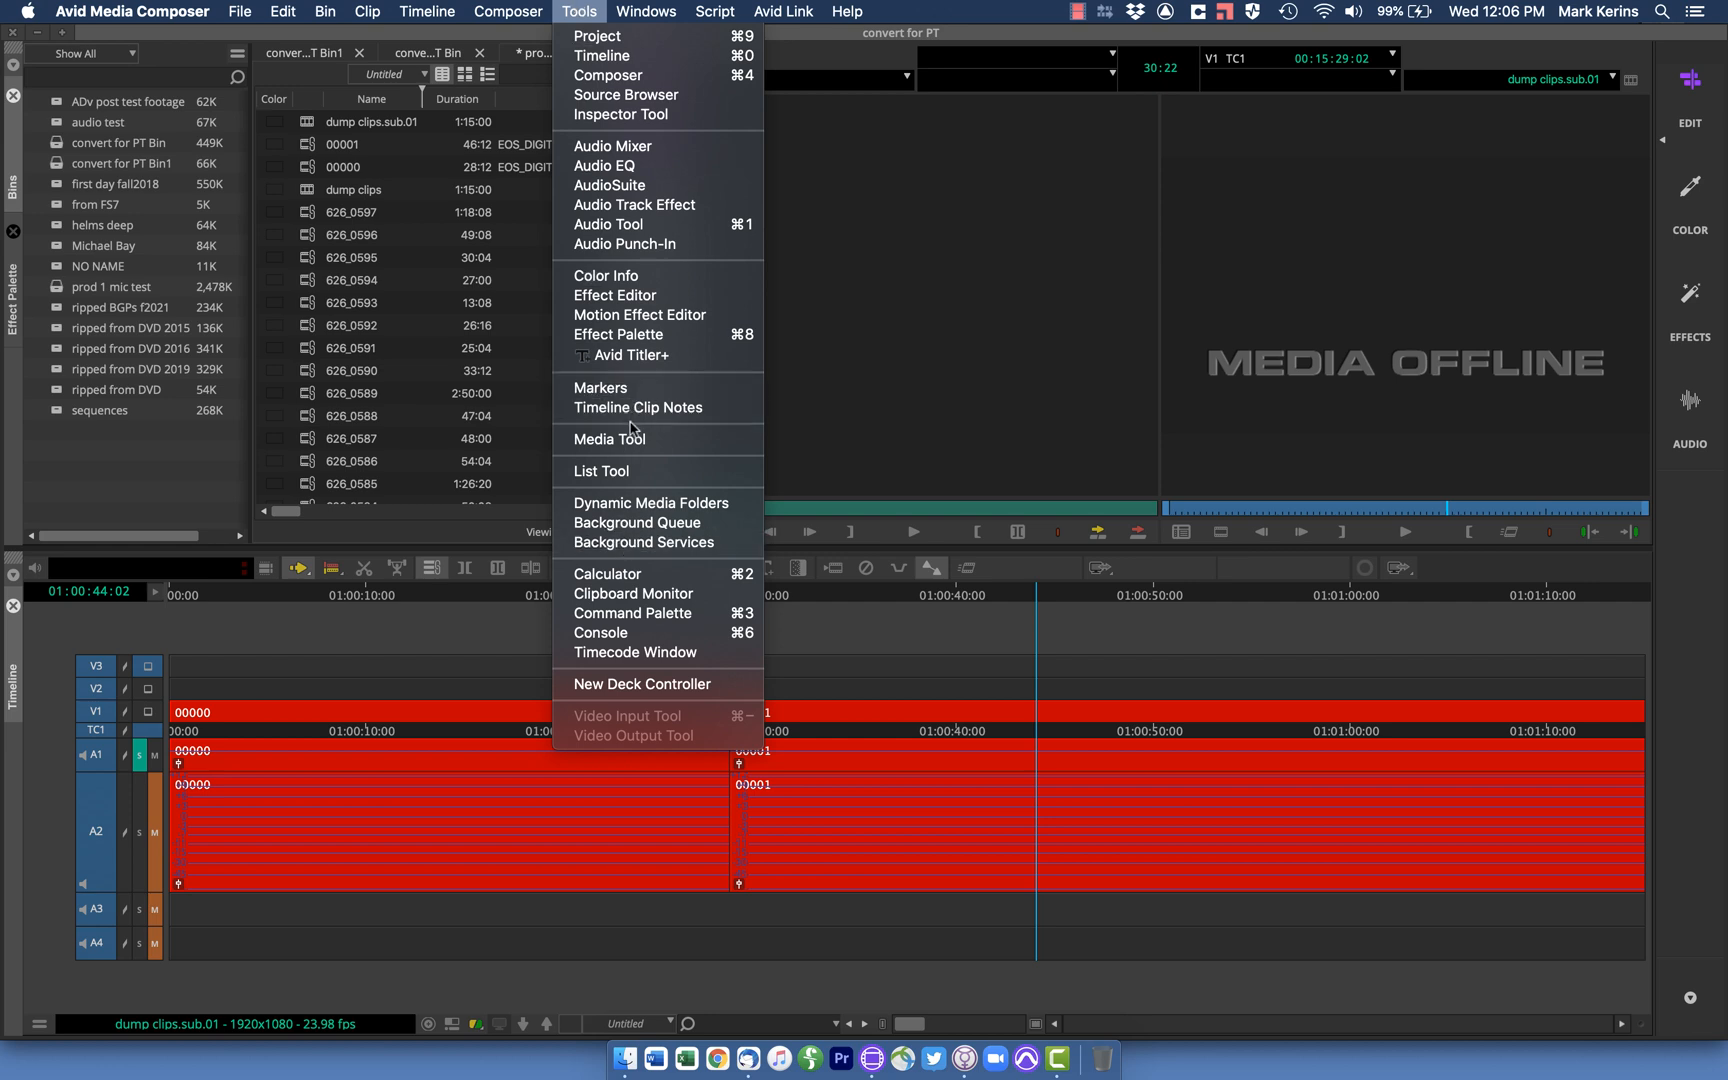
click(610, 438)
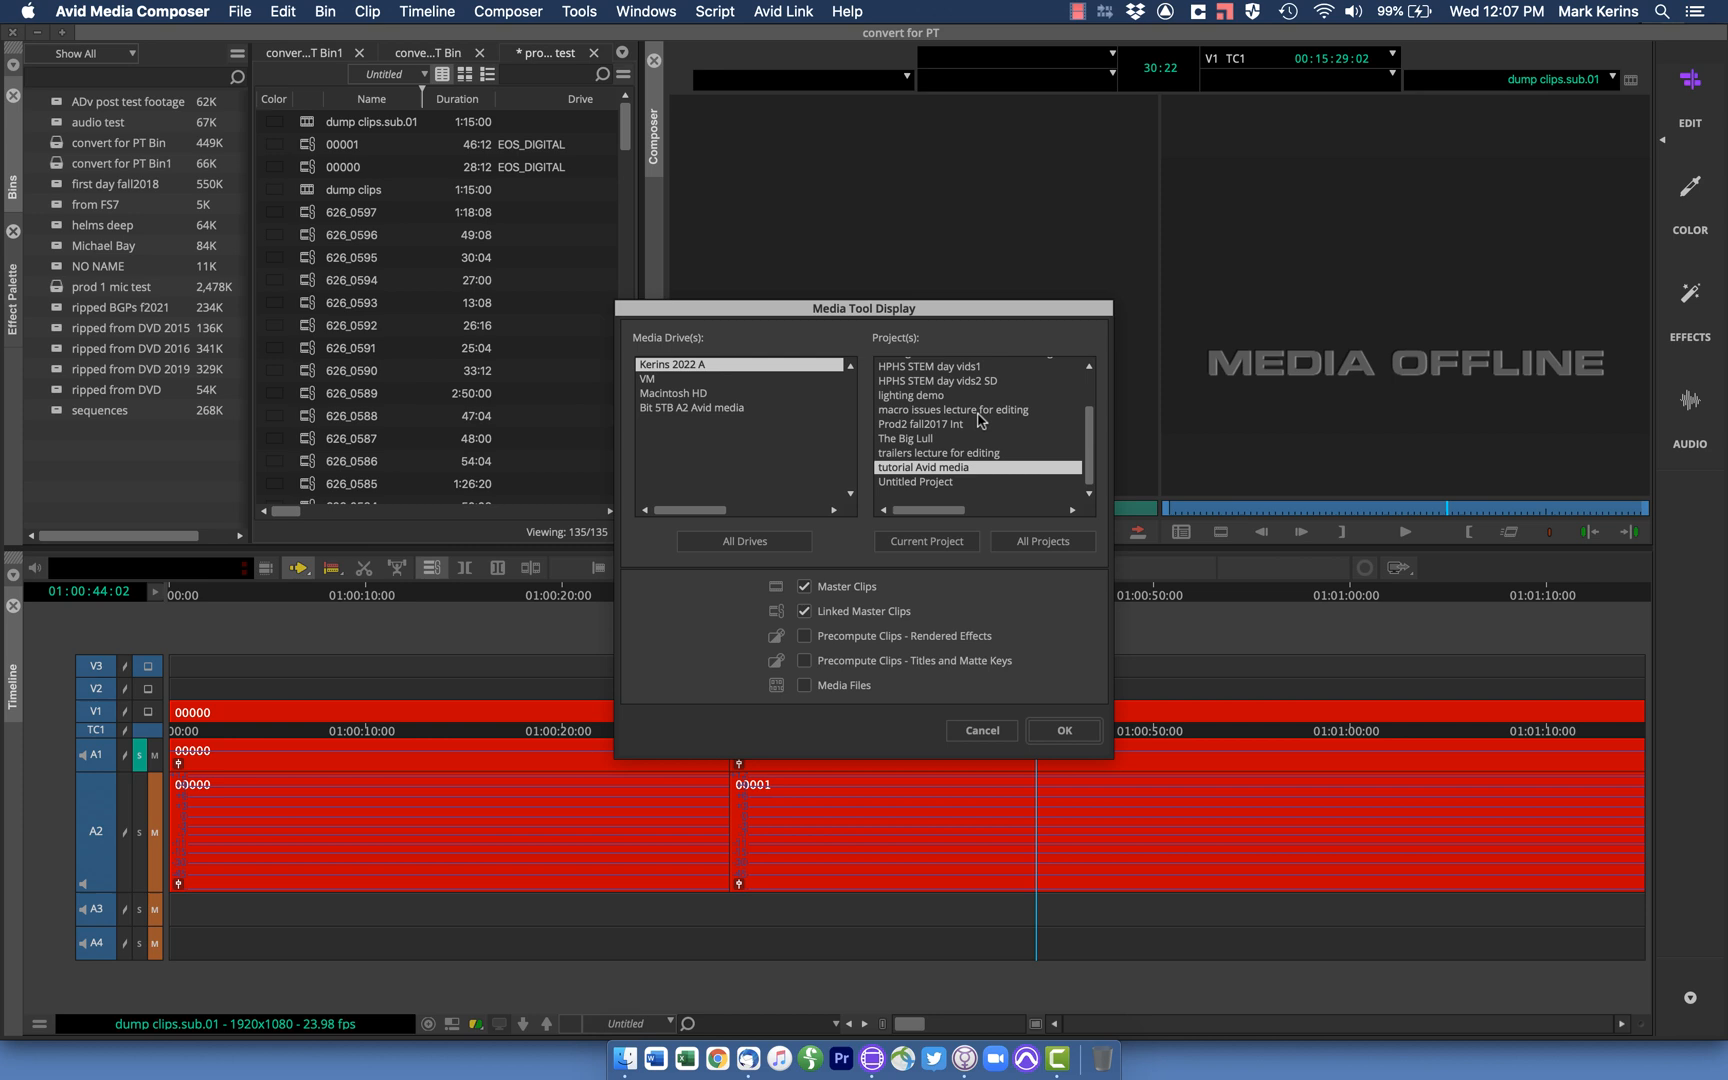
mouse_move(924, 482)
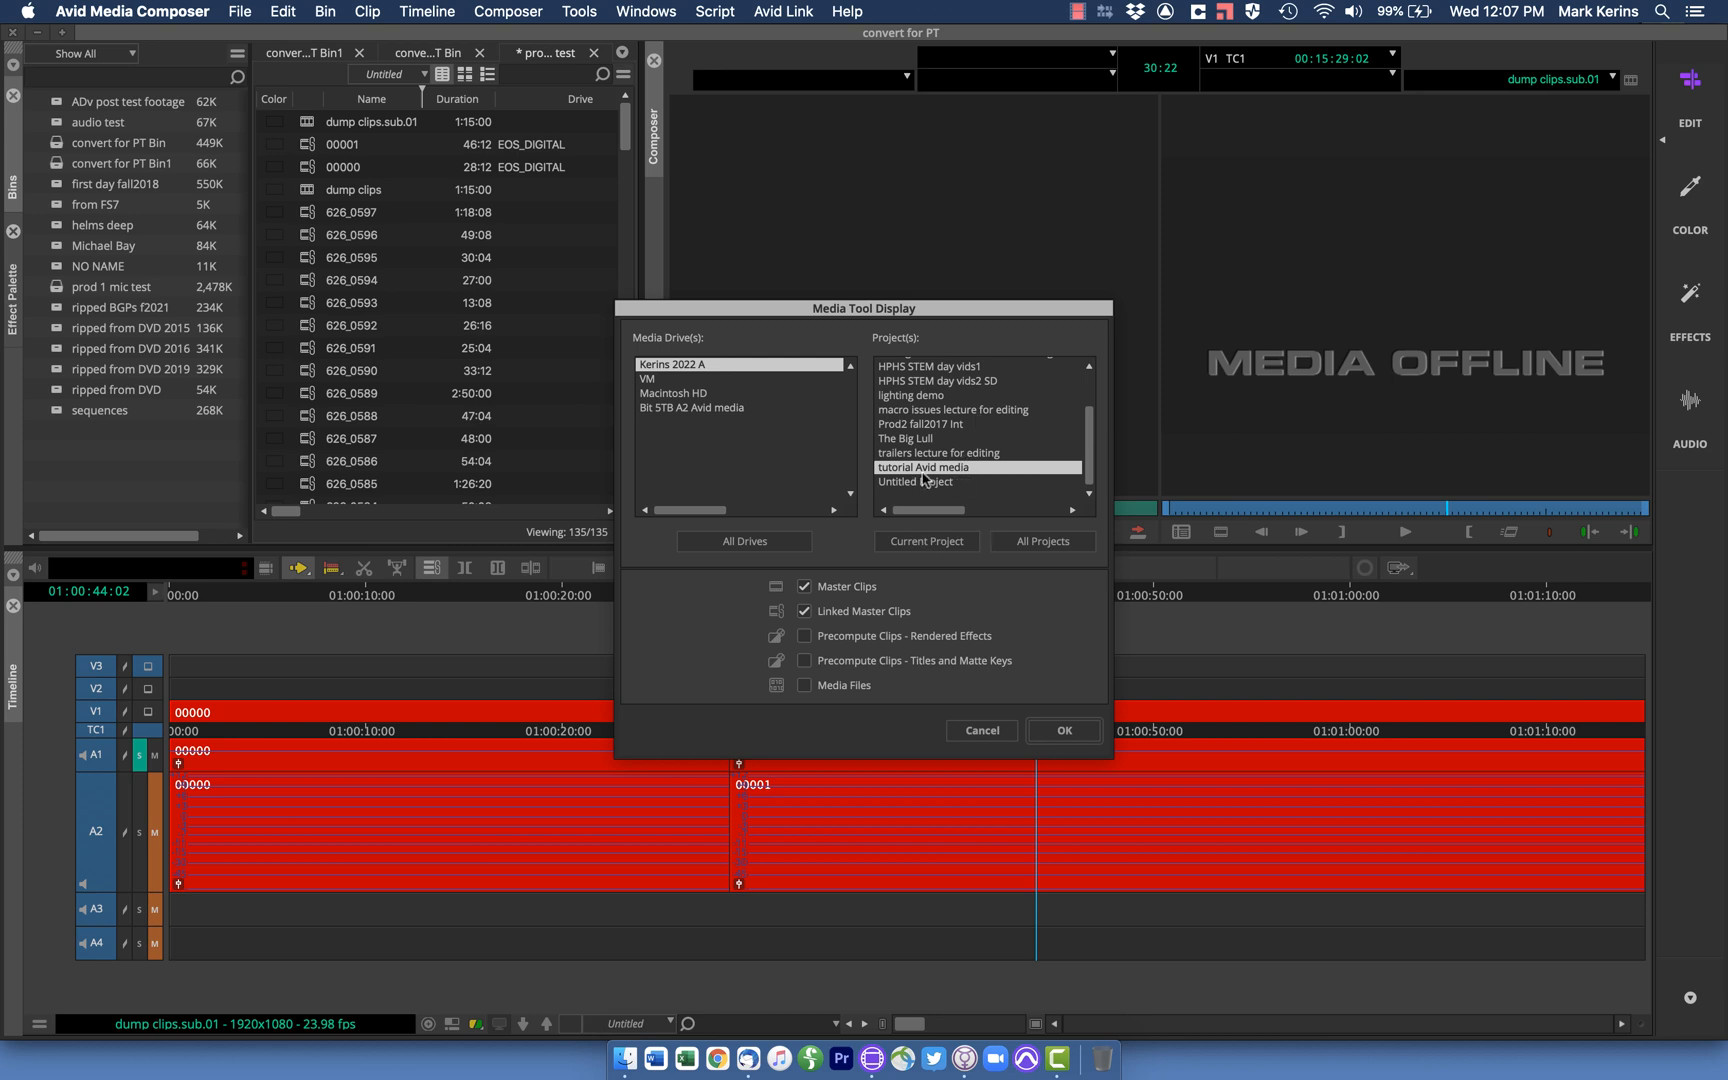
click(1062, 730)
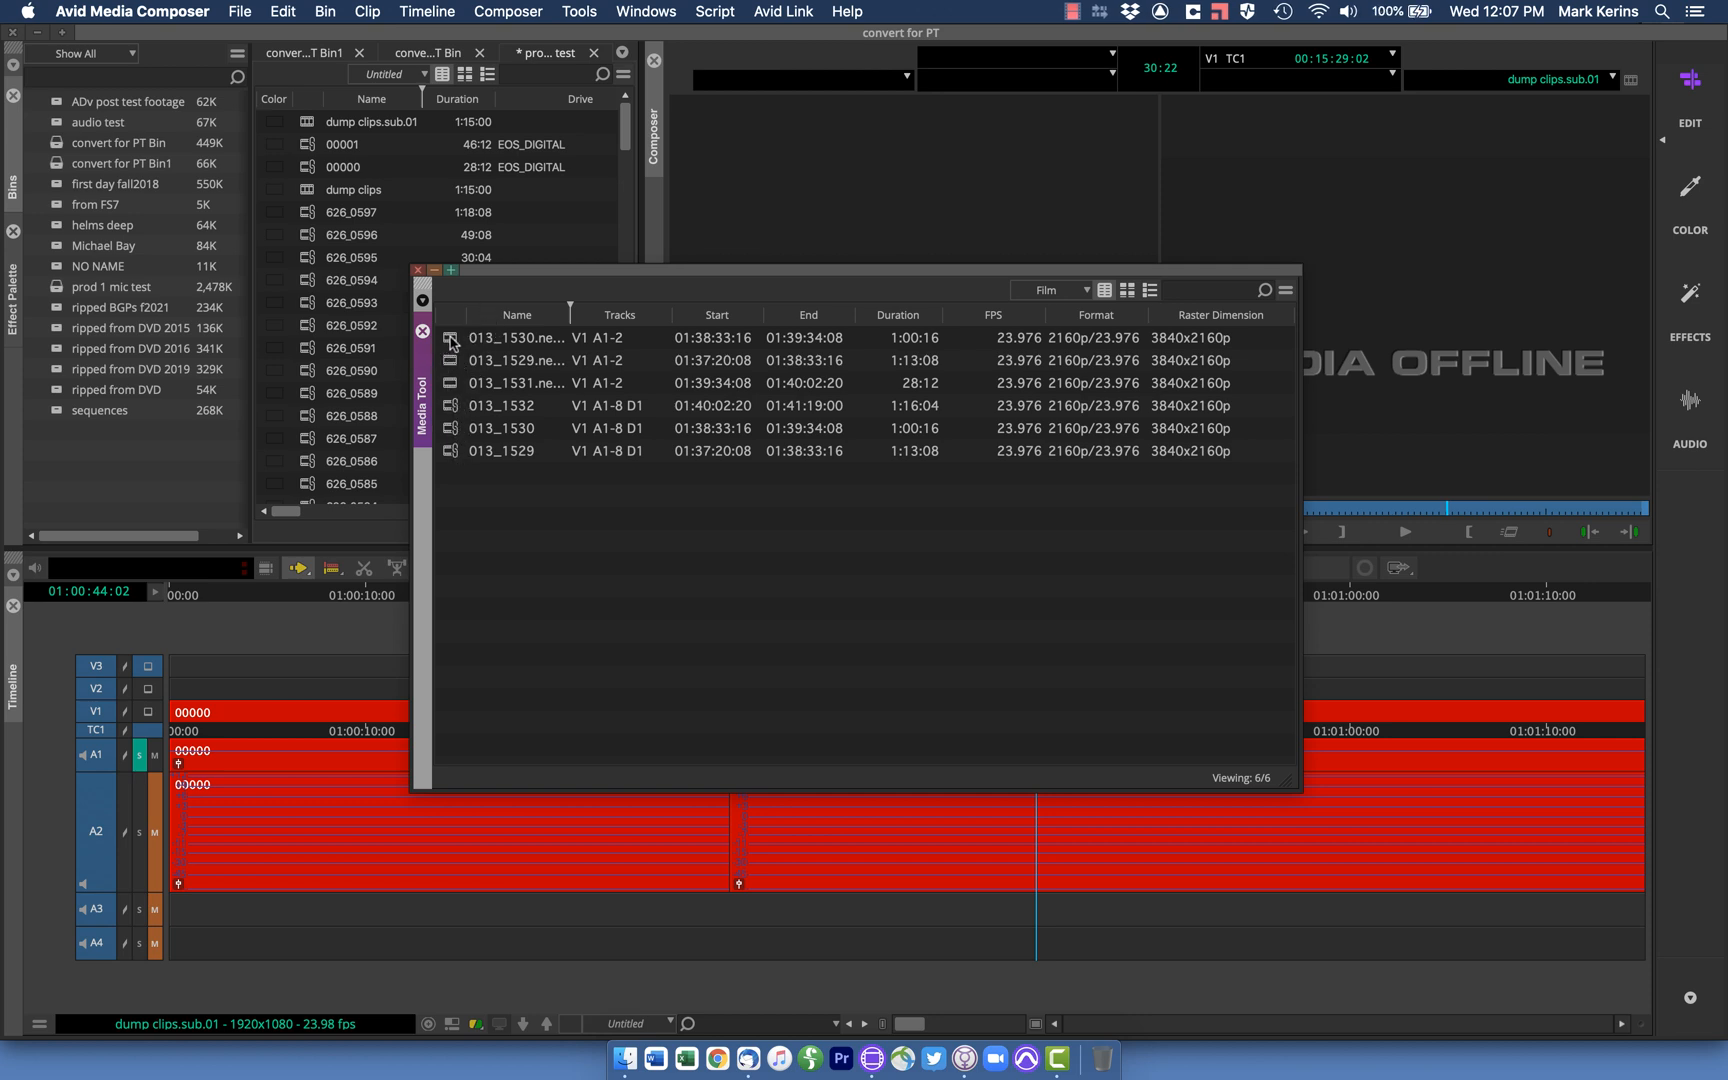
Select the three .new.01 transcoded clips in the Media Tool list
click(514, 338)
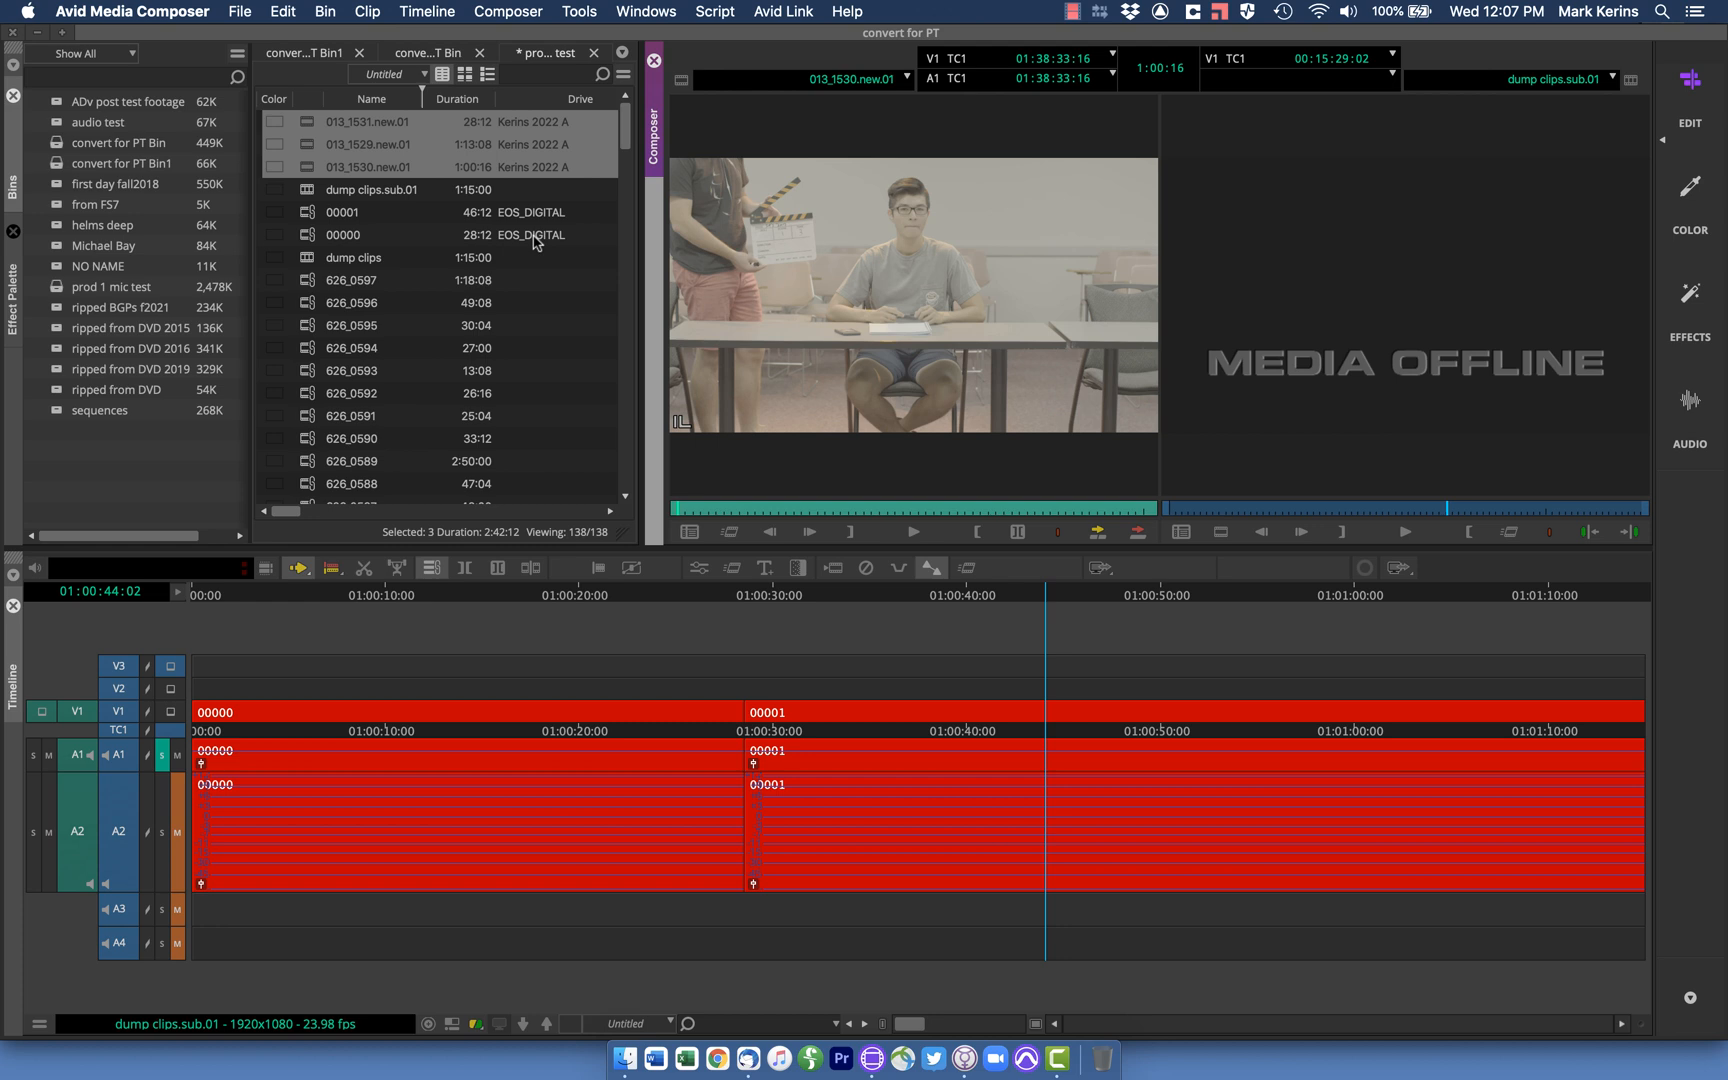
mouse_move(274, 154)
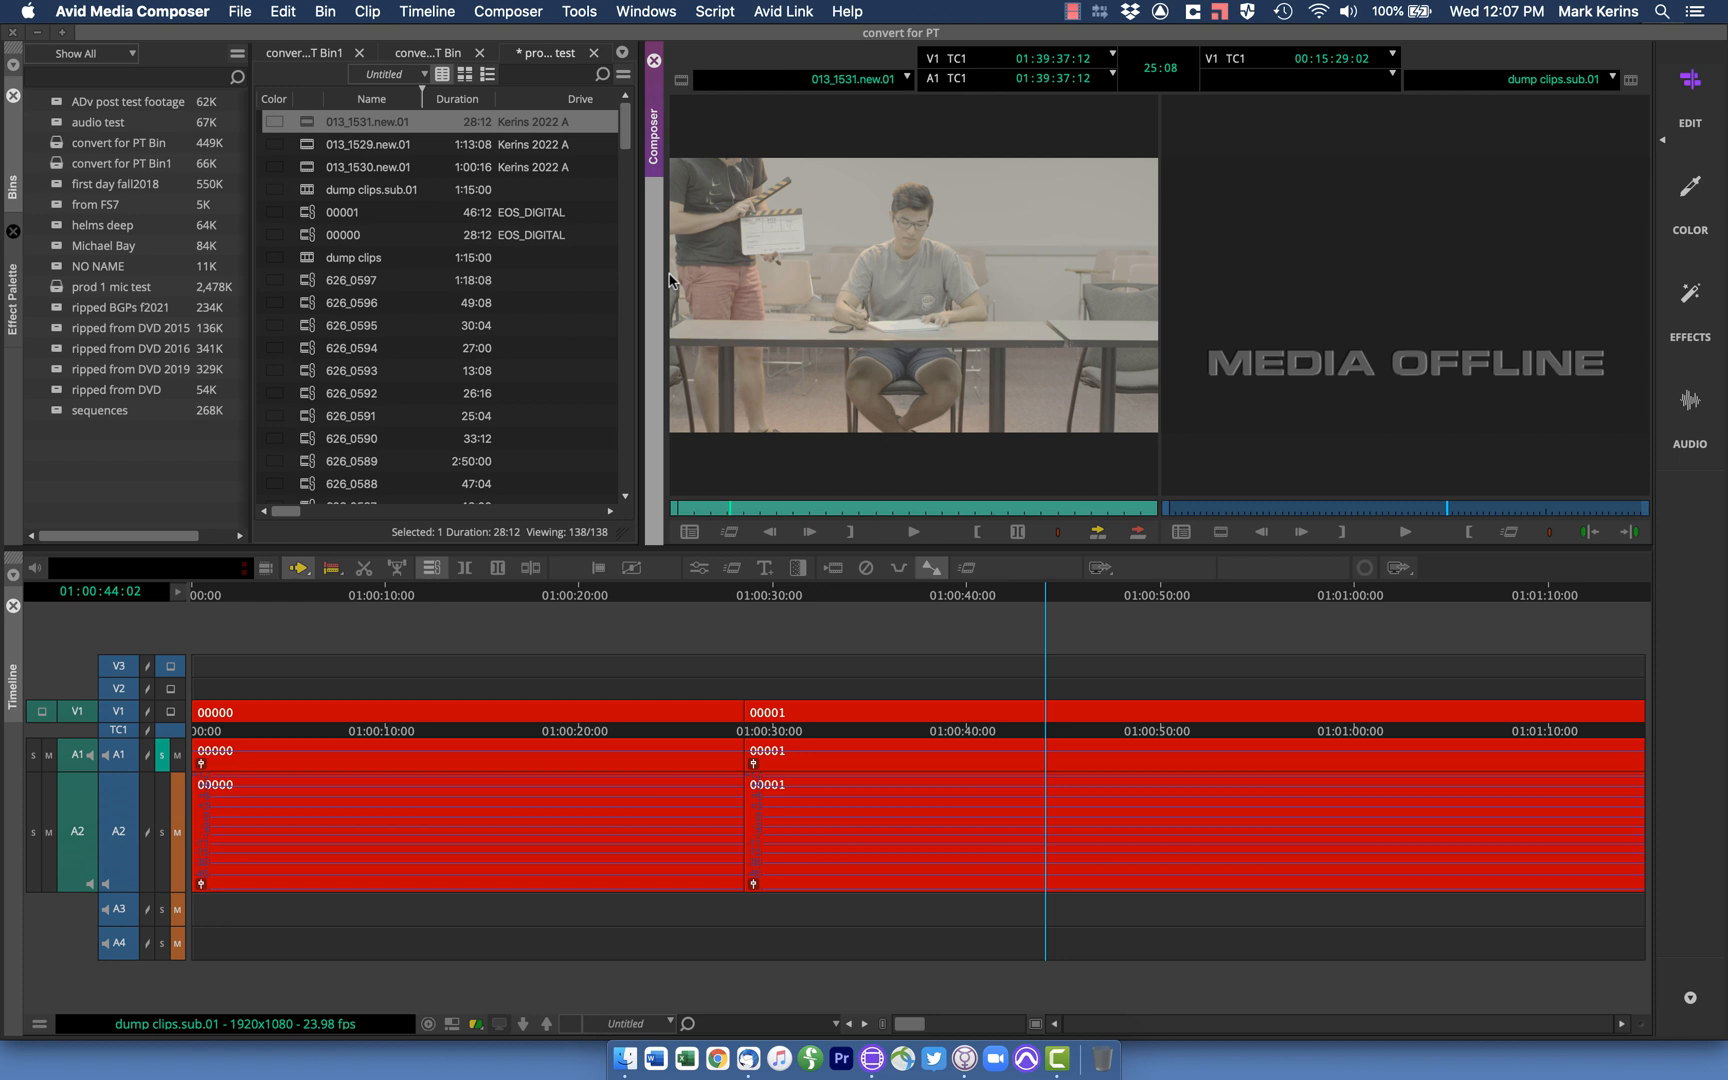
mouse_move(520, 104)
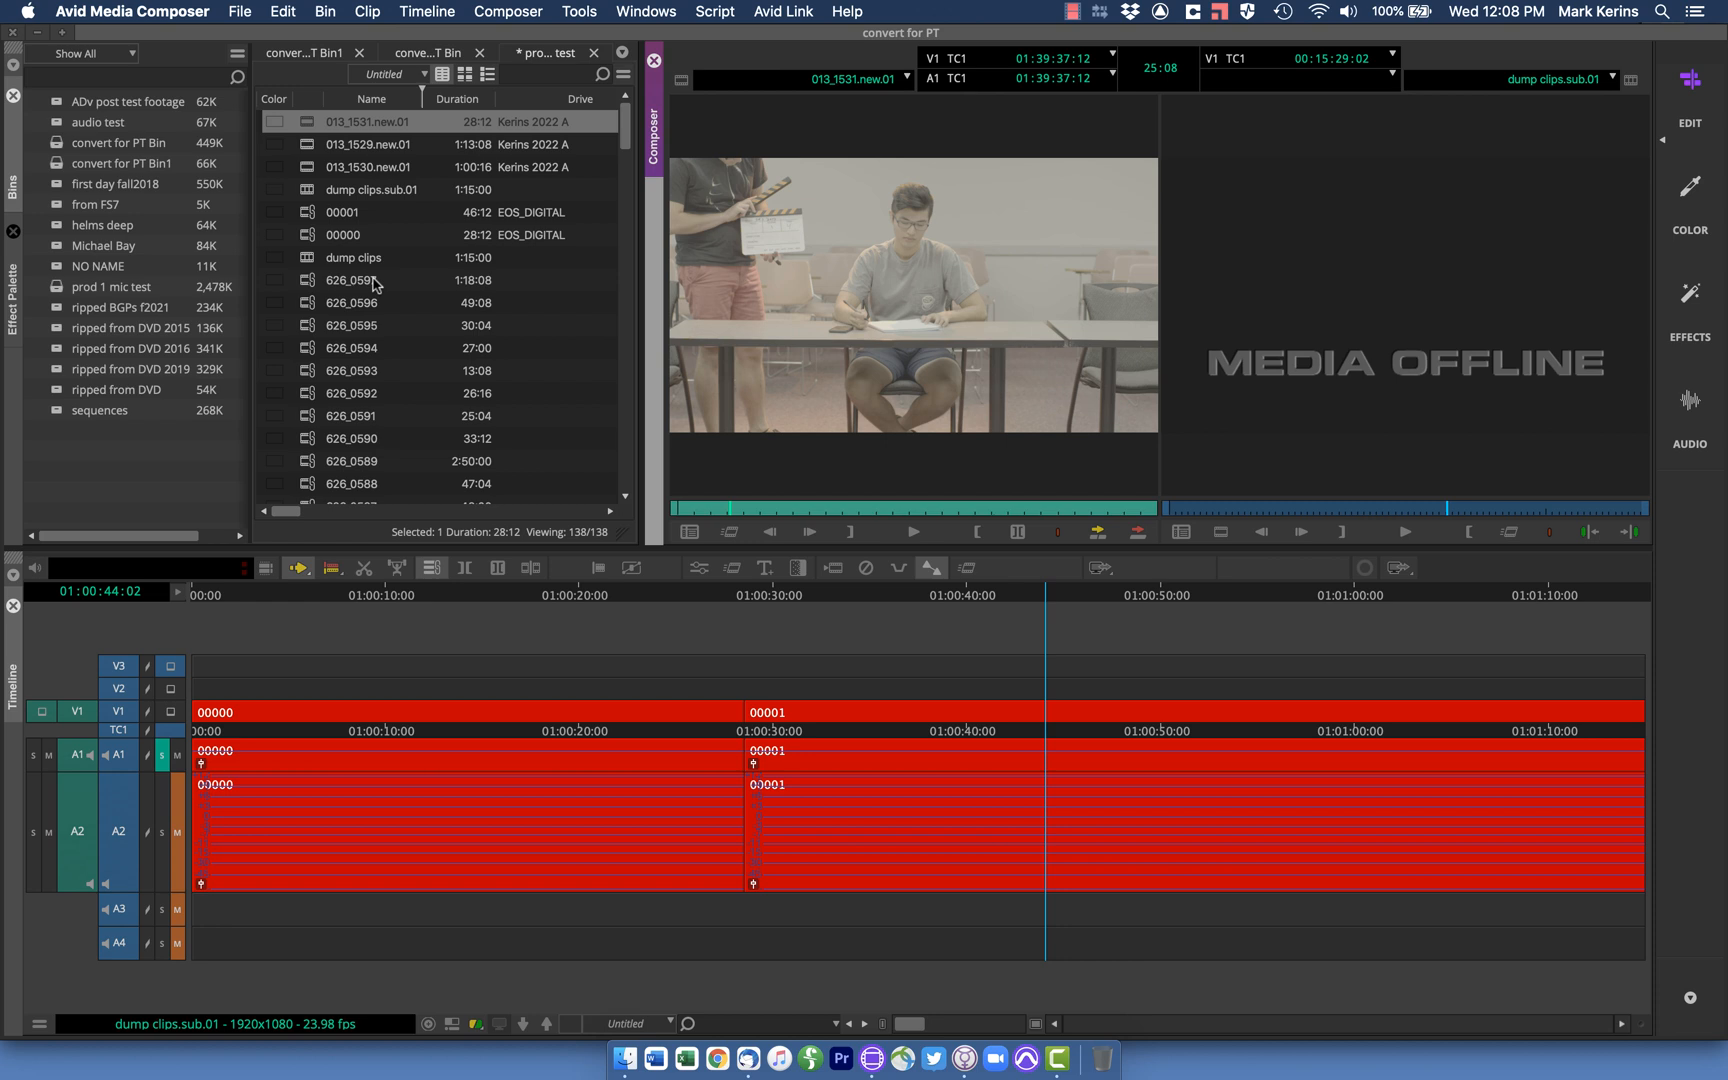
mouse_move(456, 510)
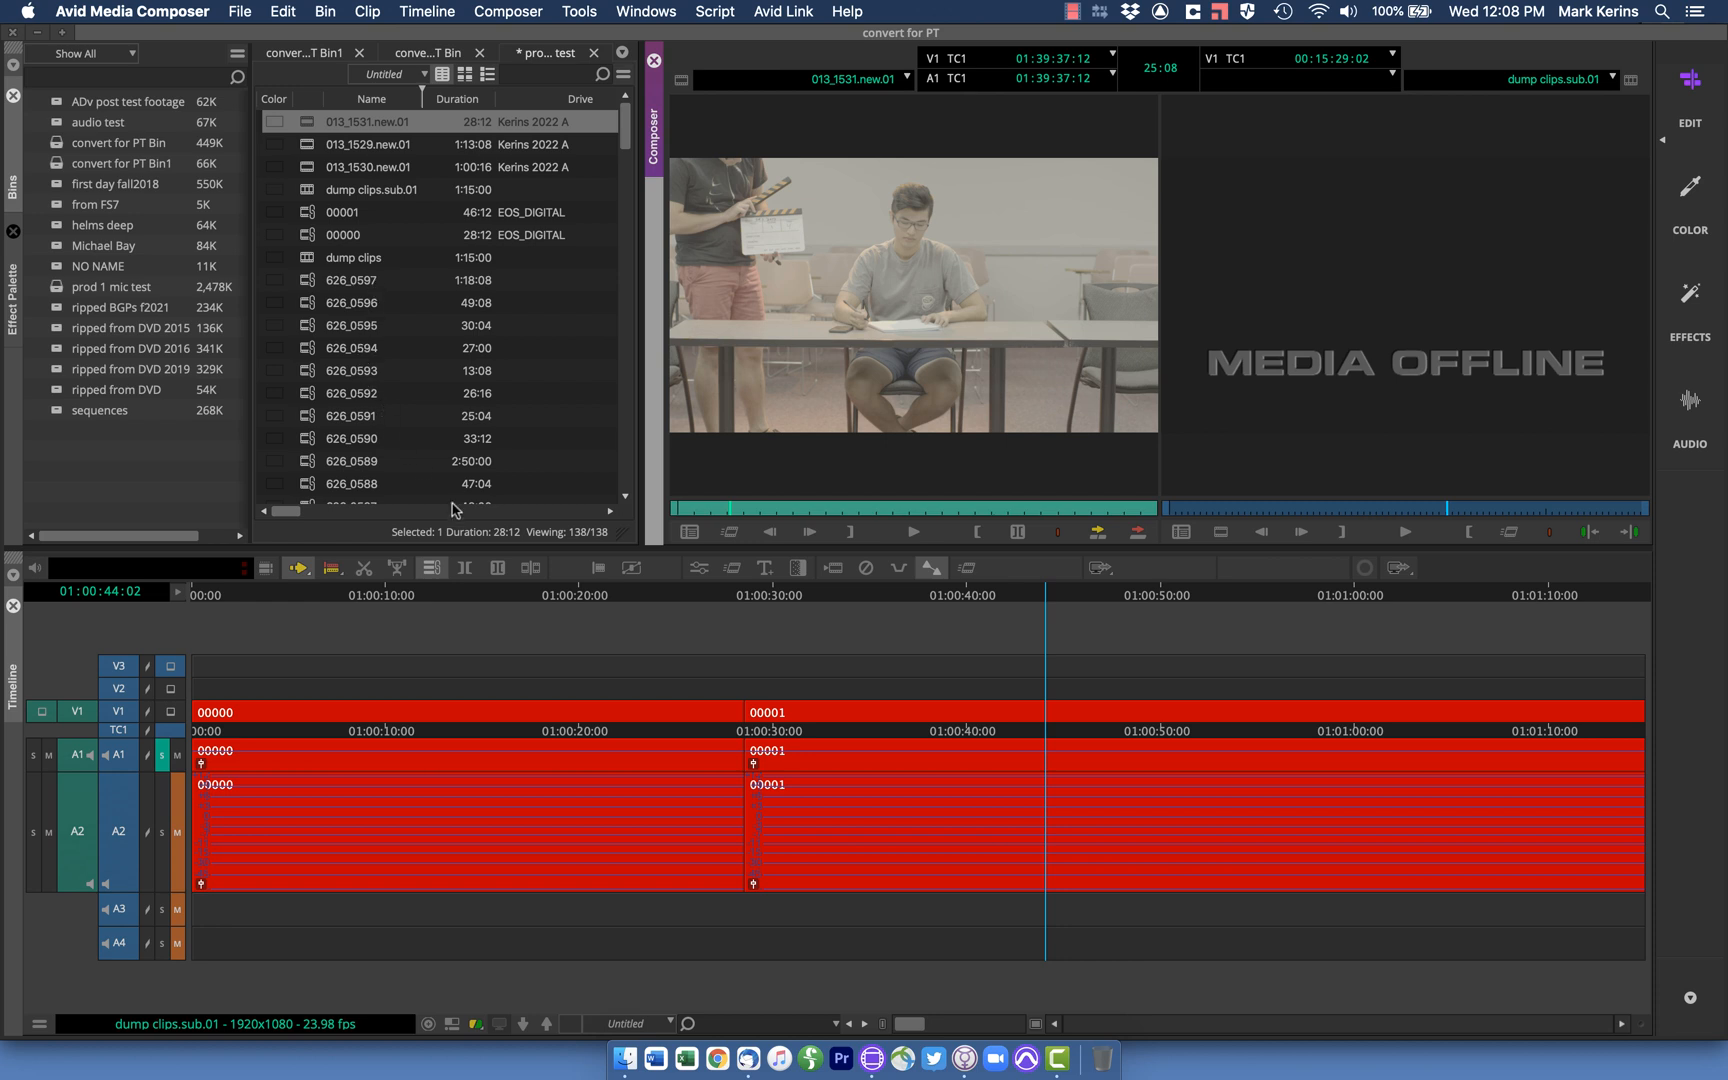